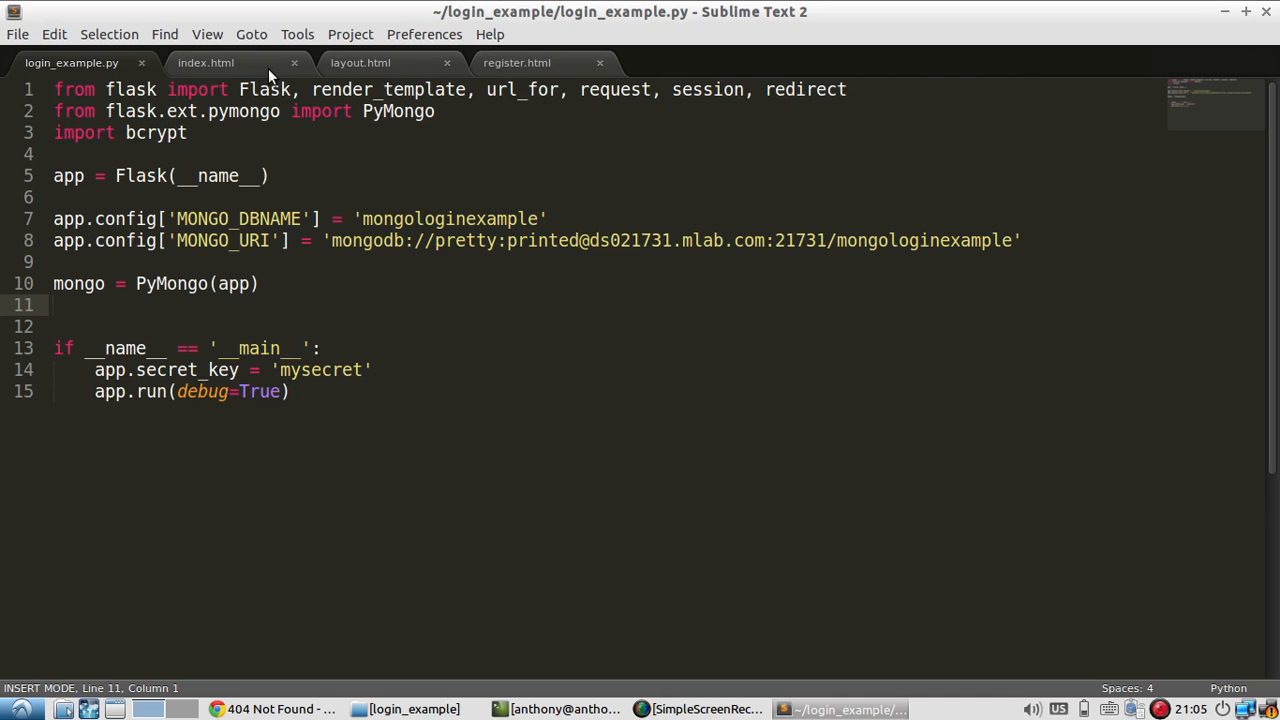
left_click(360, 62)
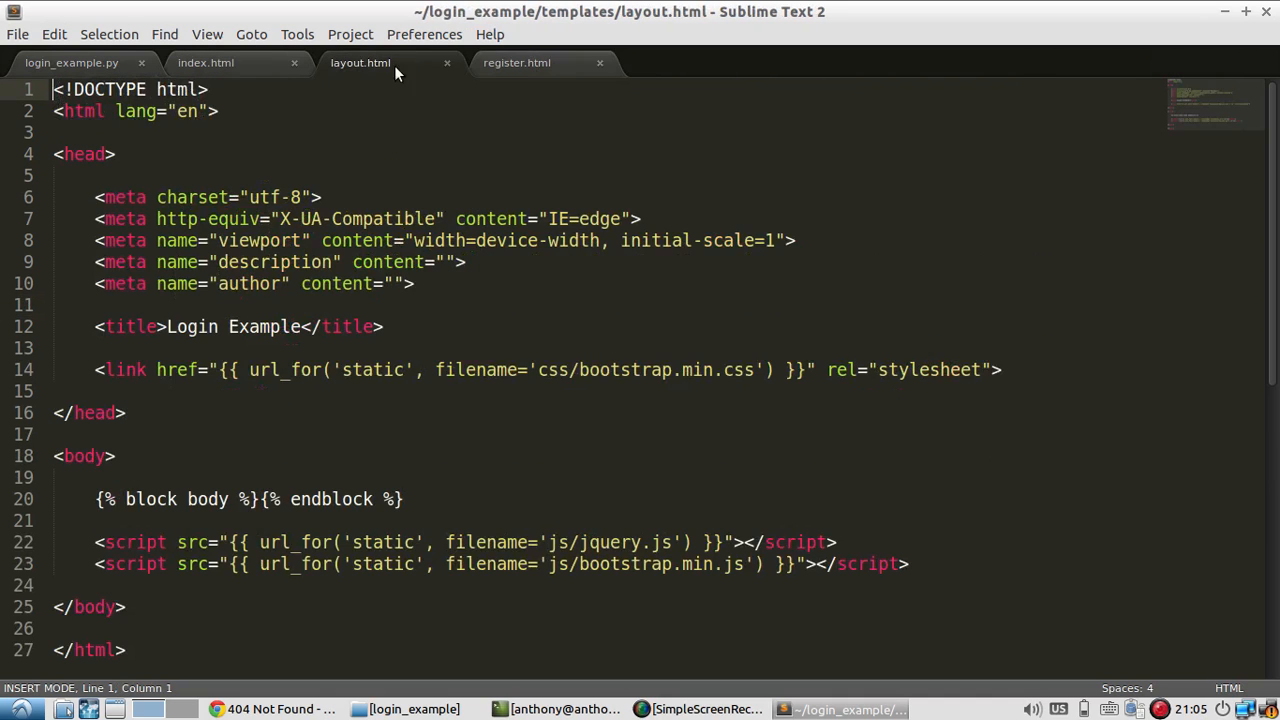
left_click(72, 62)
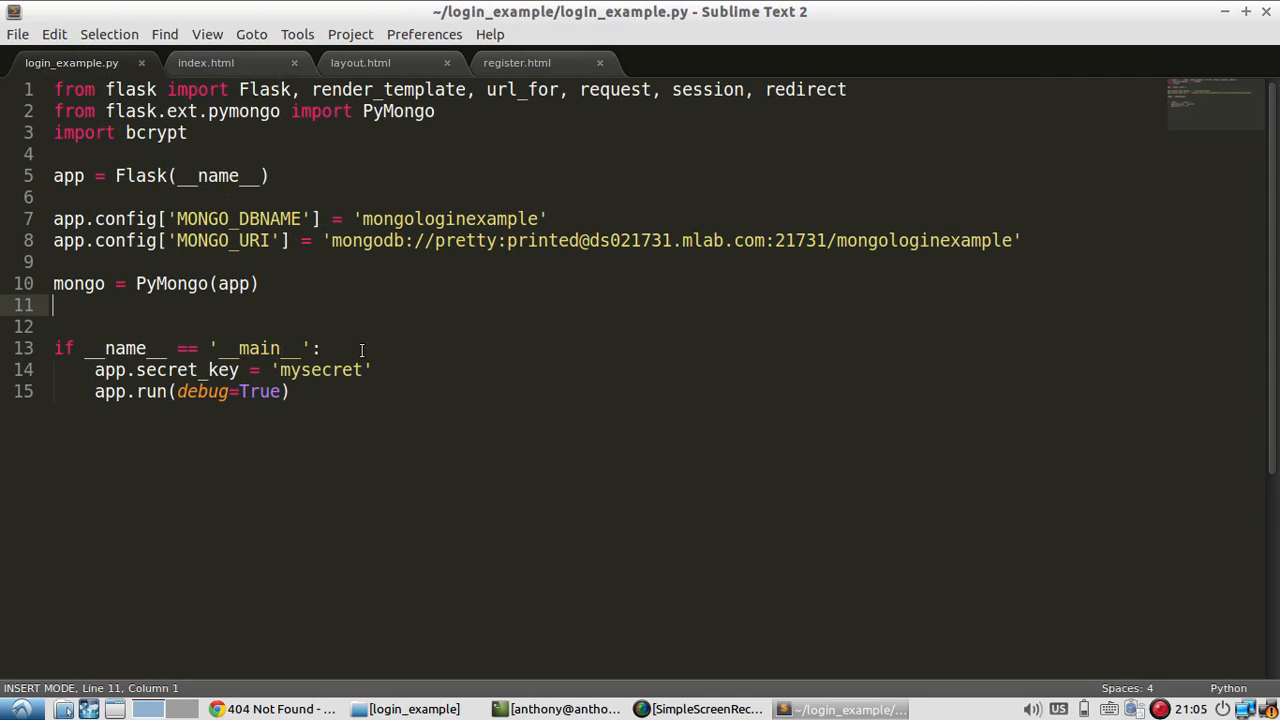
key("Return")
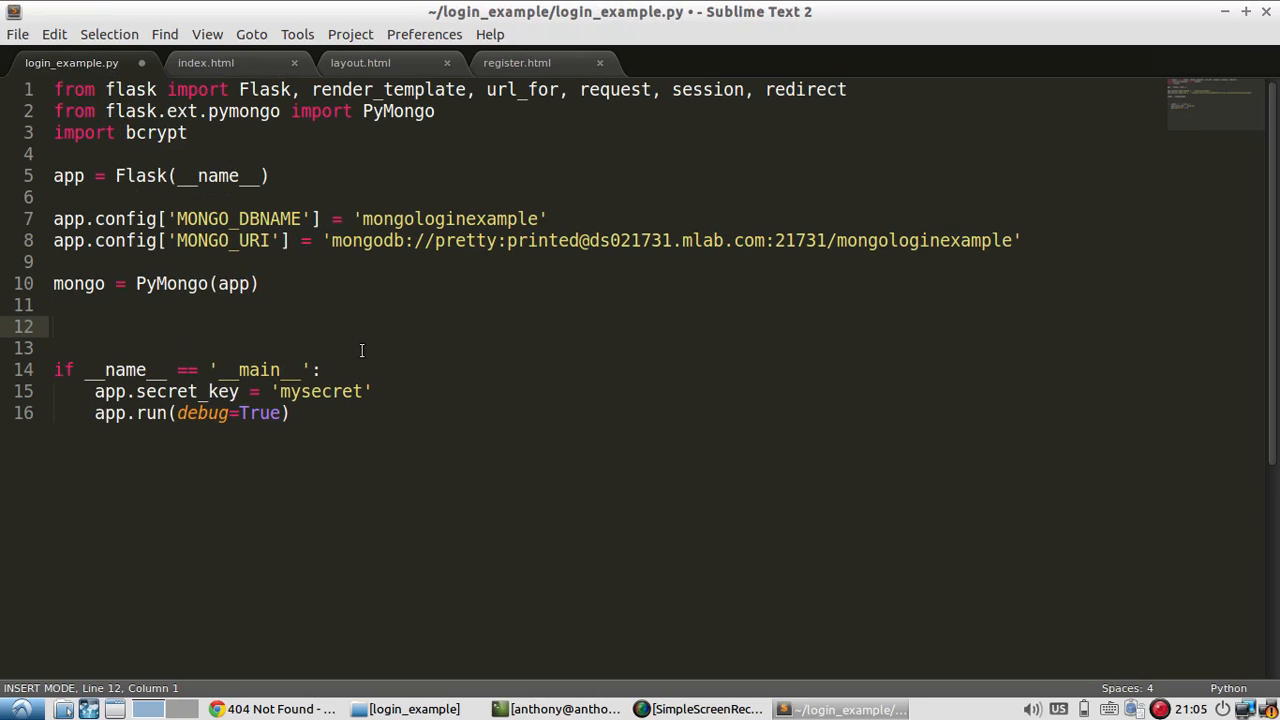
type("@ap")
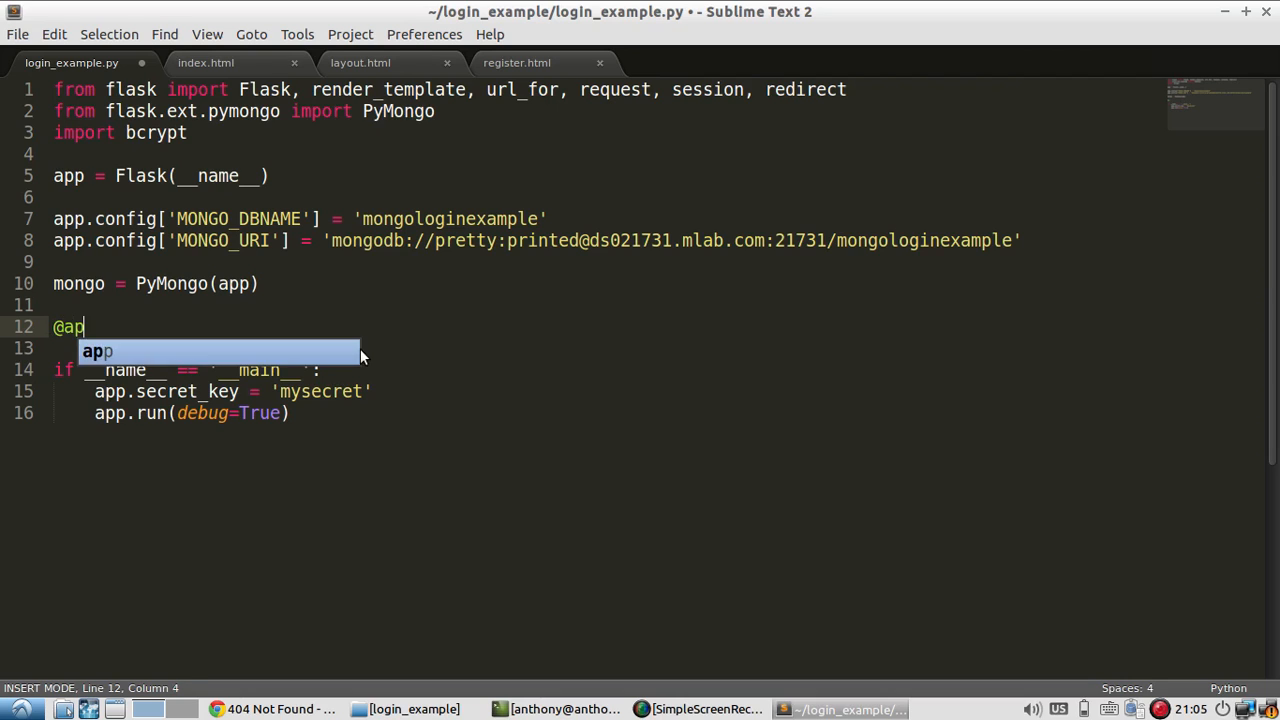
type("p.route('/')")
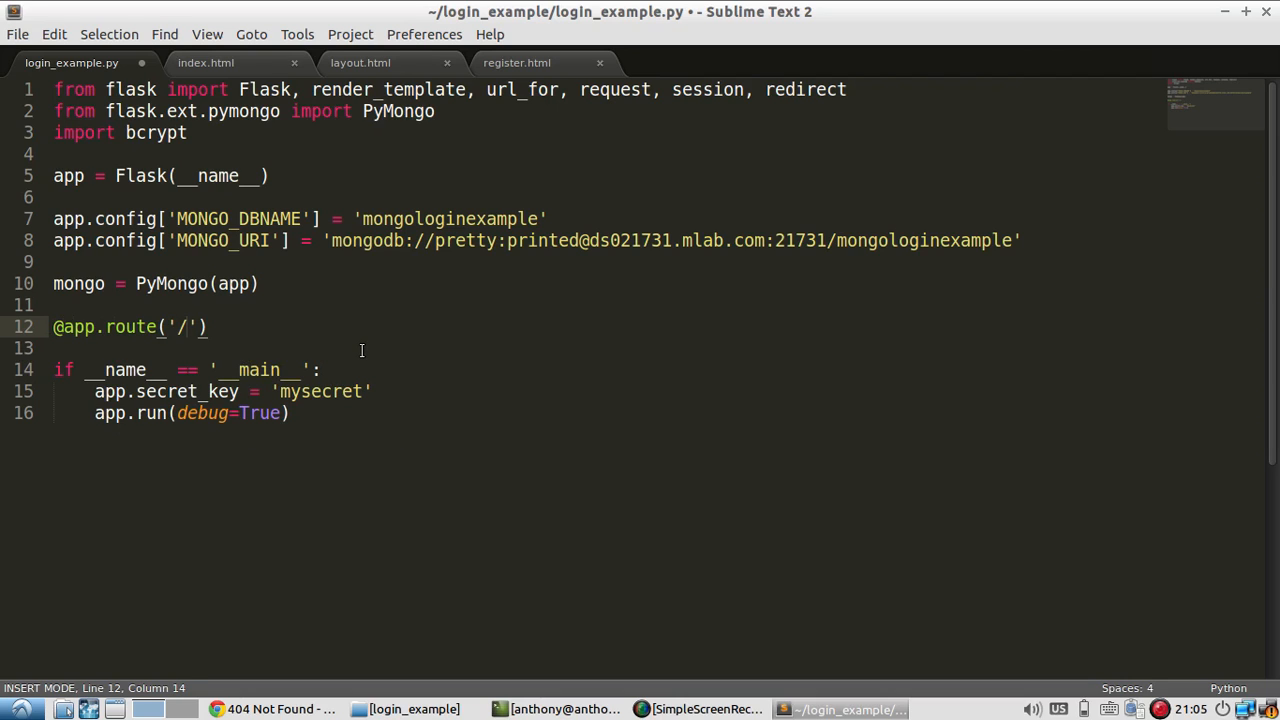
type("def")
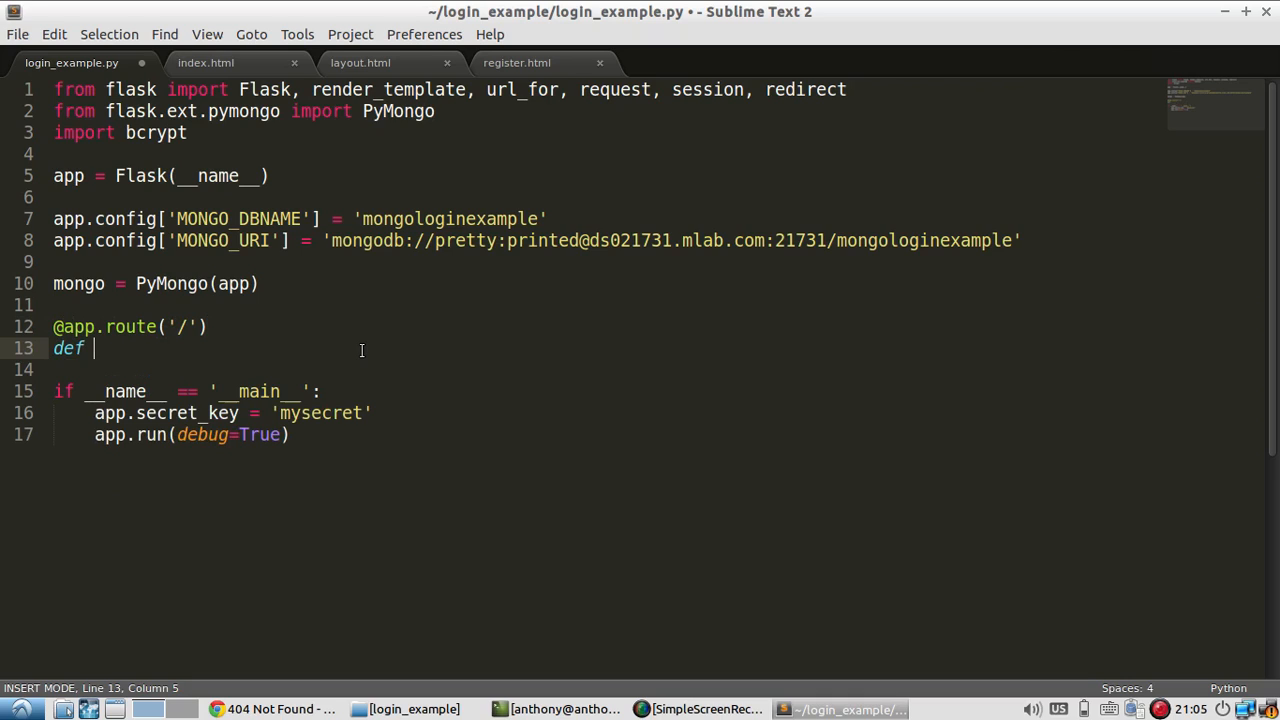
type("ind")
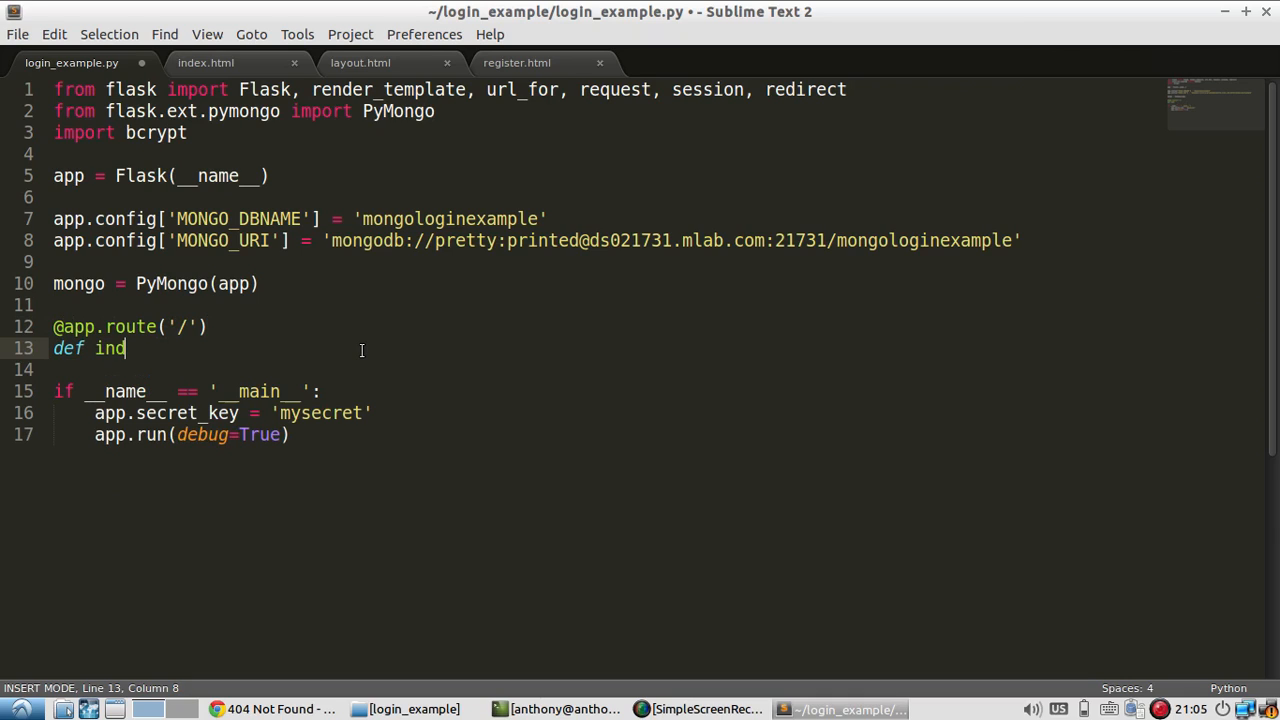
type("ex():")
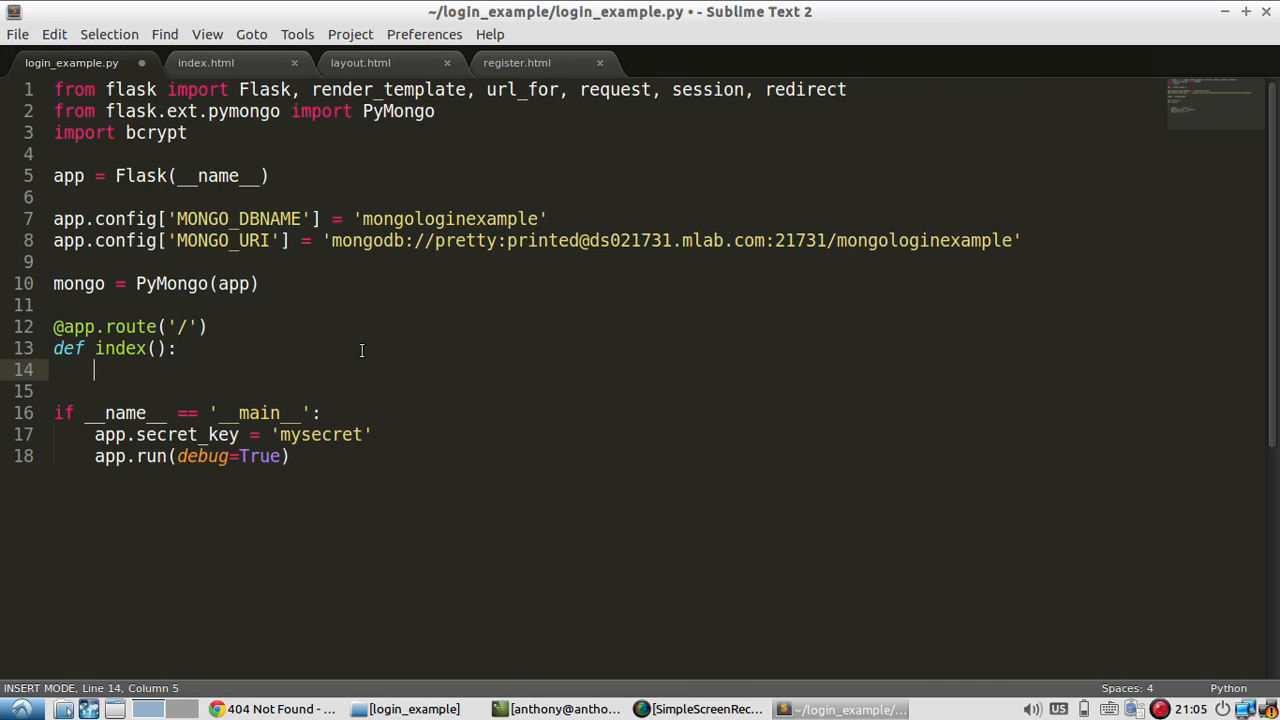
Step: Return 'You are logged in as' session['username'] when a username is in session, else start the fallback return
type("if")
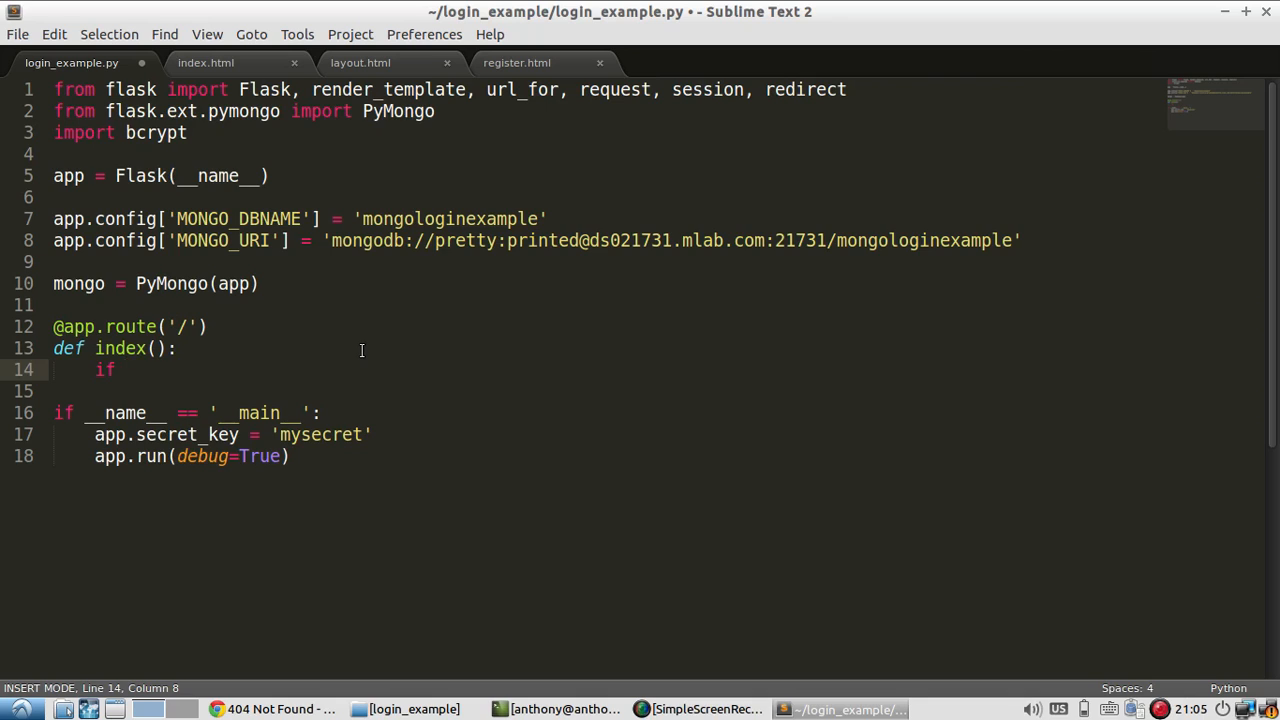
type("'username'")
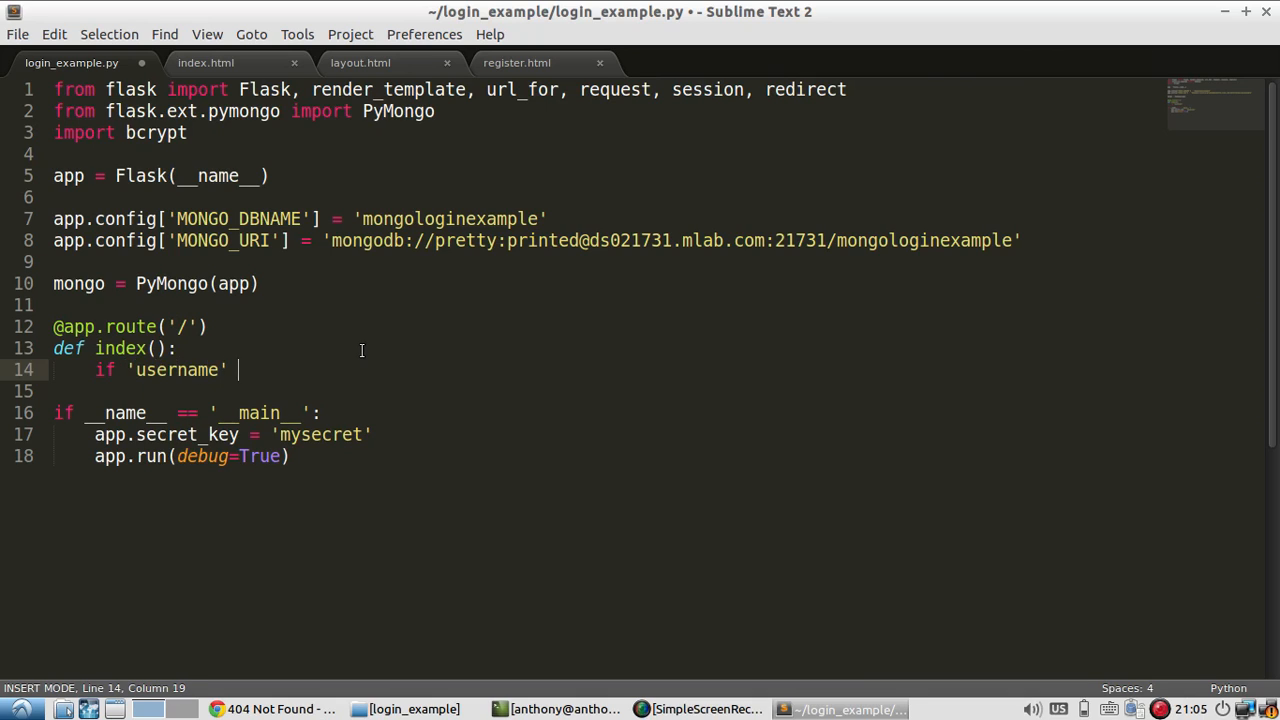
type("in session:")
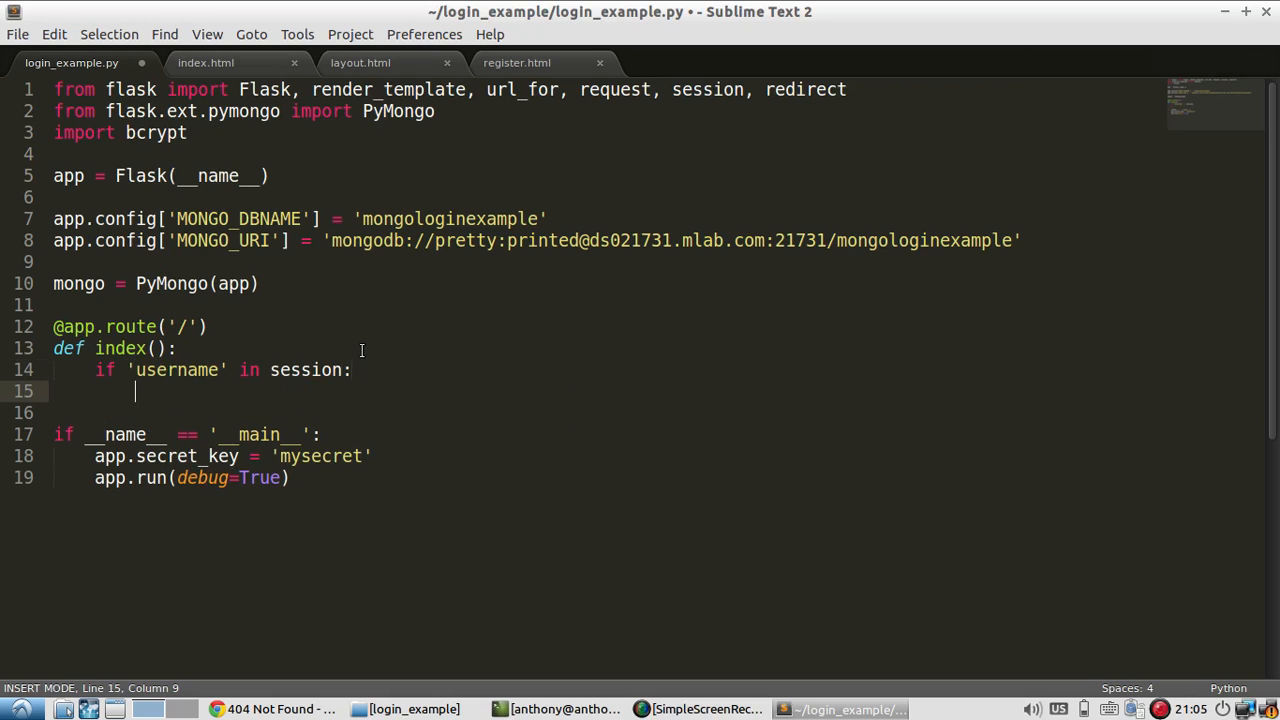
type("return 'Y'")
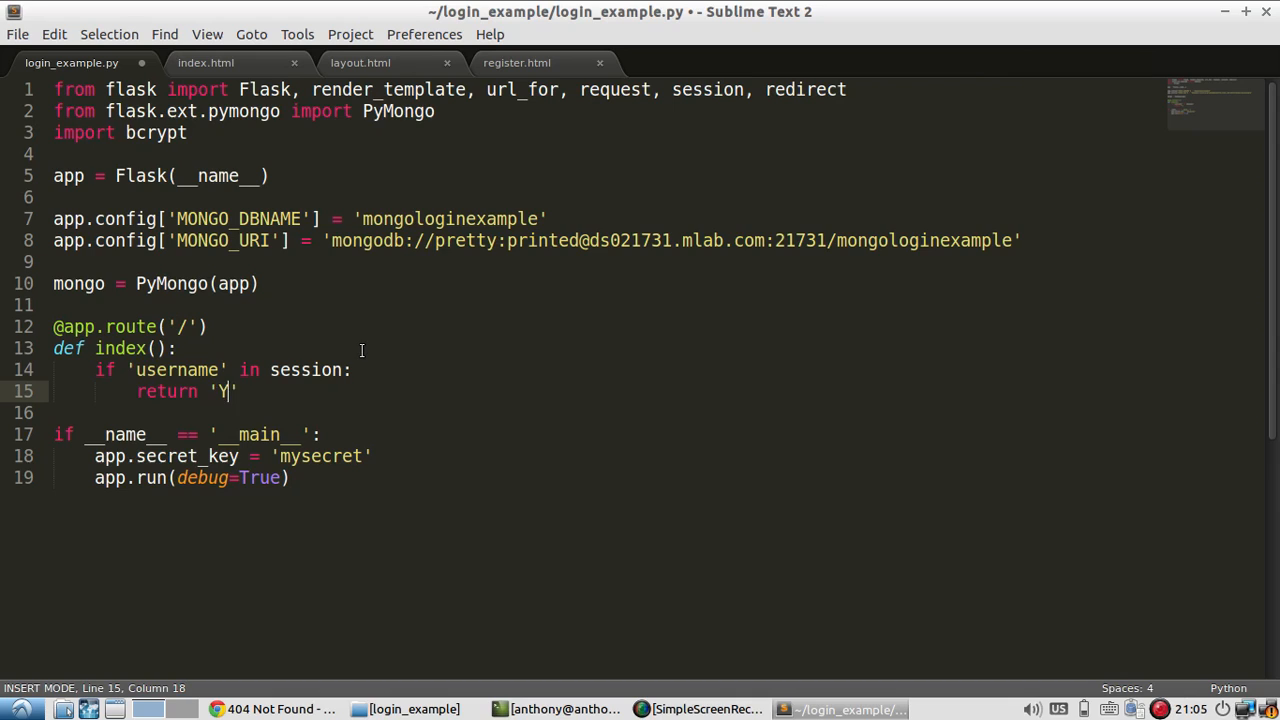
type("ou are logged in as")
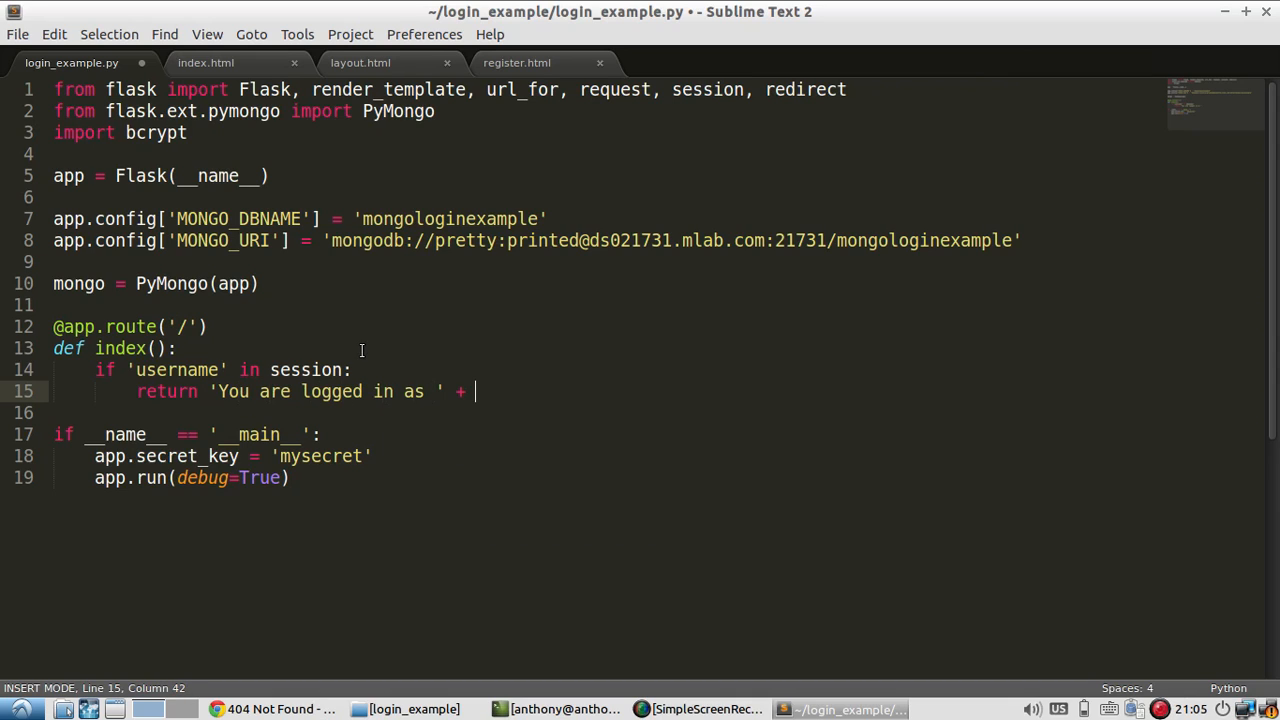
type("session")
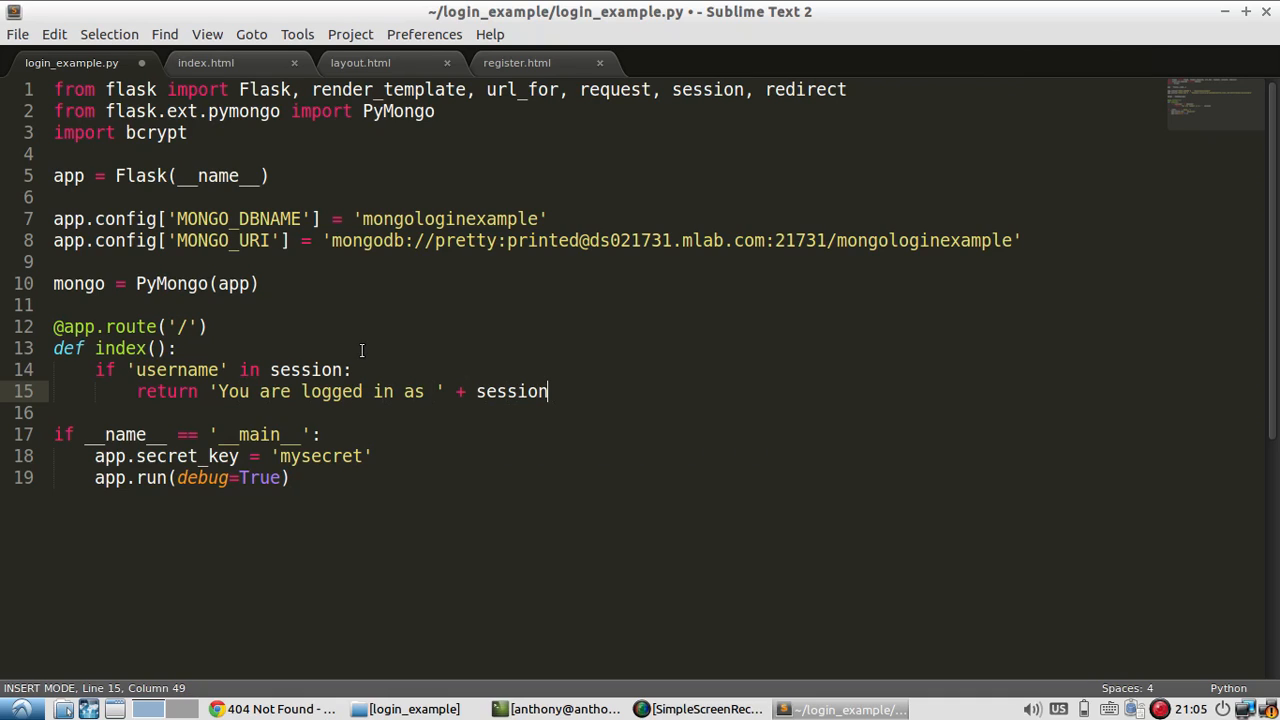
type("['username']")
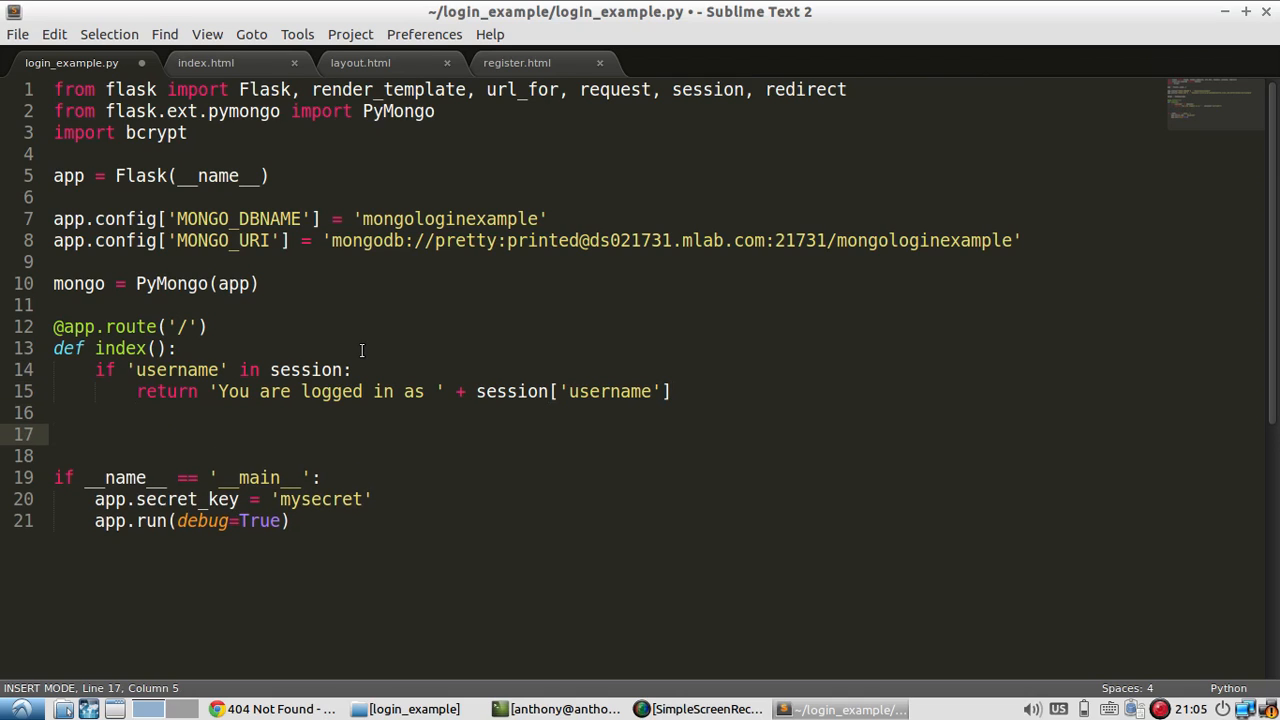
type("return render_template('index.html")
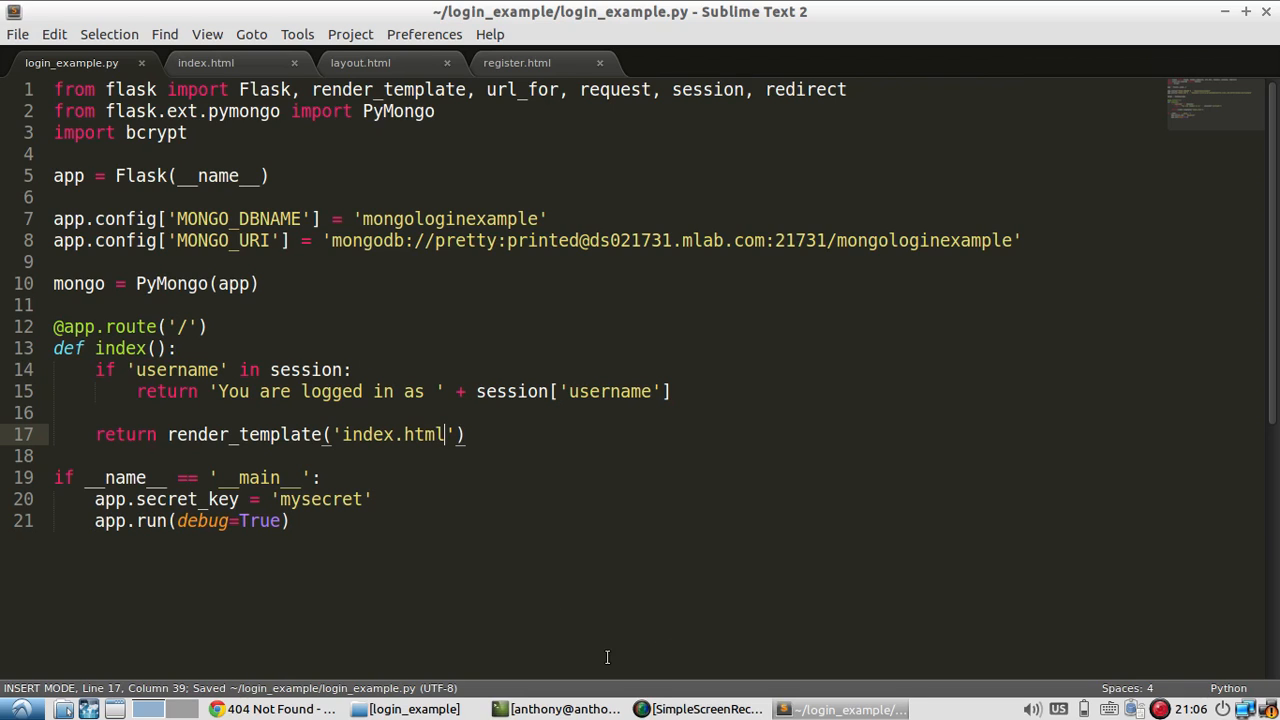
Step: Switch to the terminal to run login_example.py
left_click(550, 708)
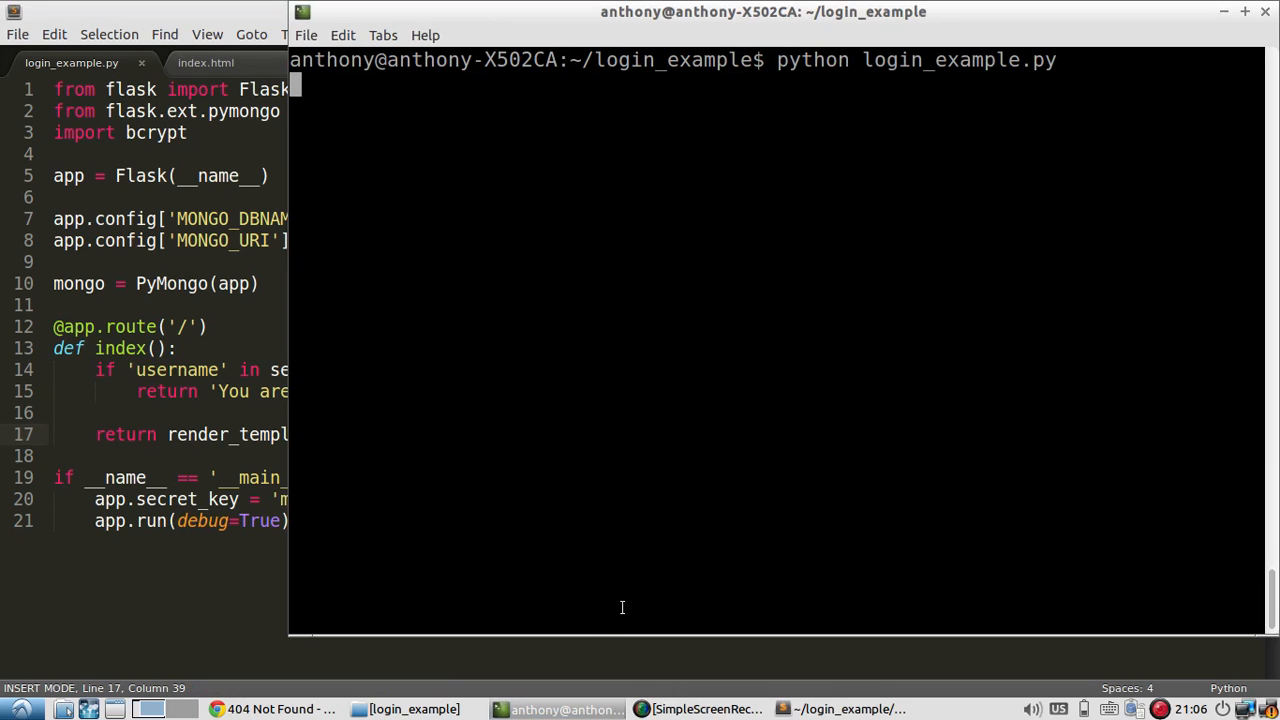
mouse_move(546, 624)
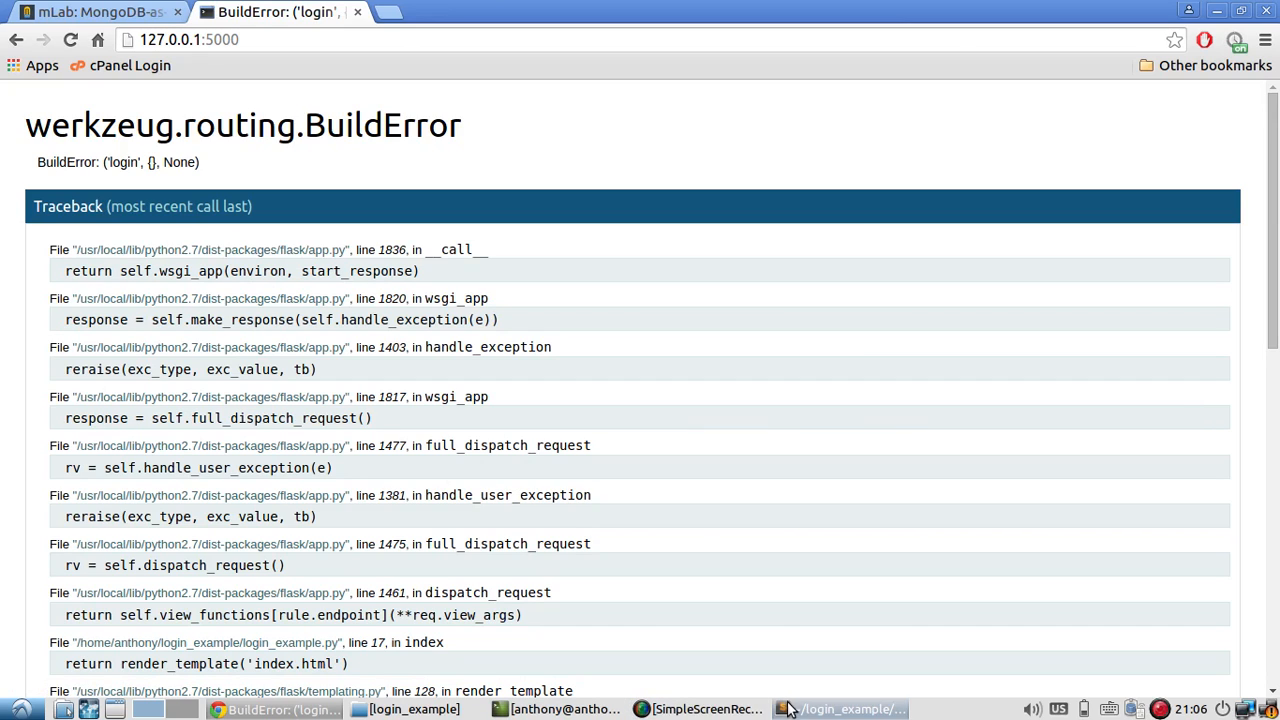
left_click(840, 708)
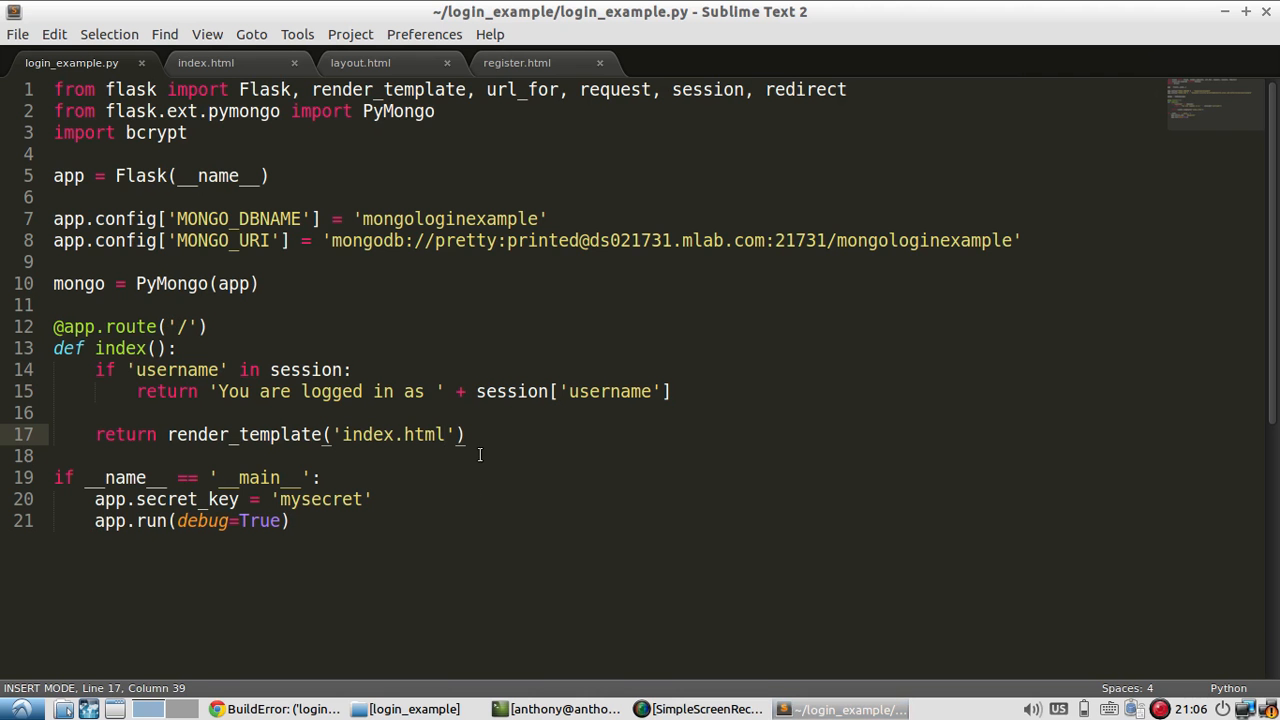
type("@")
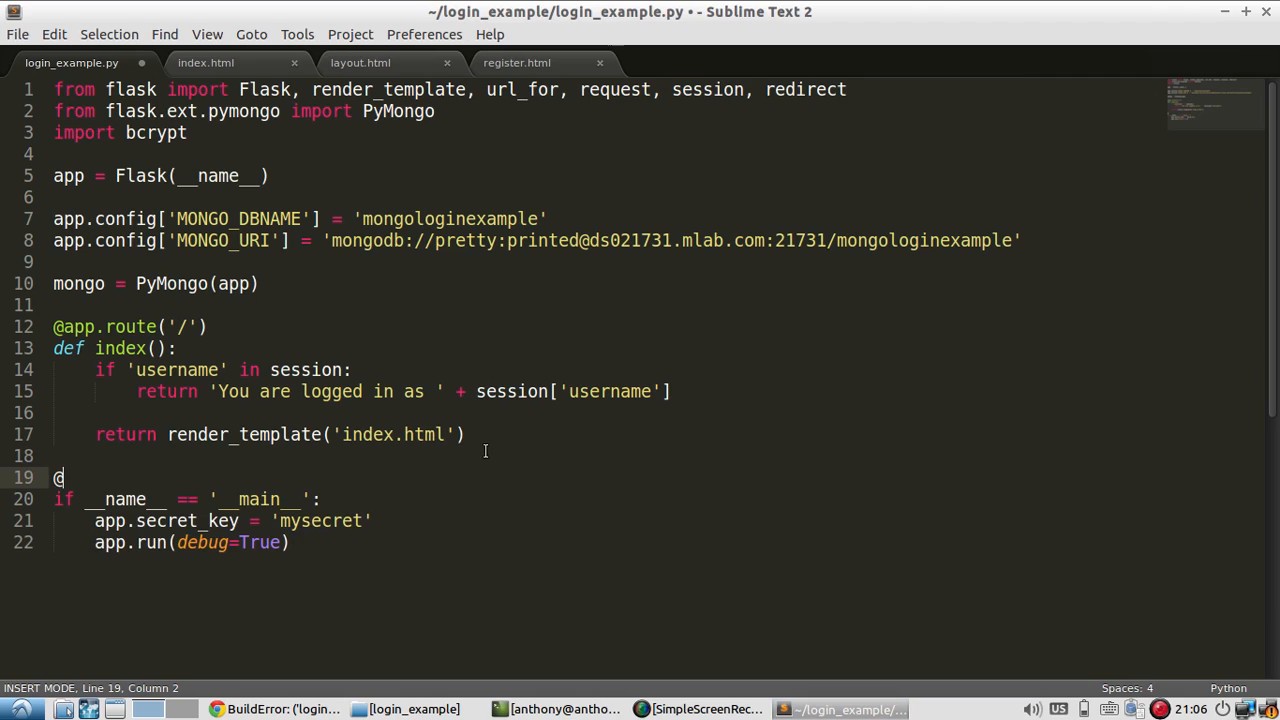
type("app.route()")
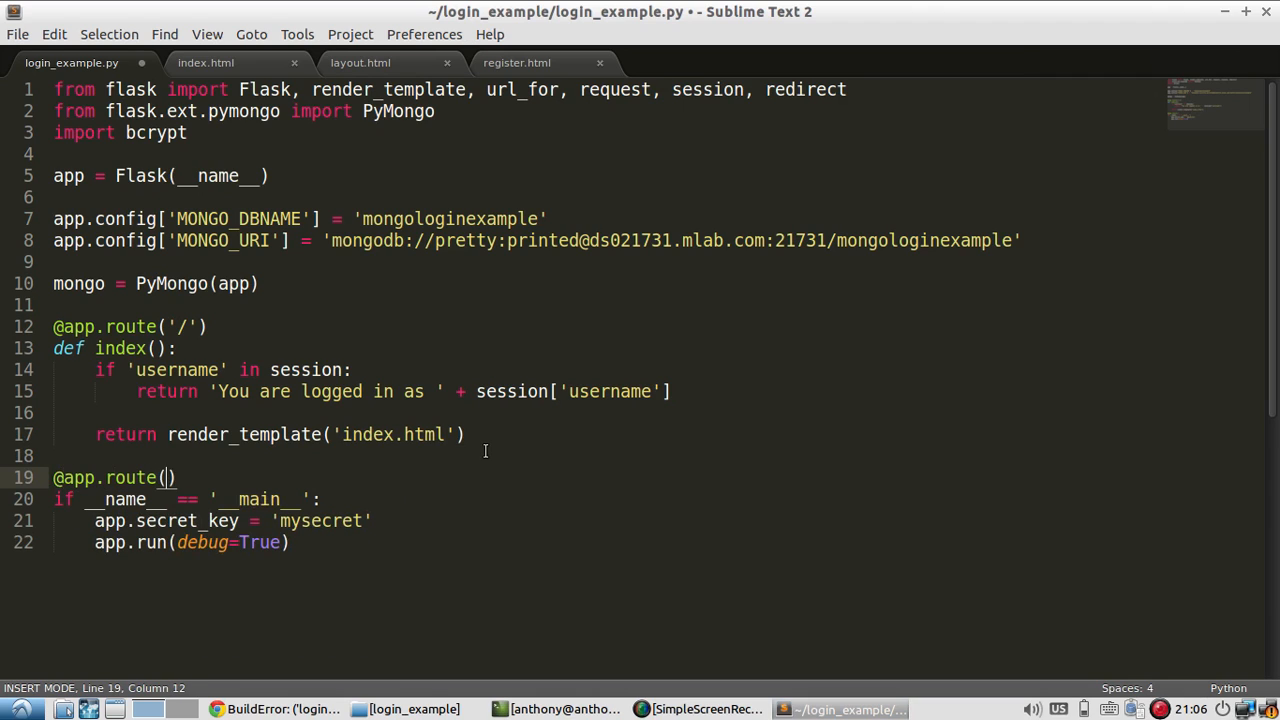
type("'")
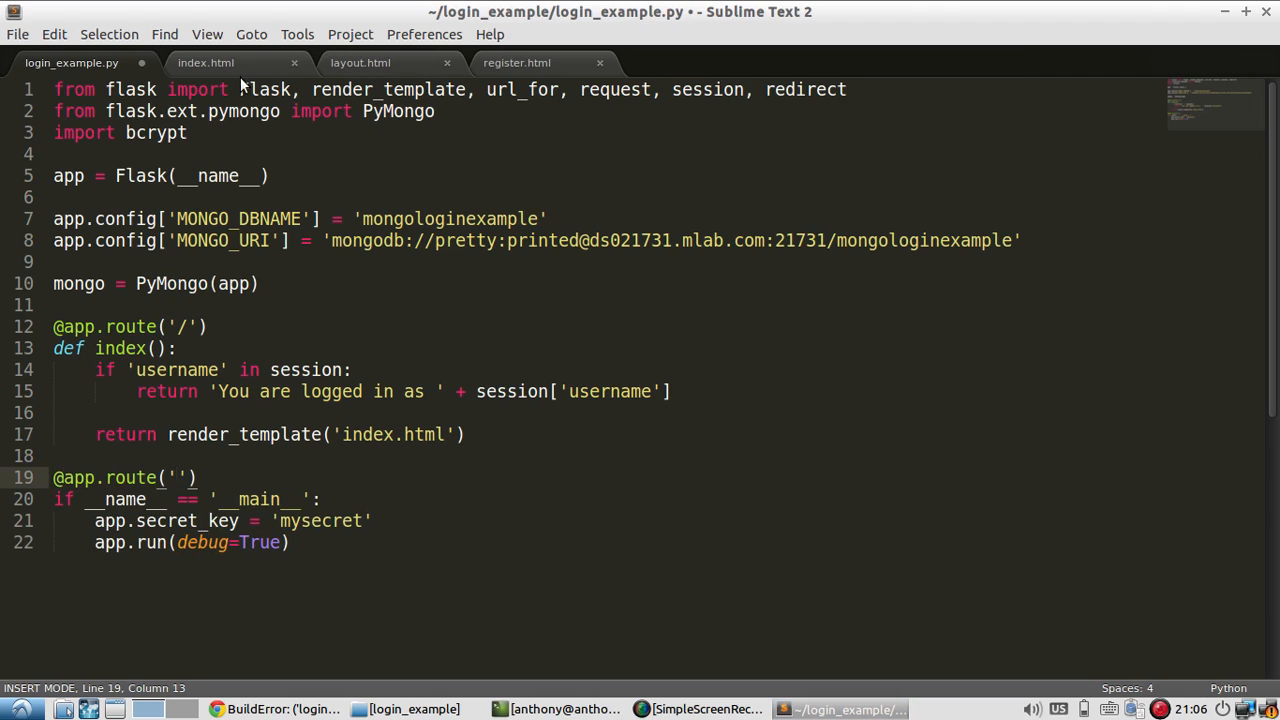
left_click(204, 62)
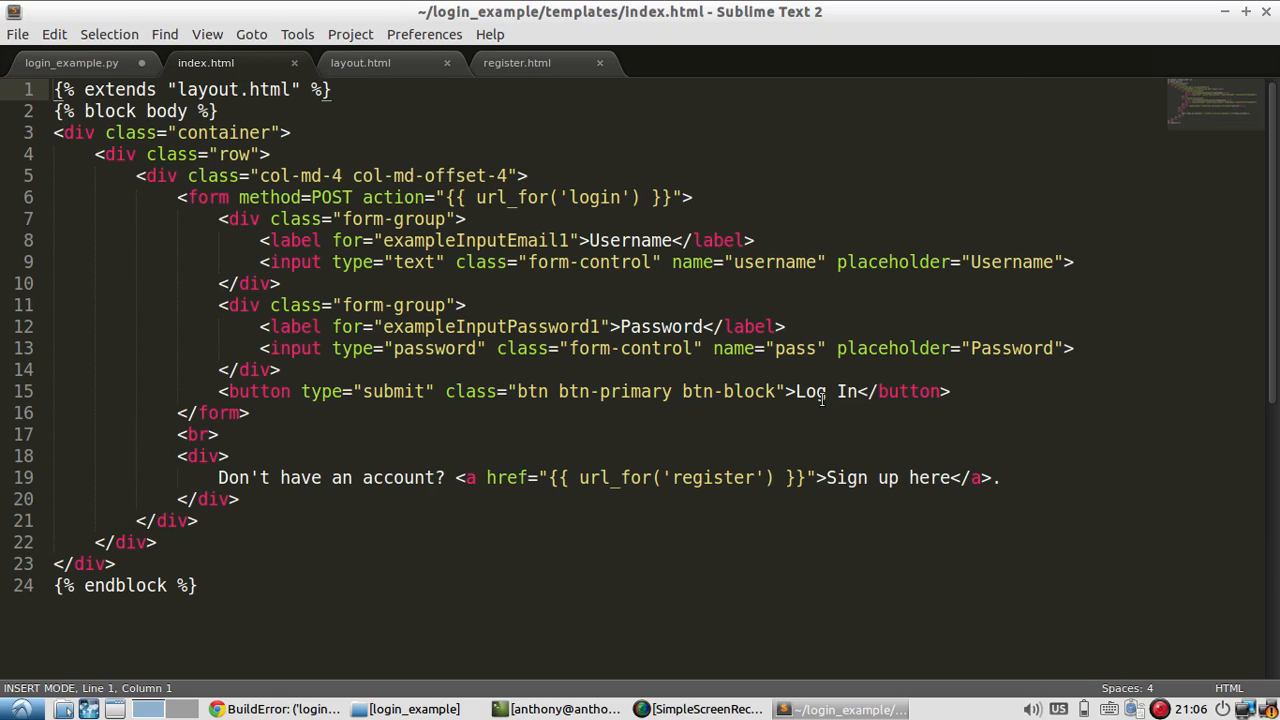
double_click(596, 198)
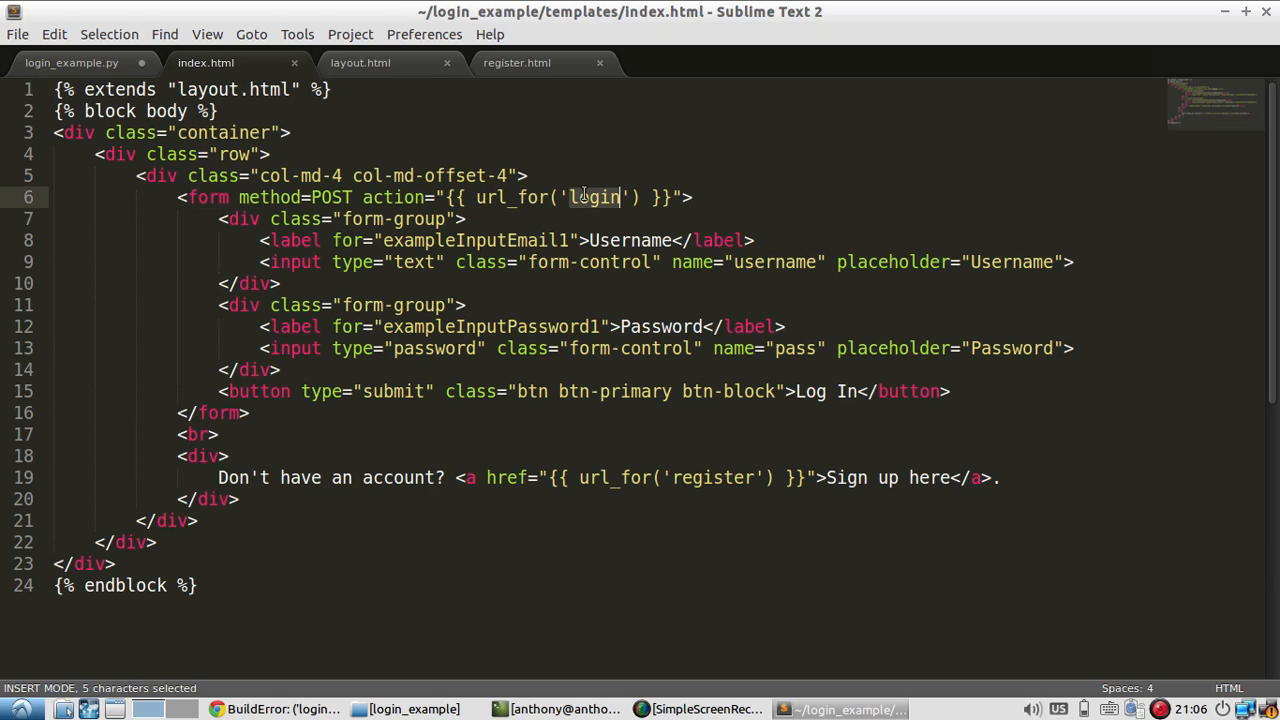
left_click(72, 62)
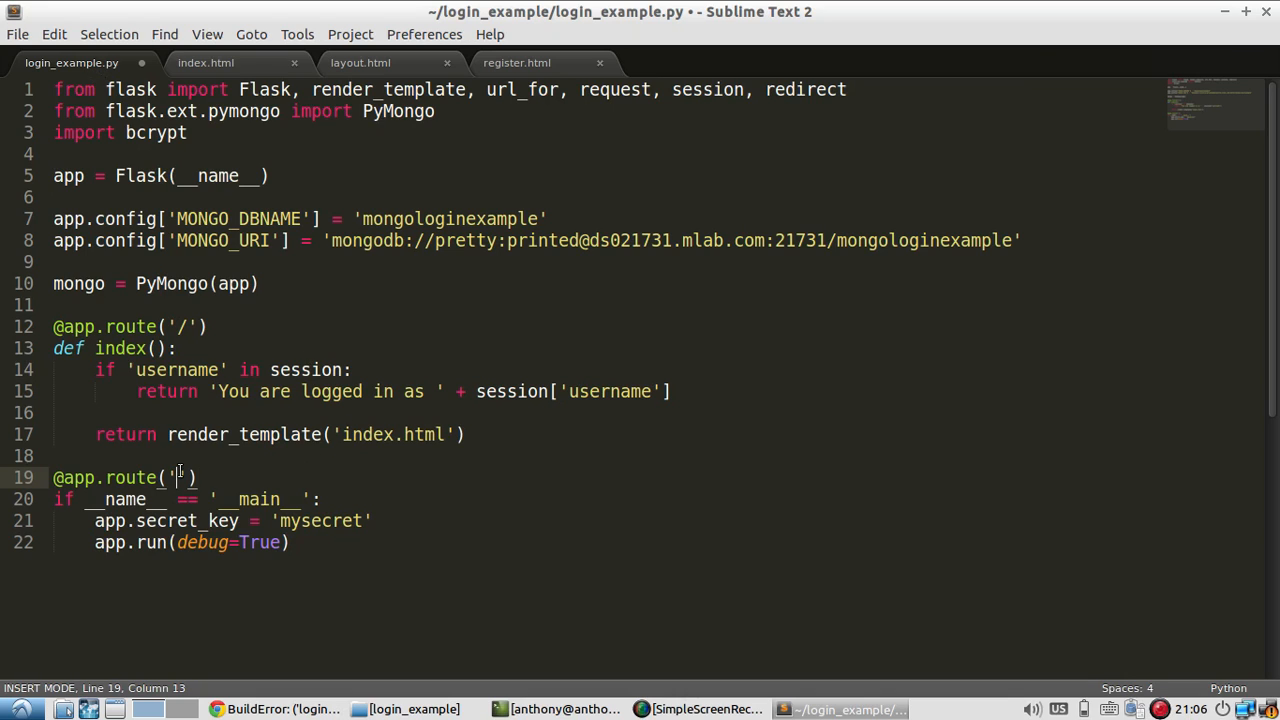
type("/login")
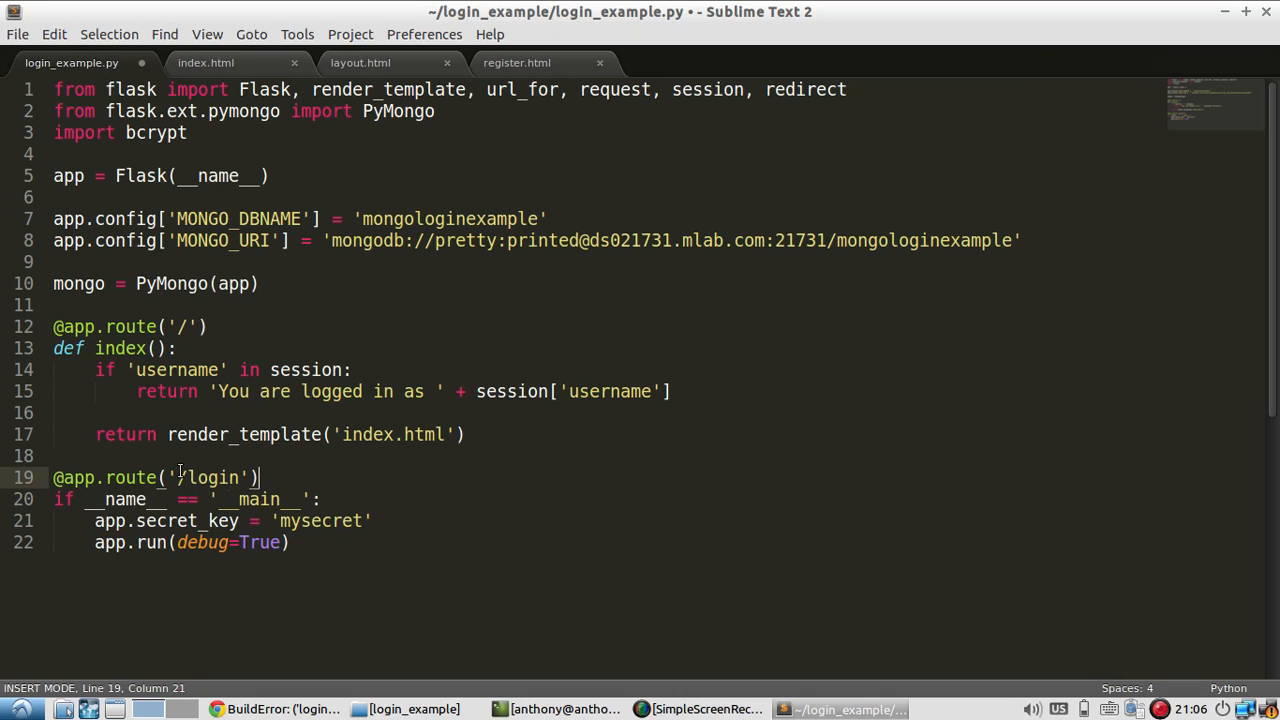
type("def login():")
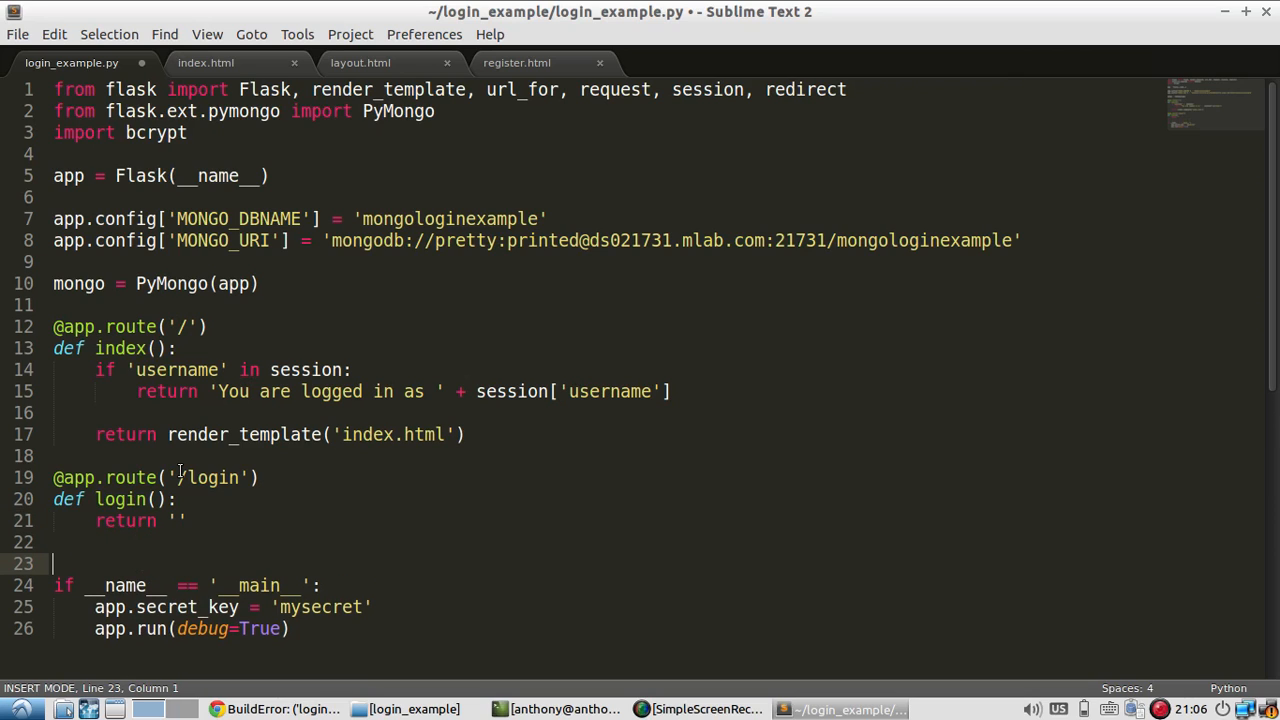
type("@app.route('/')")
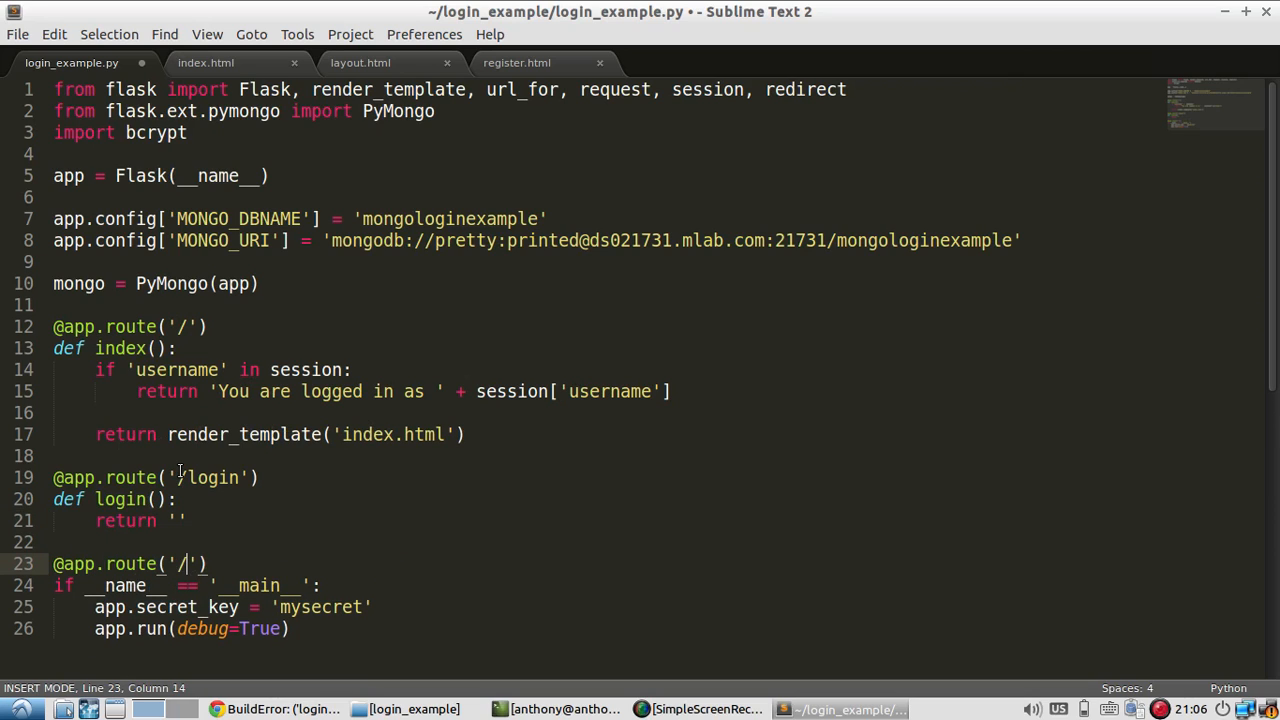
type("register")
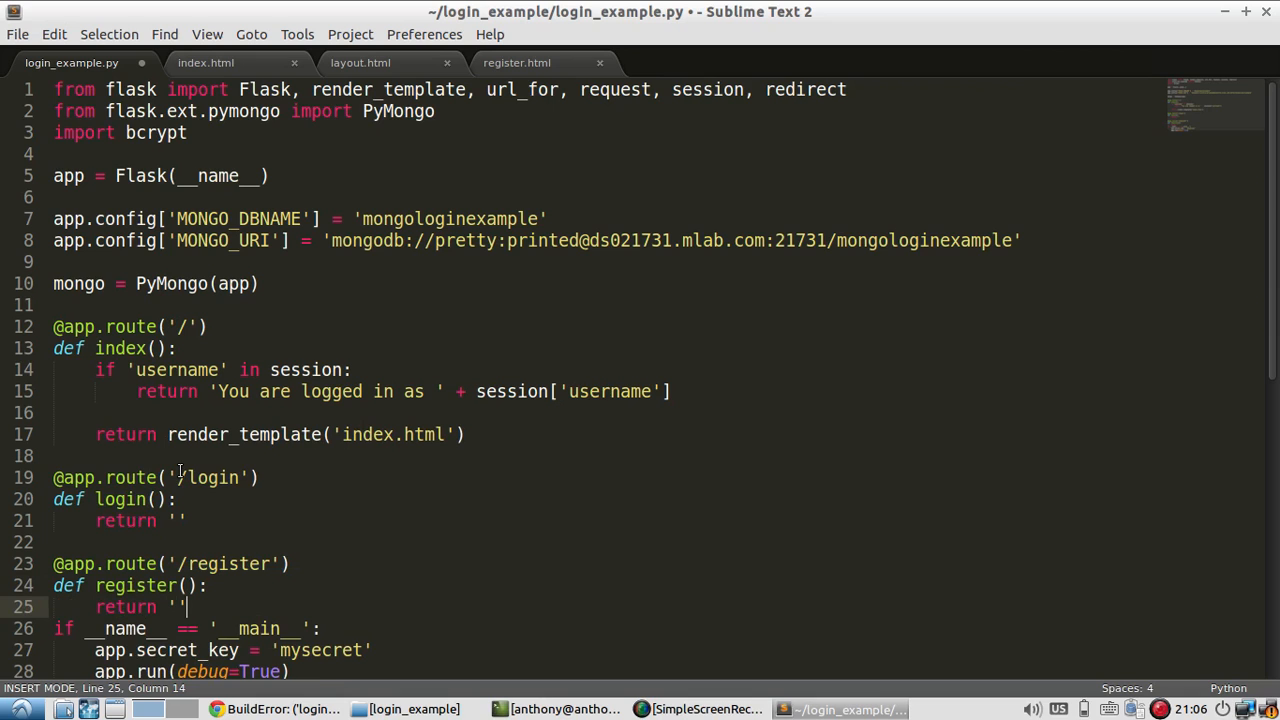
key("Return")
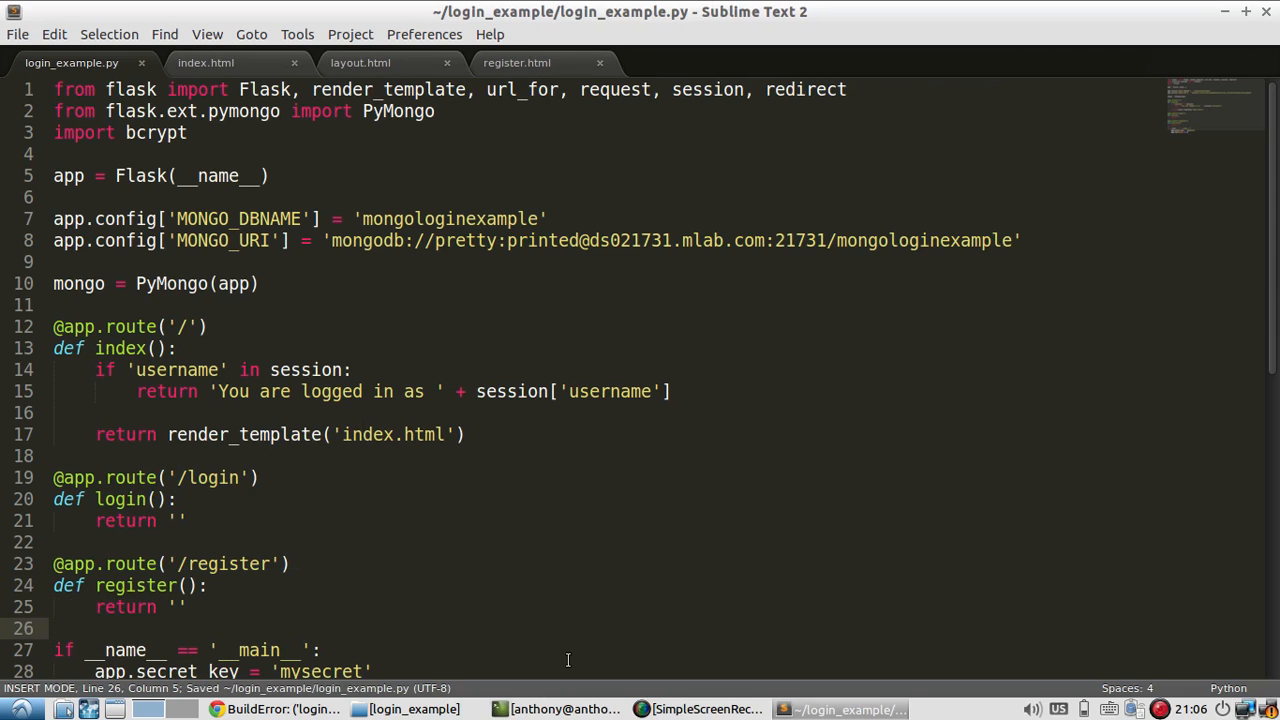
Step: Reload 127.0.0.1:5000 in Chrome and check the login form with its Sign up link and Log In button
left_click(284, 708)
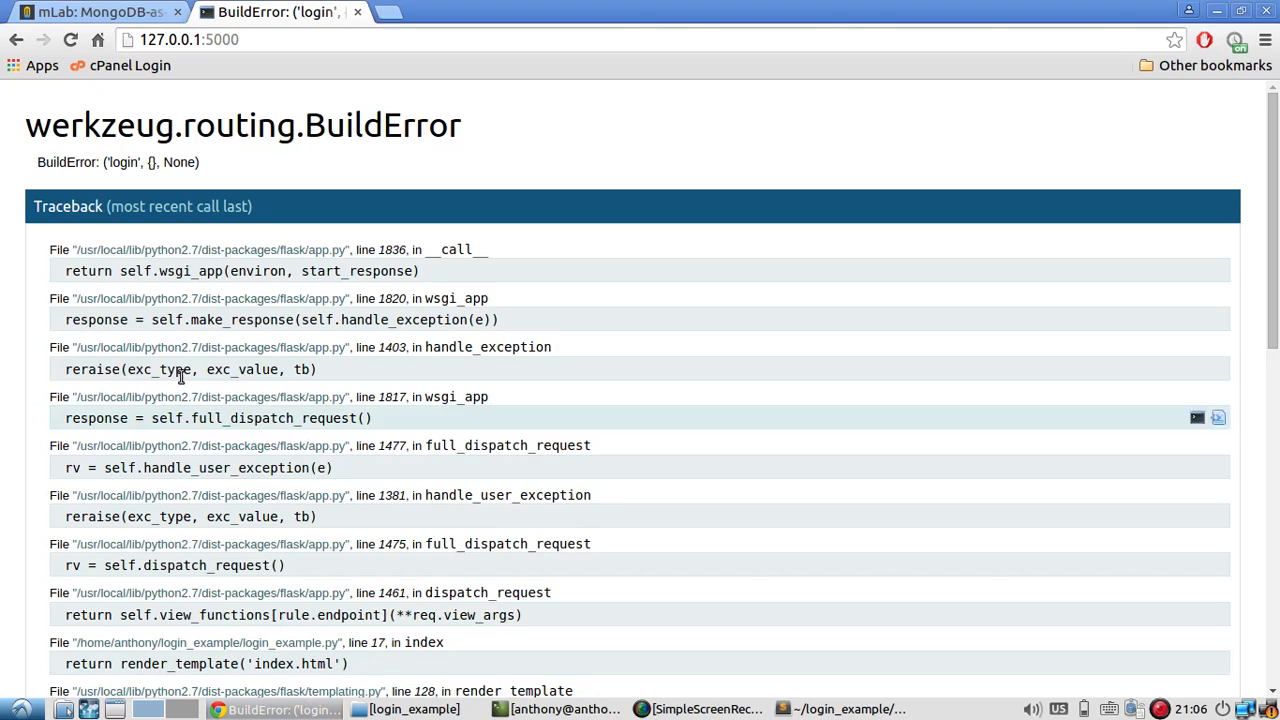
left_click(70, 40)
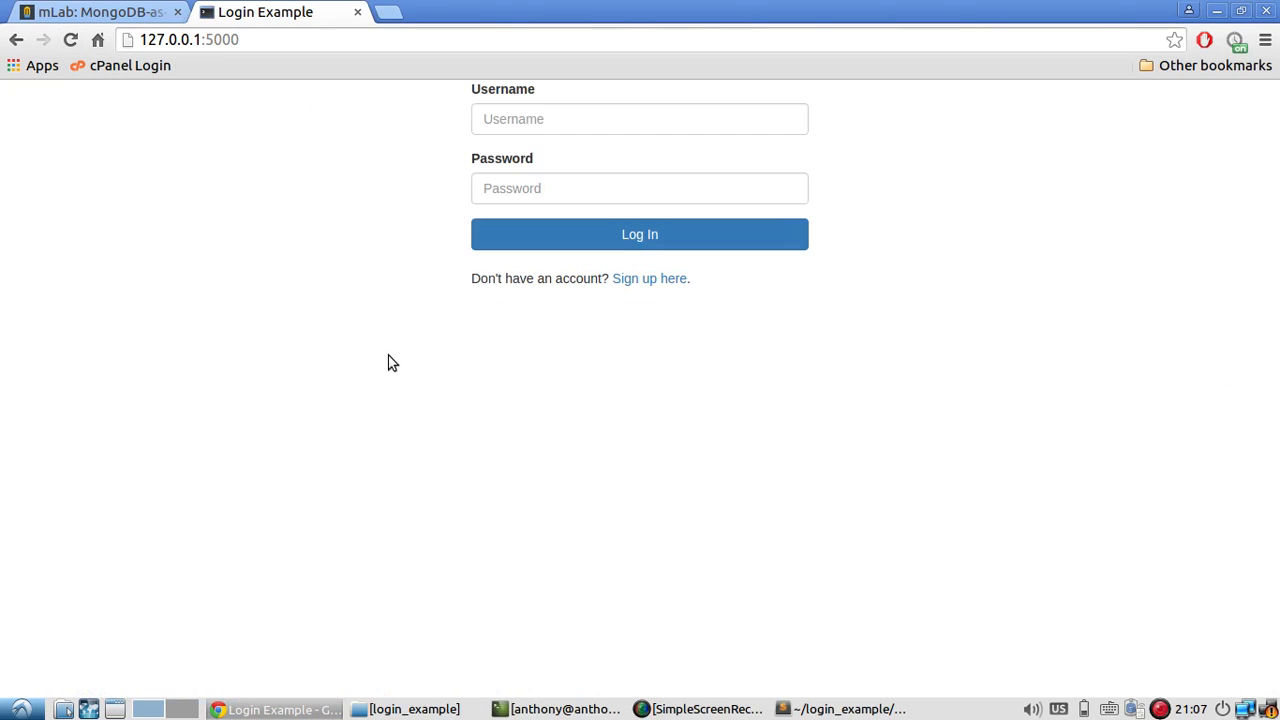
mouse_move(736, 252)
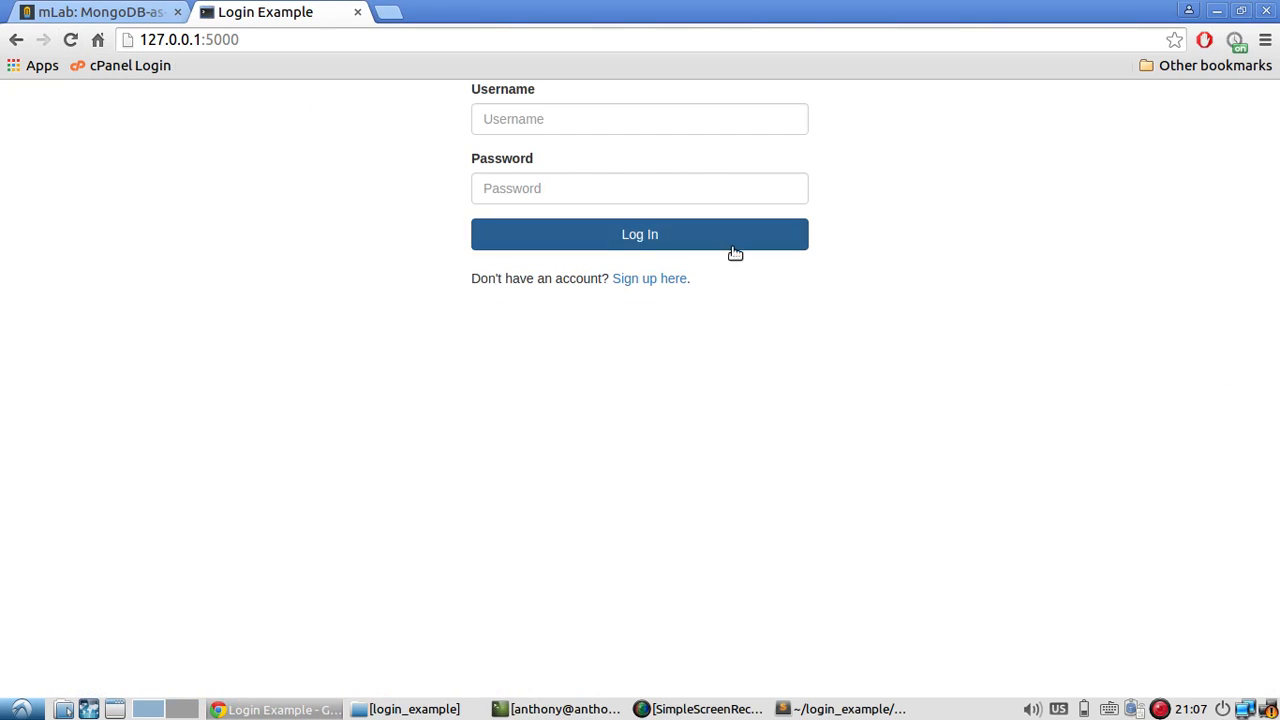
mouse_move(648, 278)
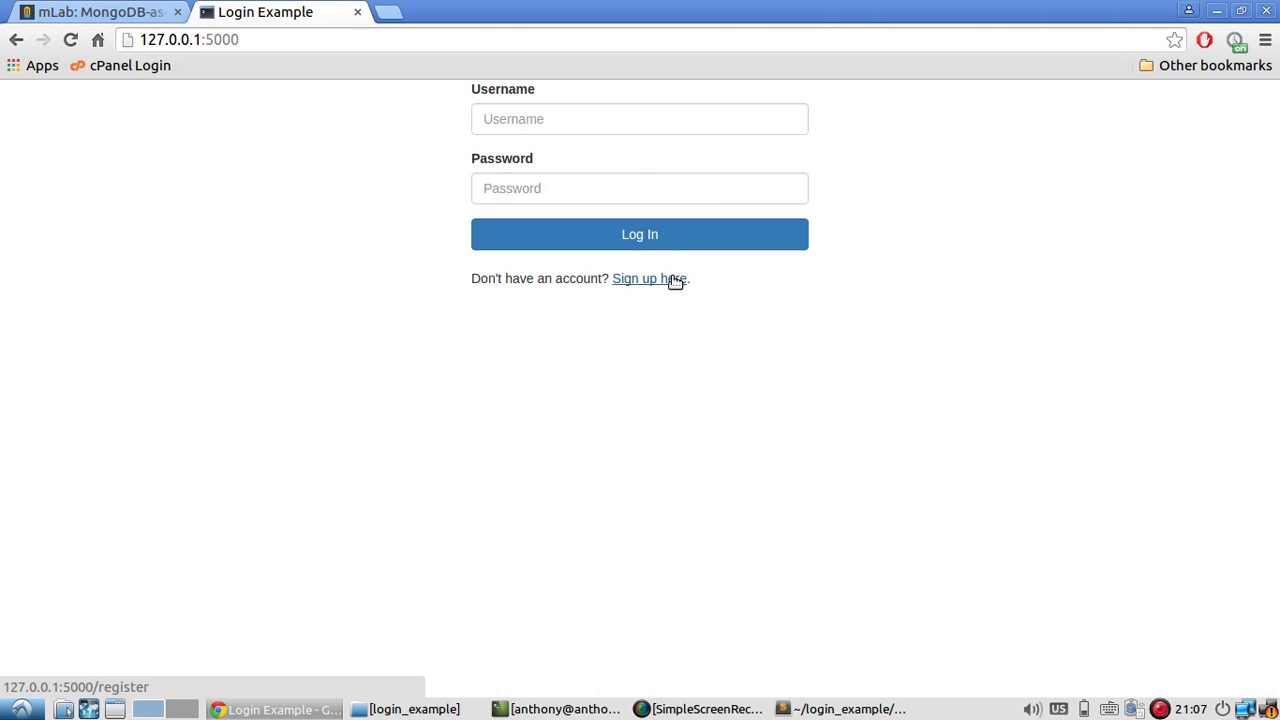
mouse_move(640, 234)
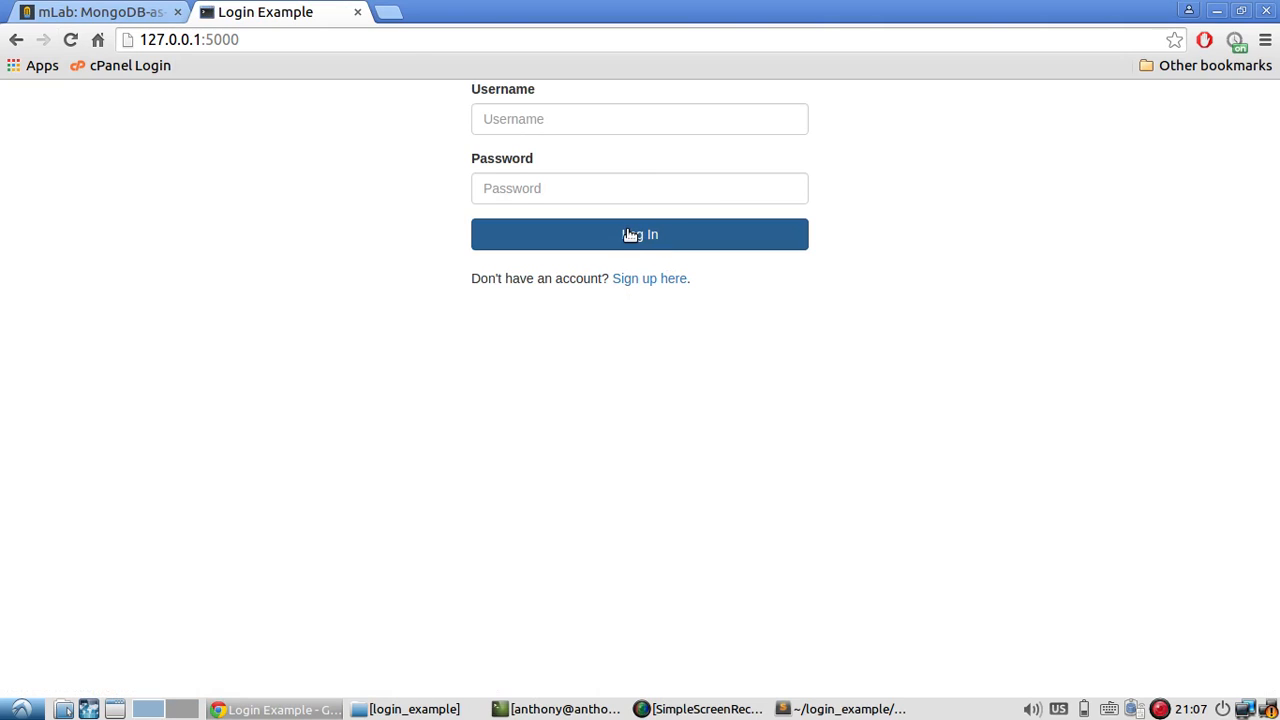
left_click(640, 234)
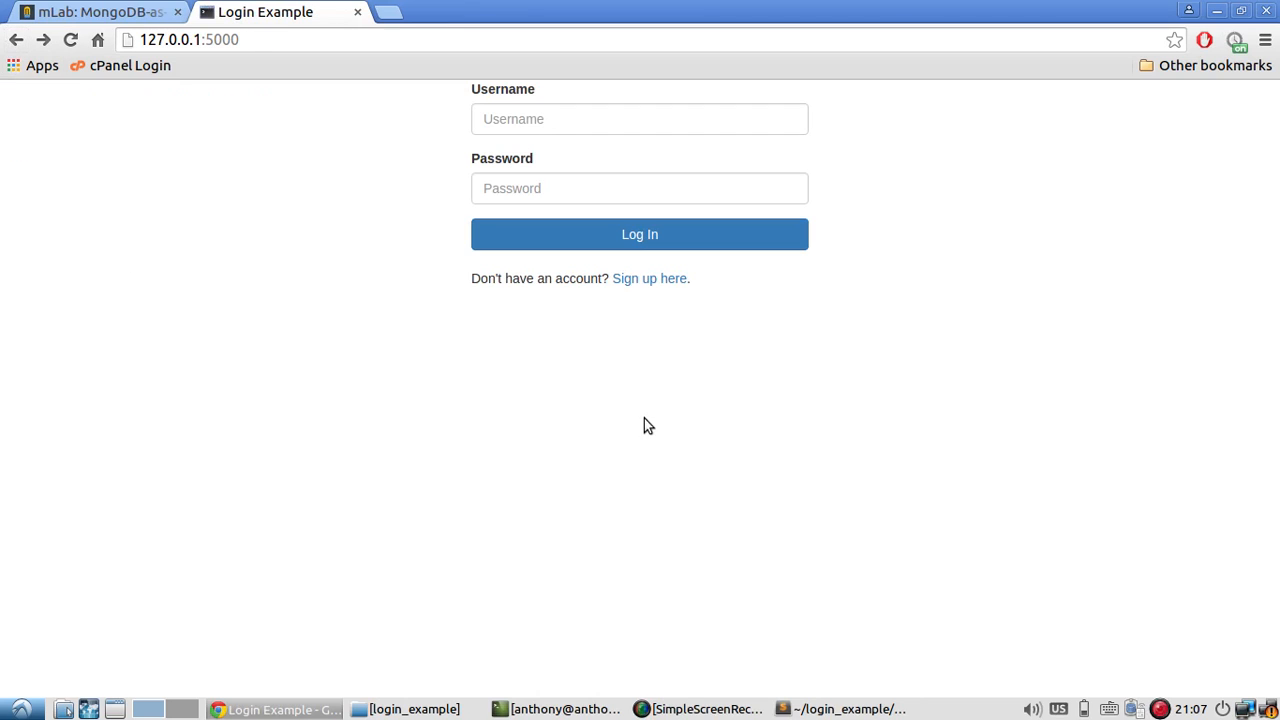
left_click(648, 278)
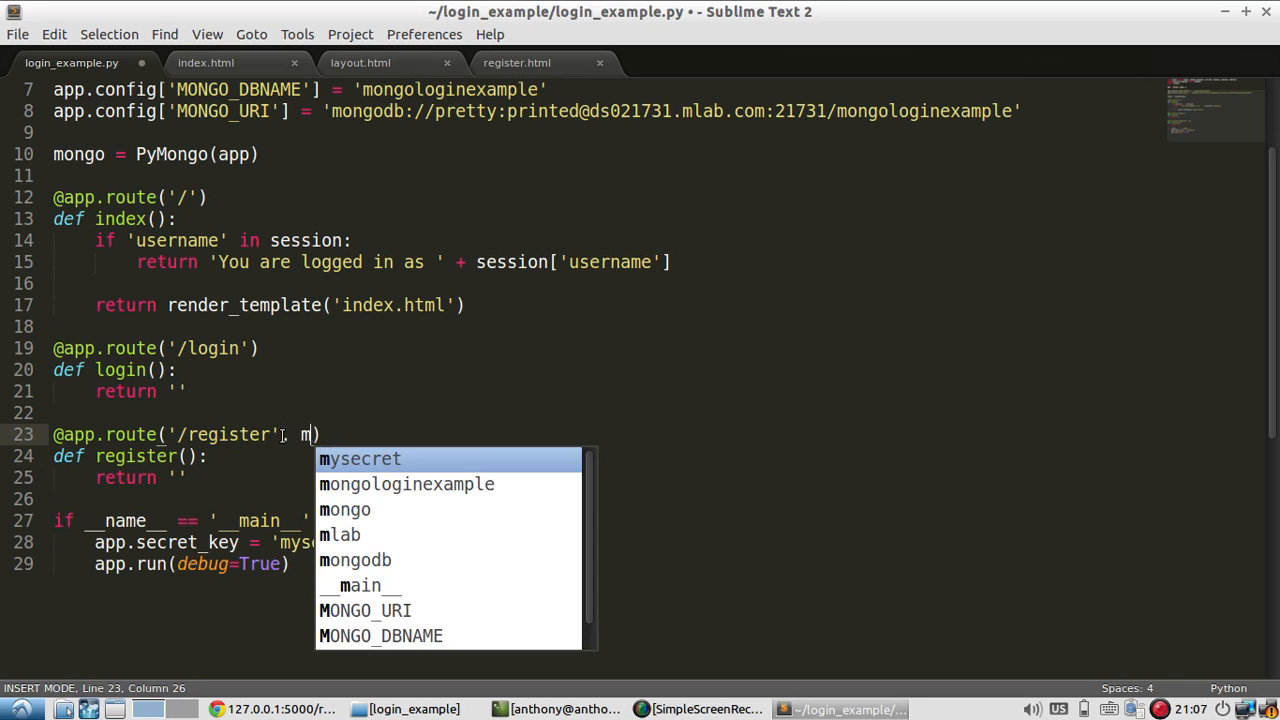
Step: Give the /register route methods=['POST', 'GET']
type("ethods='")
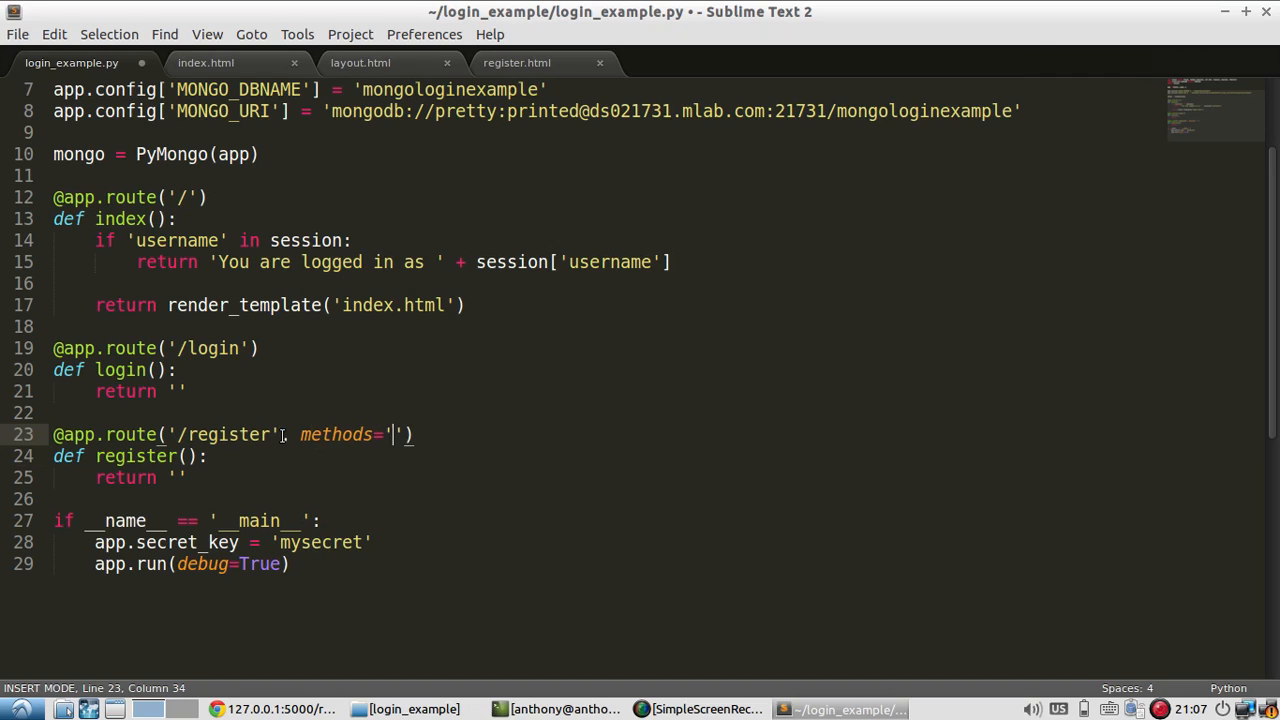
type("['POST'")
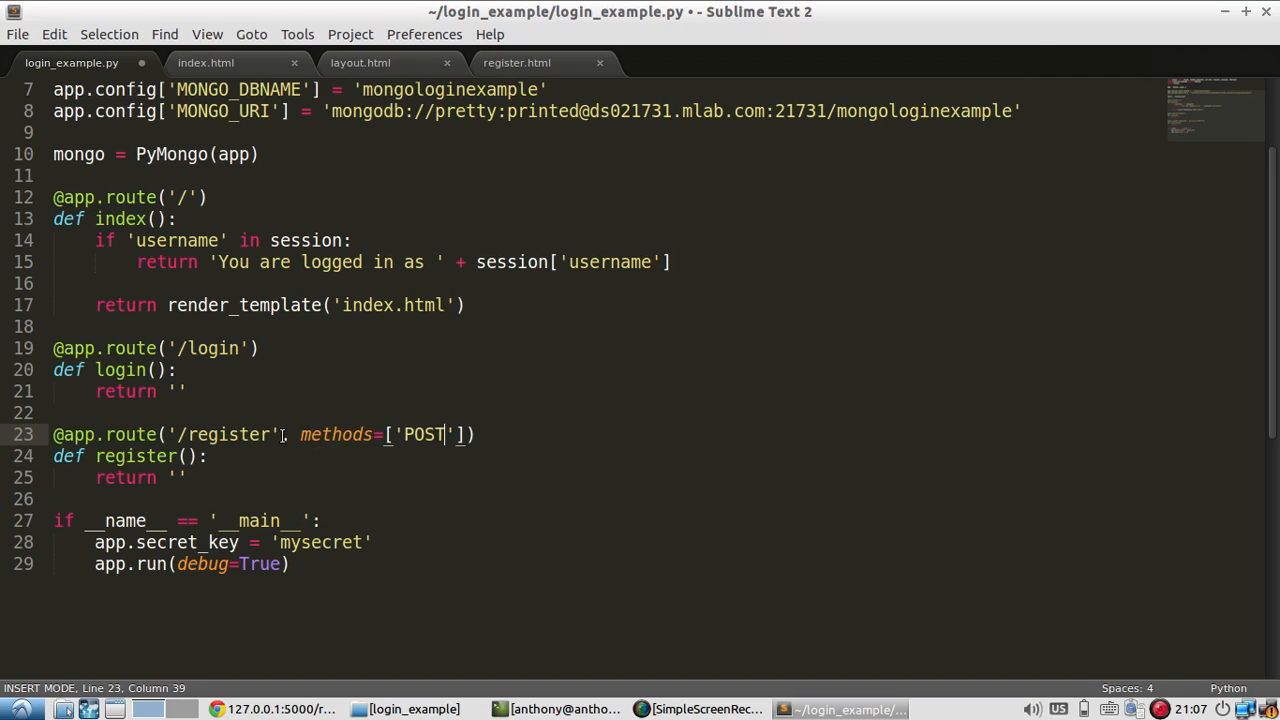
type(", 'GET'")
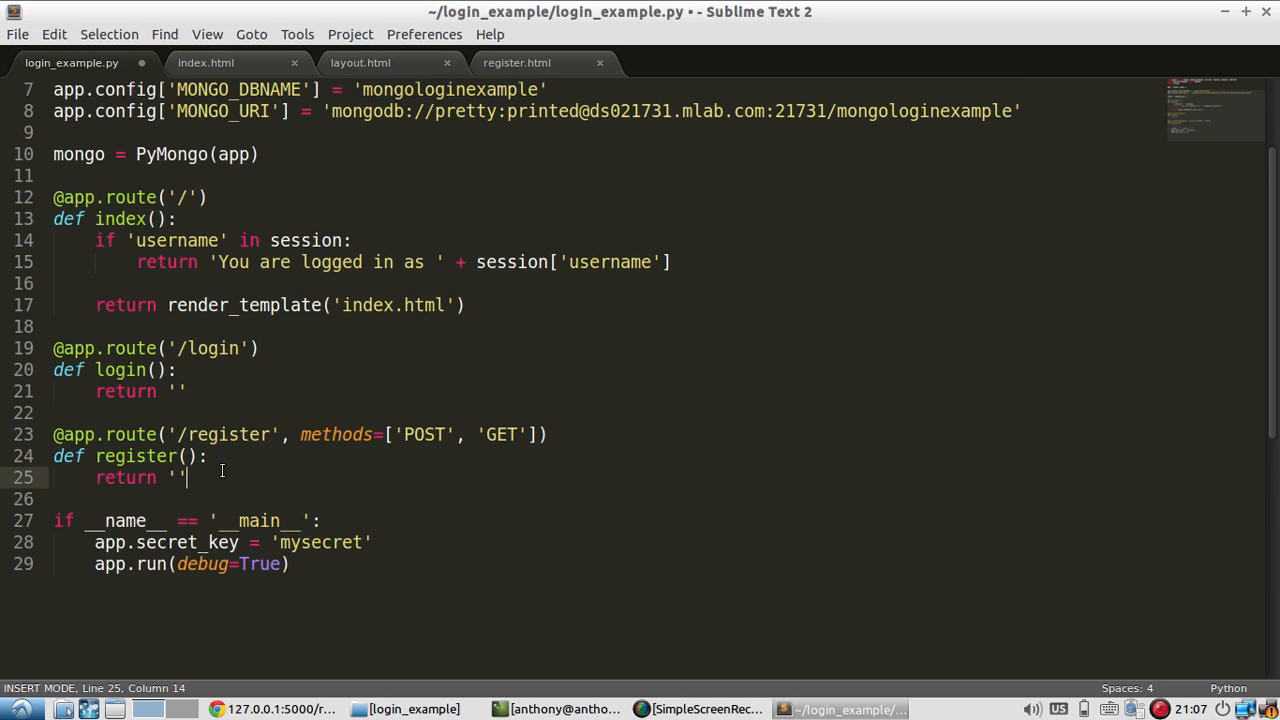
Step: Begin register() with an if request.method == 'POST': block, glancing at the mLab database page
left_click(184, 456)
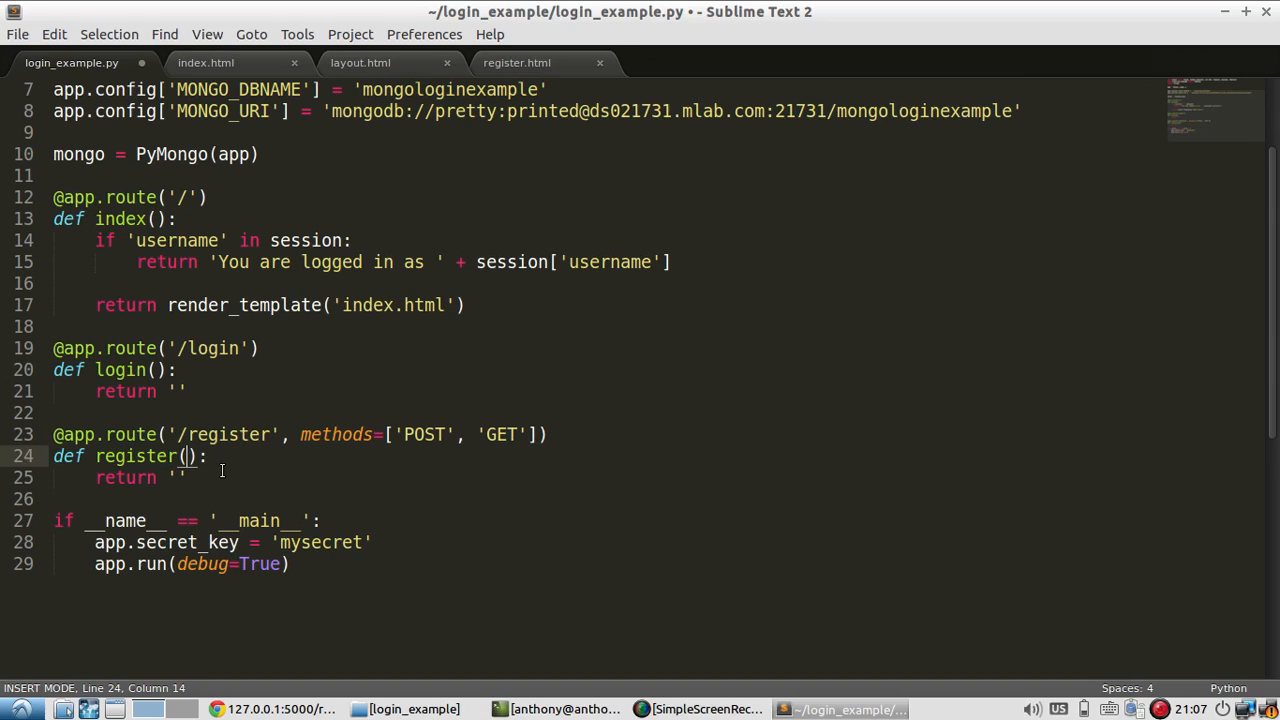
key("Return")
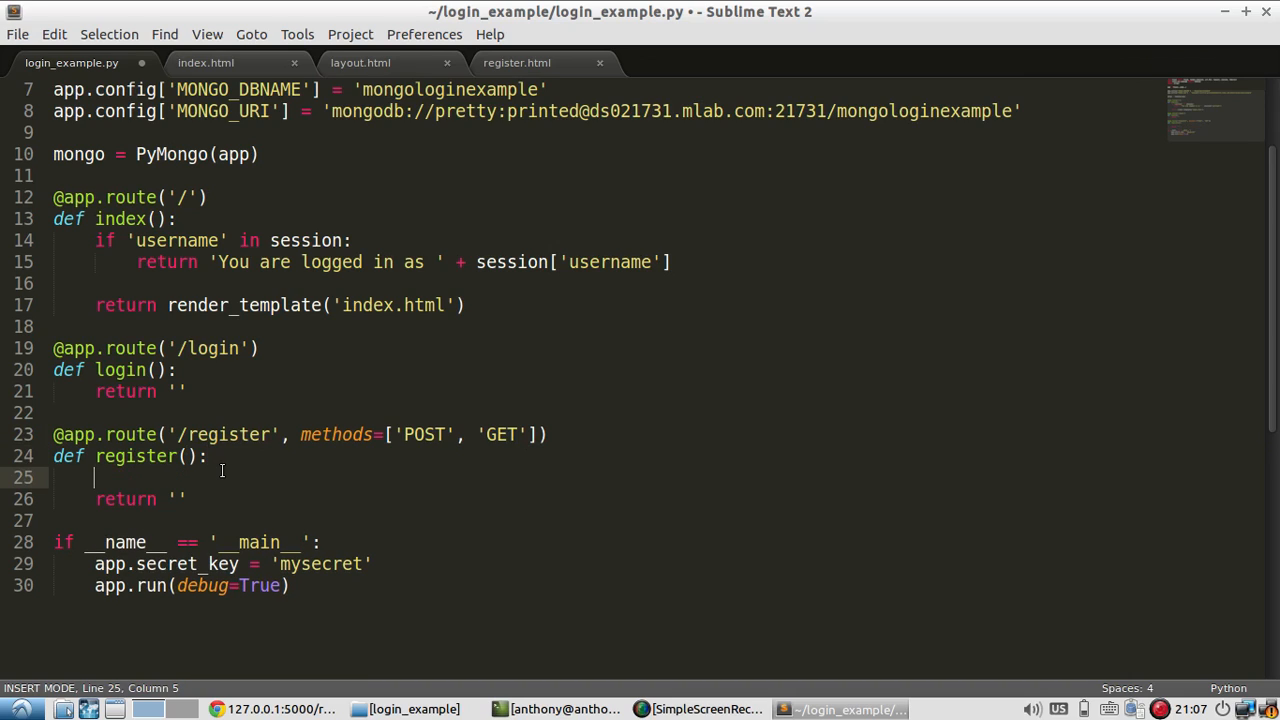
type("if")
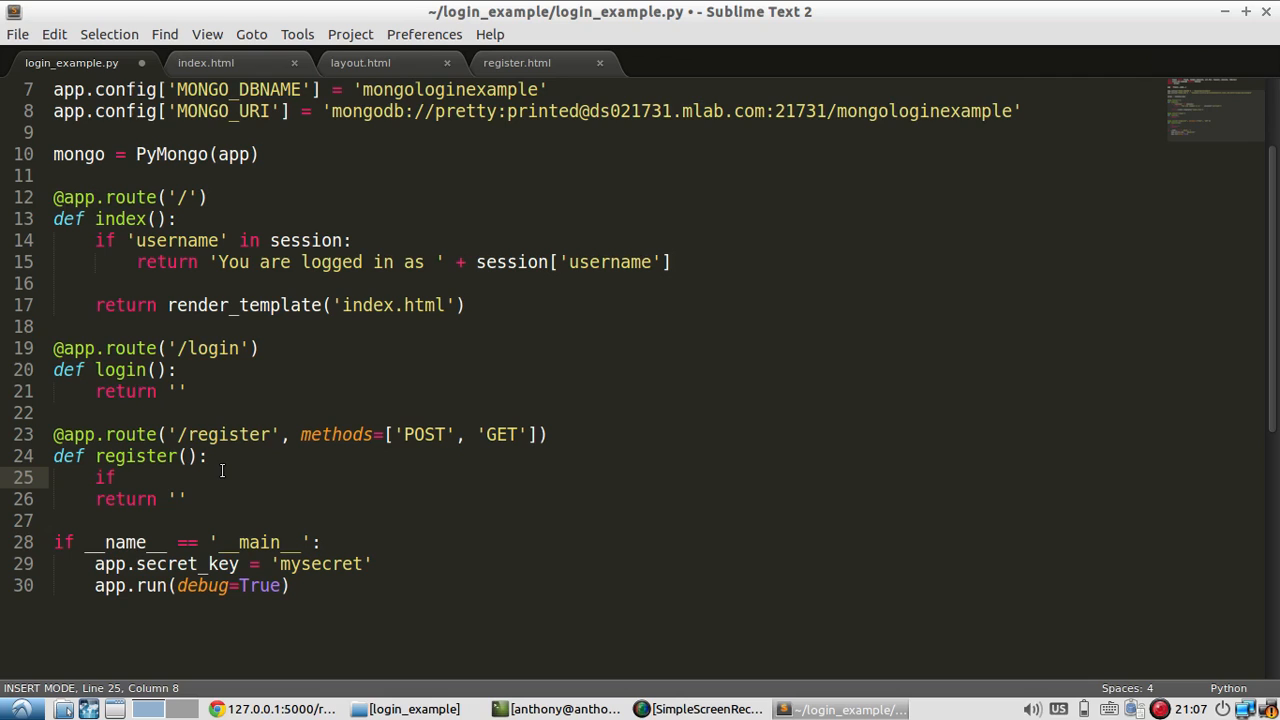
type("rqu")
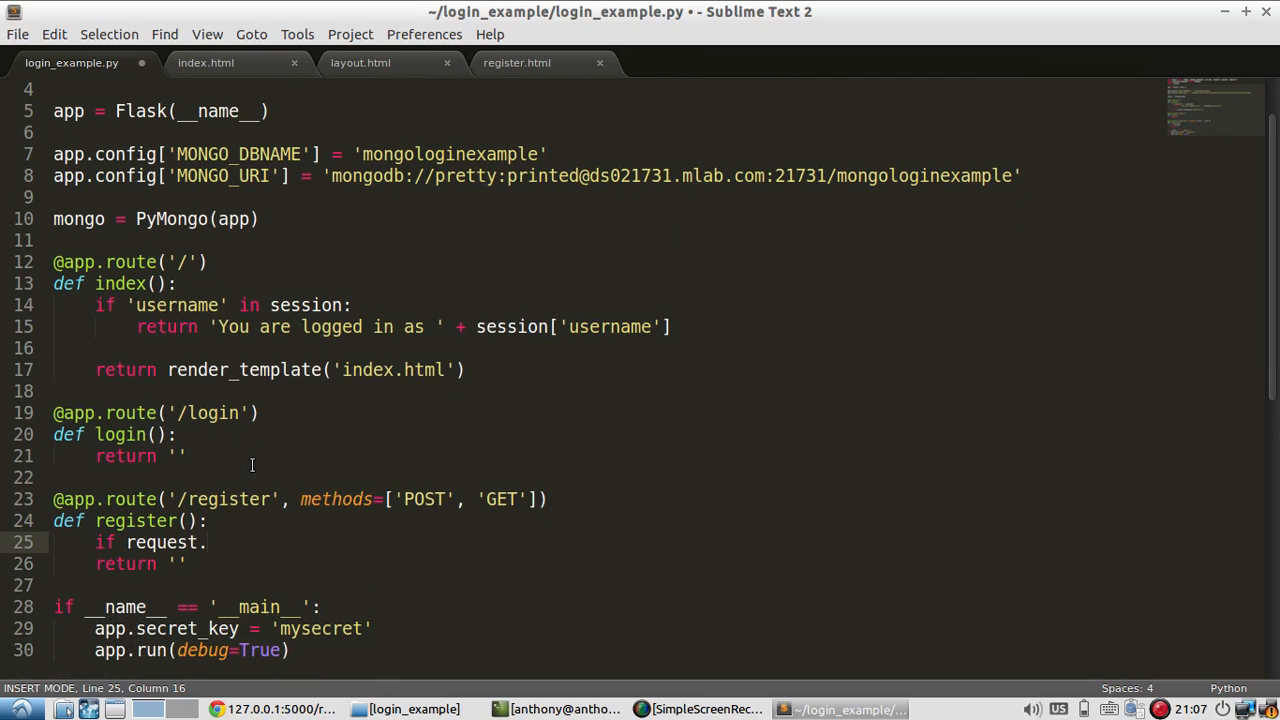
type("method ==")
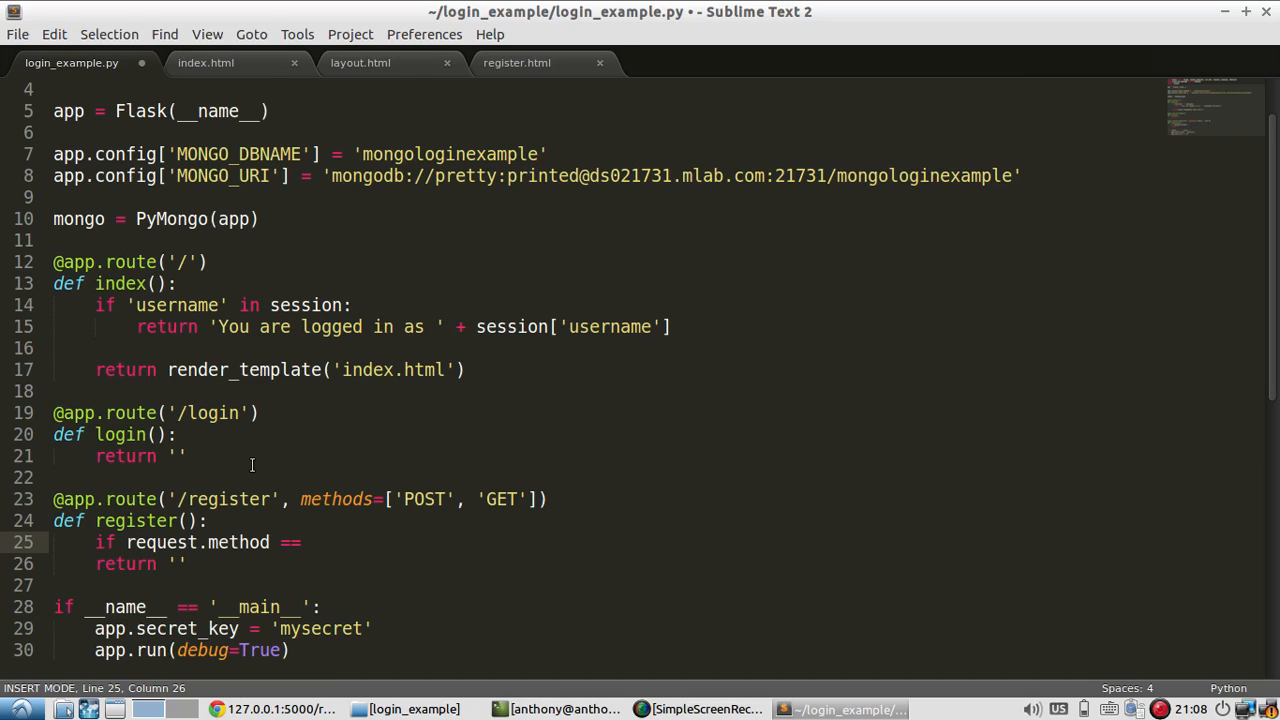
type("'POST':")
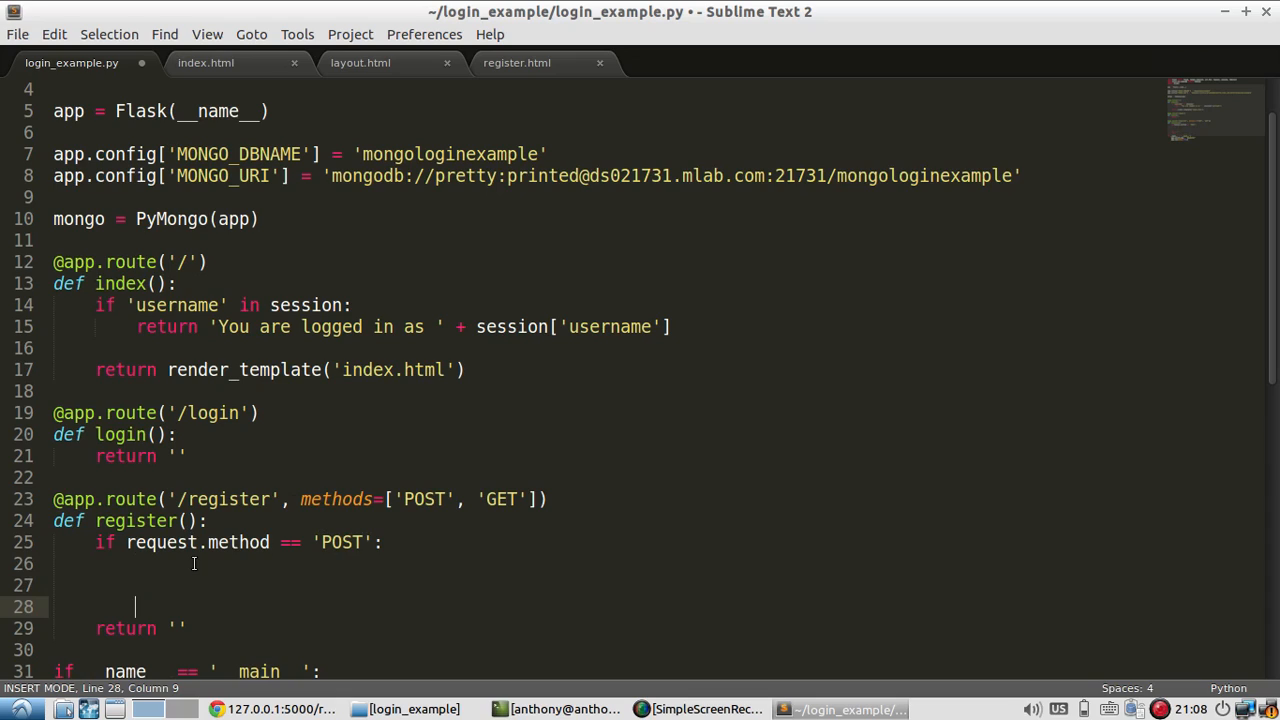
key("backspace")
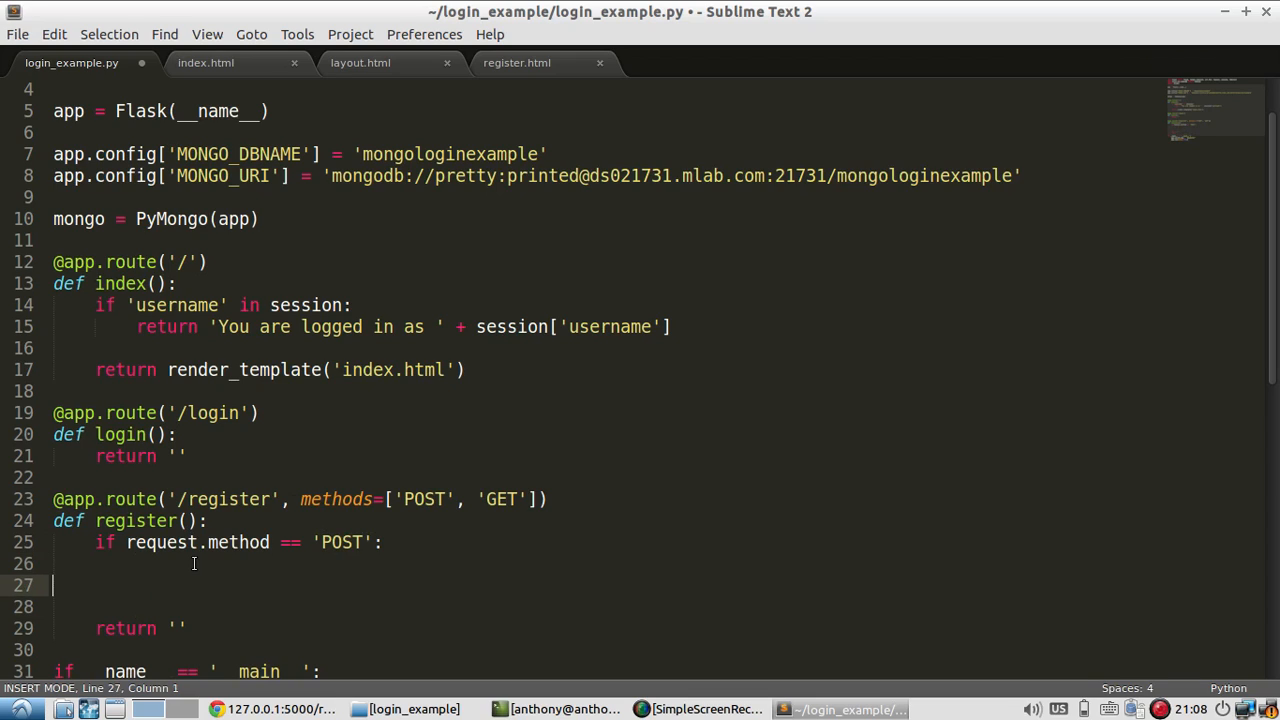
key("Up")
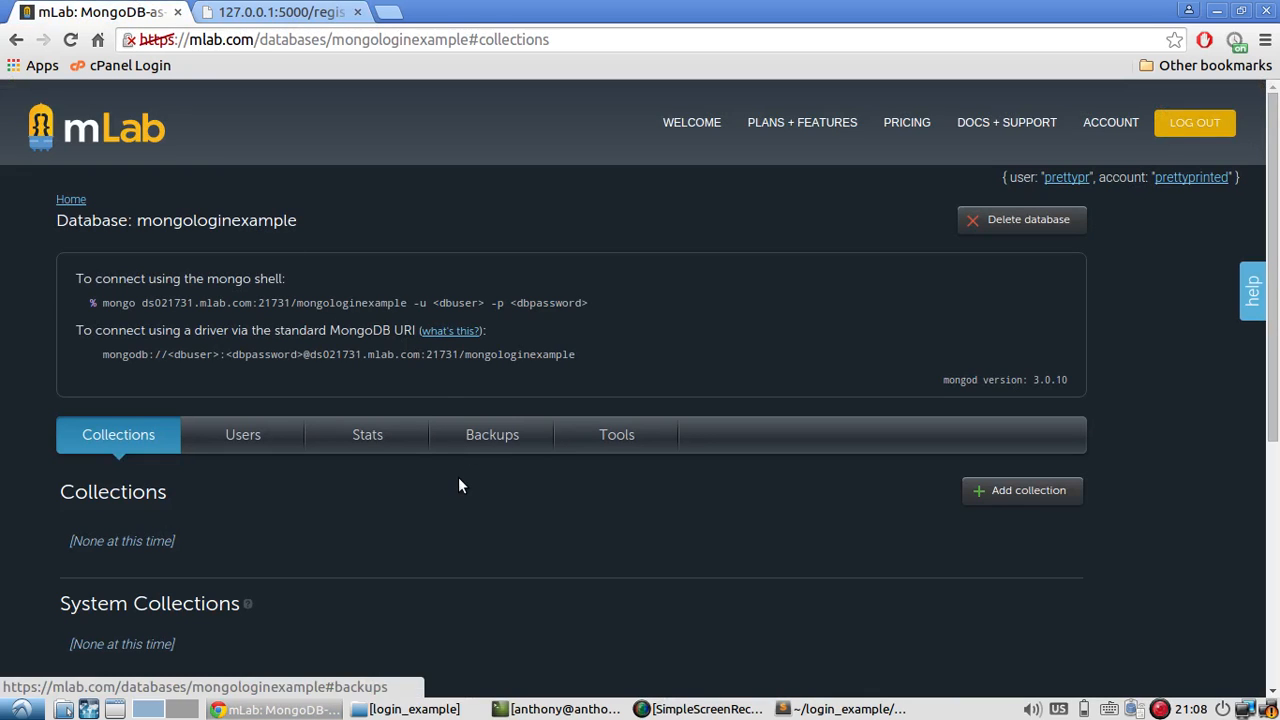
left_click(840, 708)
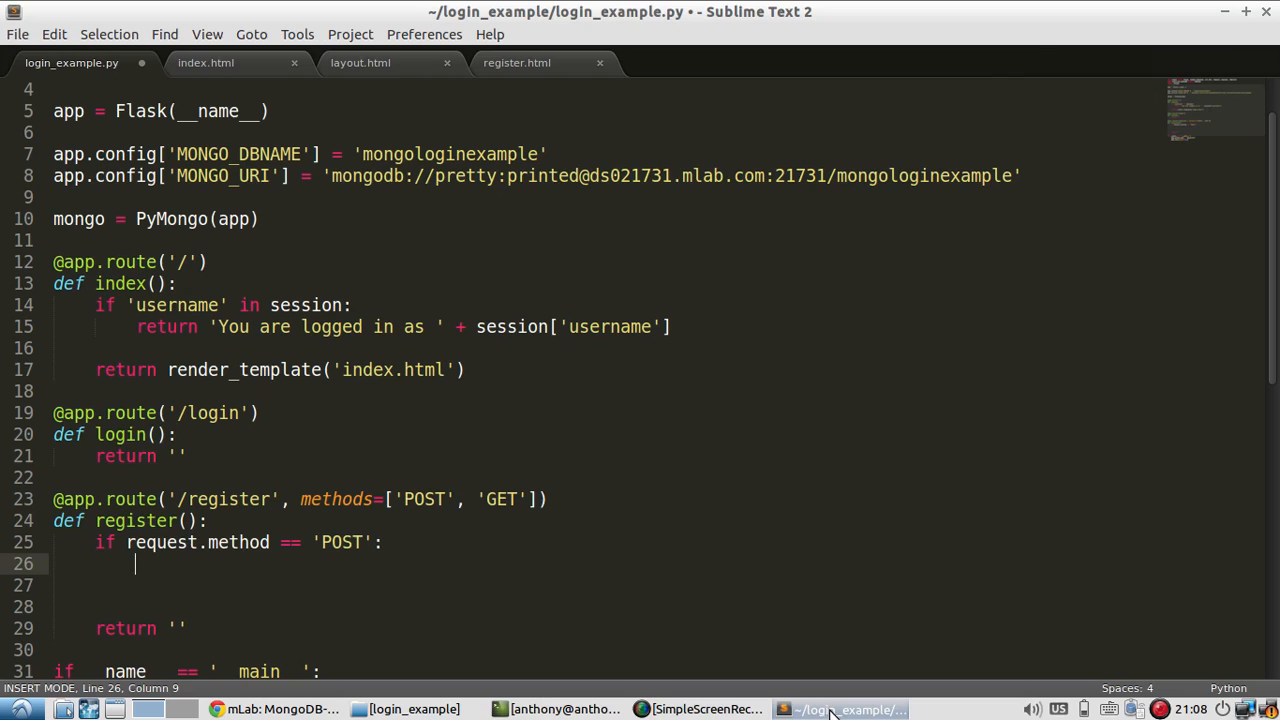
mouse_move(646, 532)
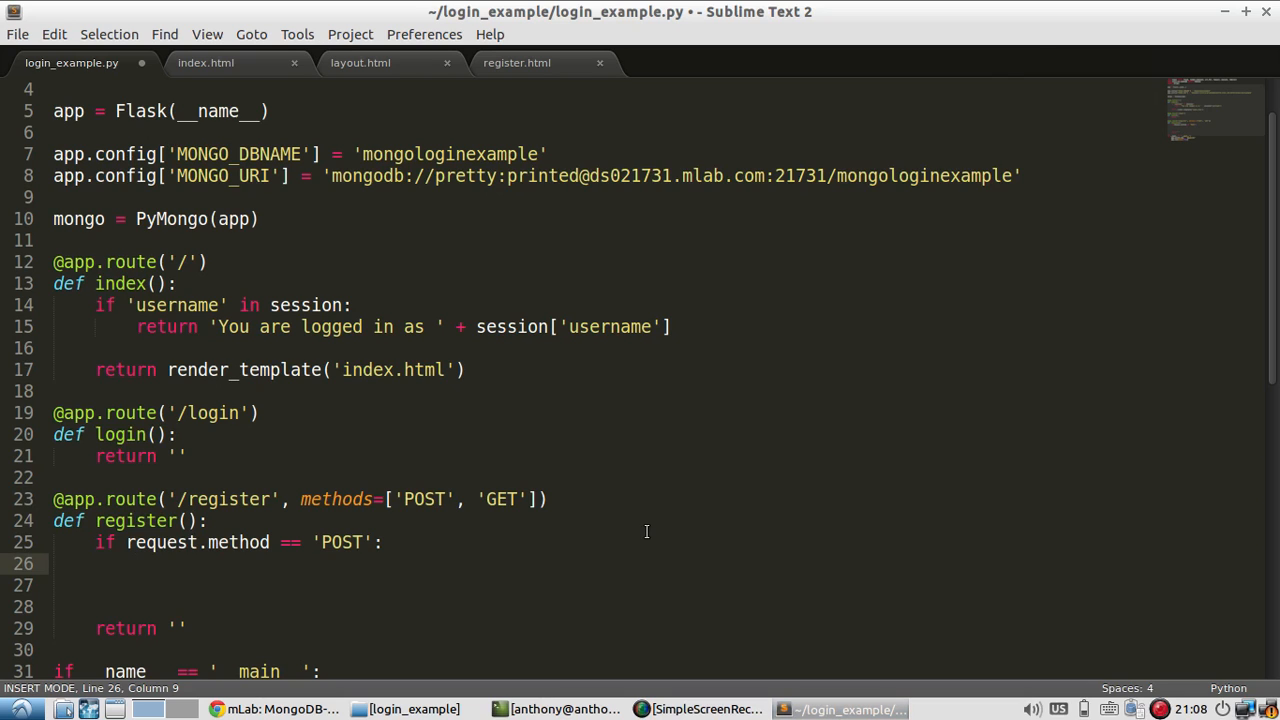
Step: Assign users = mongo.db.users inside the POST block
scroll("down", 3)
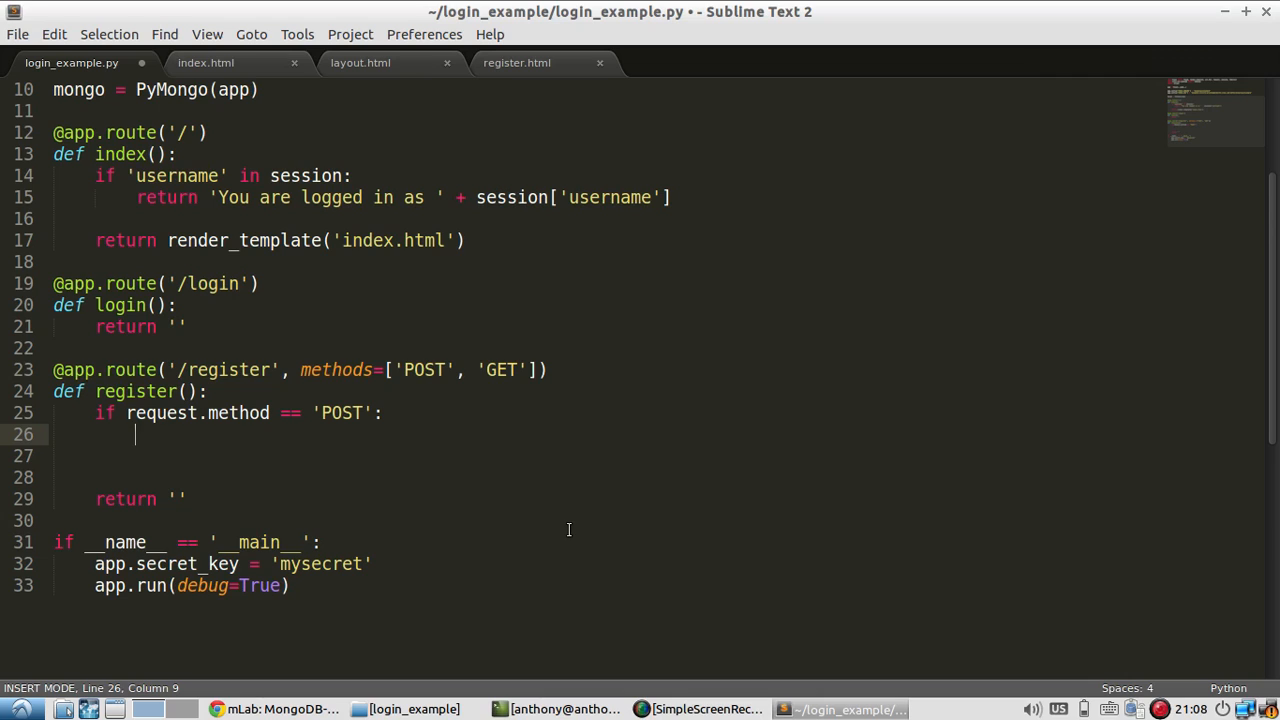
type("mongo.")
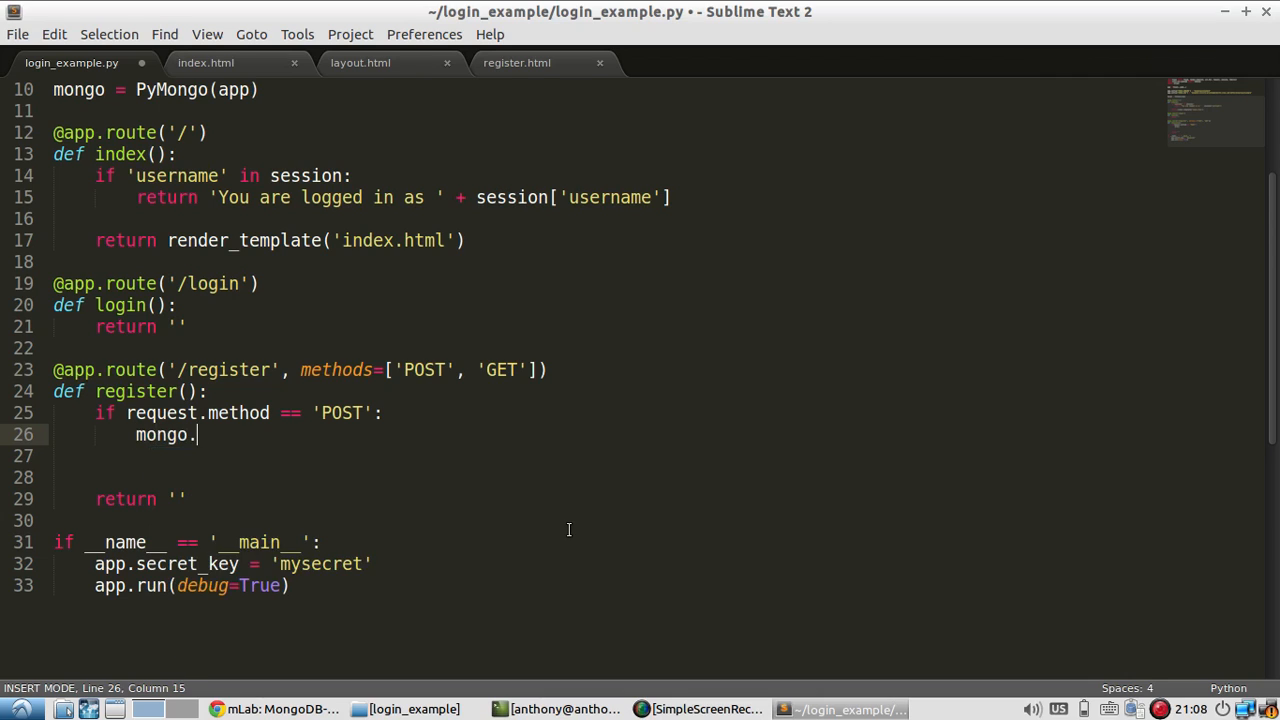
type("db.users")
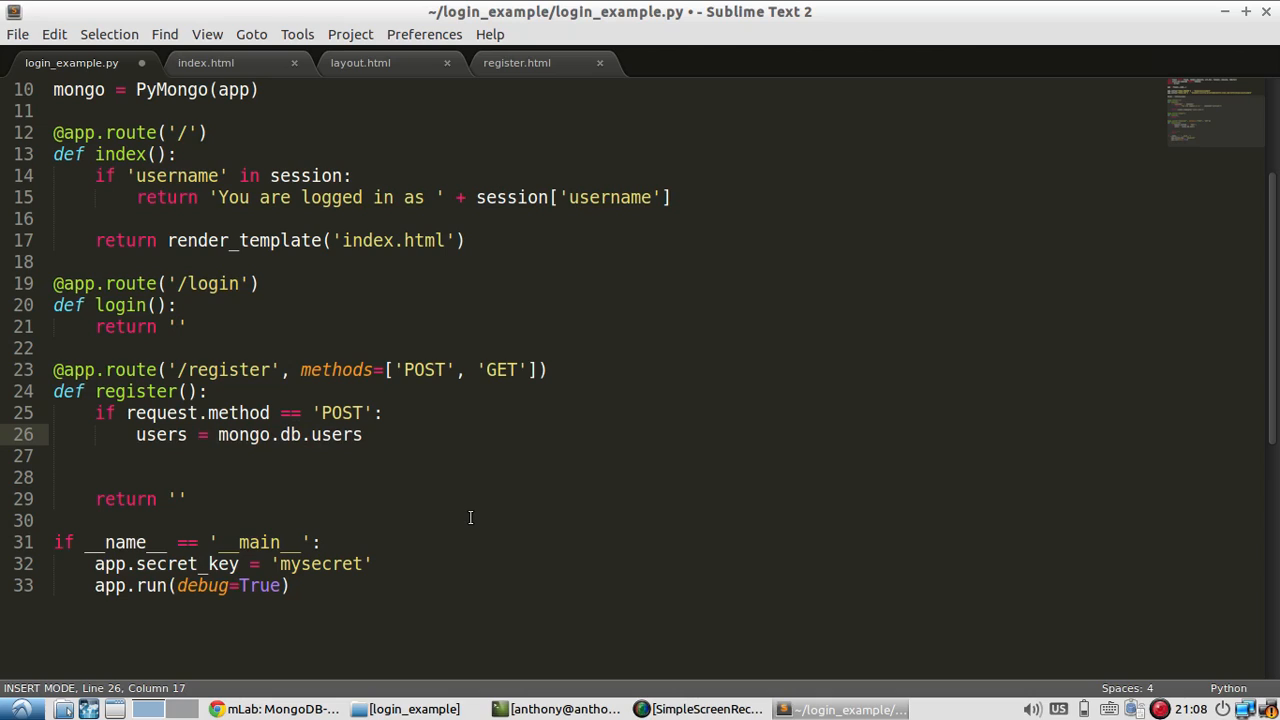
key("right")
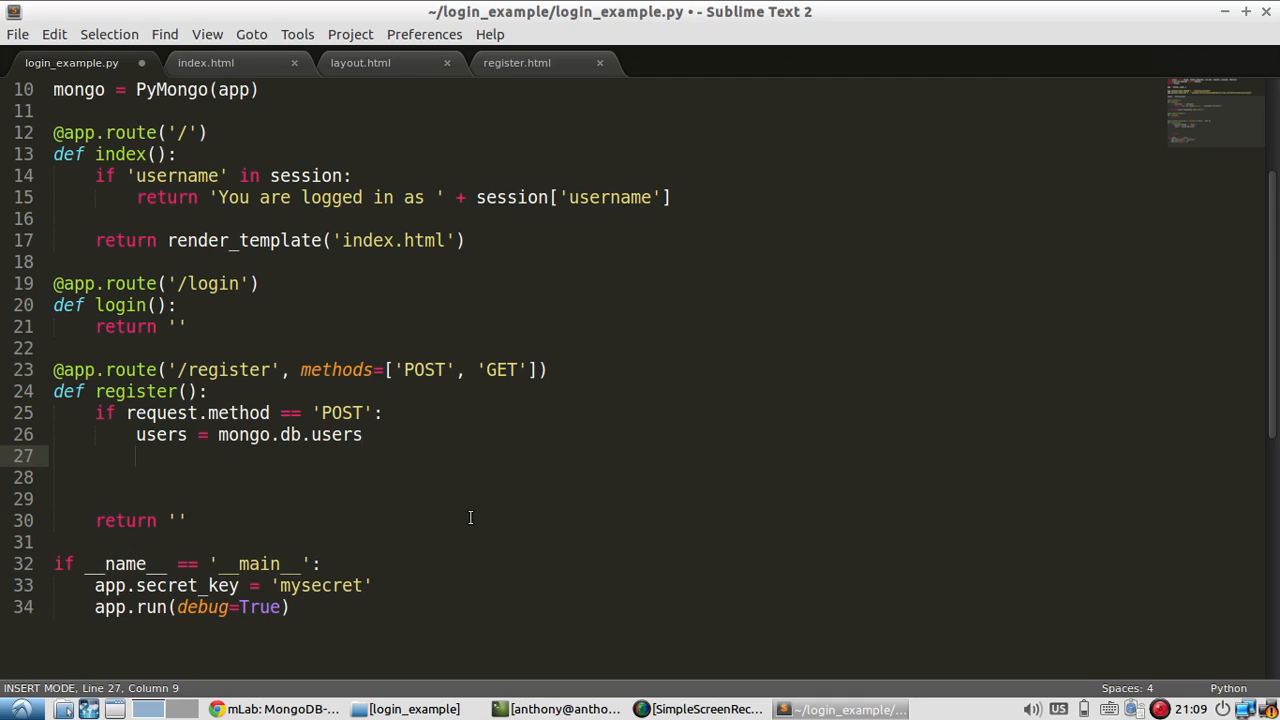
Step: Call users.find_one({'name' : request.form['username']}), checking the field name in register.html
type("users.fi")
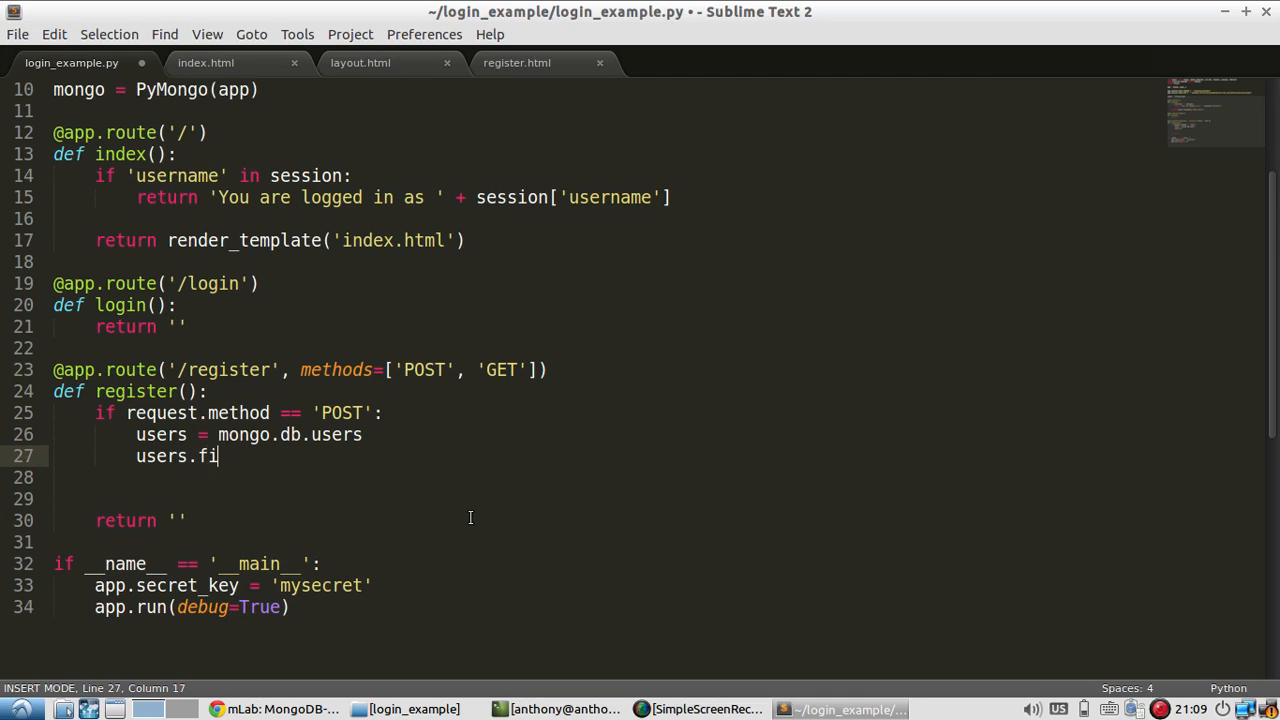
type("nd")
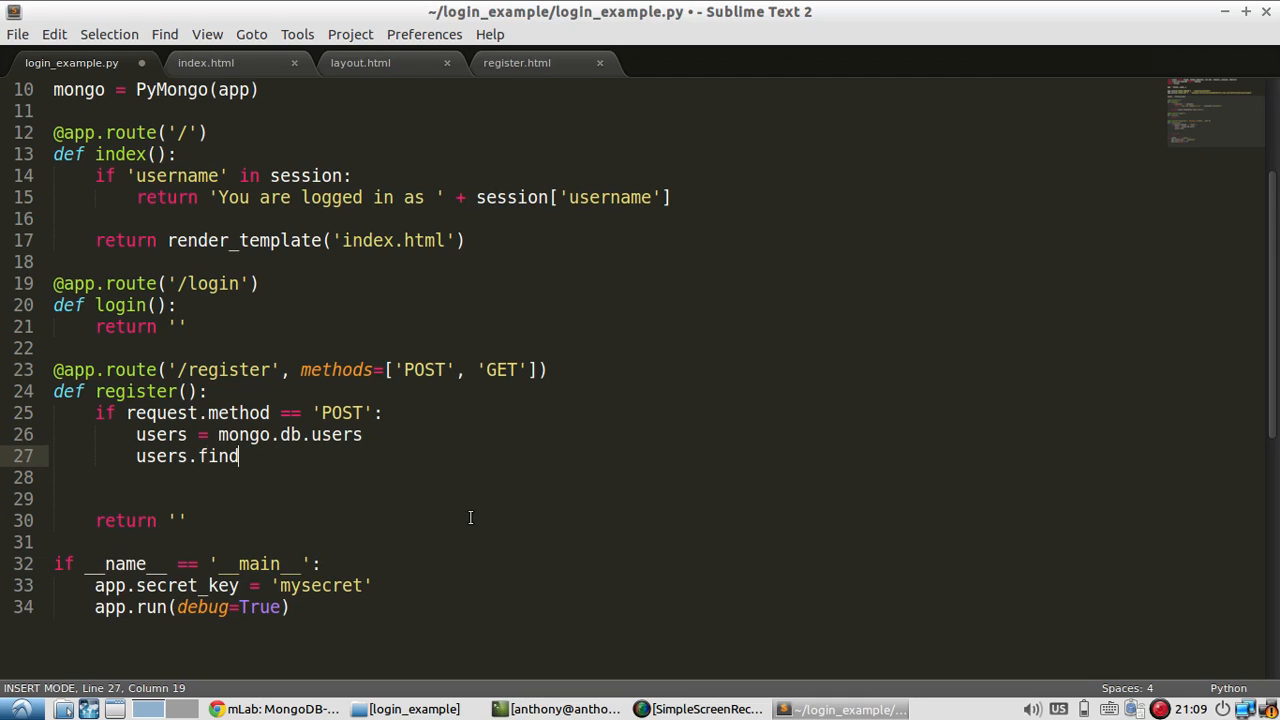
type("_one()")
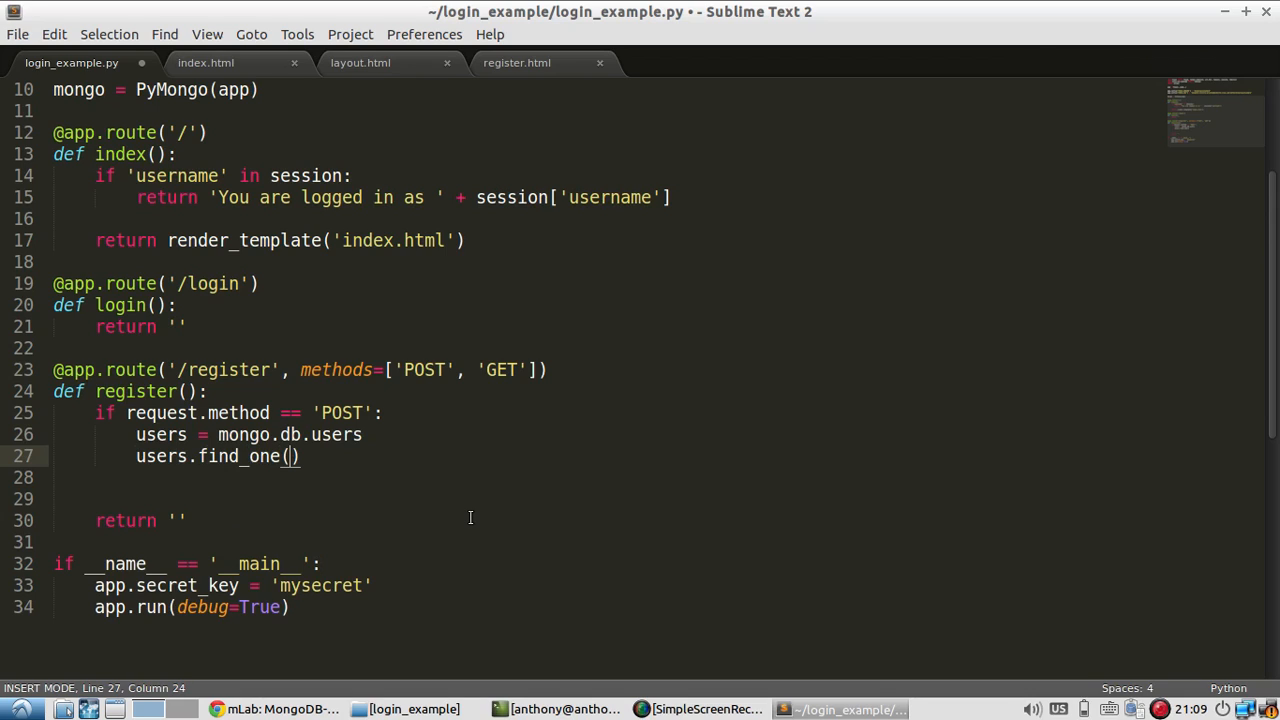
type("{'name' :")
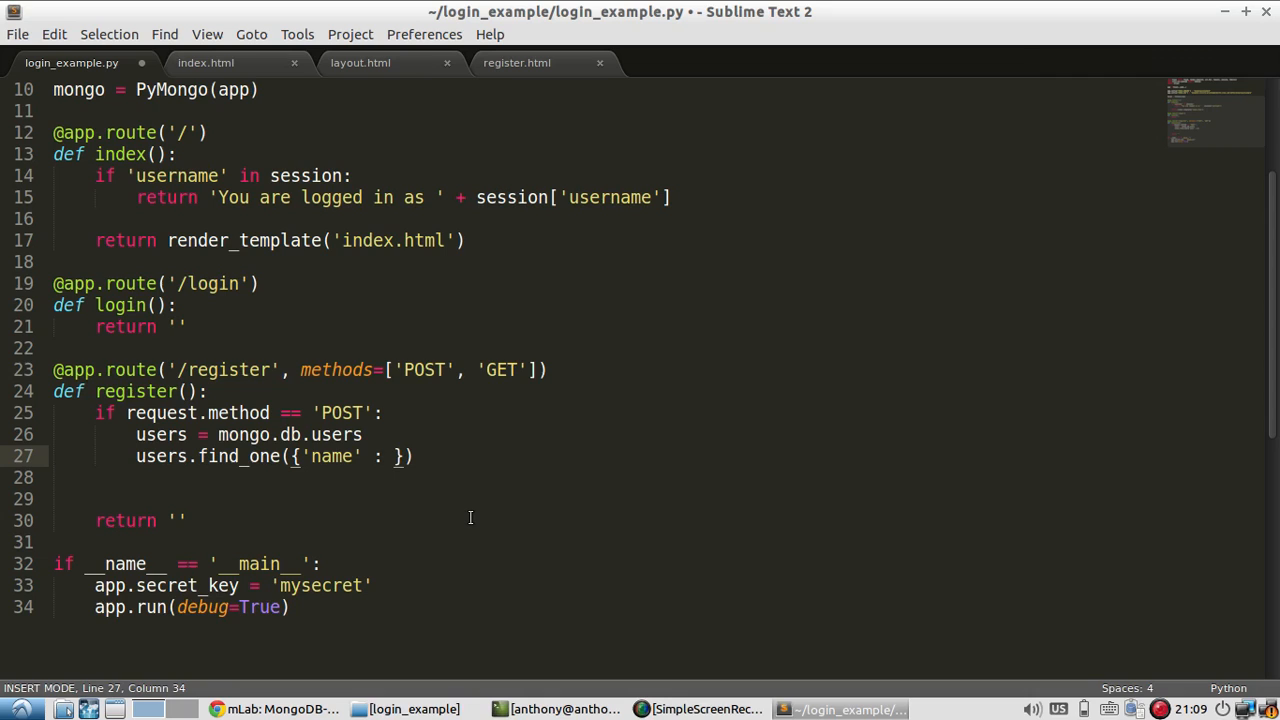
type("request.form['")
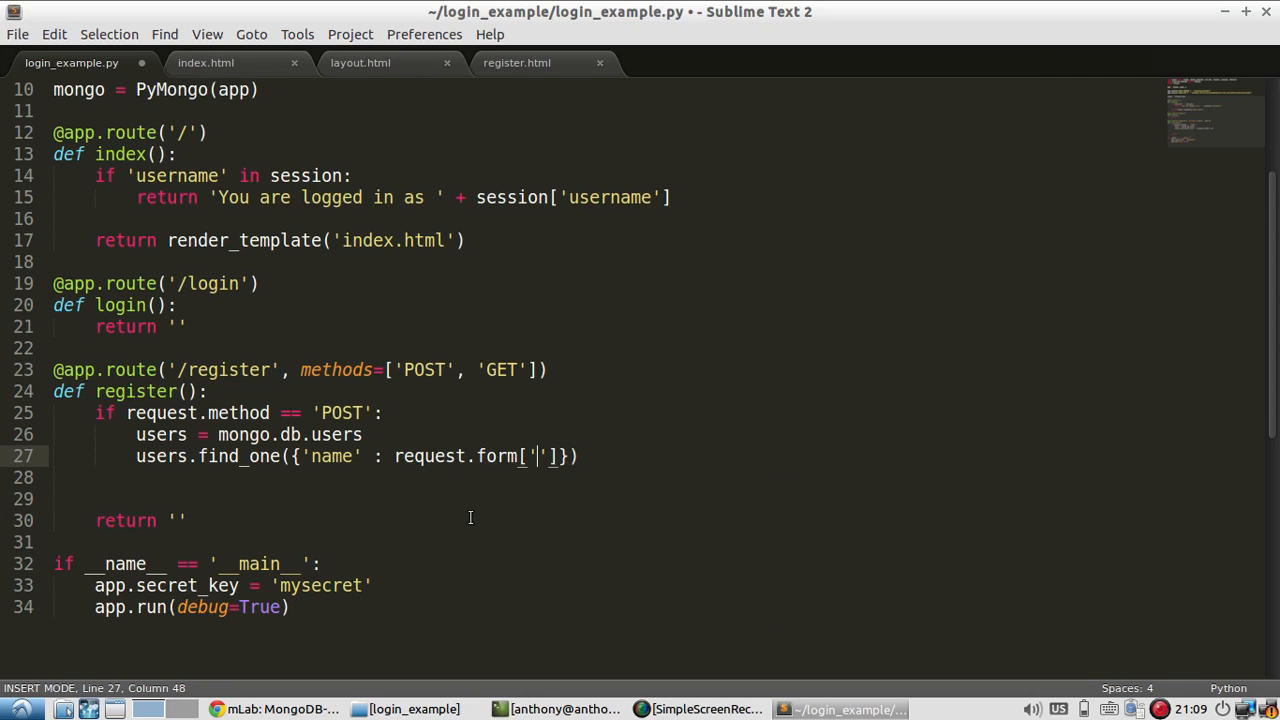
type("usernam")
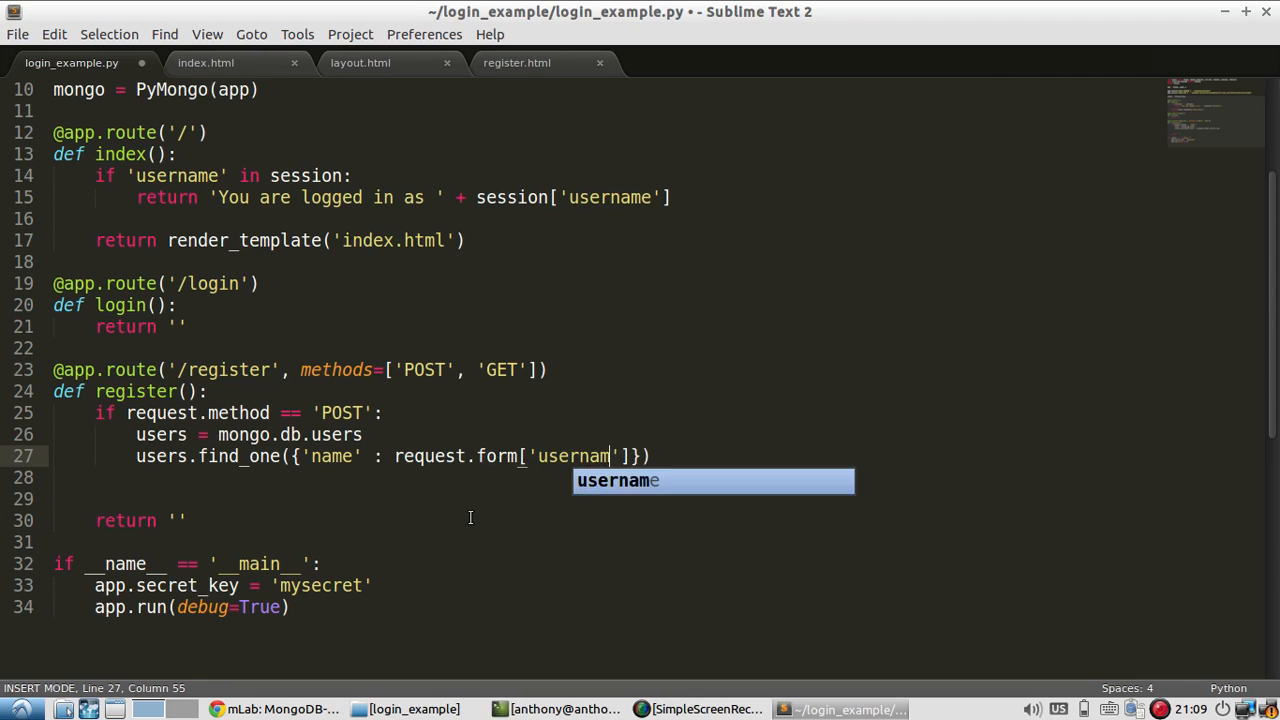
left_click(516, 62)
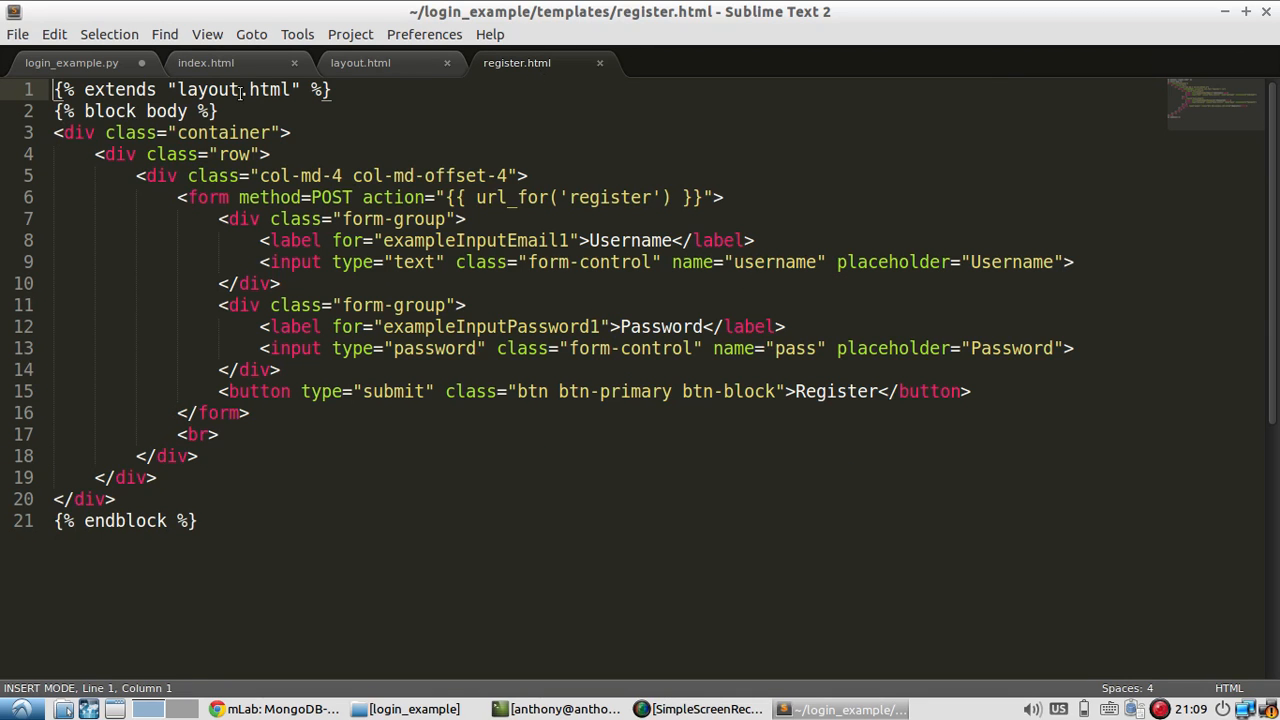
left_click(72, 62)
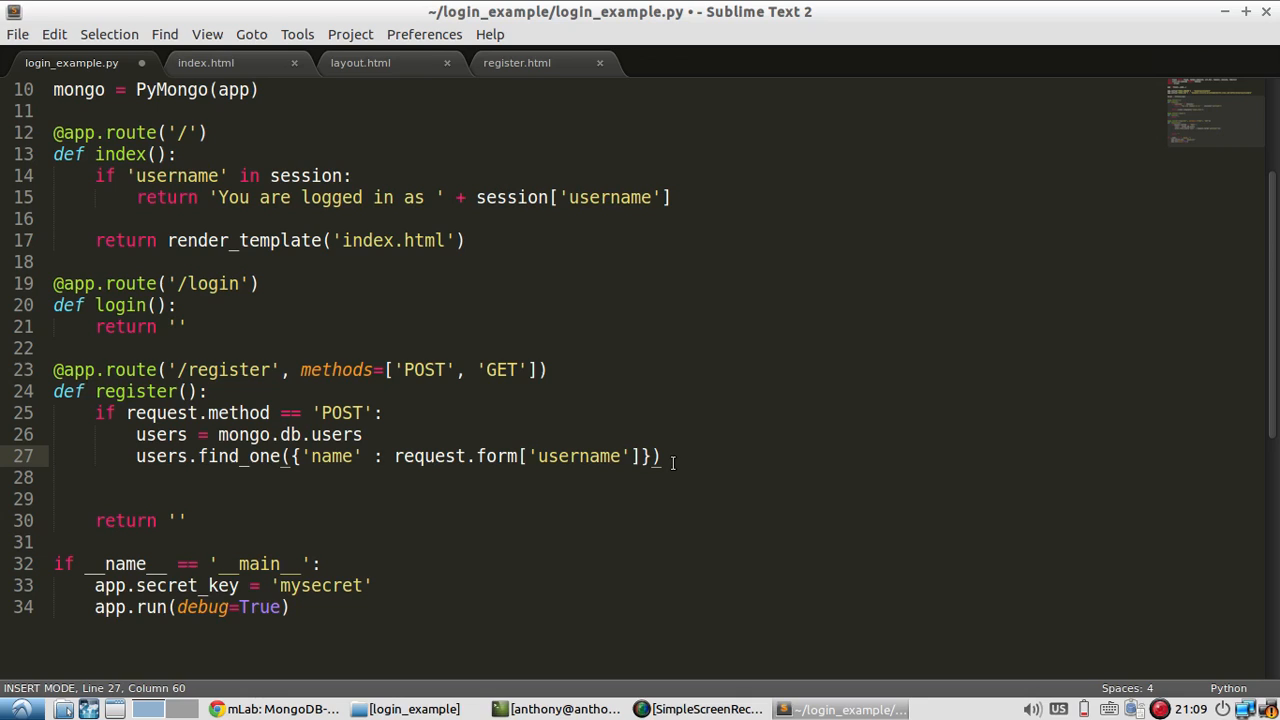
Step: Store the lookup as existing_user and add an 'if existing_user is None:' block
key("Return")
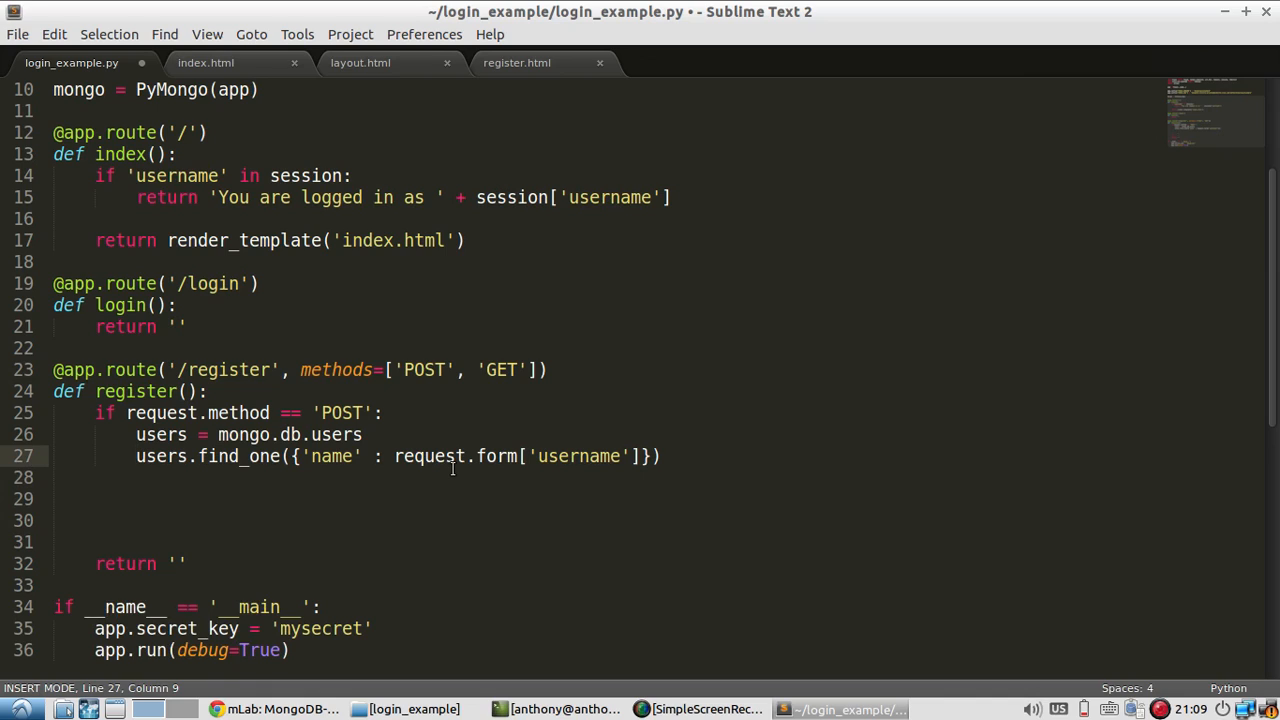
type("existing_user =")
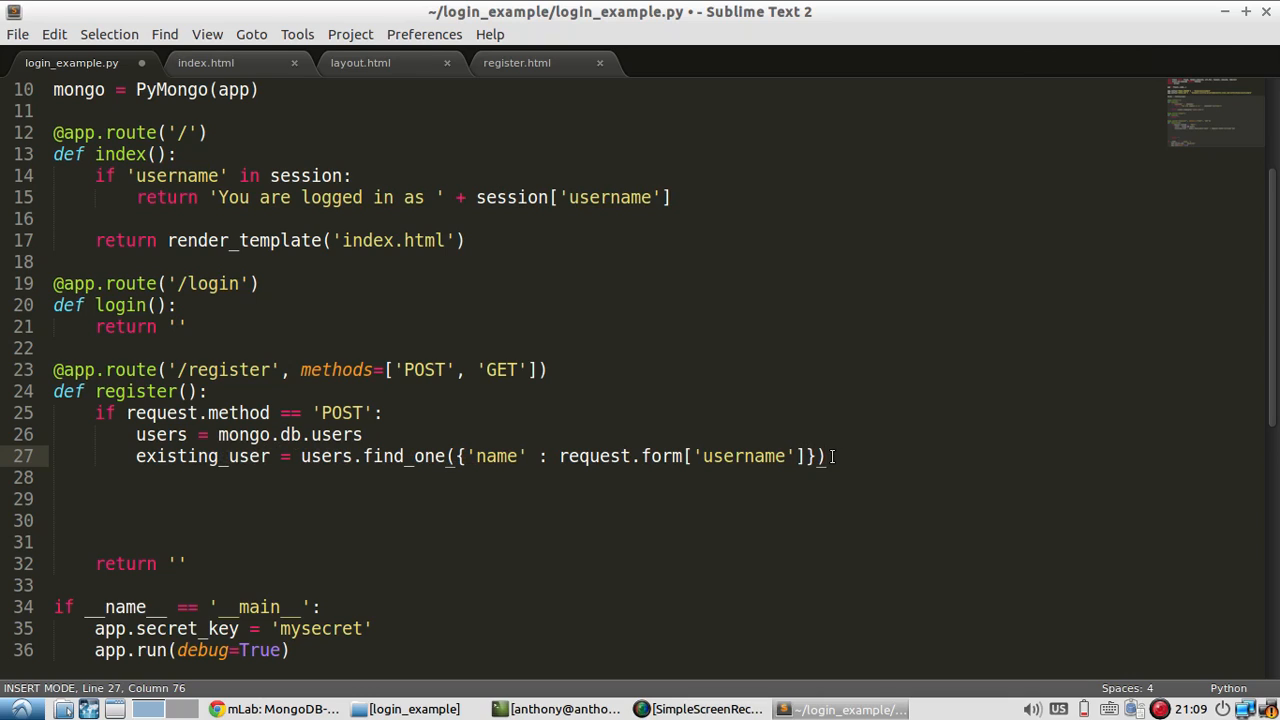
key("Return")
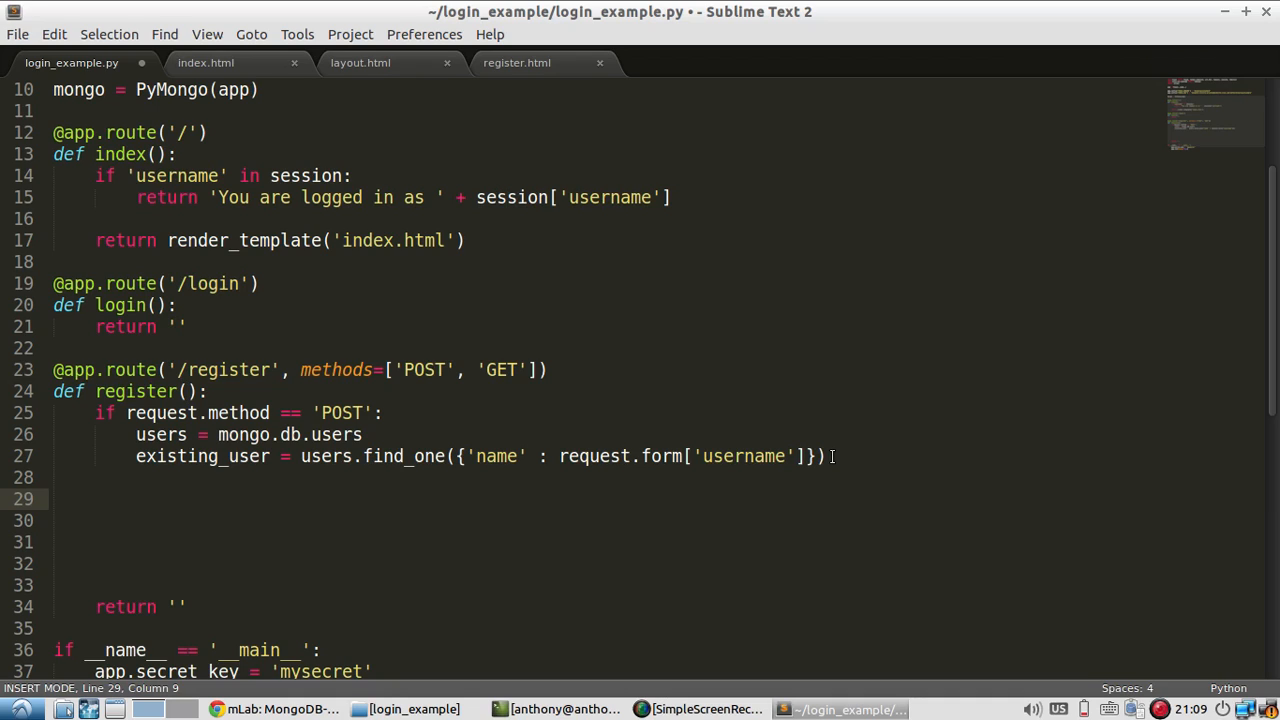
type("if")
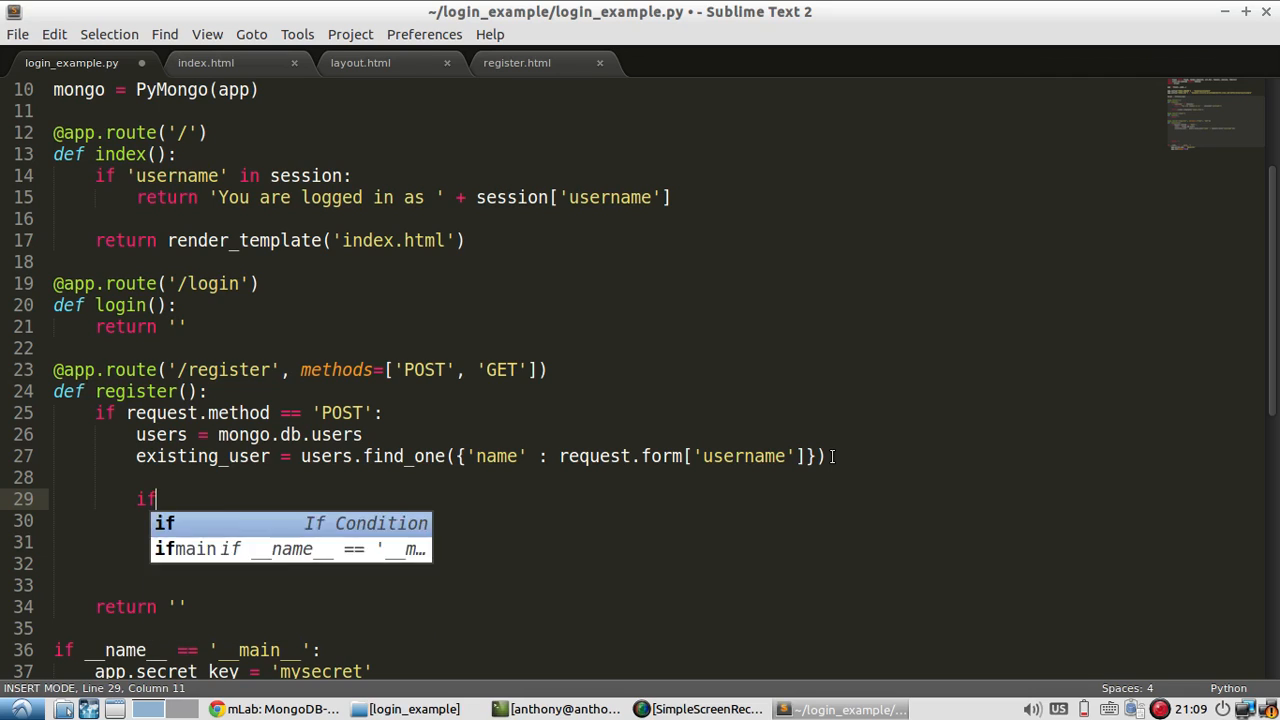
type("existing_user")
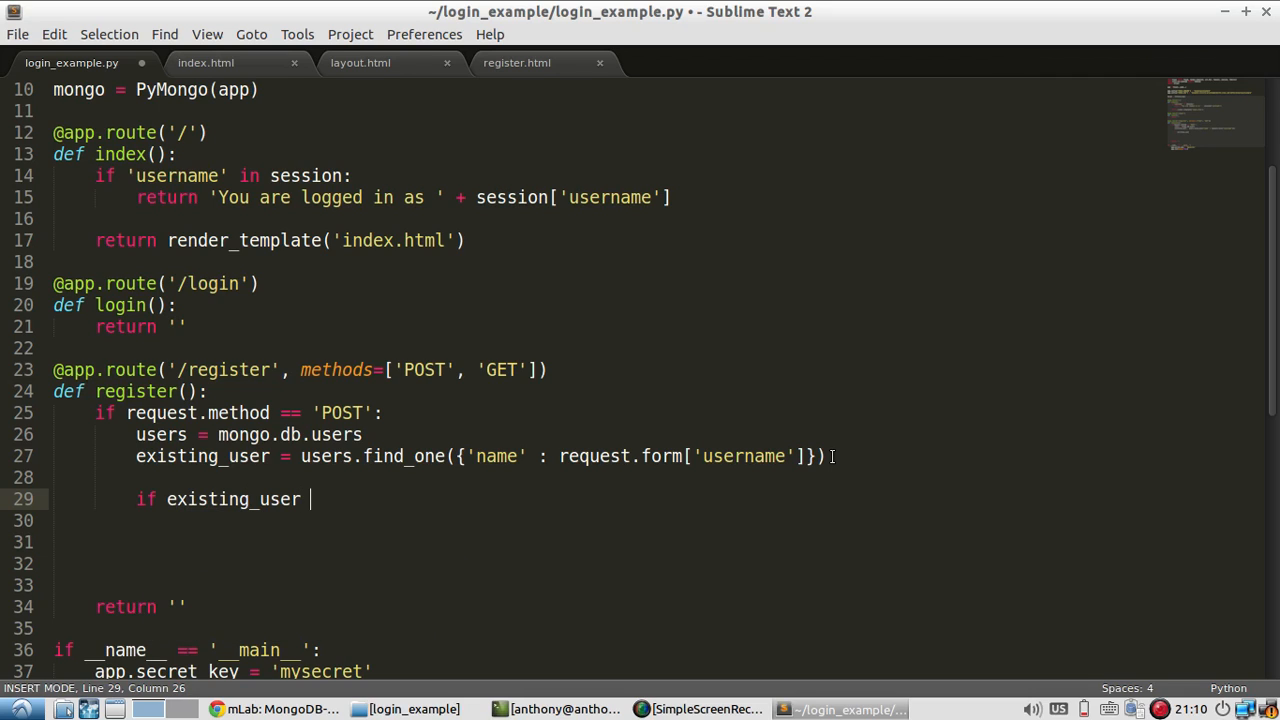
type("is None:")
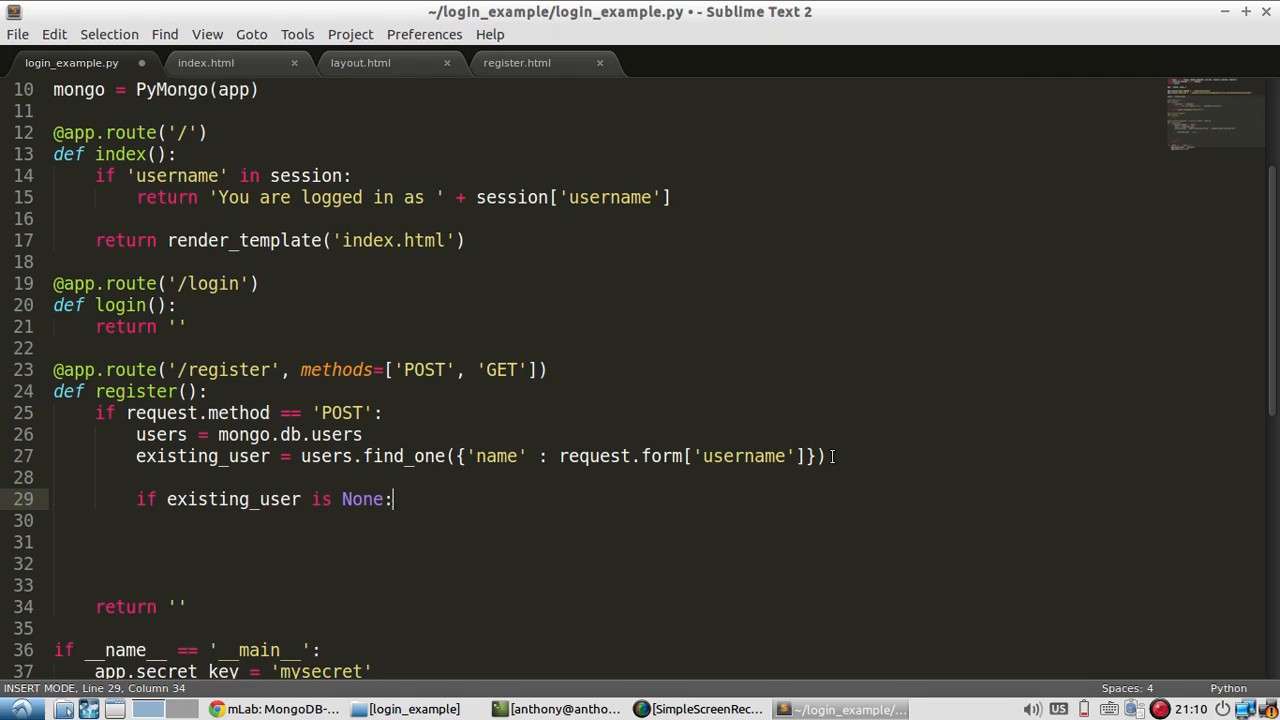
key("enter")
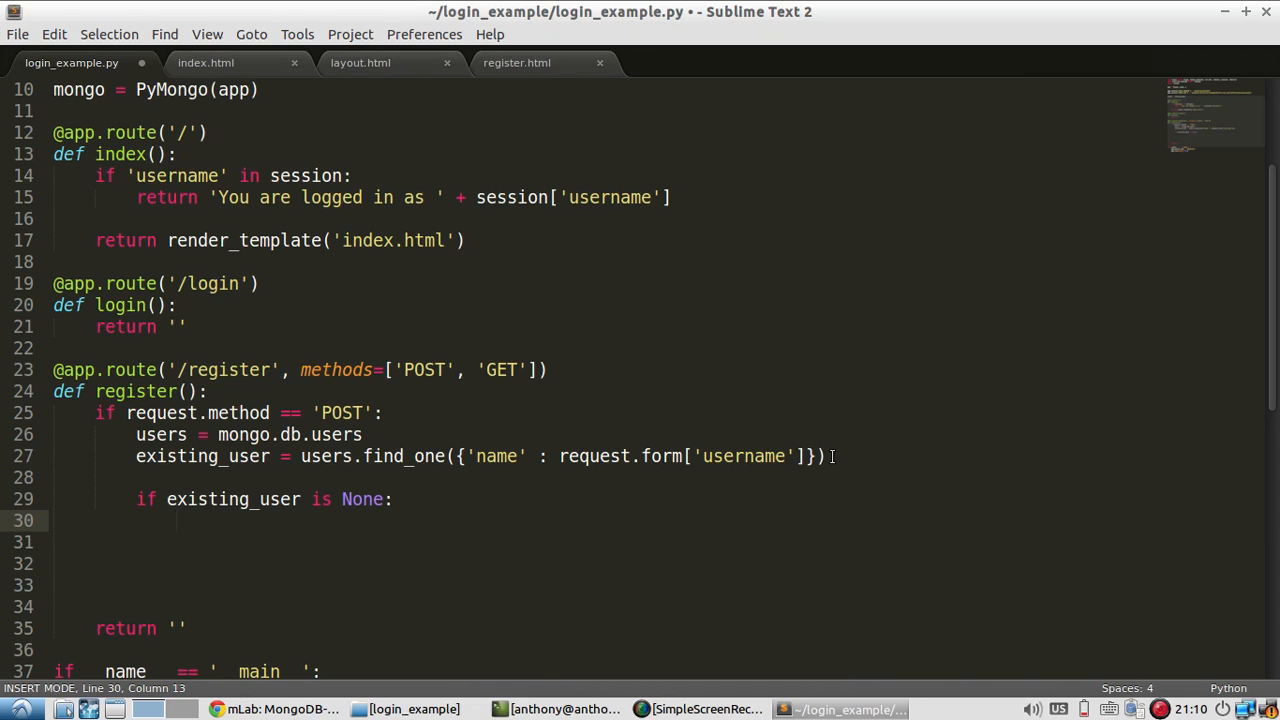
Step: Start hashpass = bcrypt.hashpw(request.form['pass']), checking register.html for the pass field name
type("hash")
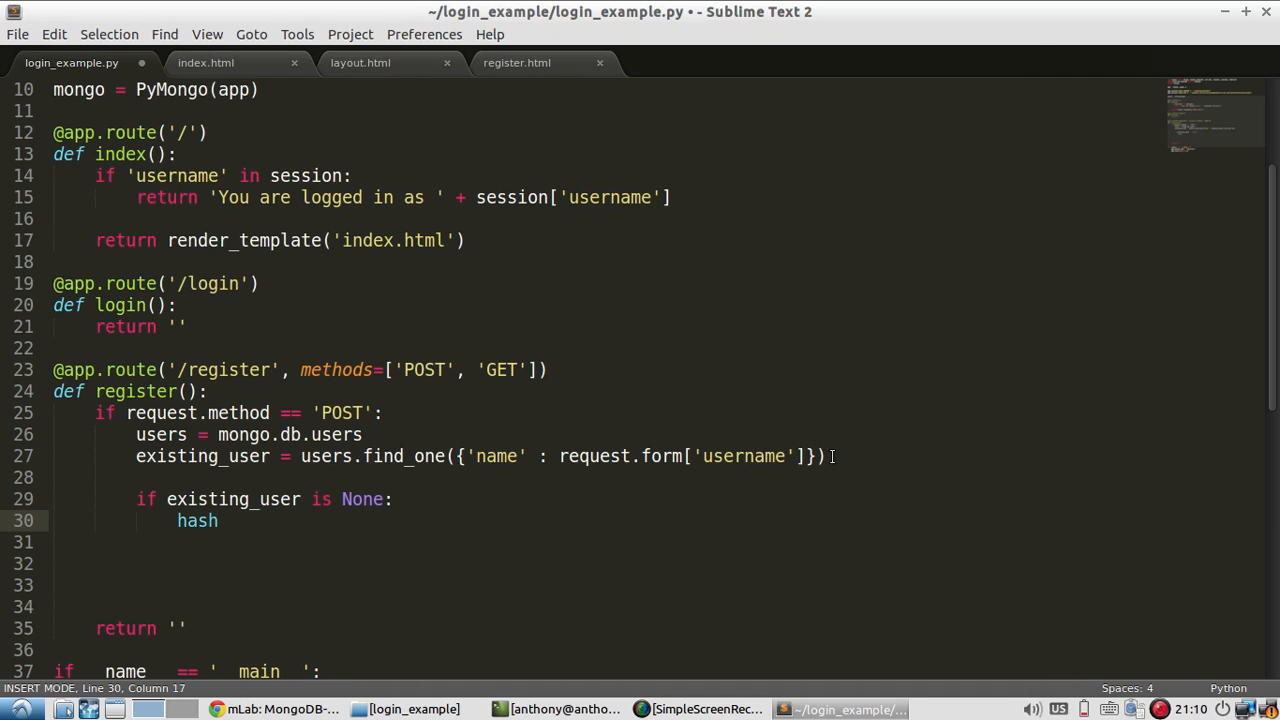
type("pass =")
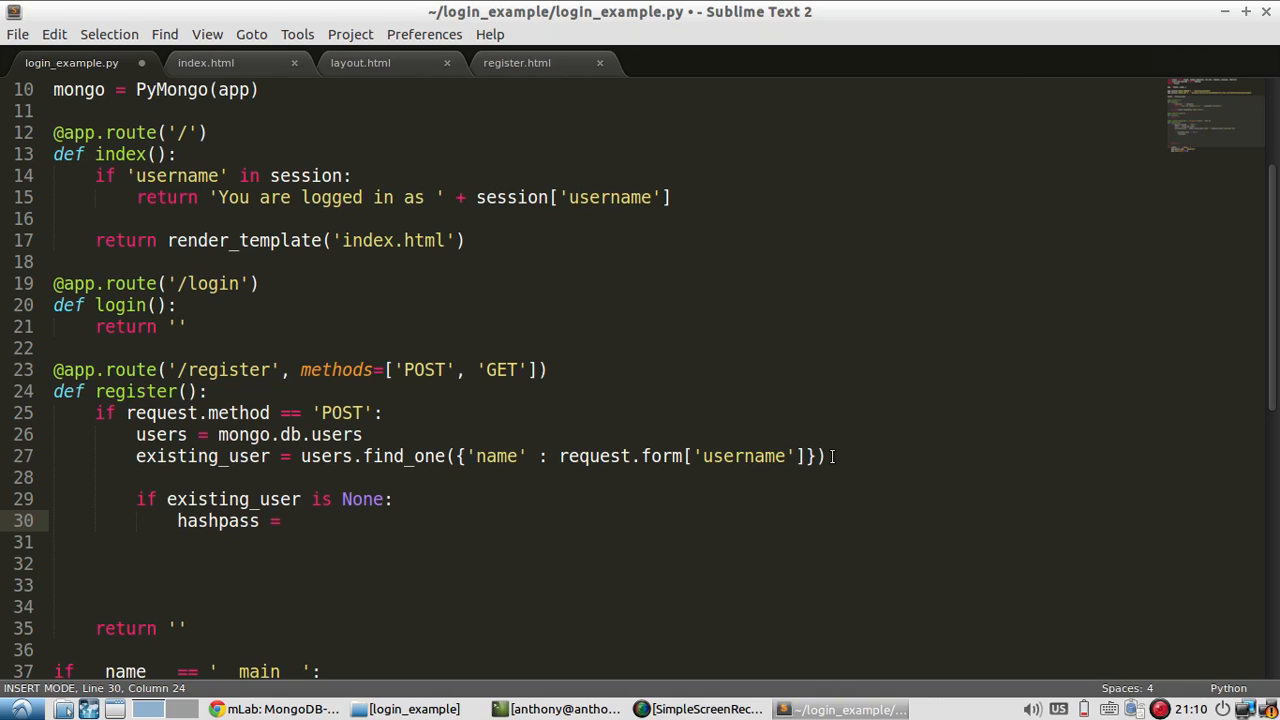
type("brcy")
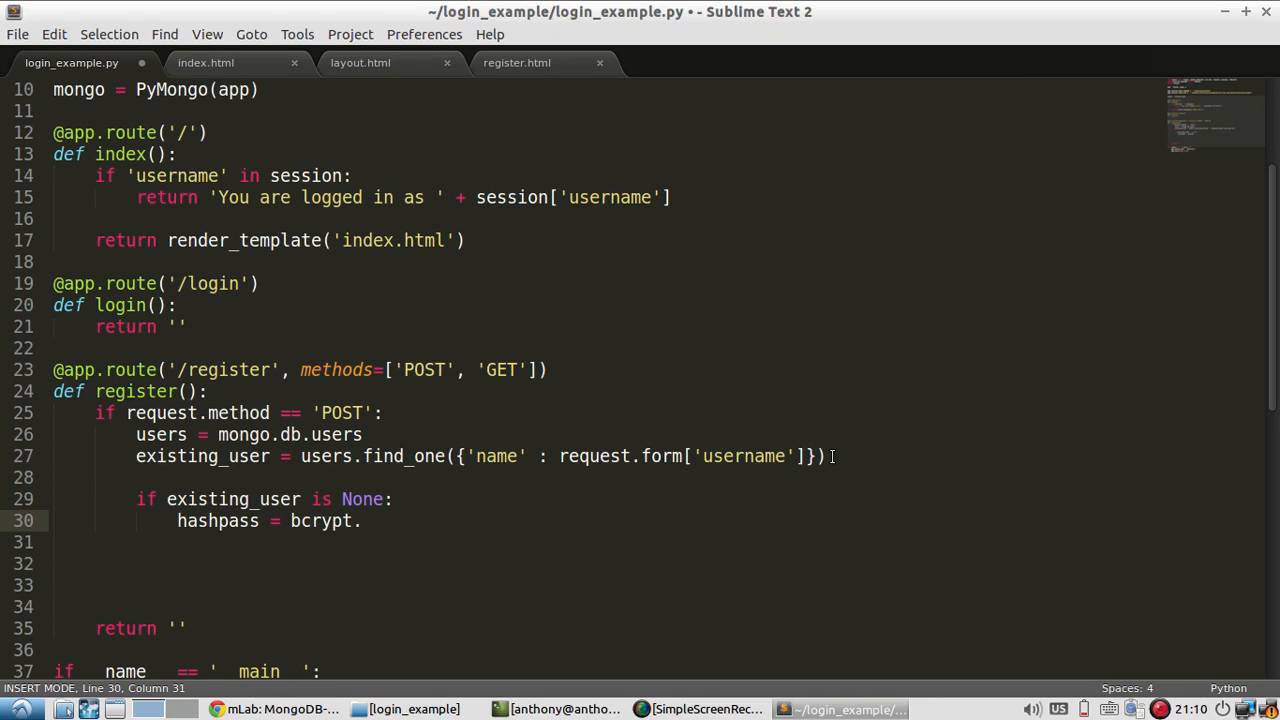
type("hashpw(")
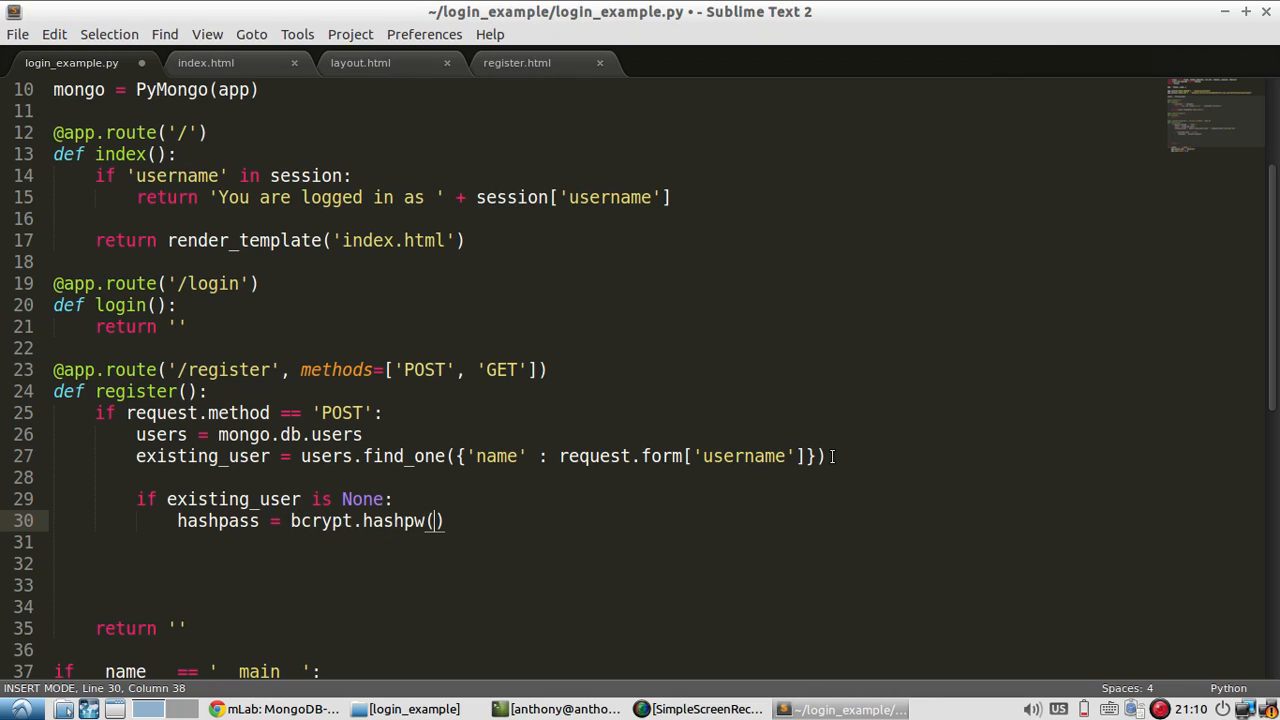
type("''")
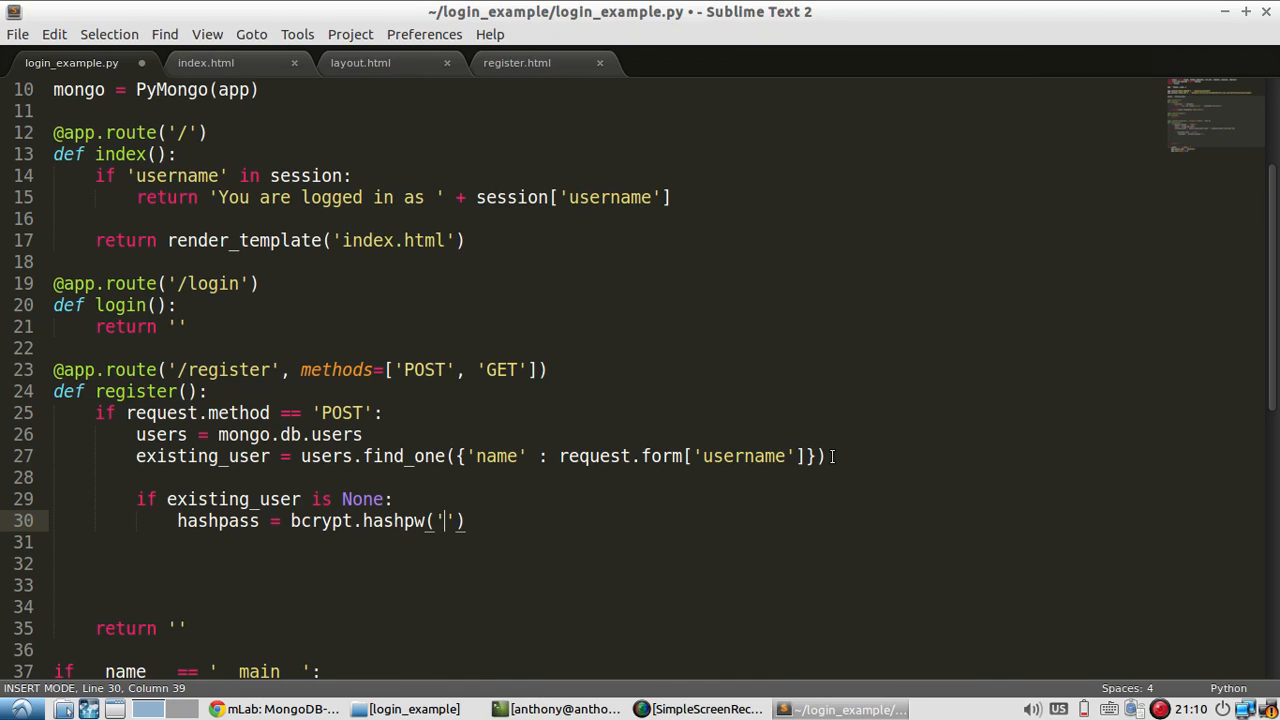
key("Right")
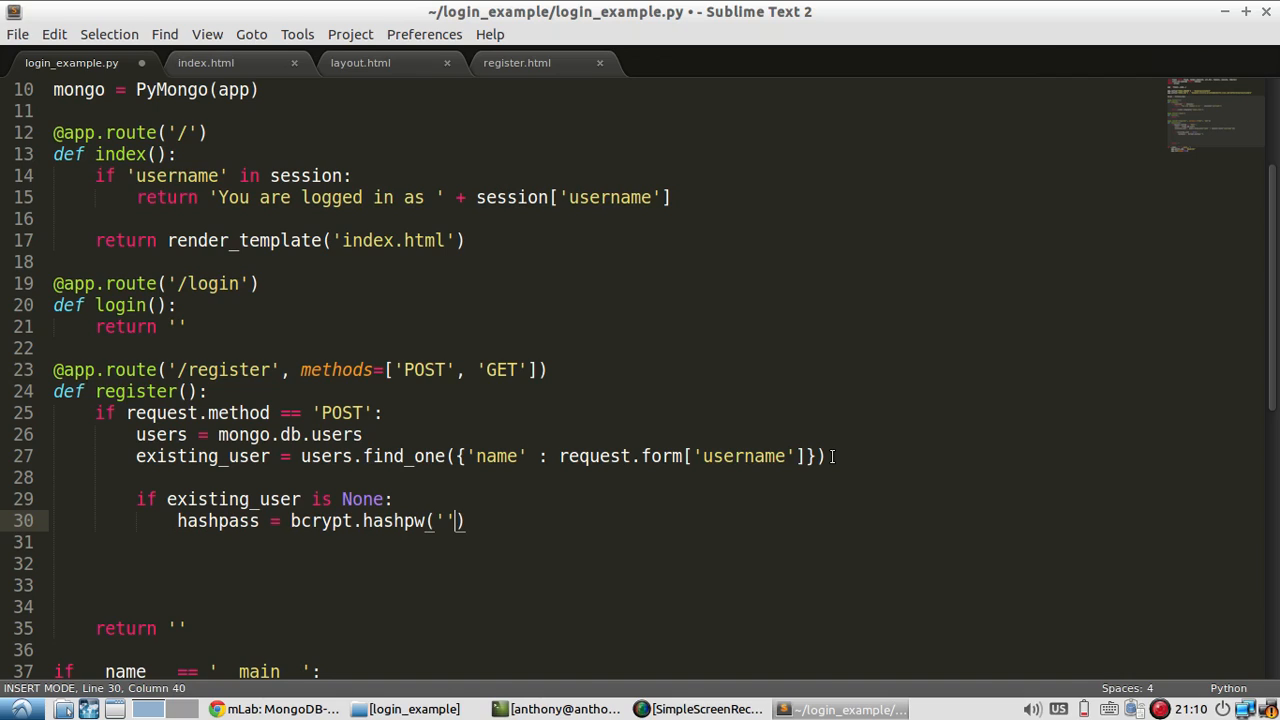
key("BackSpace")
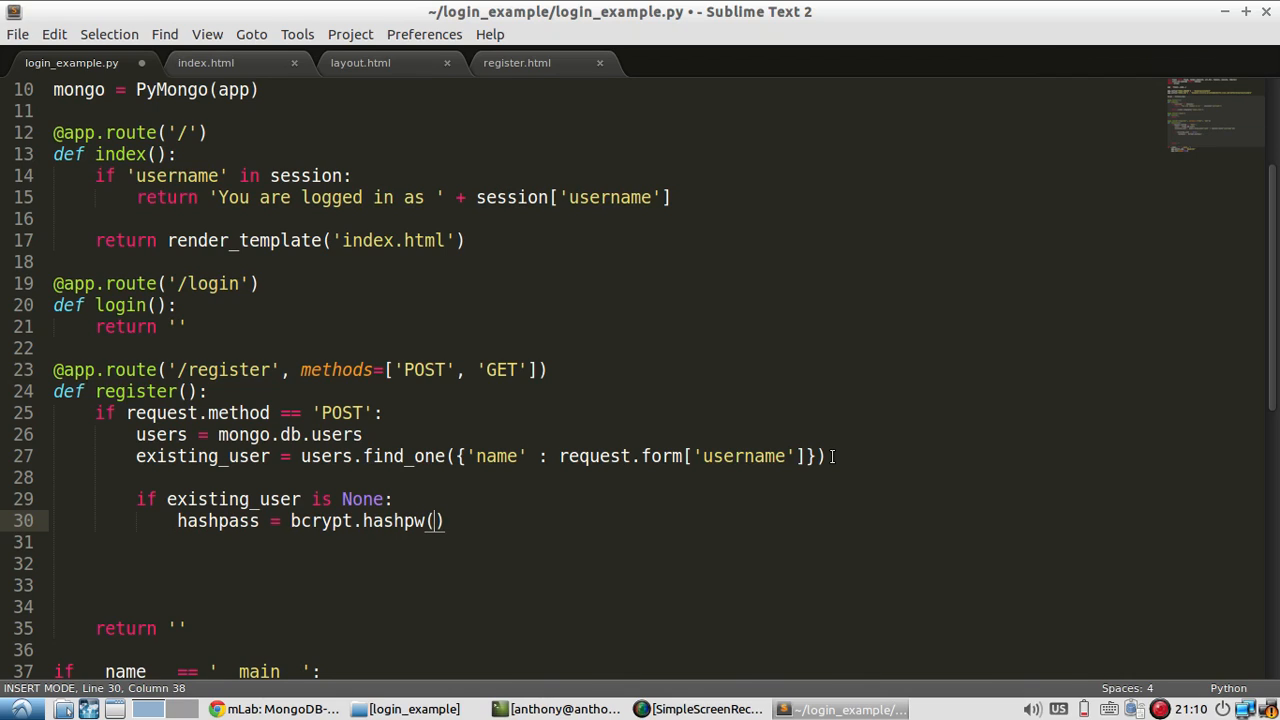
type("request.form[")
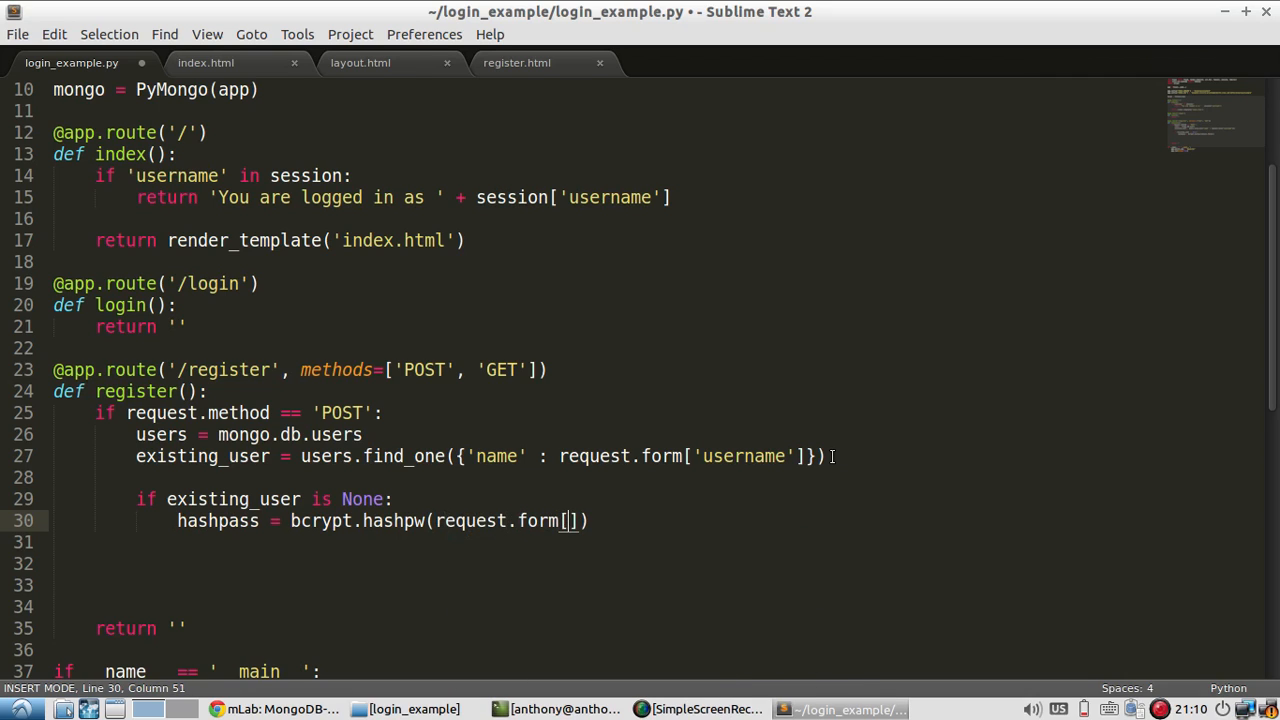
type("''")
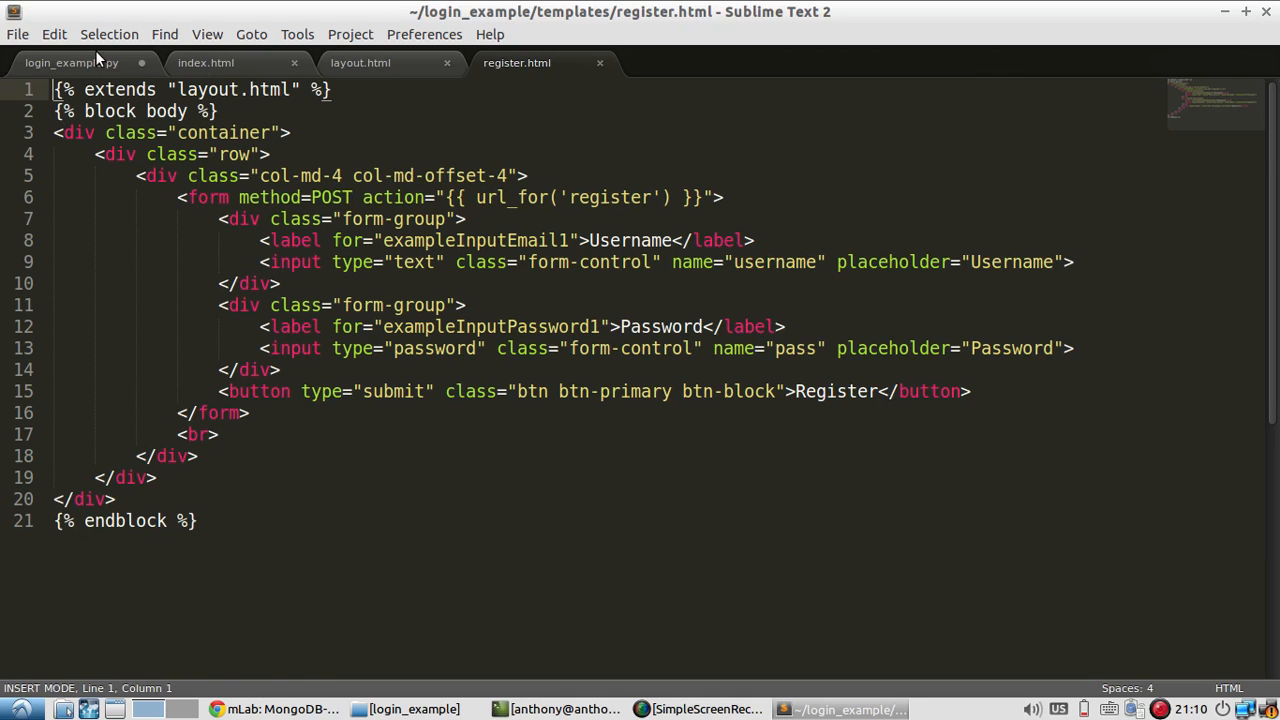
left_click(72, 62)
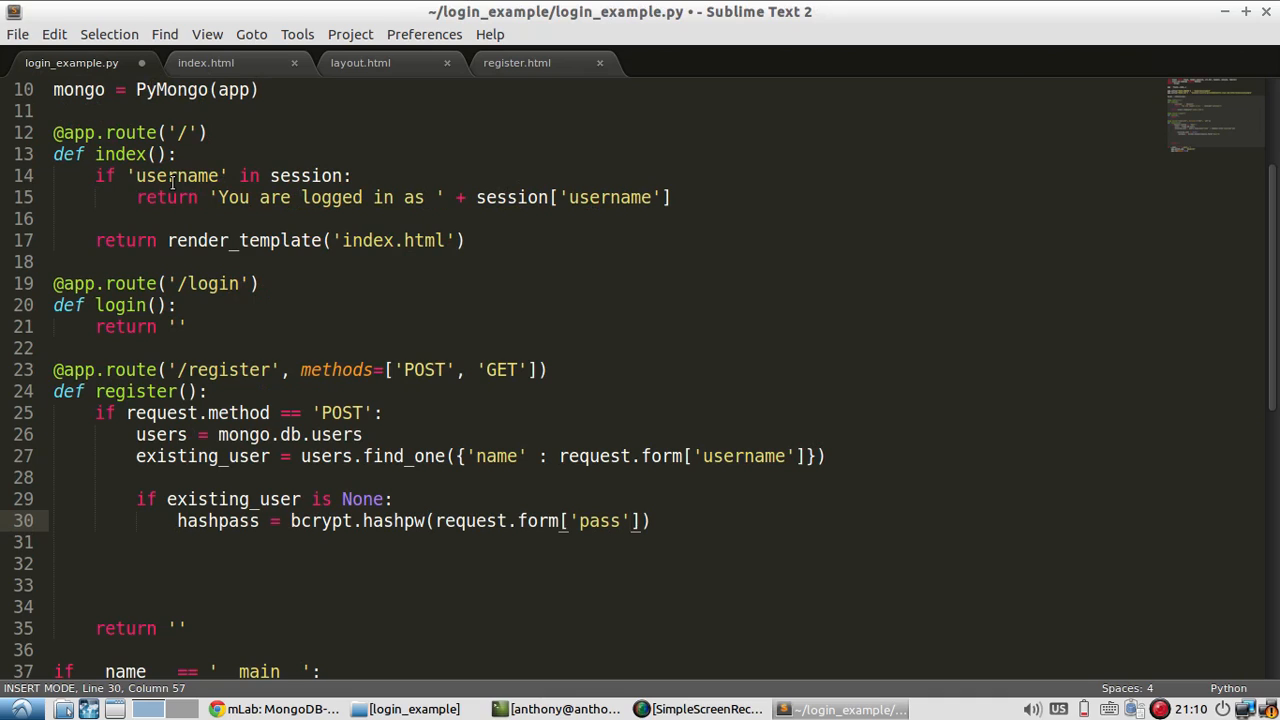
Step: Add bcrypt.genSalt() as the second hashpw argument and open a new line below
type(",")
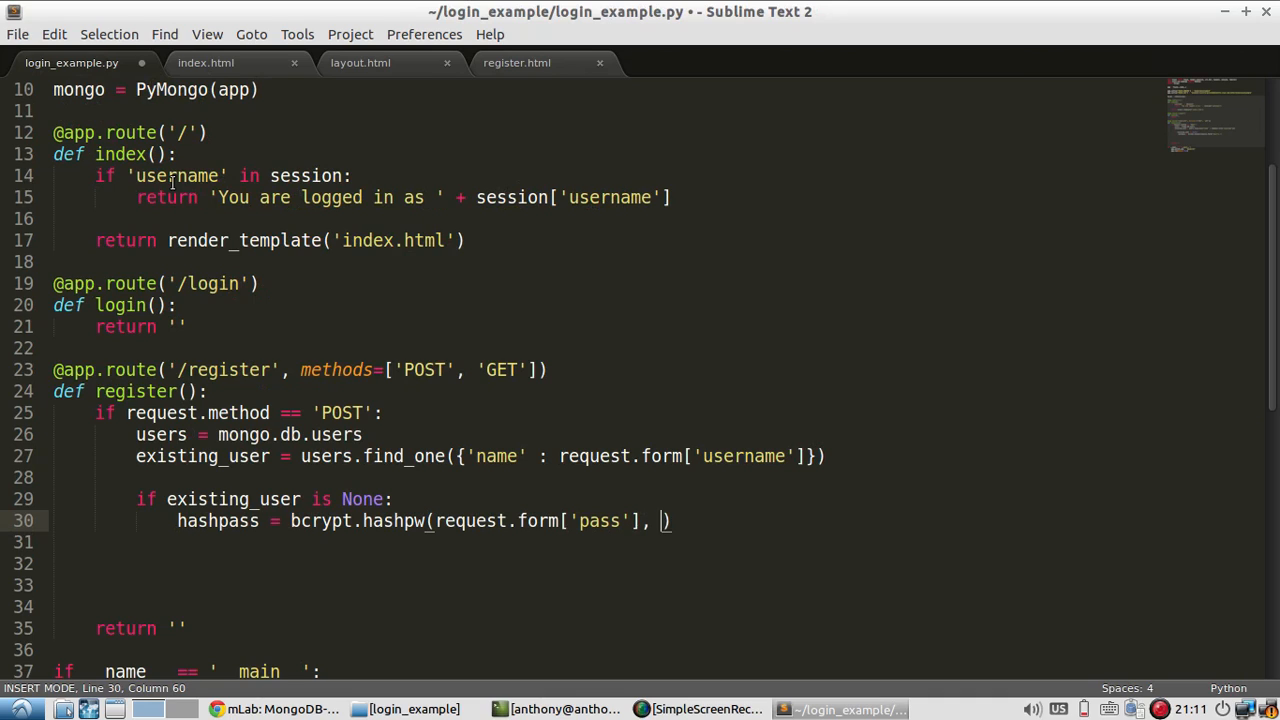
type("bcrypt.gen")
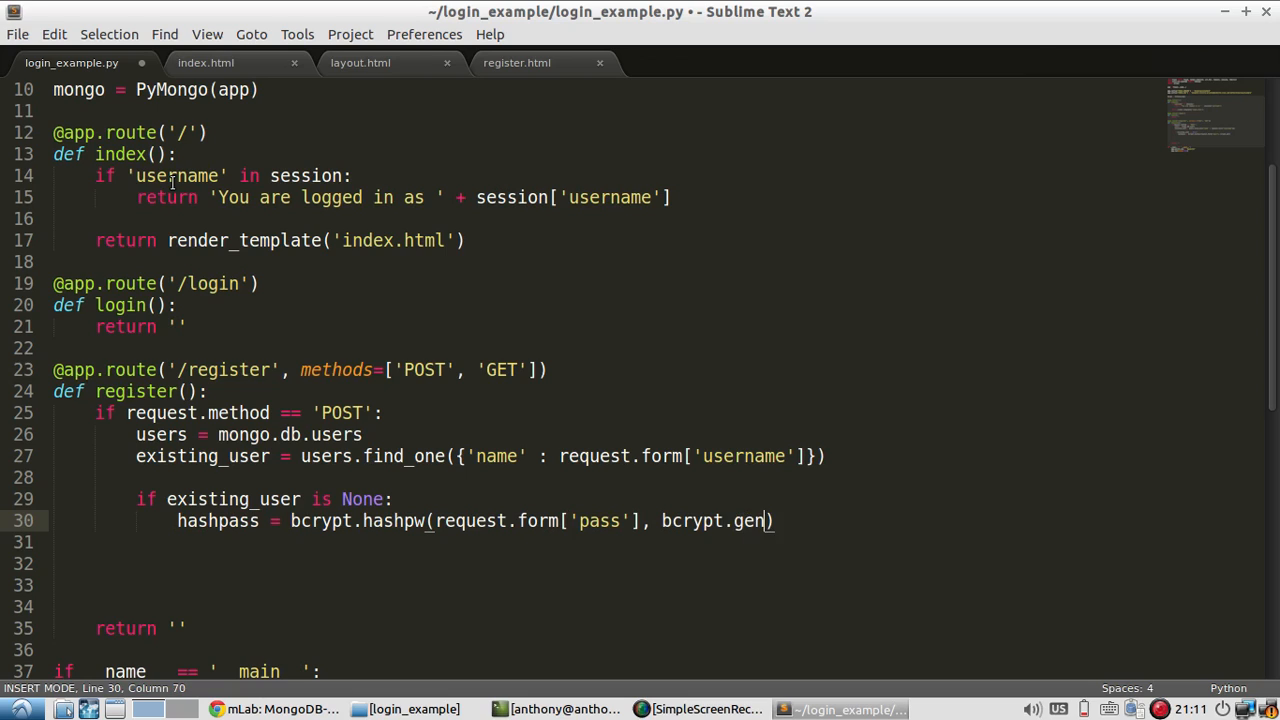
type("Salt")
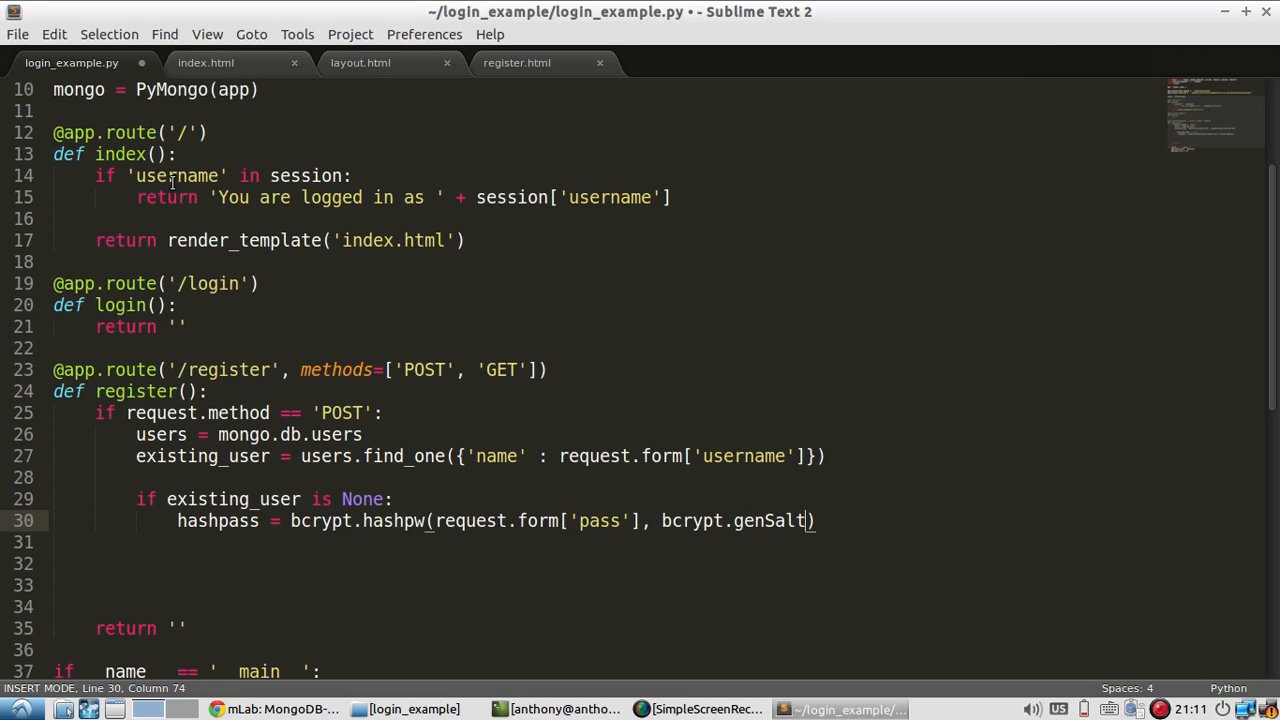
type("()")
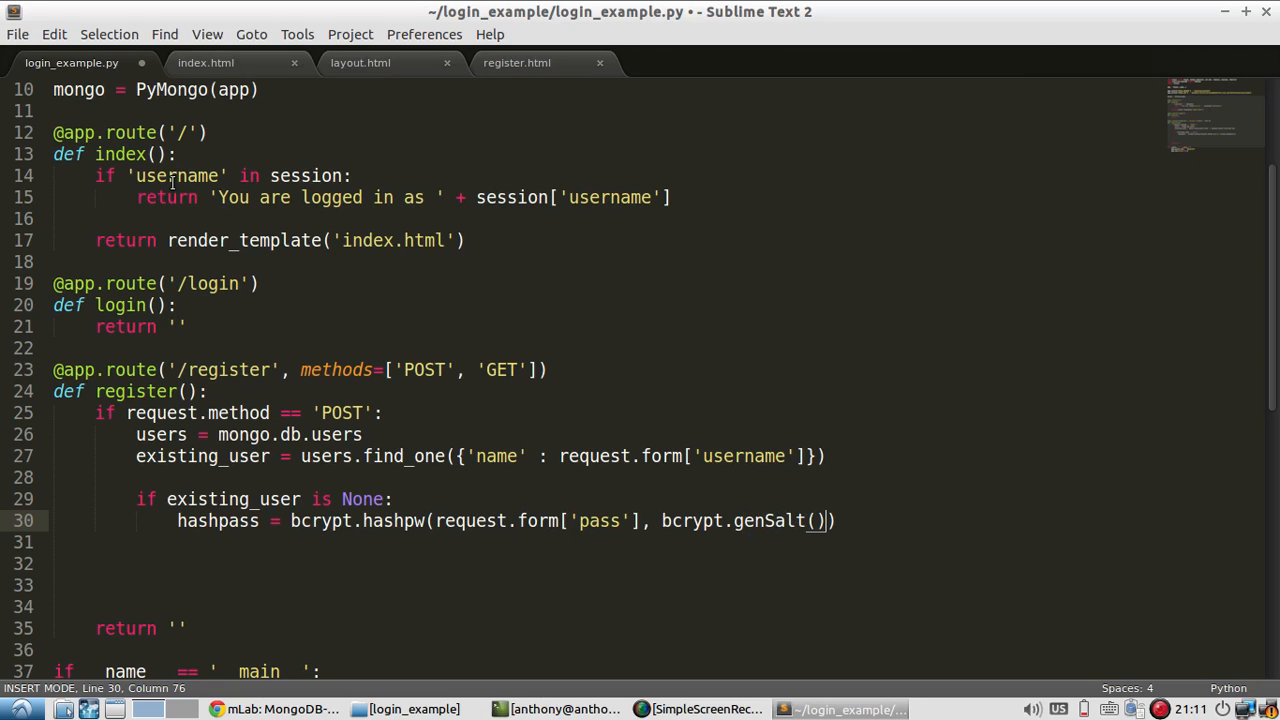
key("ctrl+s")
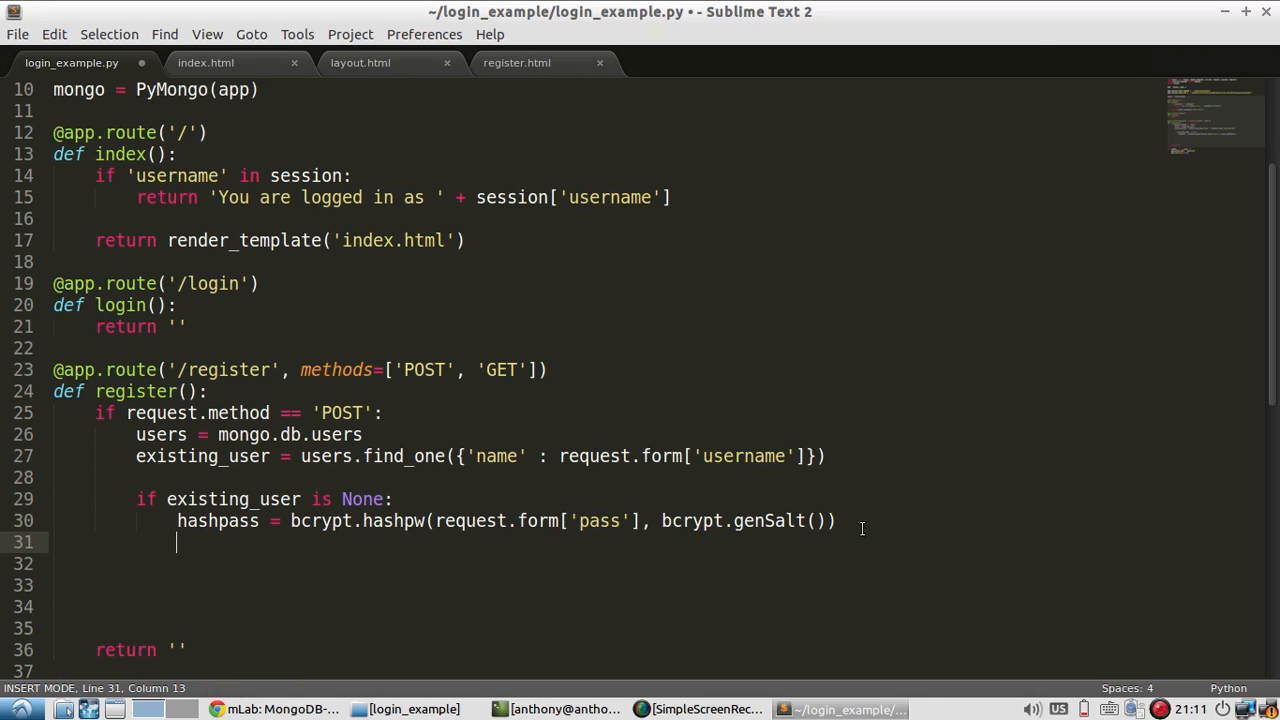
Step: Insert the new user with name from request.form['username'] and password hashpass
type("users")
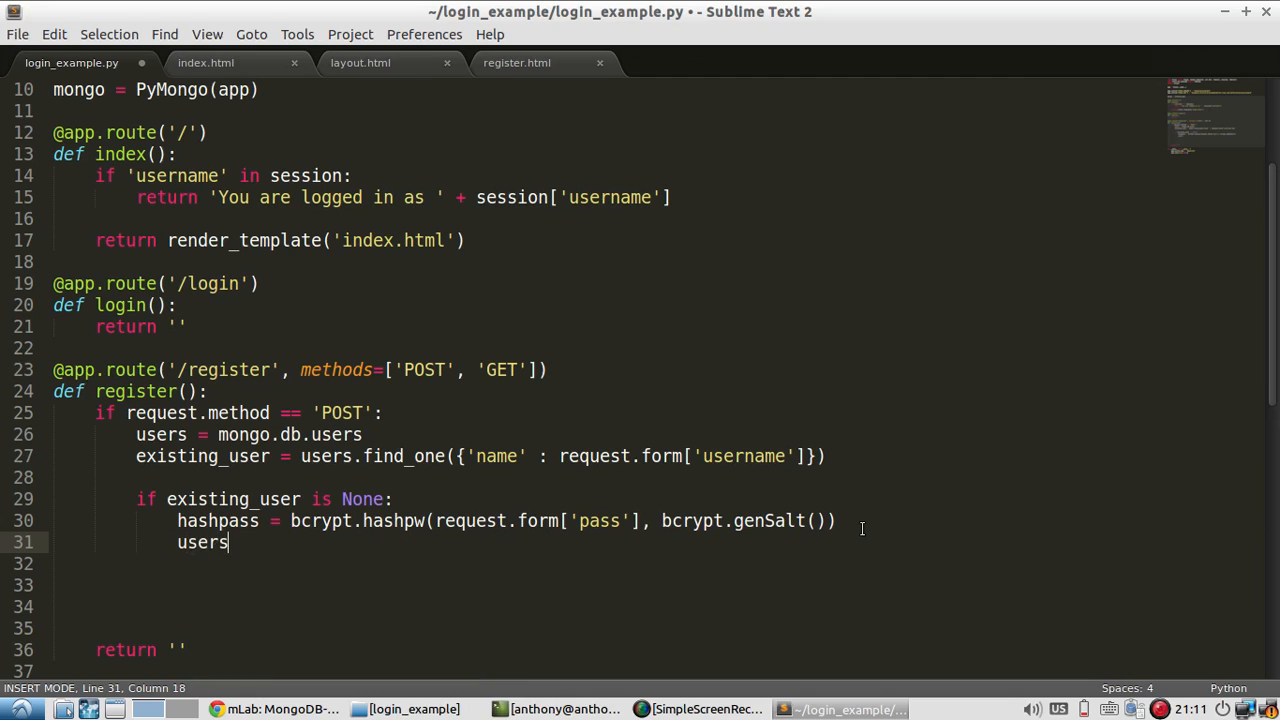
type(".insert({'")
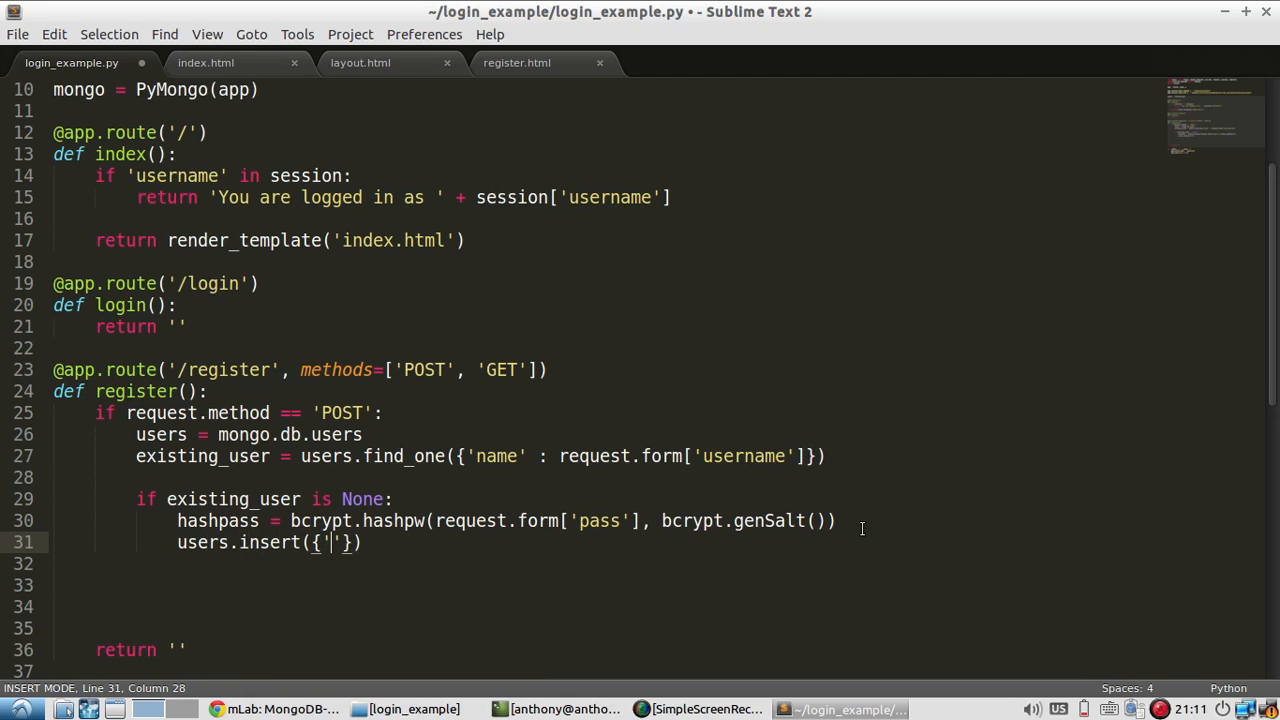
type("name")
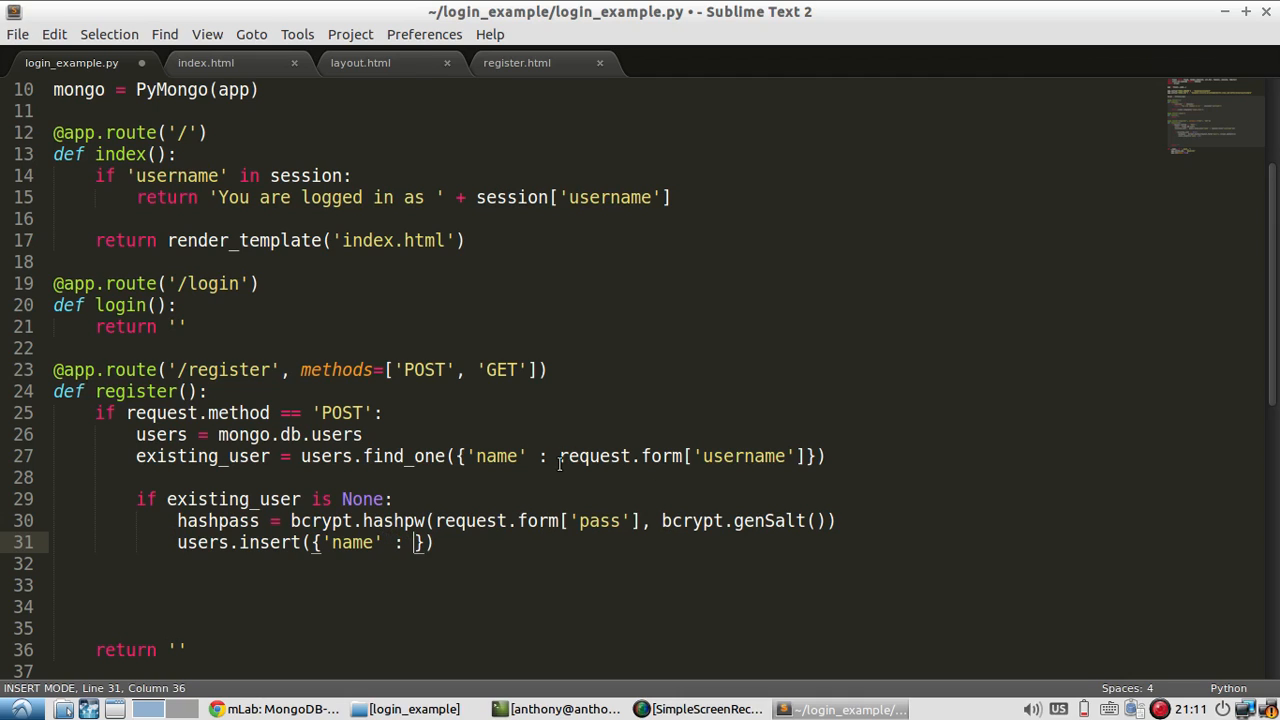
left_click_drag(560, 456, 810, 456)
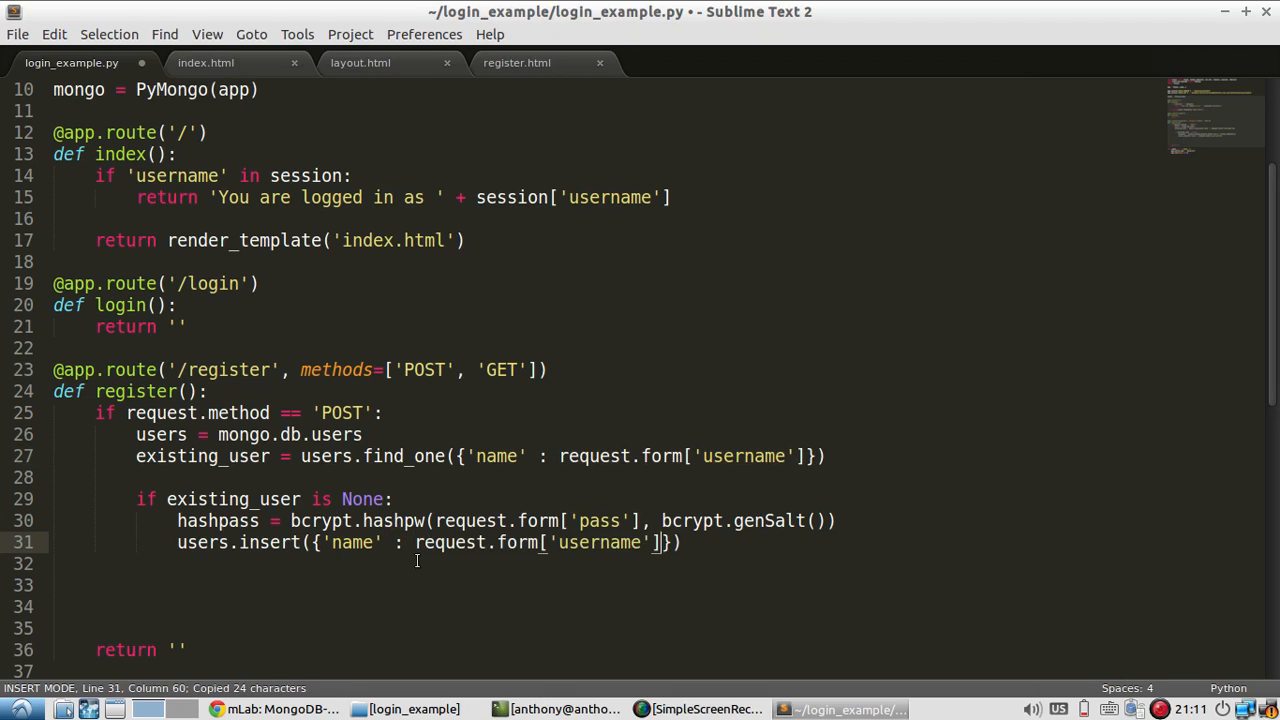
type(", password :")
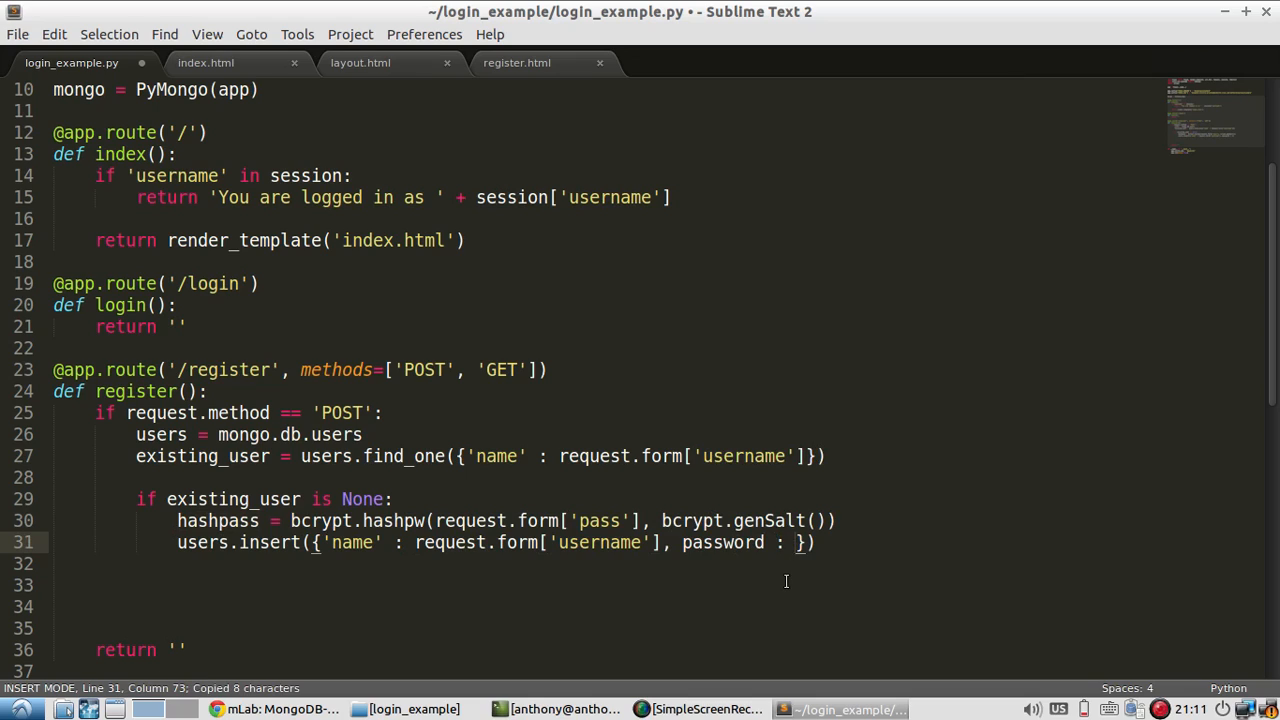
type("hashpass")
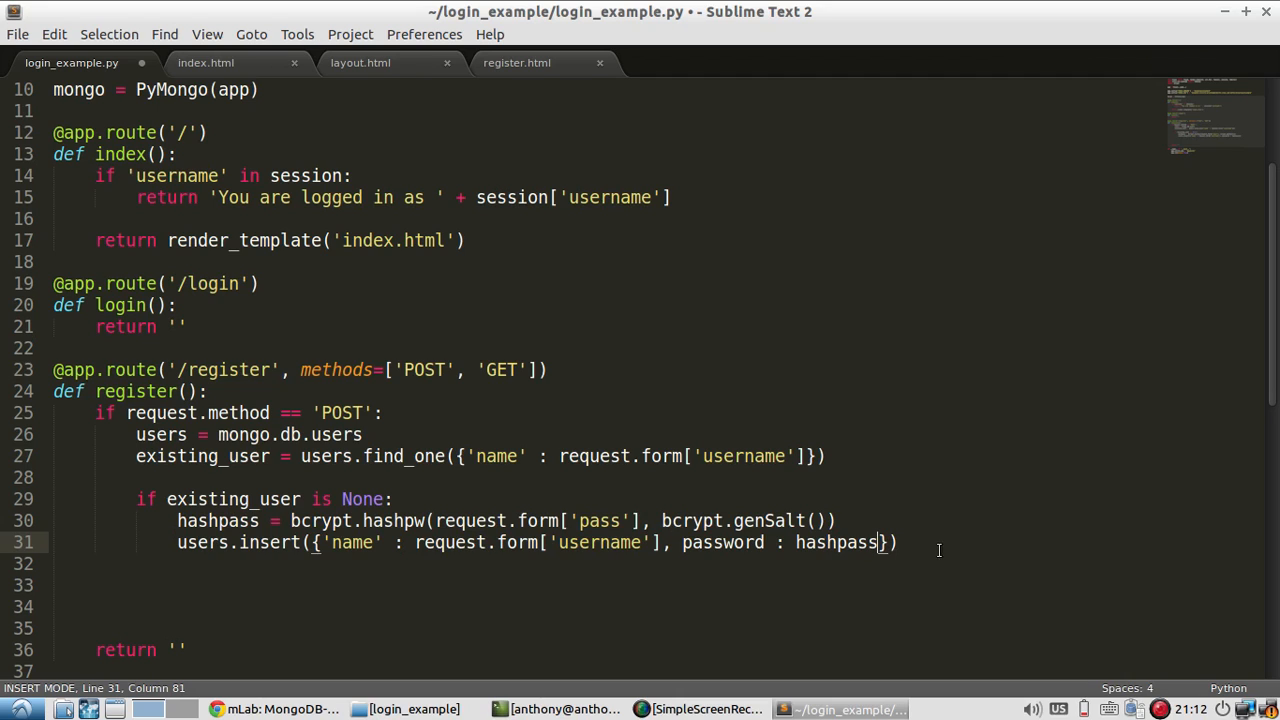
Step: Set session['username'] and return redirect(url_for('index')) after inserting
type("return")
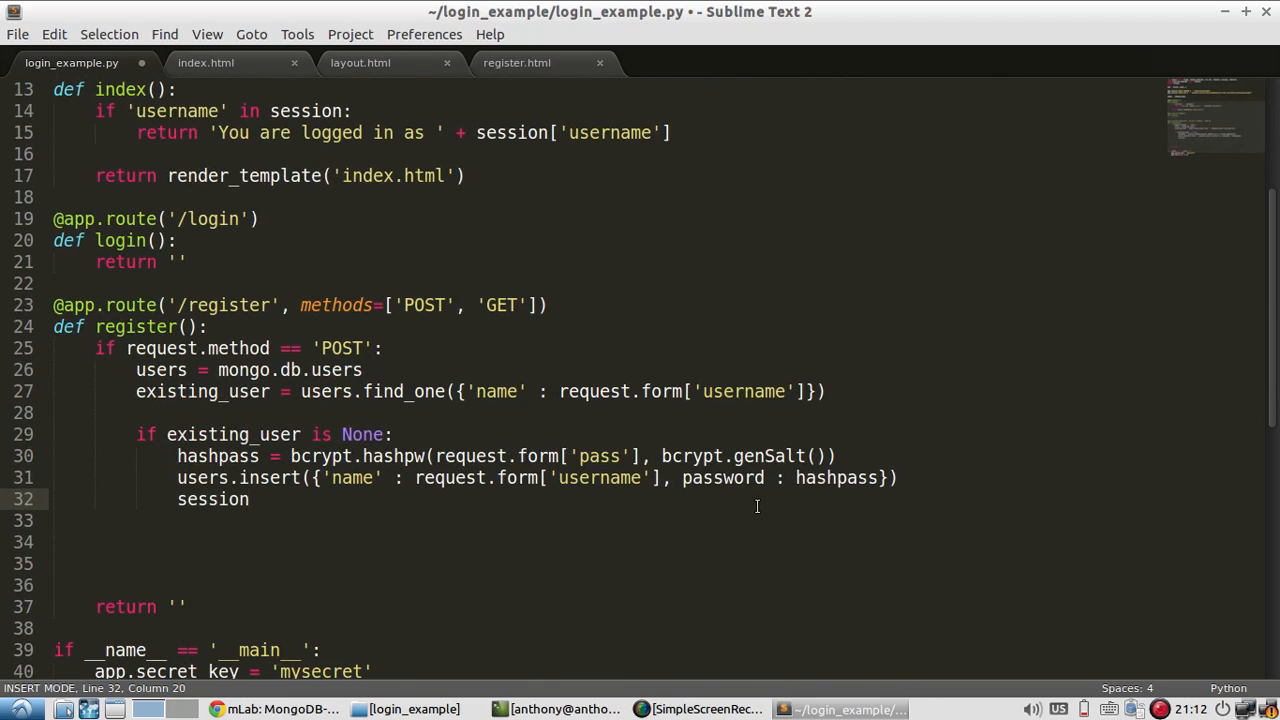
type("['username']")
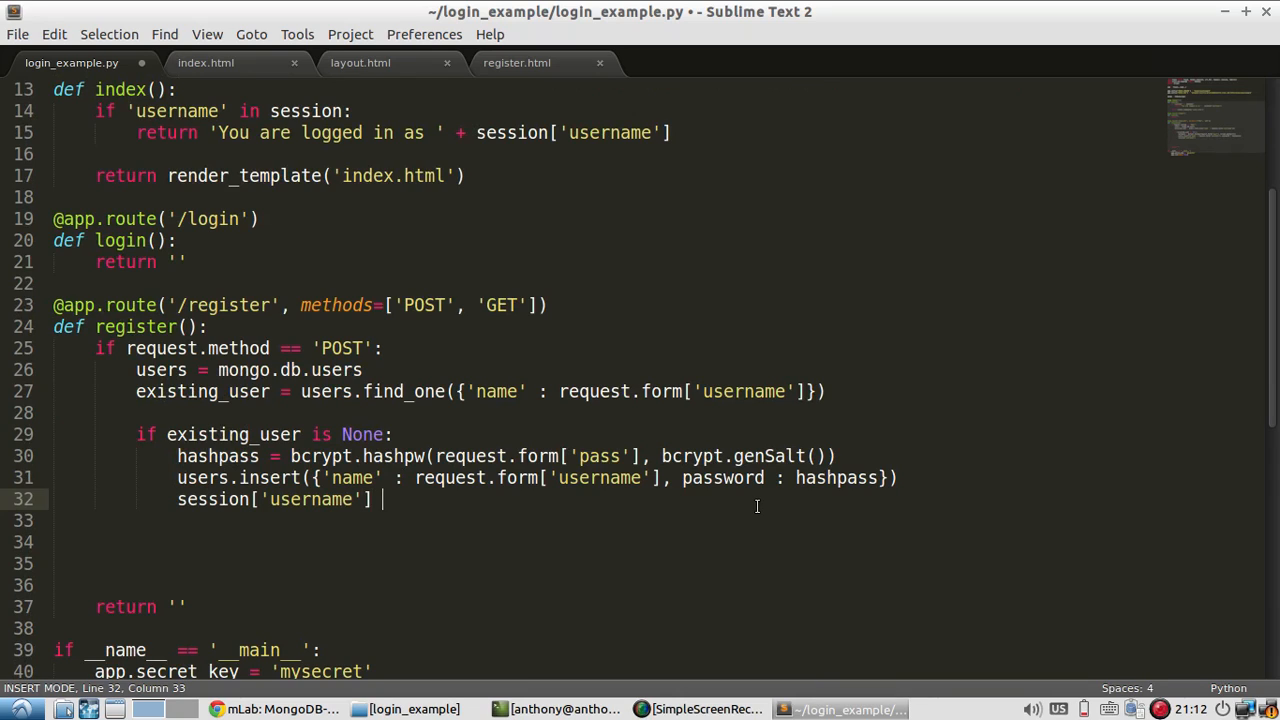
type("= request.form['username")
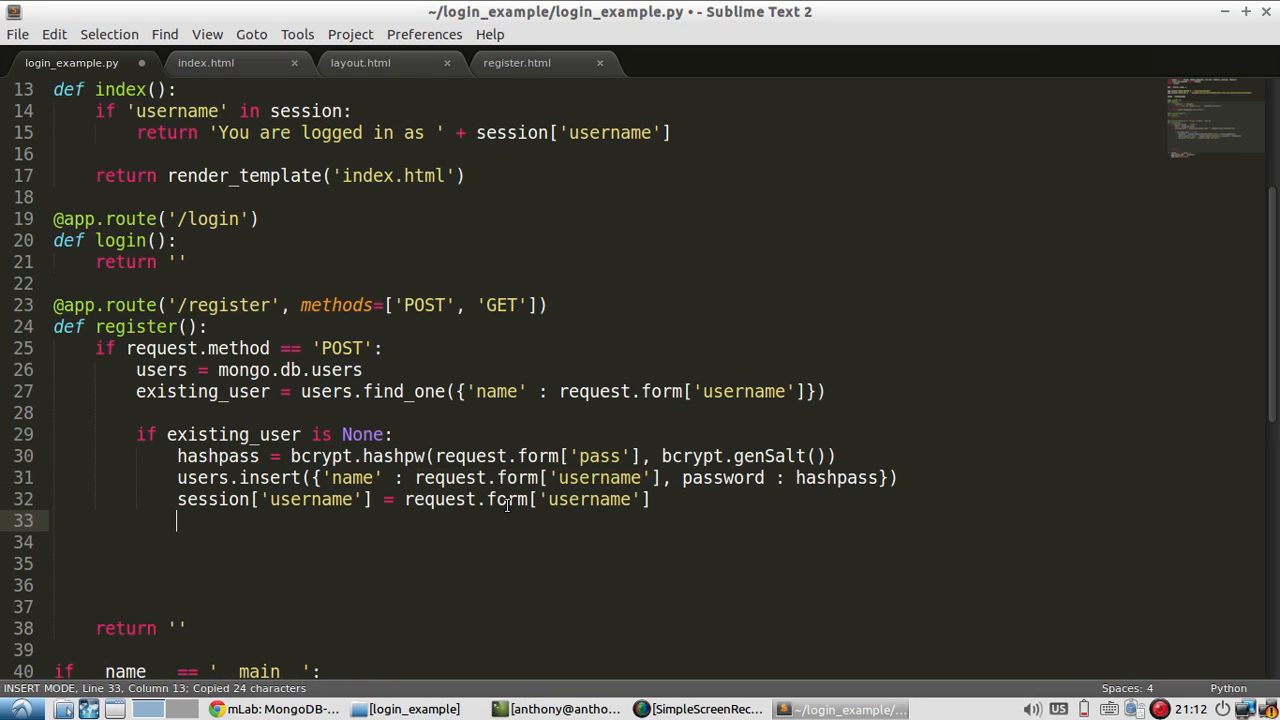
type("return")
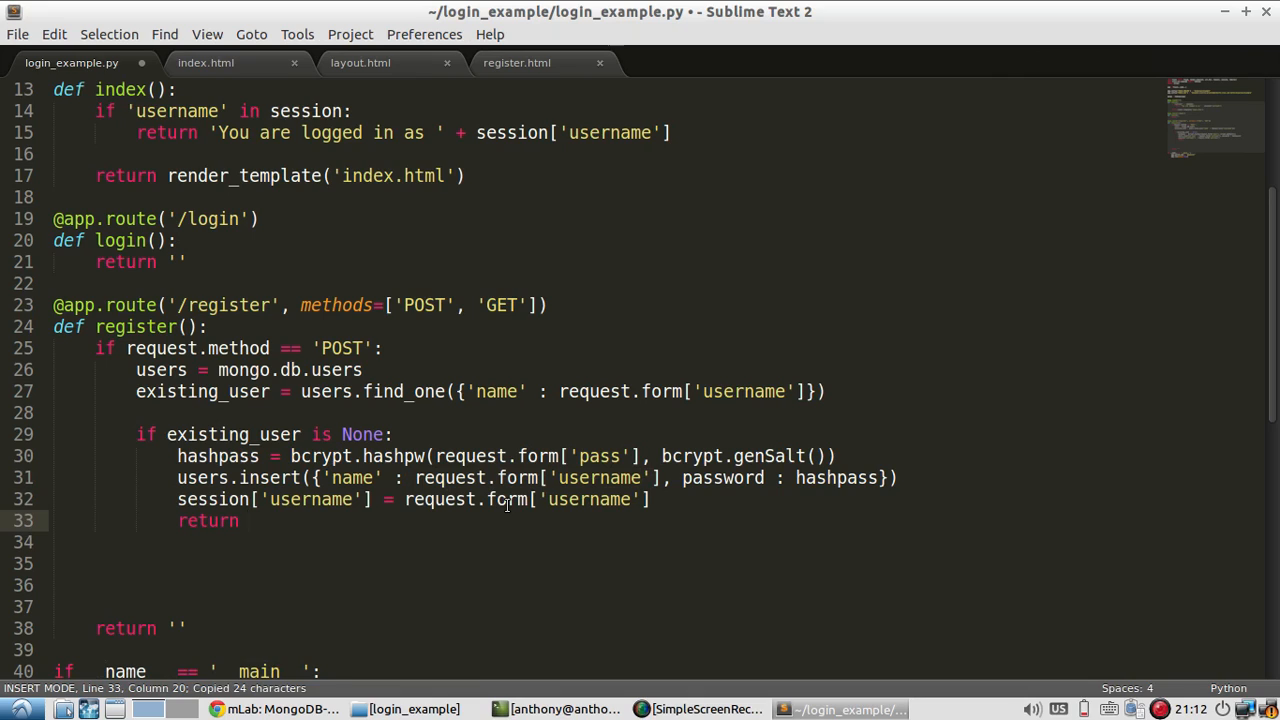
type("redirect()")
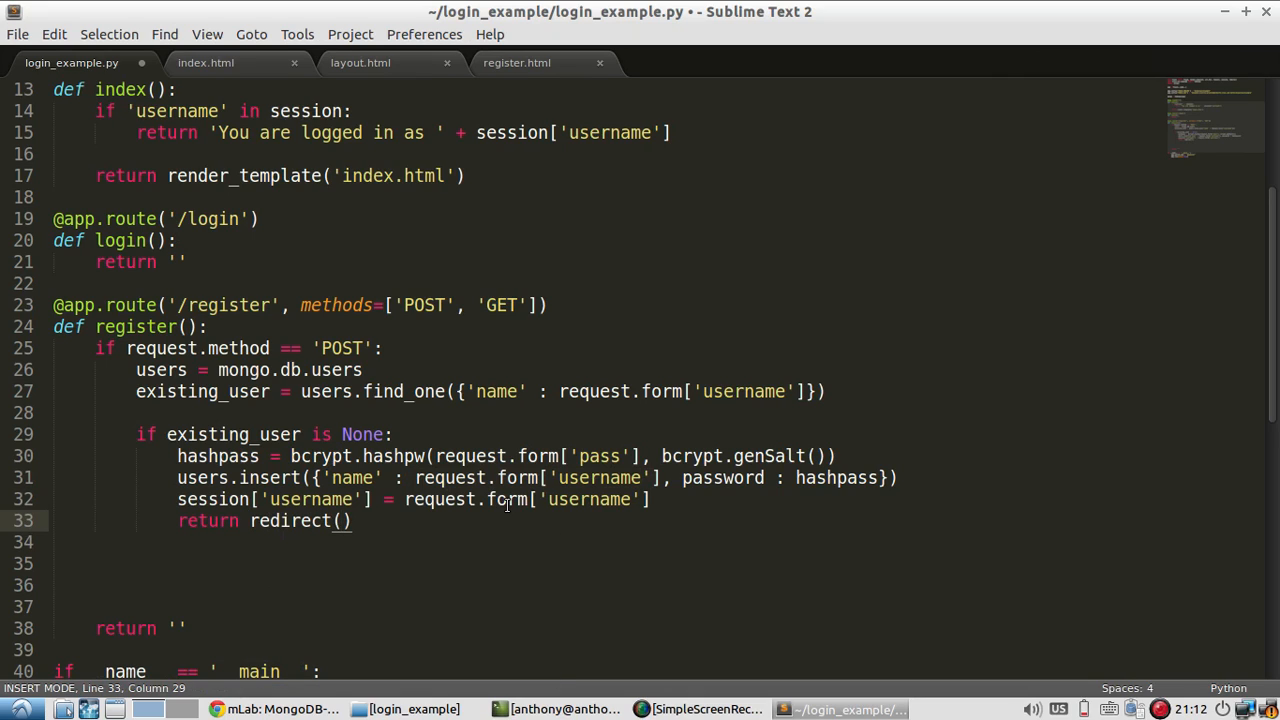
type("url_for(")
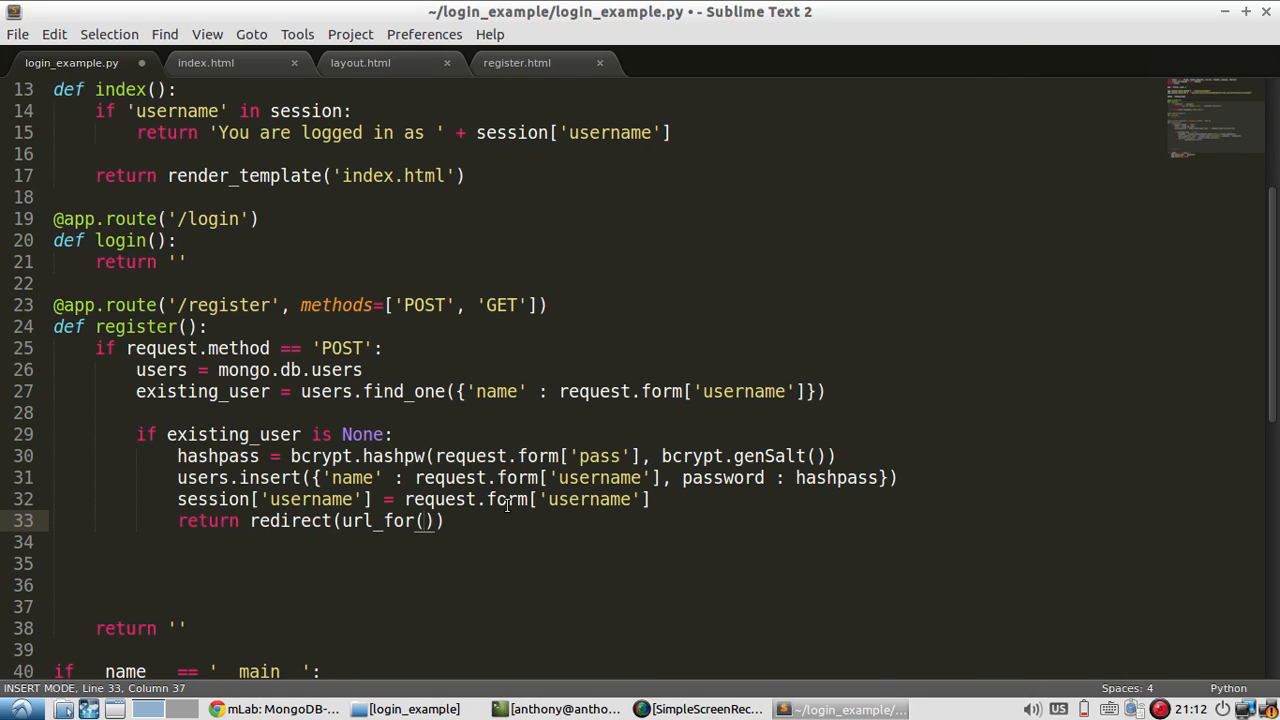
type("'index'")
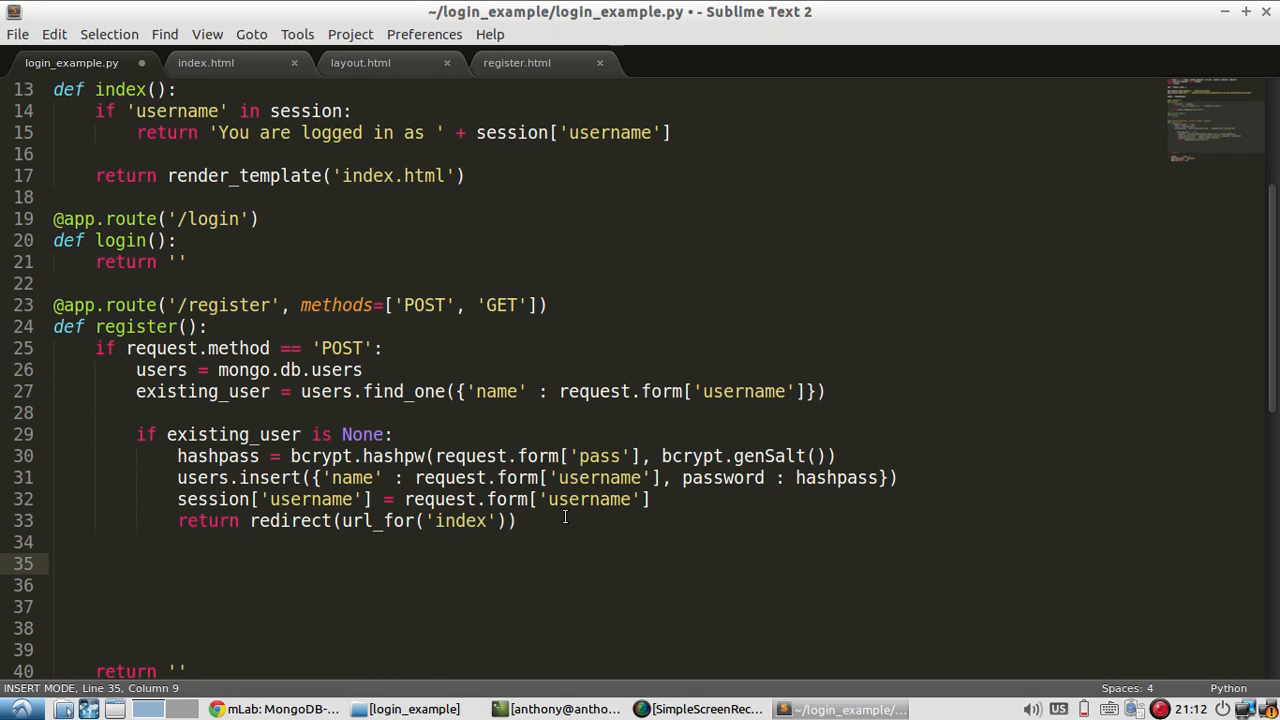
Step: Return 'That username already exists!' when the user is found
type("retur")
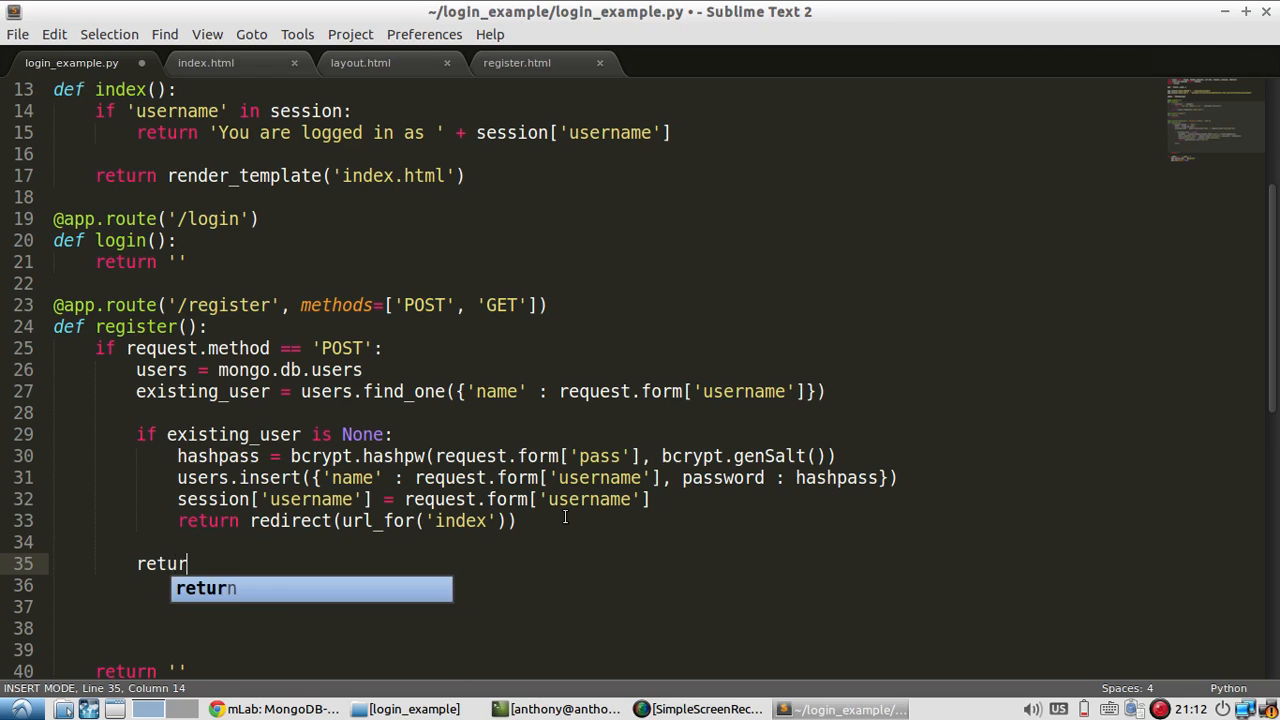
type("n 'That username'")
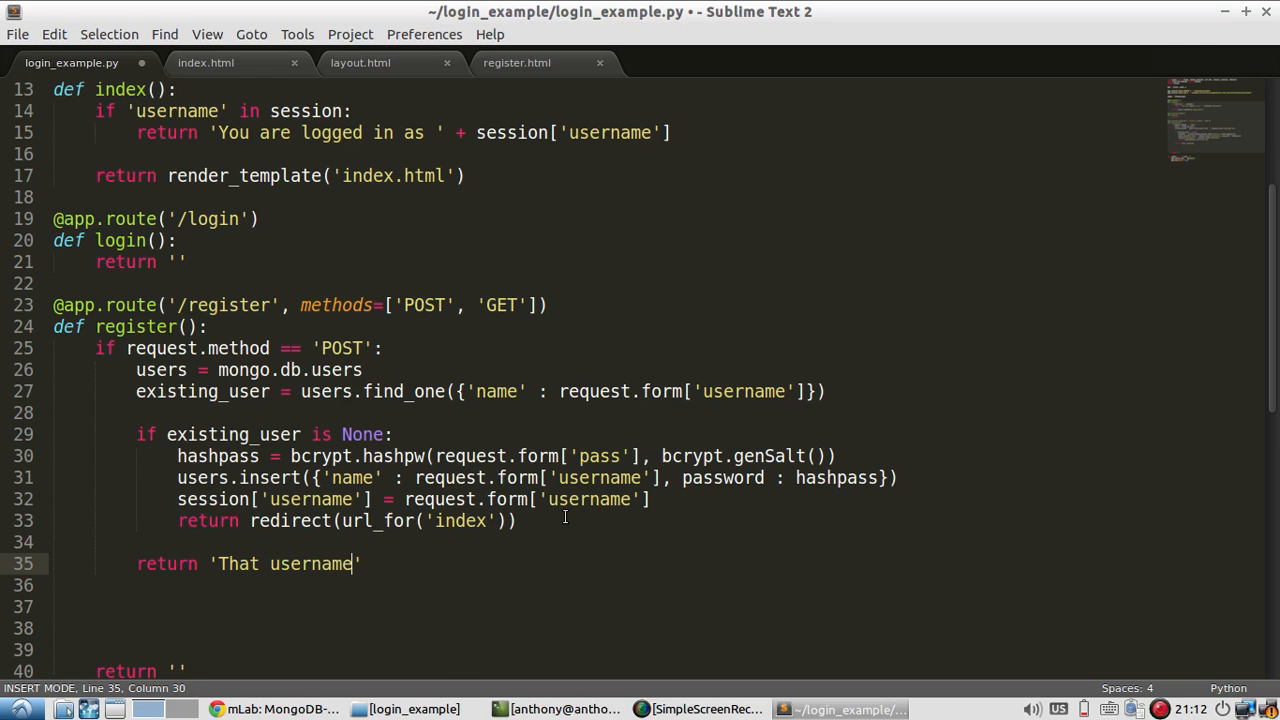
type("already exists!")
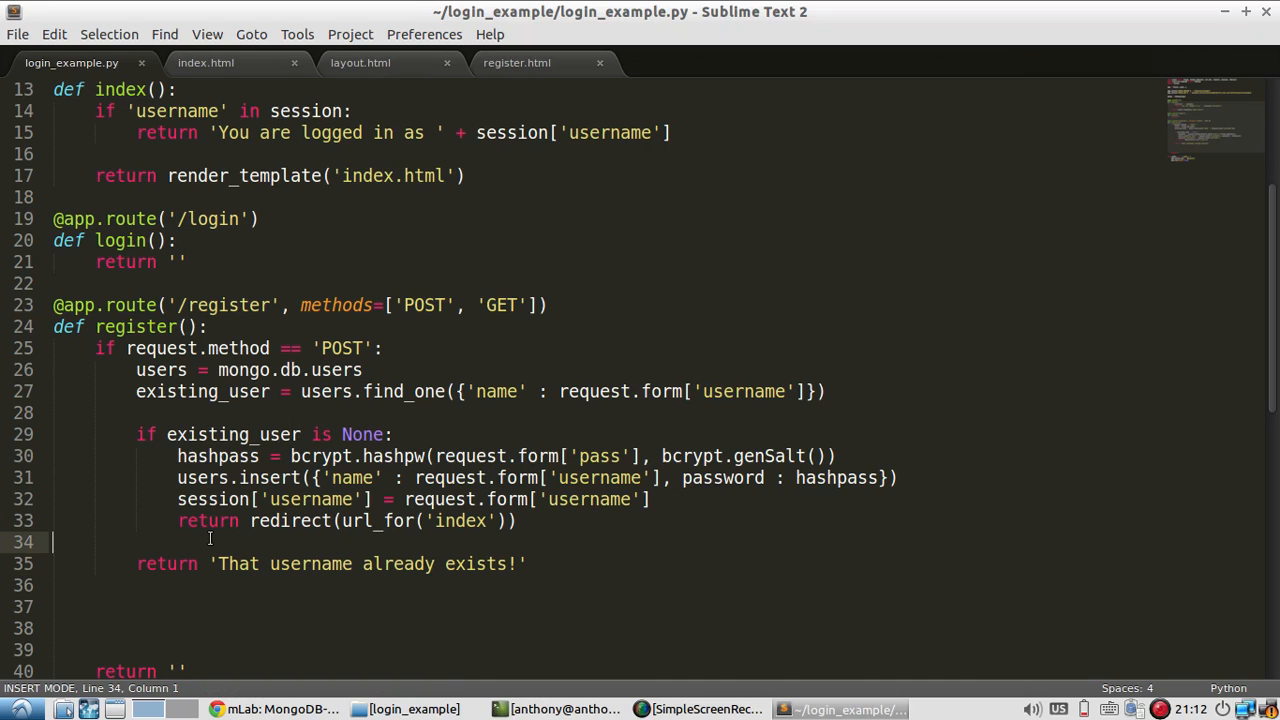
key("tab")
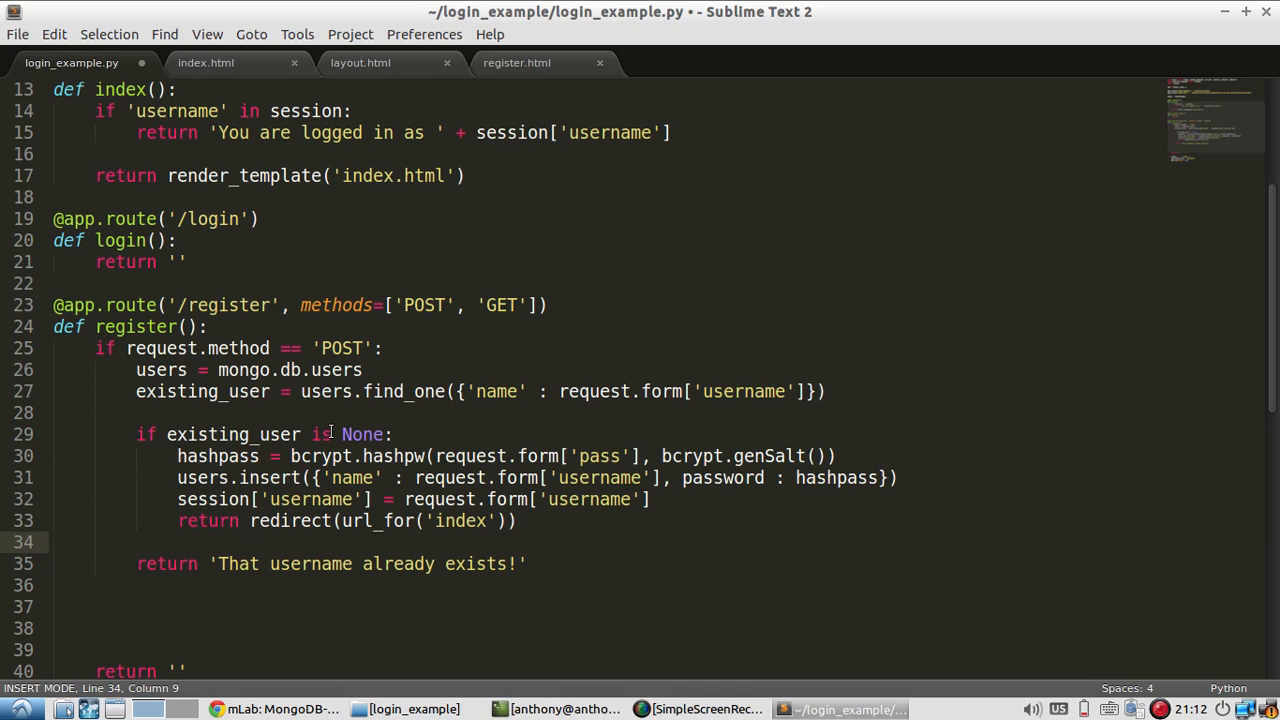
scroll("down", 3)
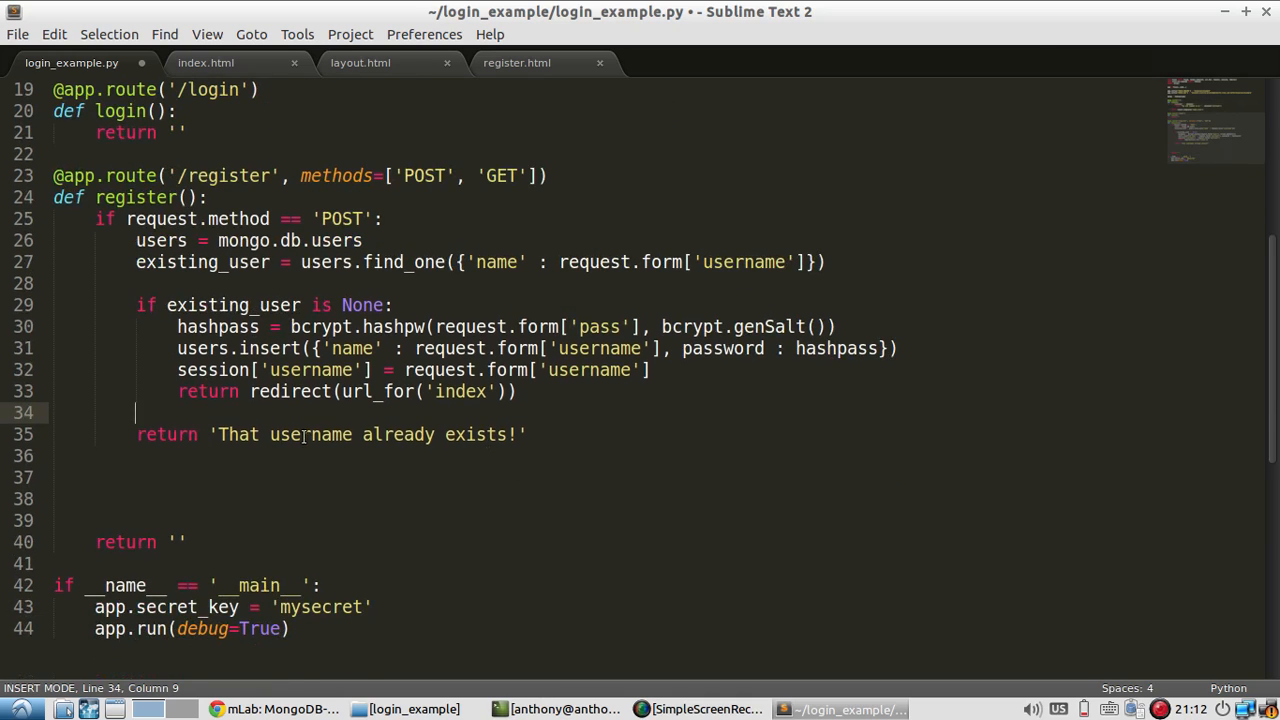
Step: End register() with return render_template('register.html') and delete the leftover empty return
left_click(528, 434)
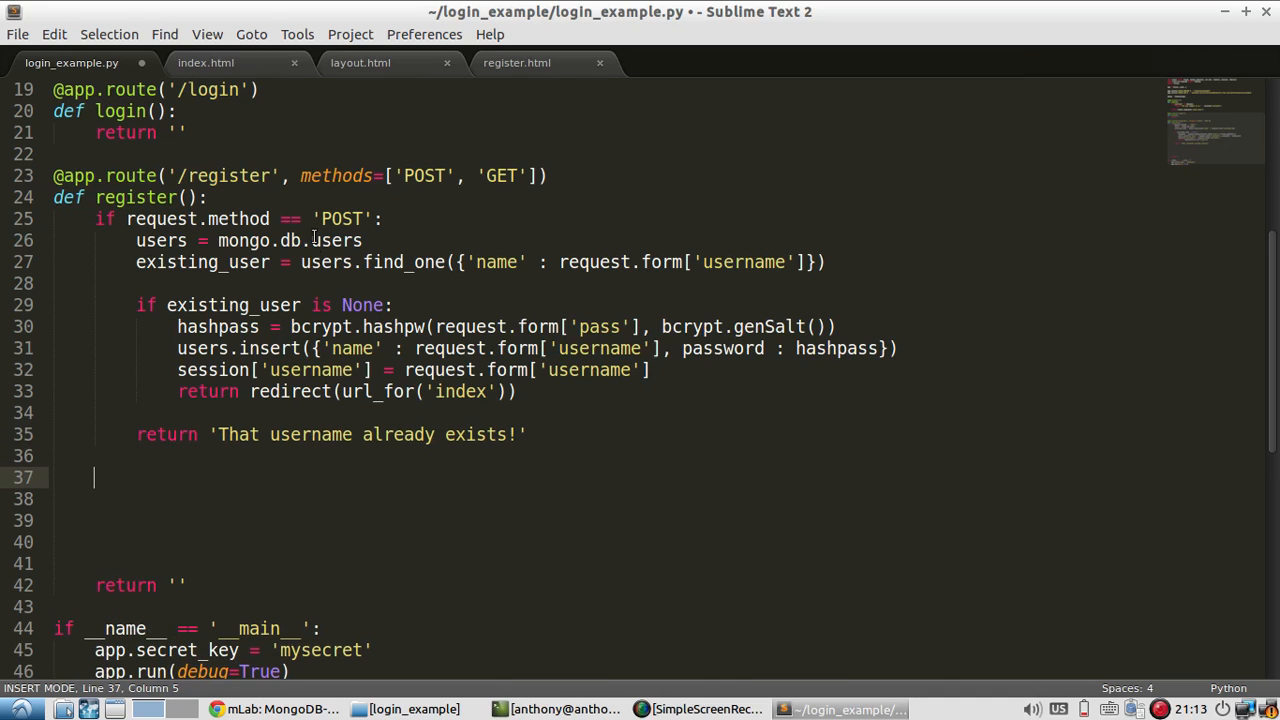
mouse_move(316, 218)
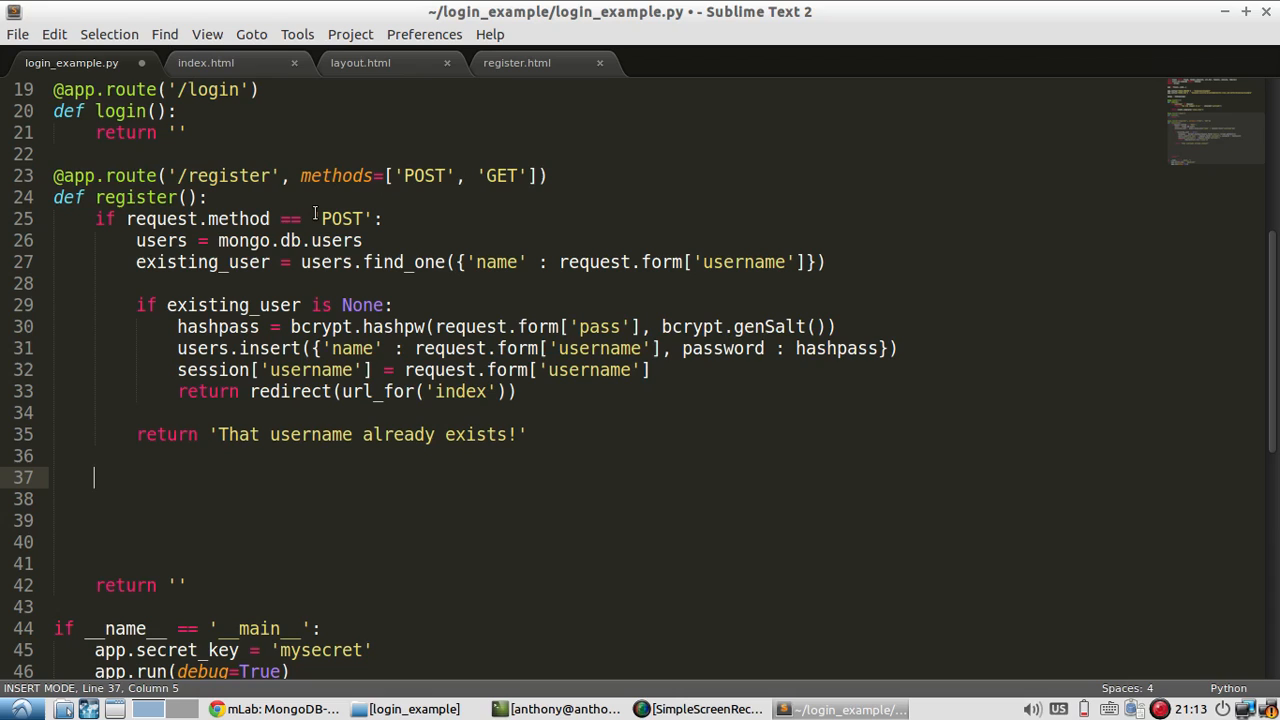
type("return")
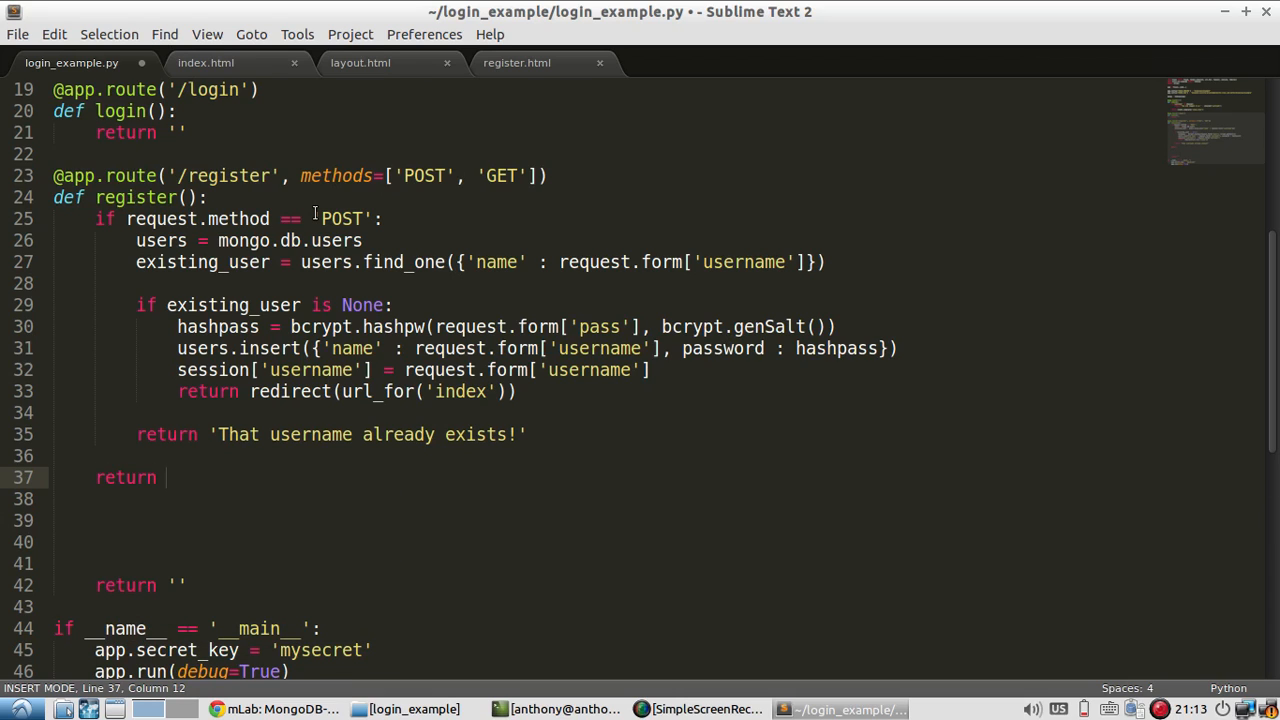
type("render_template")
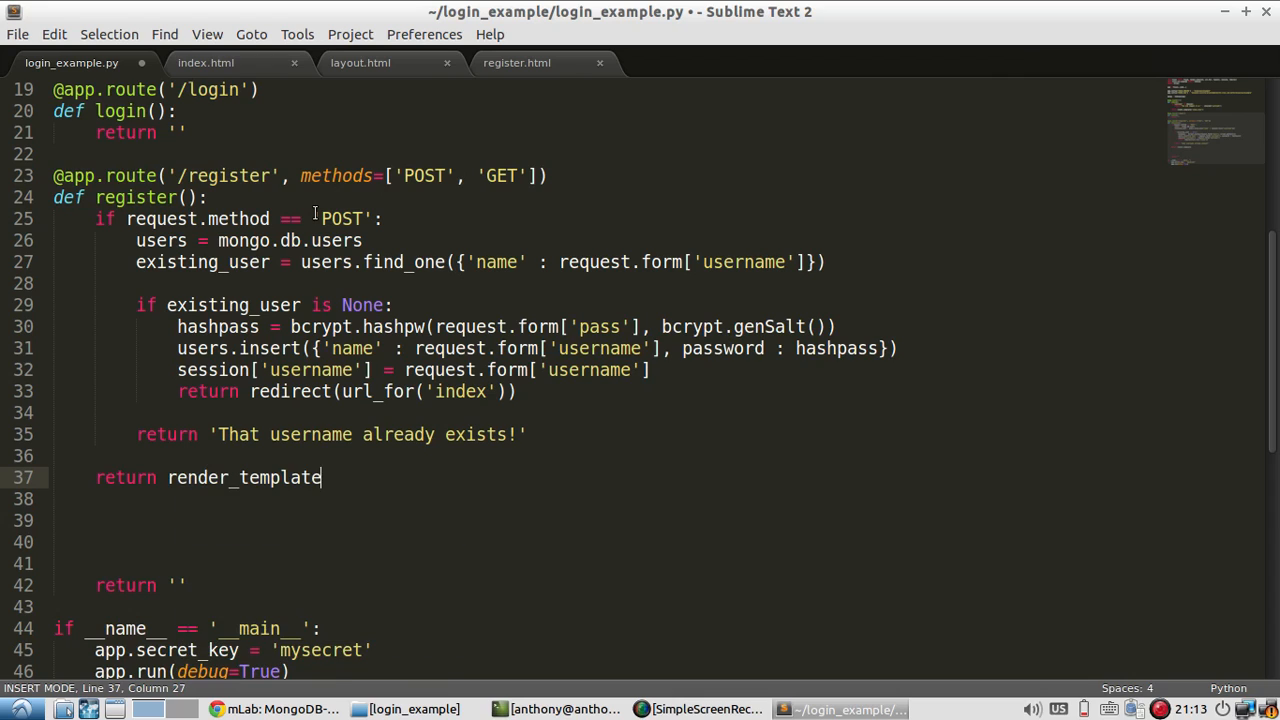
type("('register.html')")
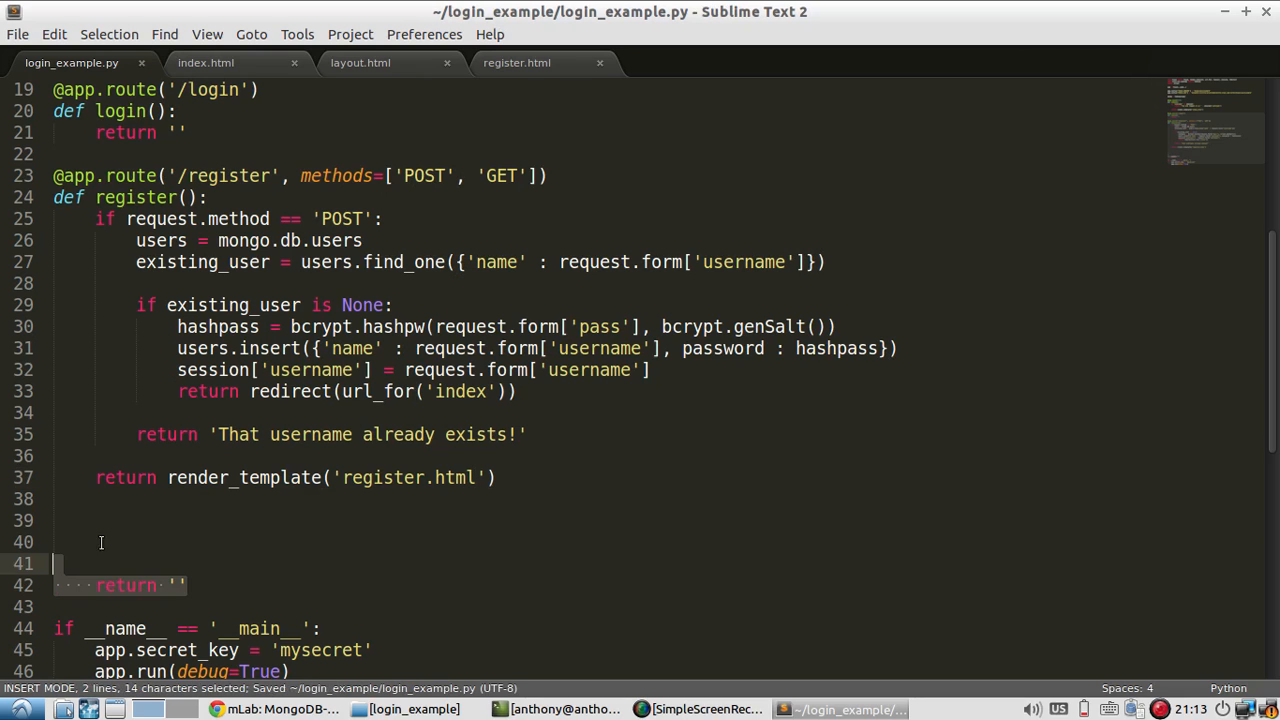
key("Delete")
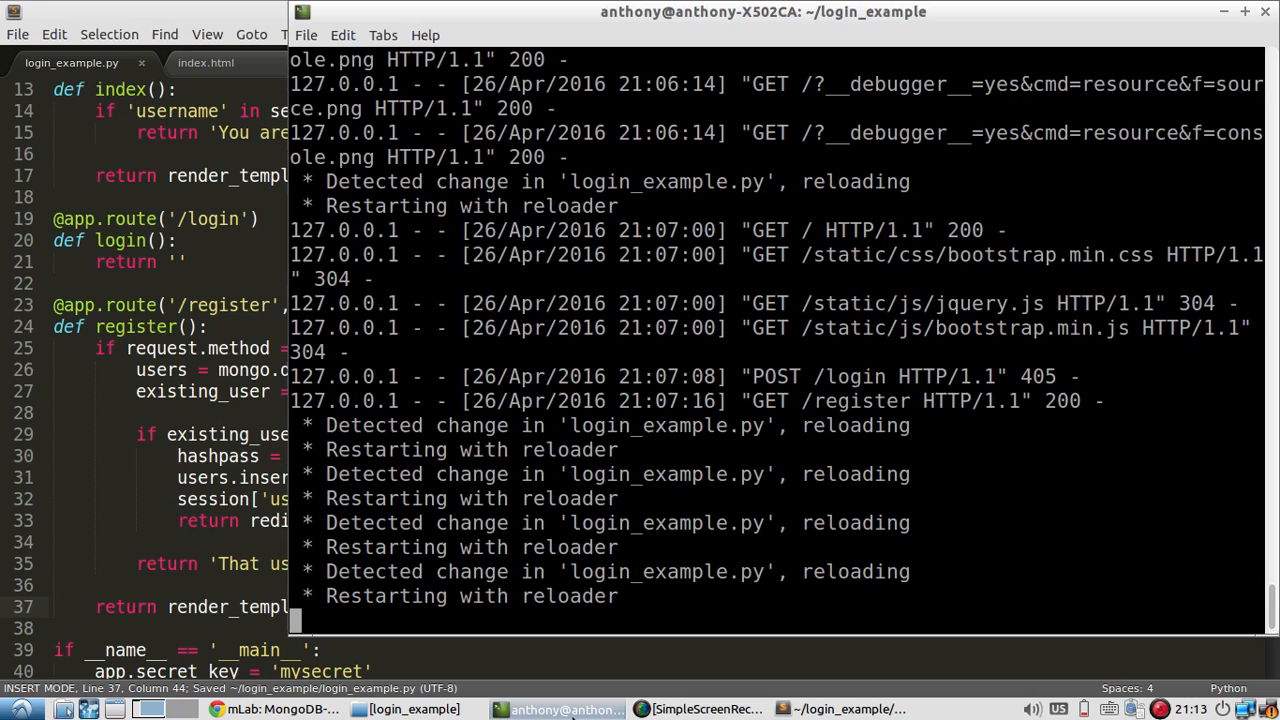
Step: Reload 127.0.0.1:5000/register, submit a new user, and hit AttributeError on bcrypt.genSalt
left_click(276, 708)
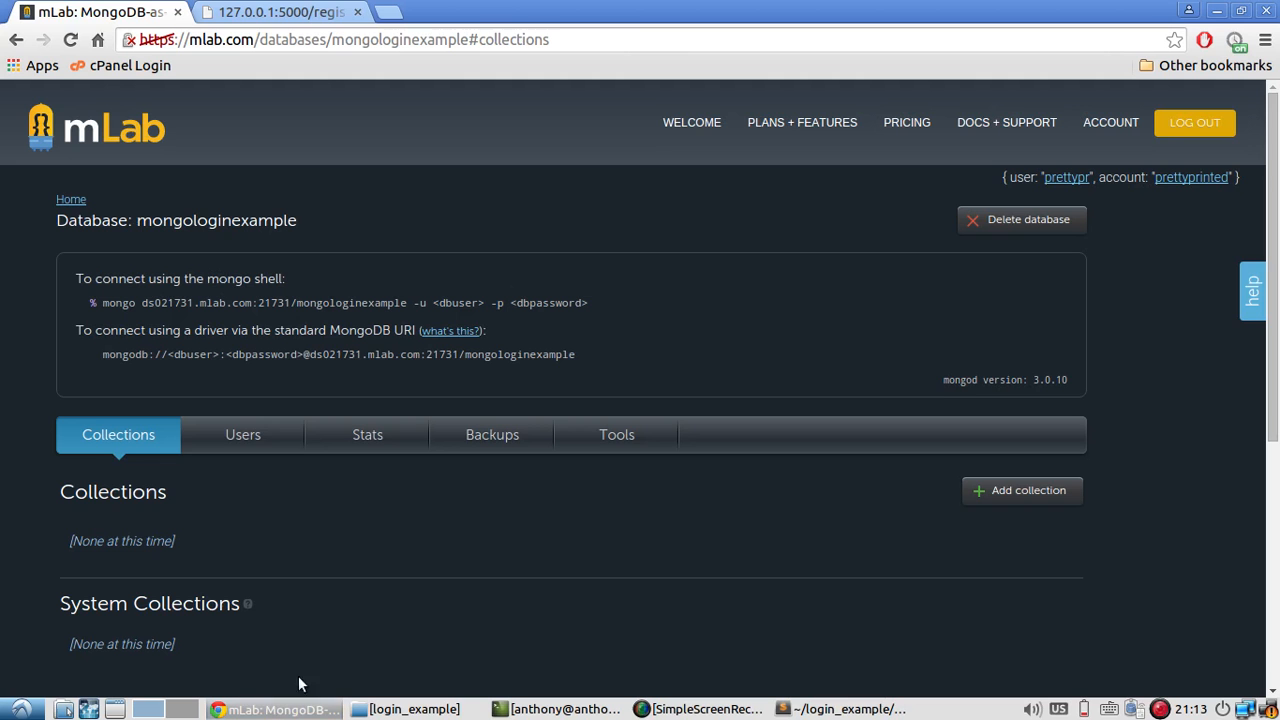
left_click(280, 12)
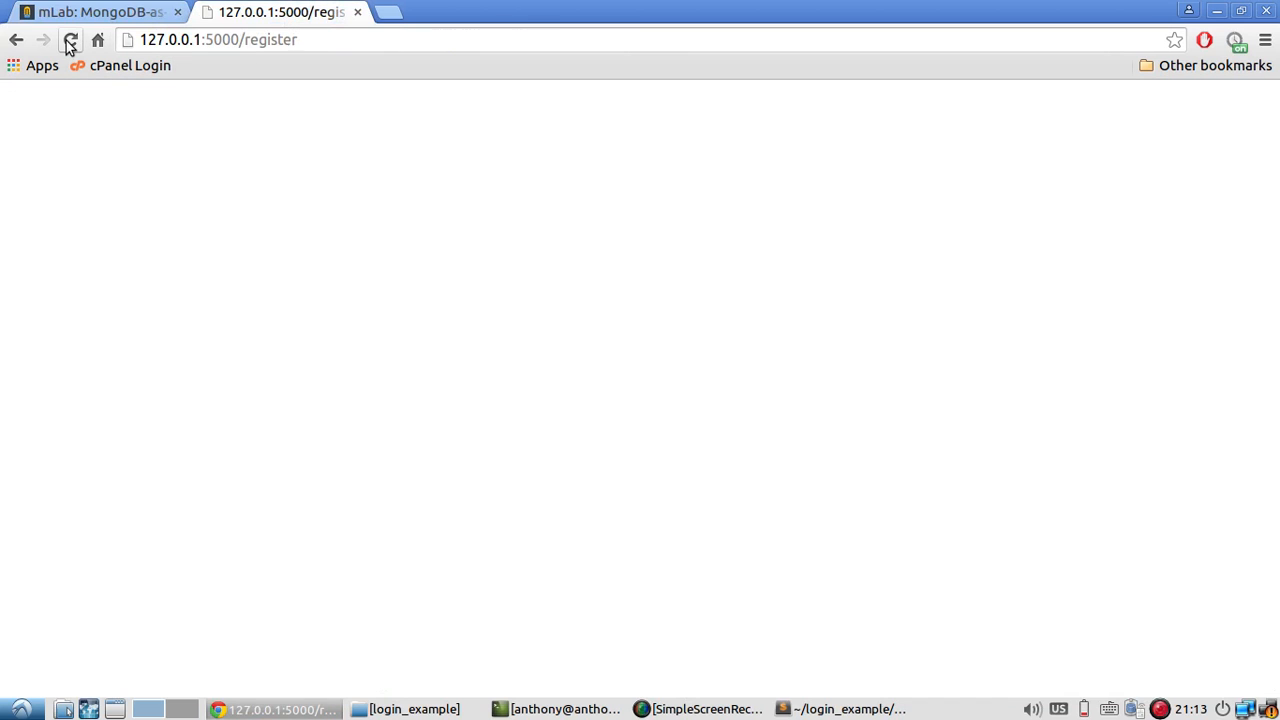
left_click(72, 40)
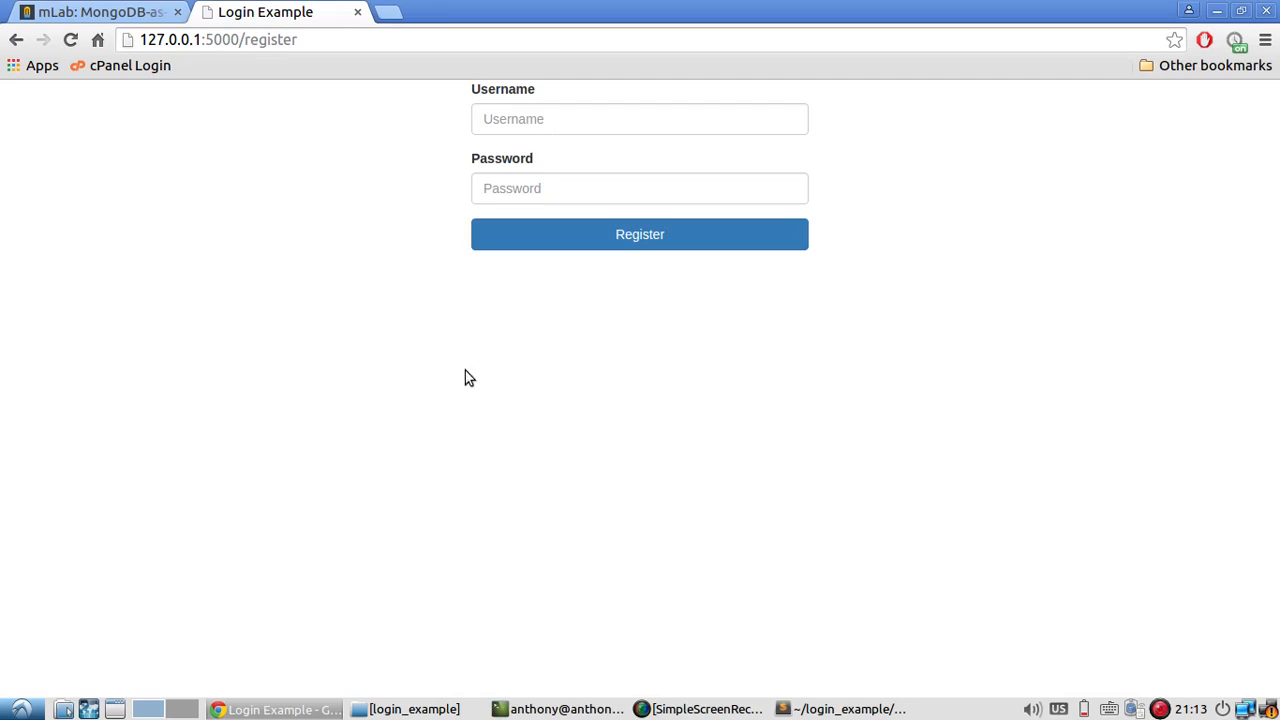
left_click(640, 118)
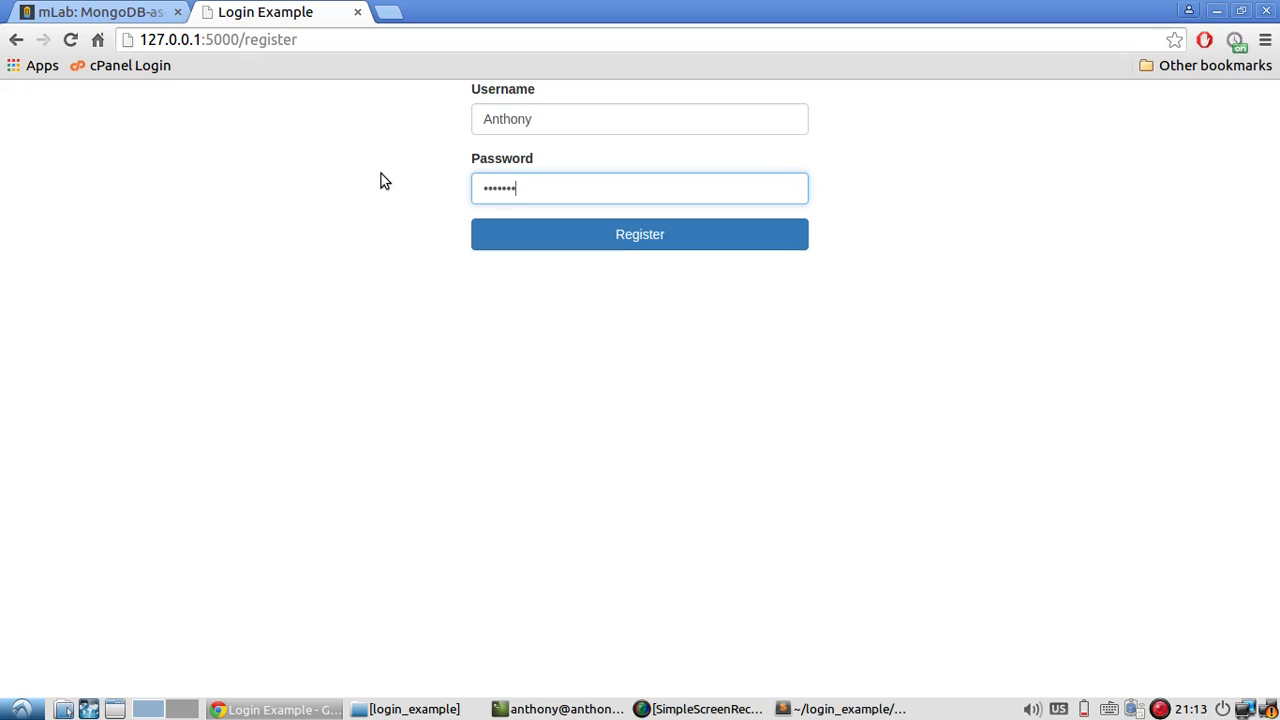
left_click(640, 234)
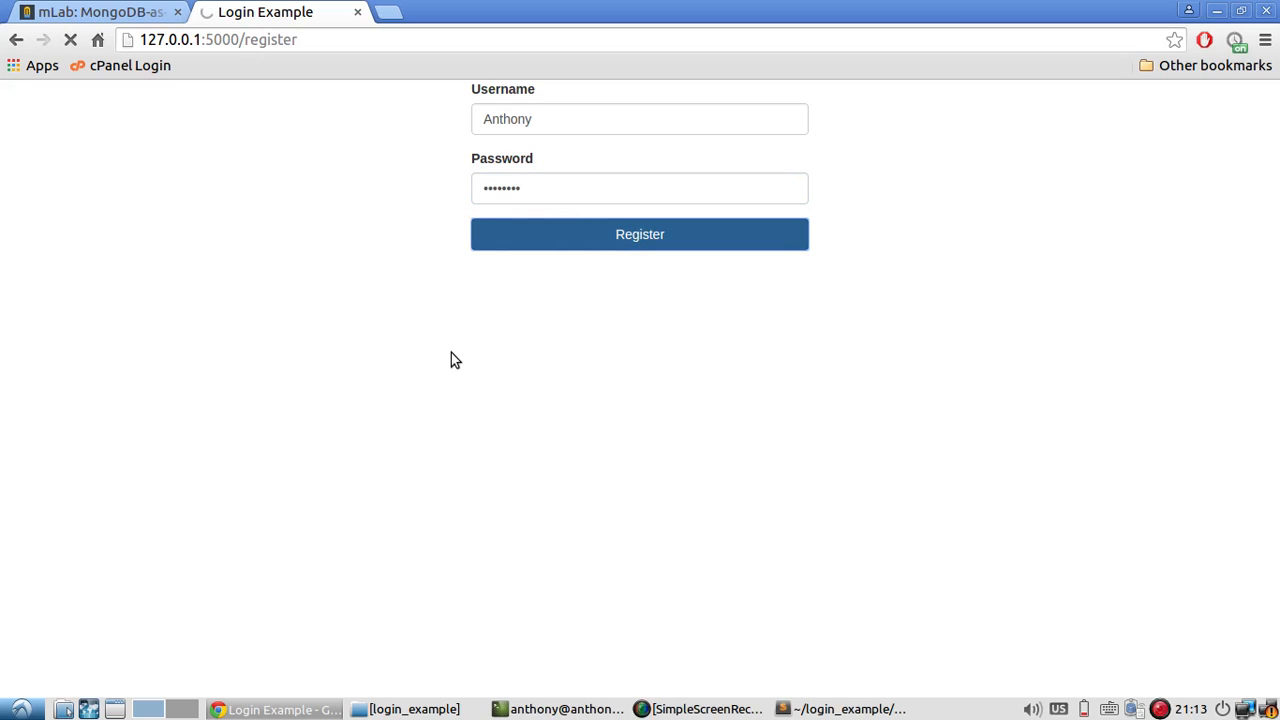
left_click(640, 234)
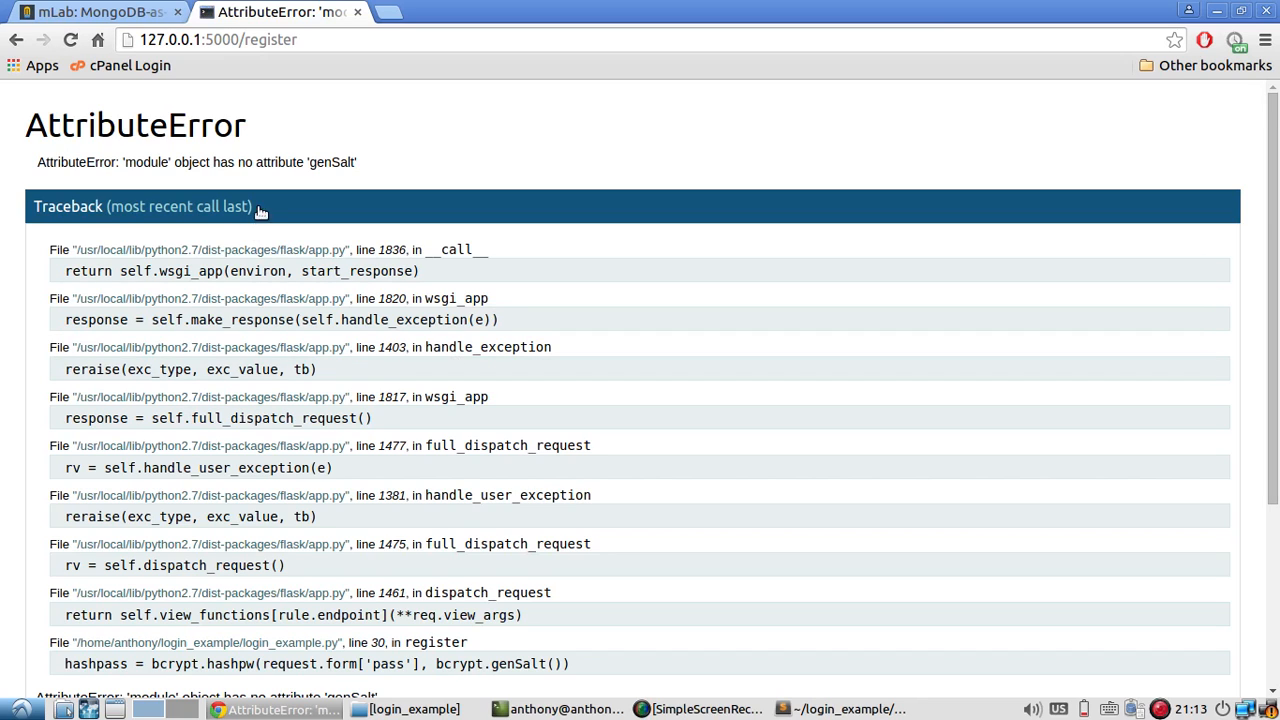
mouse_move(504, 640)
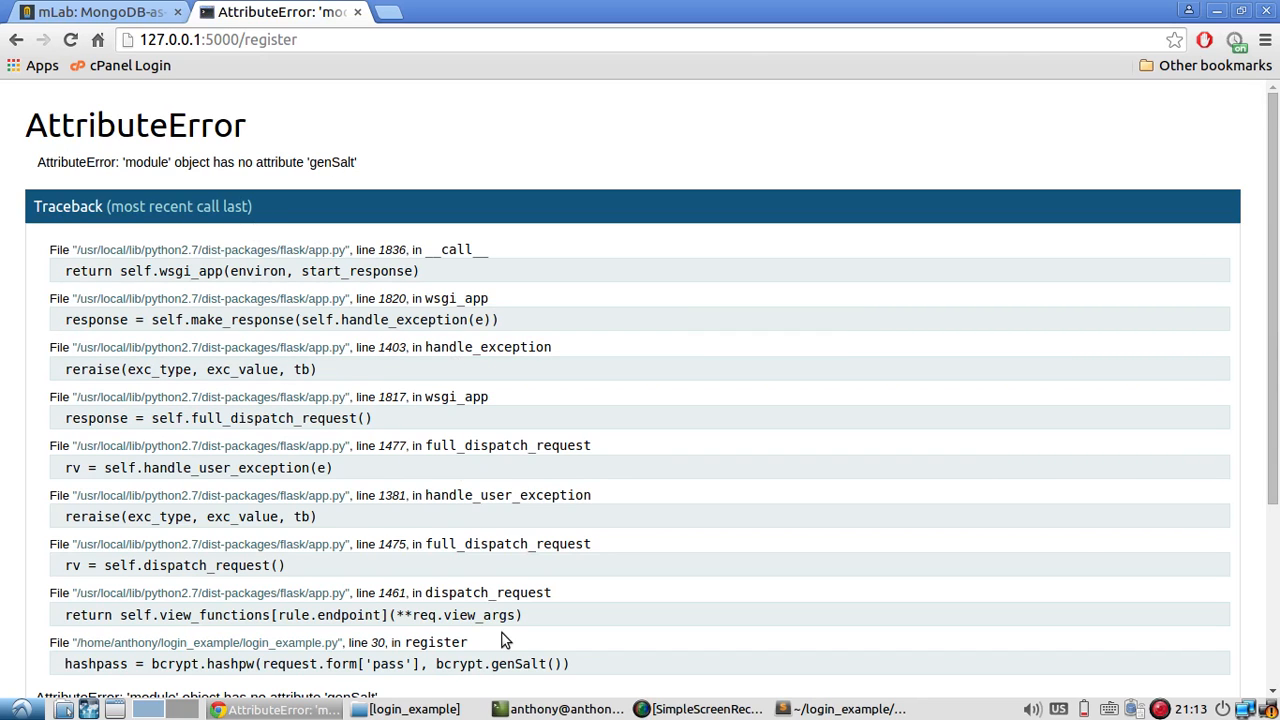
left_click(844, 708)
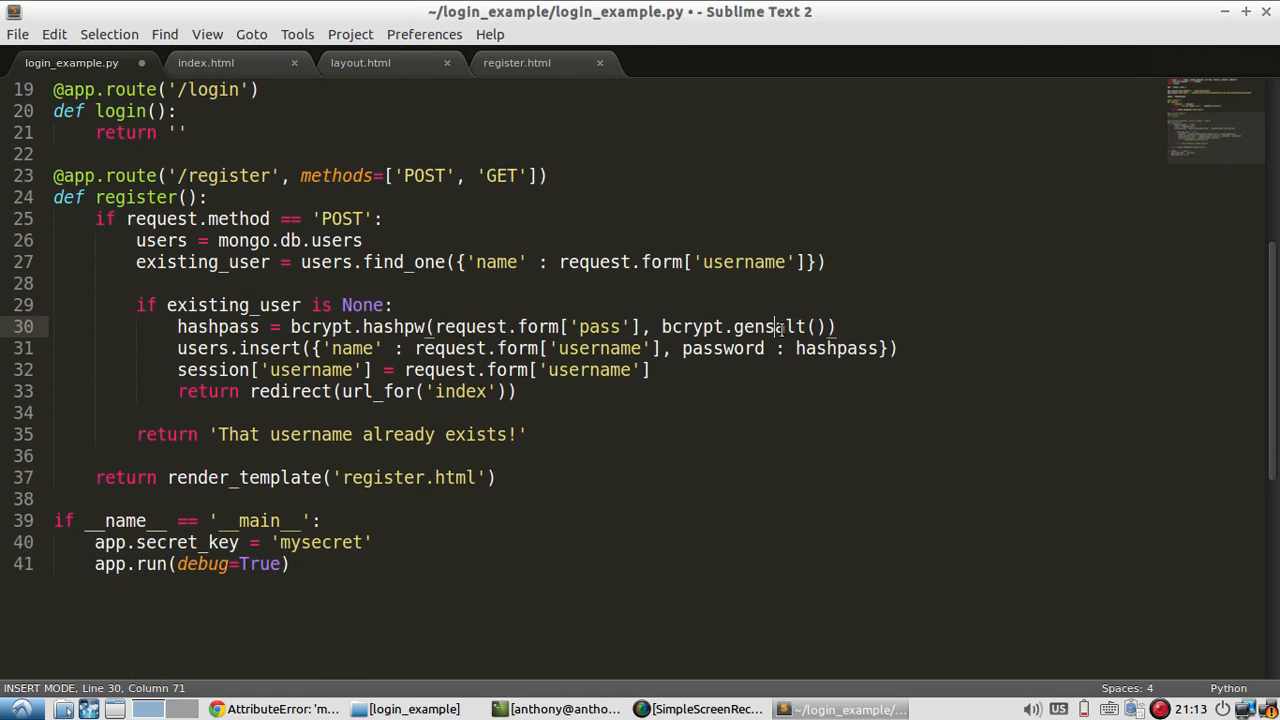
Step: Save the gensalt() fix, resubmit the form, and begin appending .encode('utf-8') to the password
key("ctrl+s")
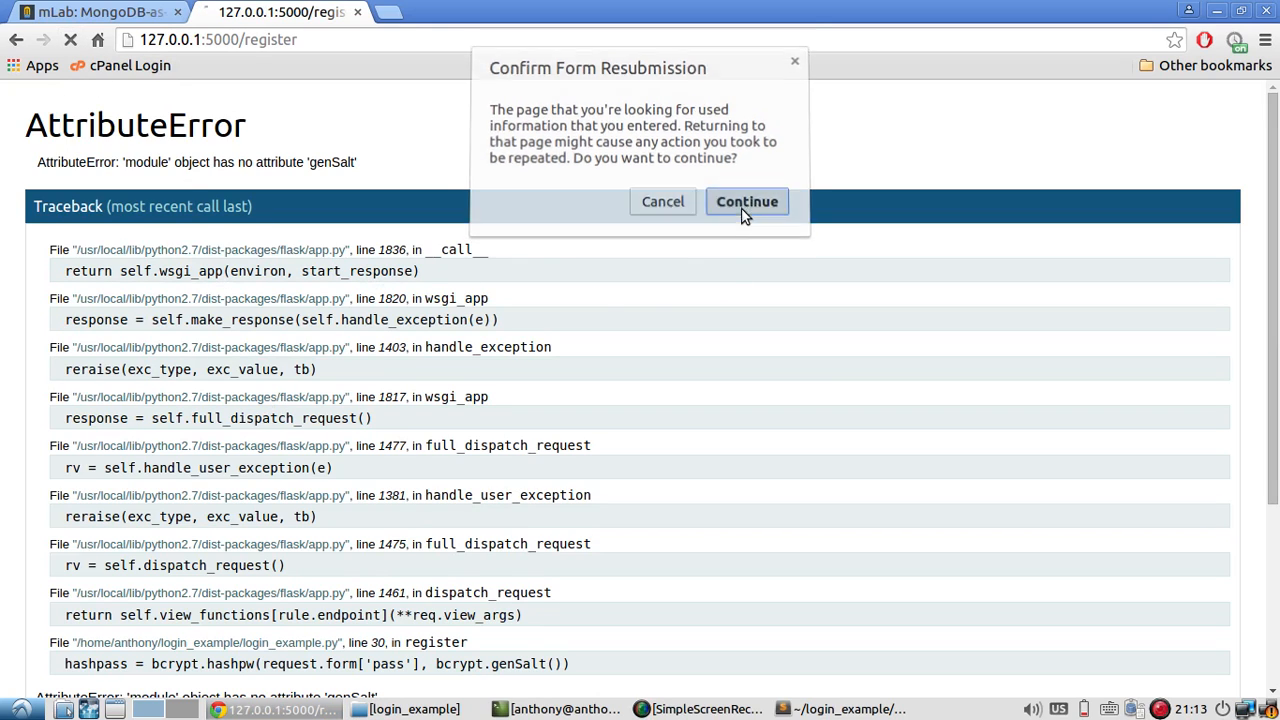
left_click(746, 200)
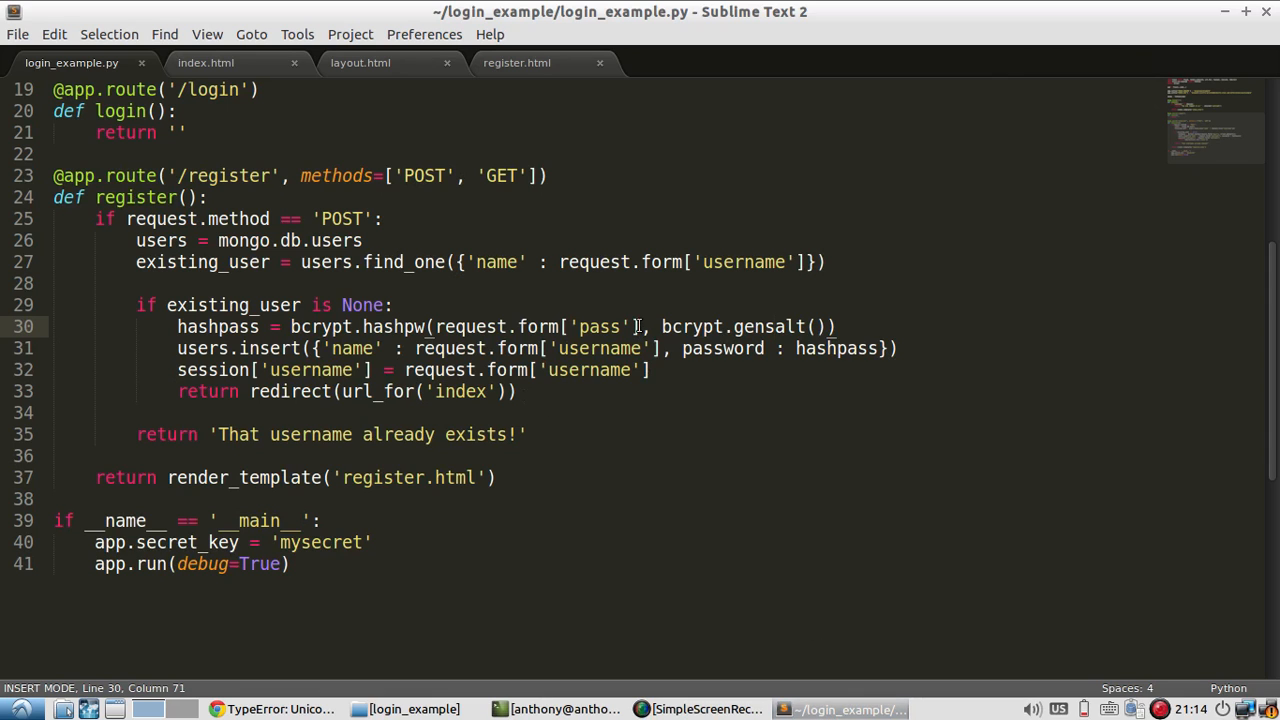
type(".enc")
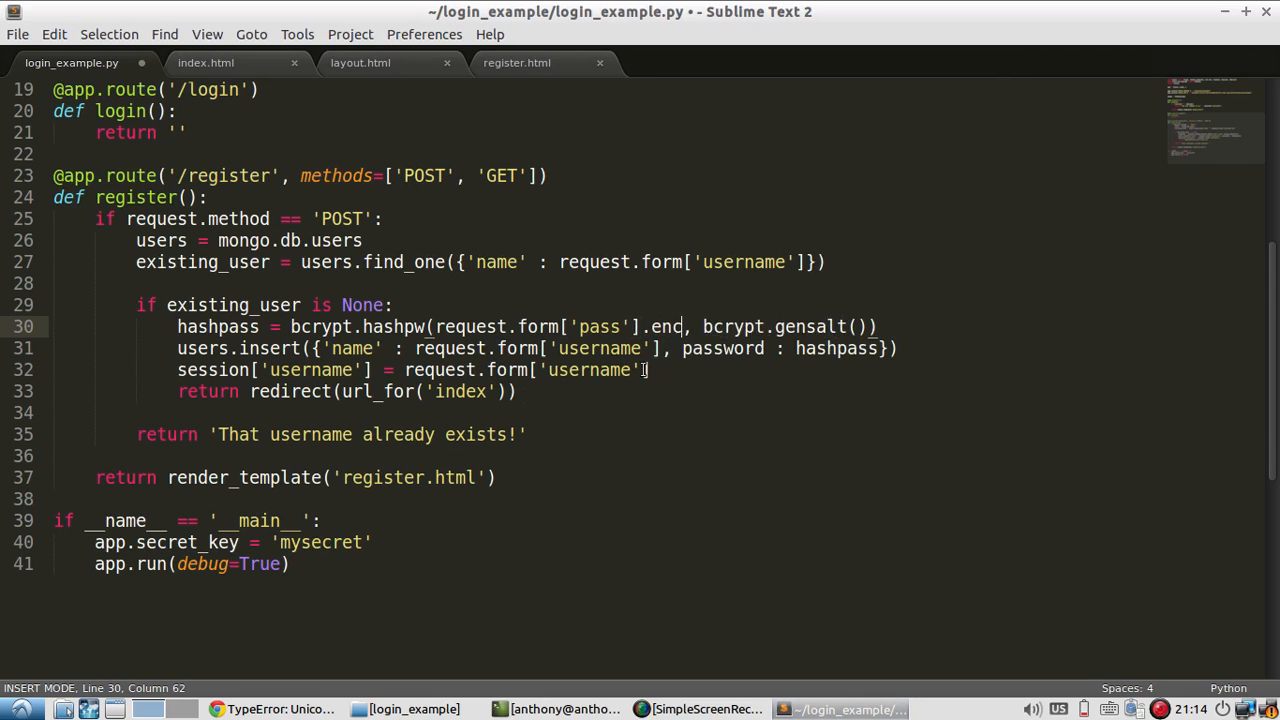
type("ode('ut")
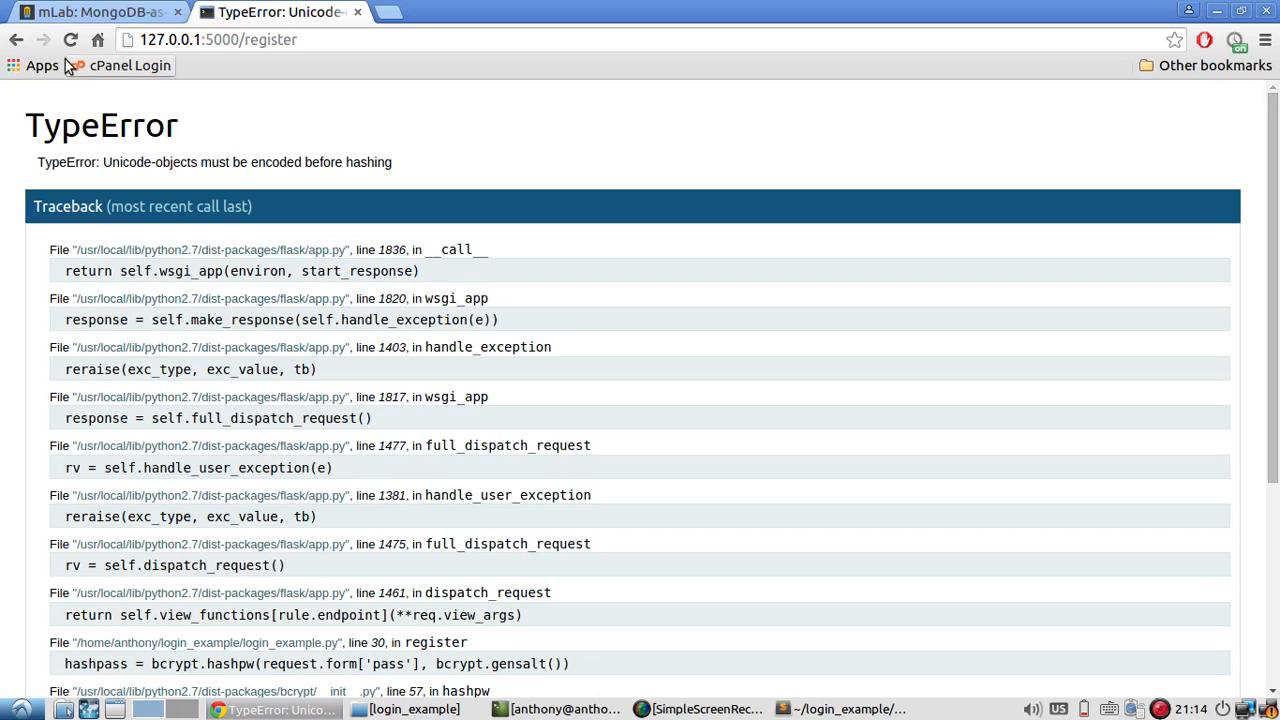
mouse_move(528, 50)
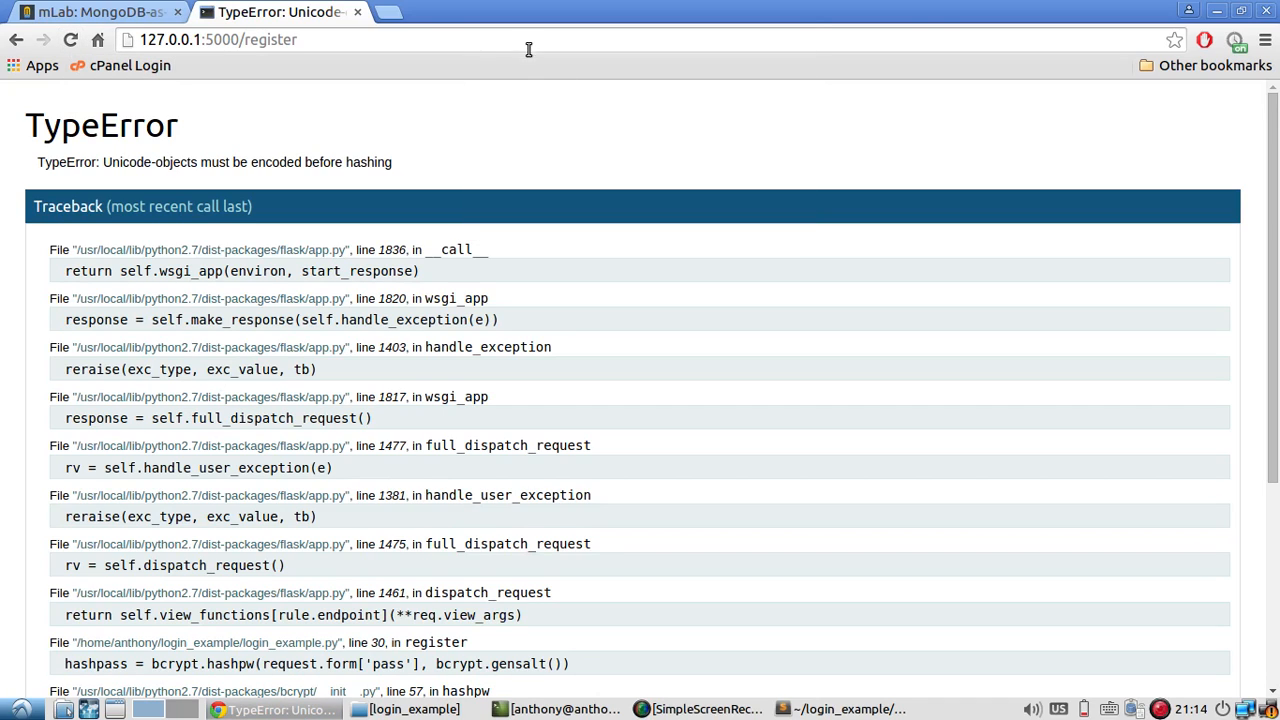
Step: Register as Anthony with a password and land on NameError: global name 'password' not defined
left_click(70, 40)
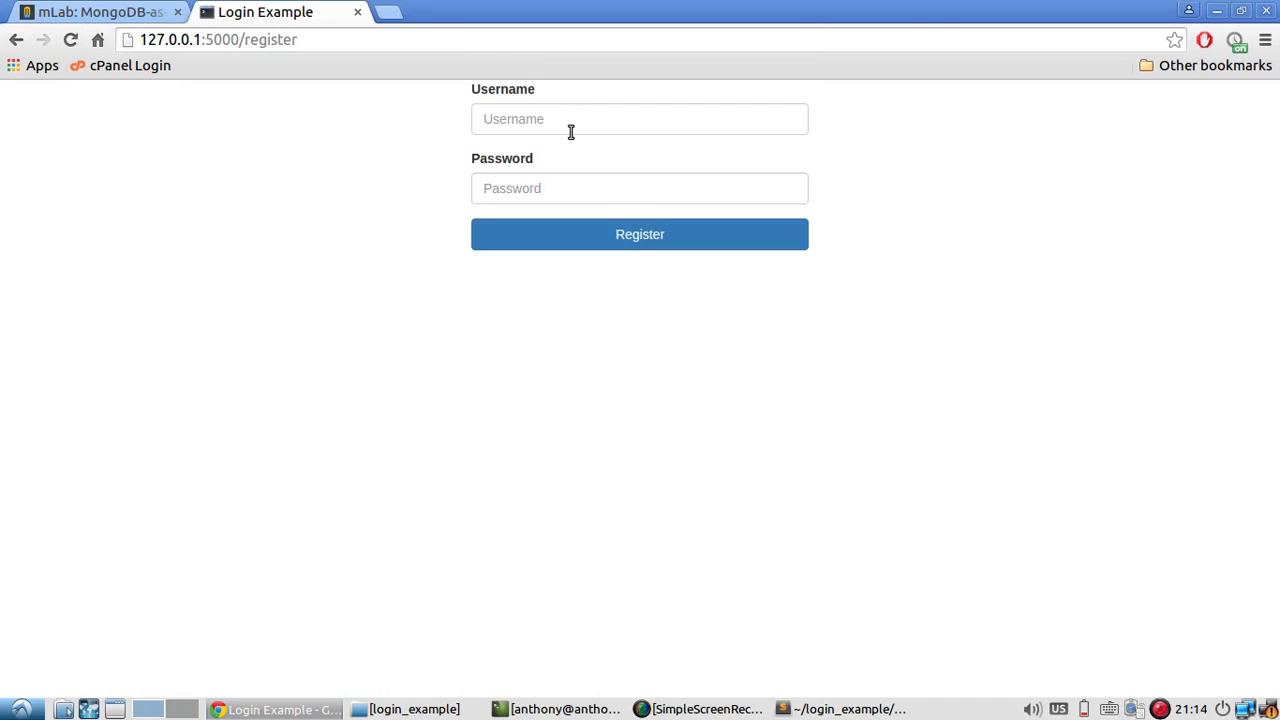
type("Anthony")
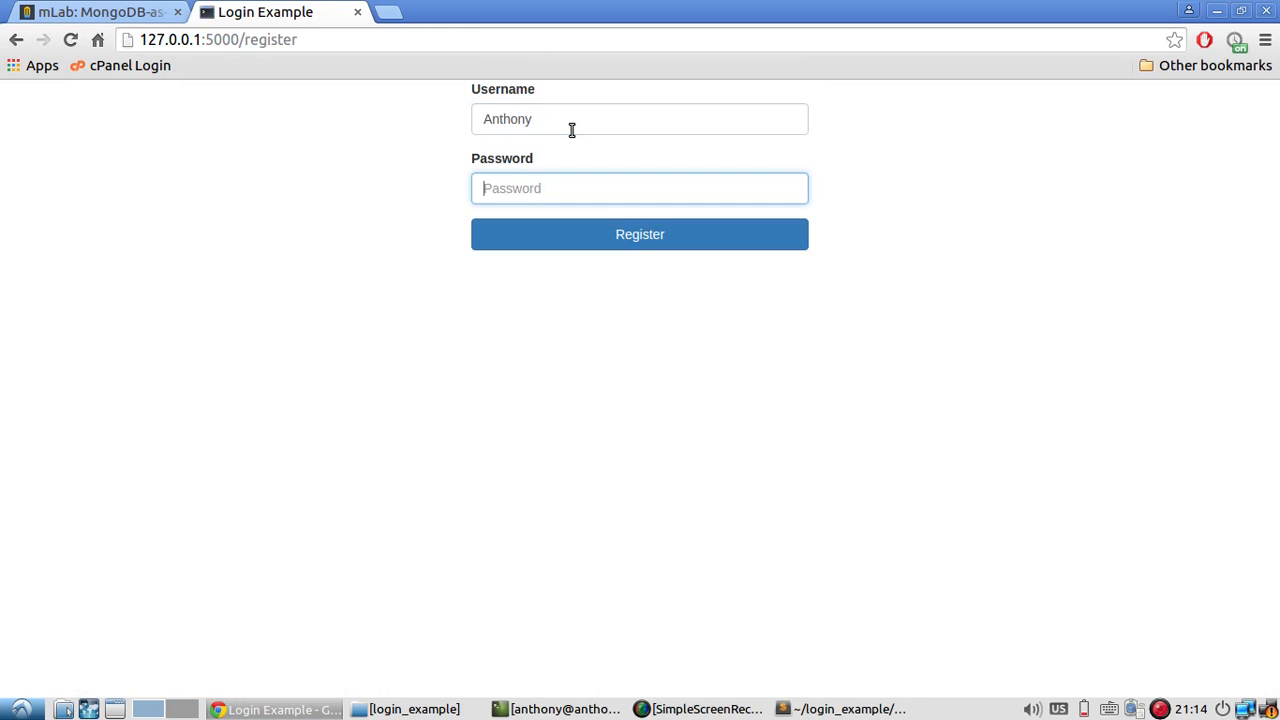
left_click(640, 234)
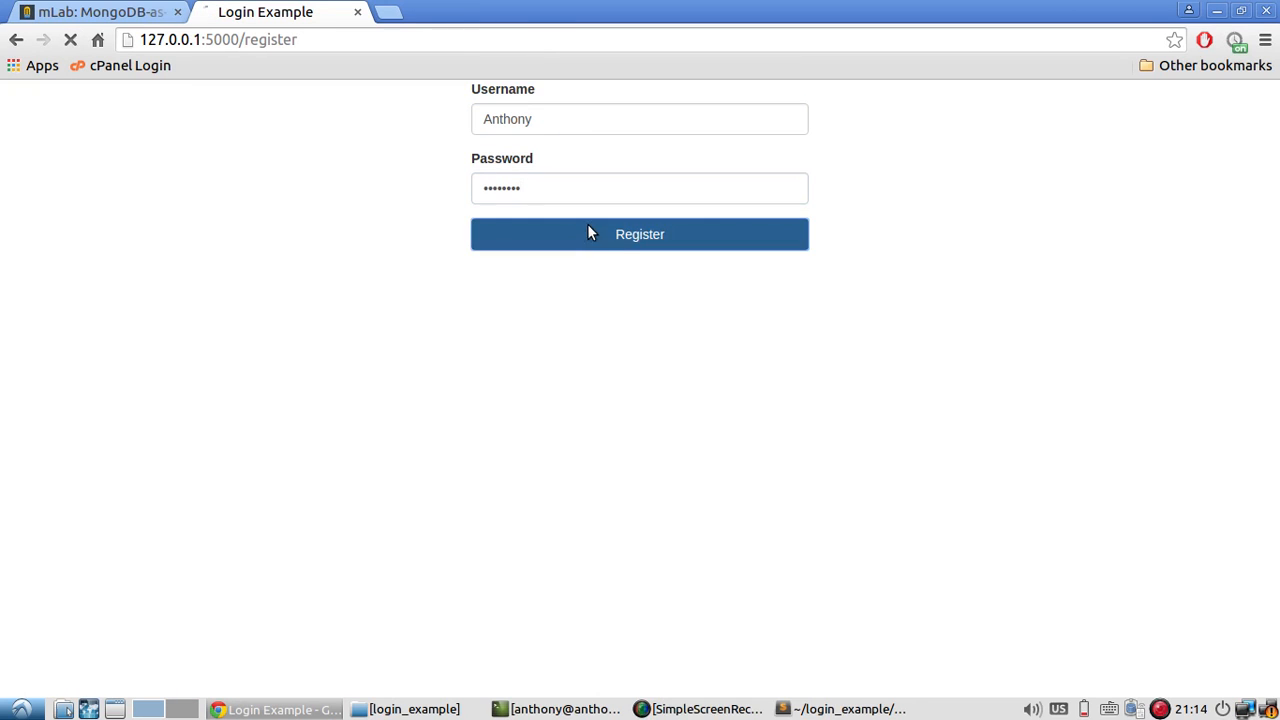
left_click(640, 234)
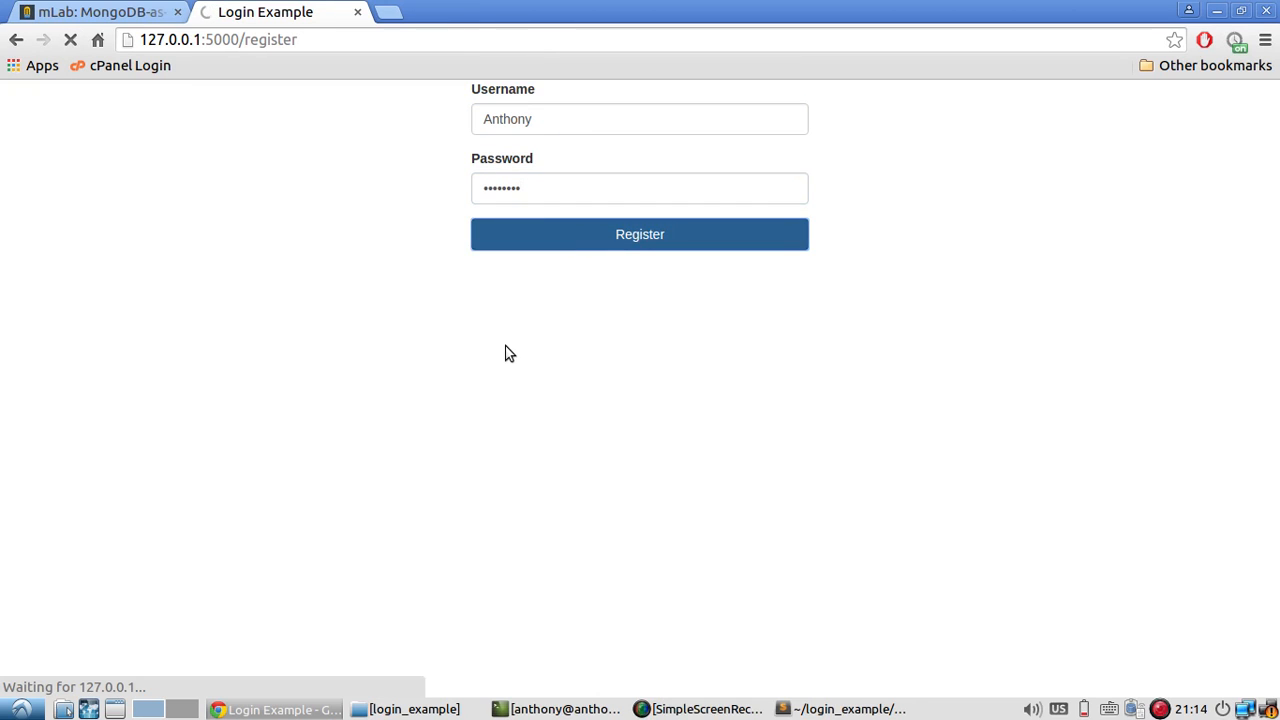
left_click(640, 234)
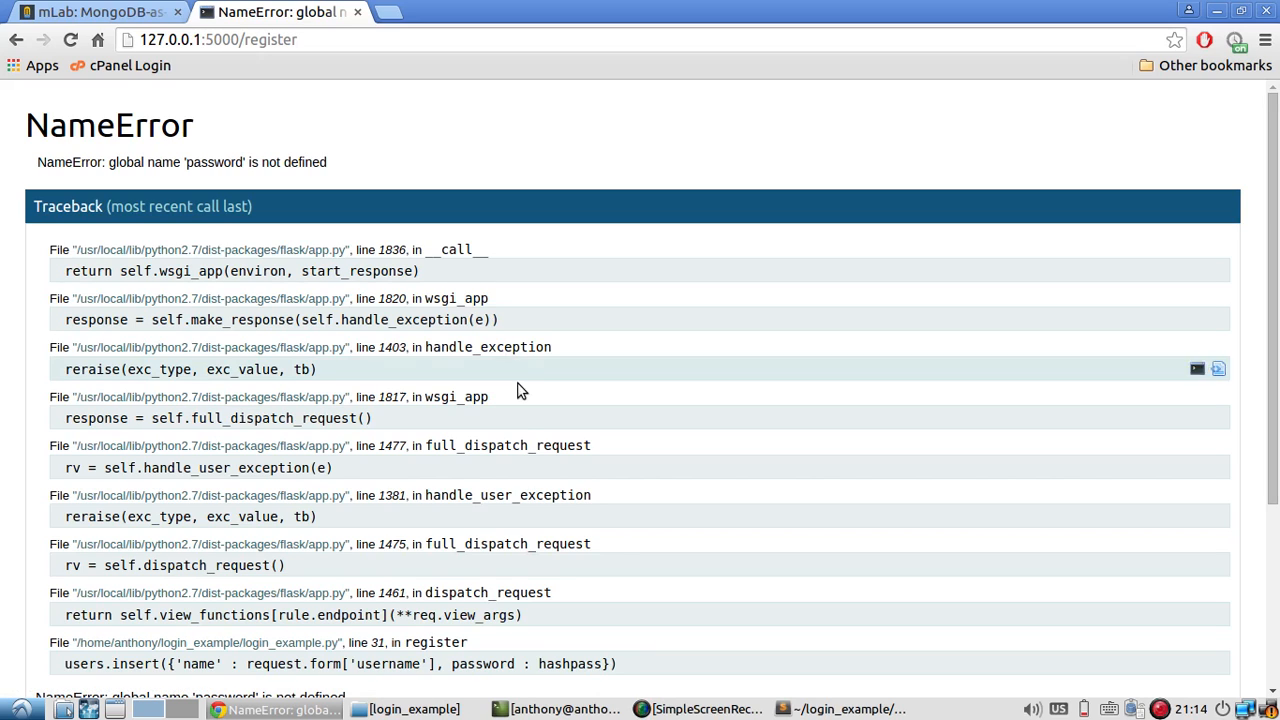
left_click(840, 708)
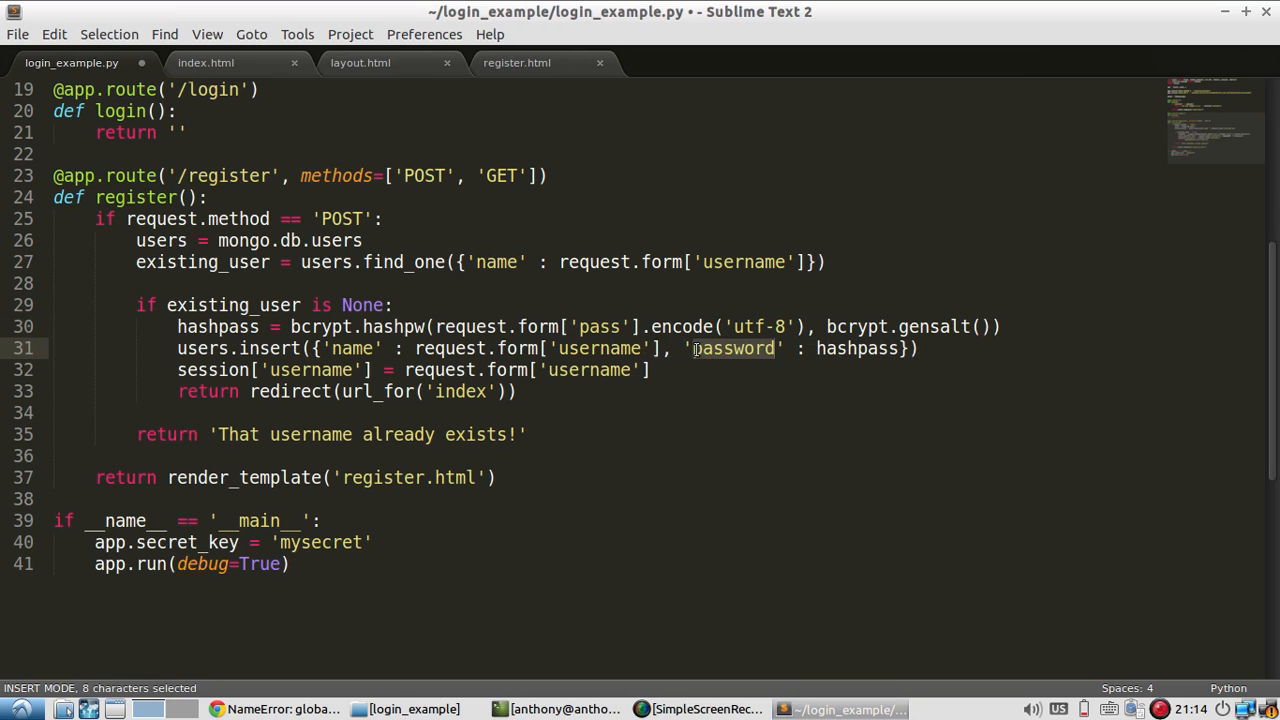
Step: Save the quoted 'password' key, resubmit, see 'You are logged in as Anthony', then review the index route
key("ctrl+s")
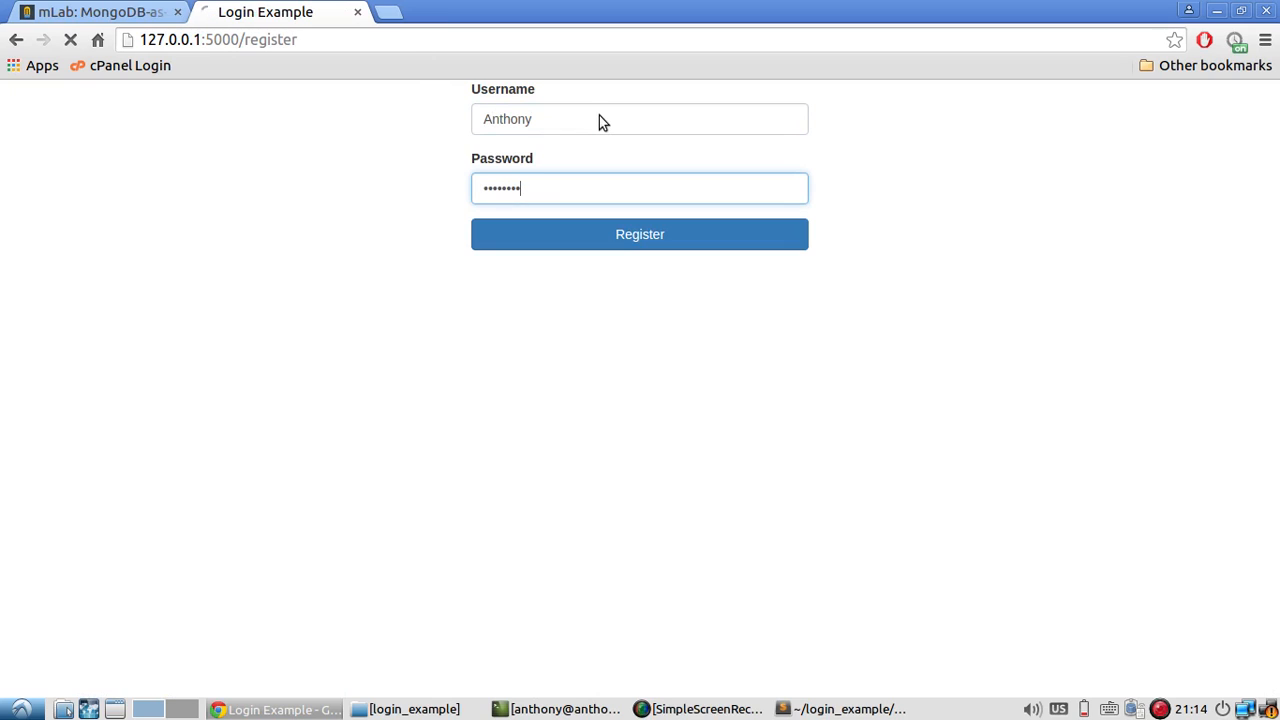
left_click(640, 234)
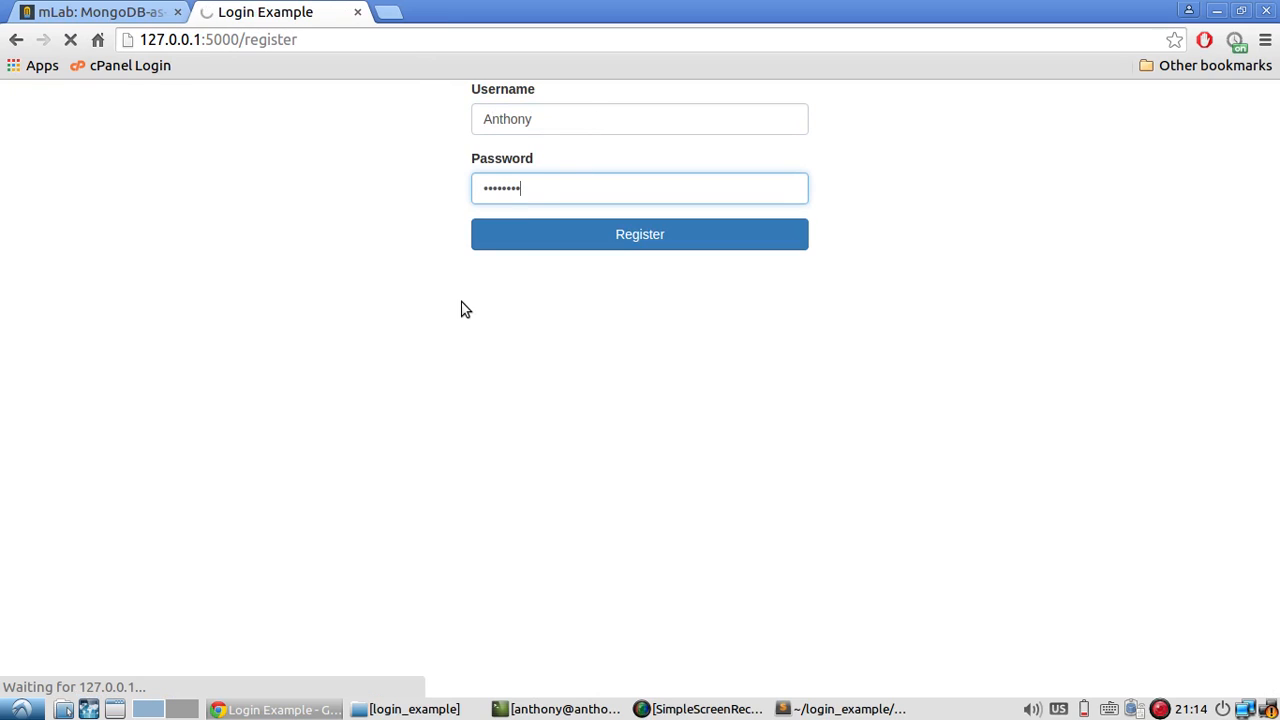
left_click(640, 234)
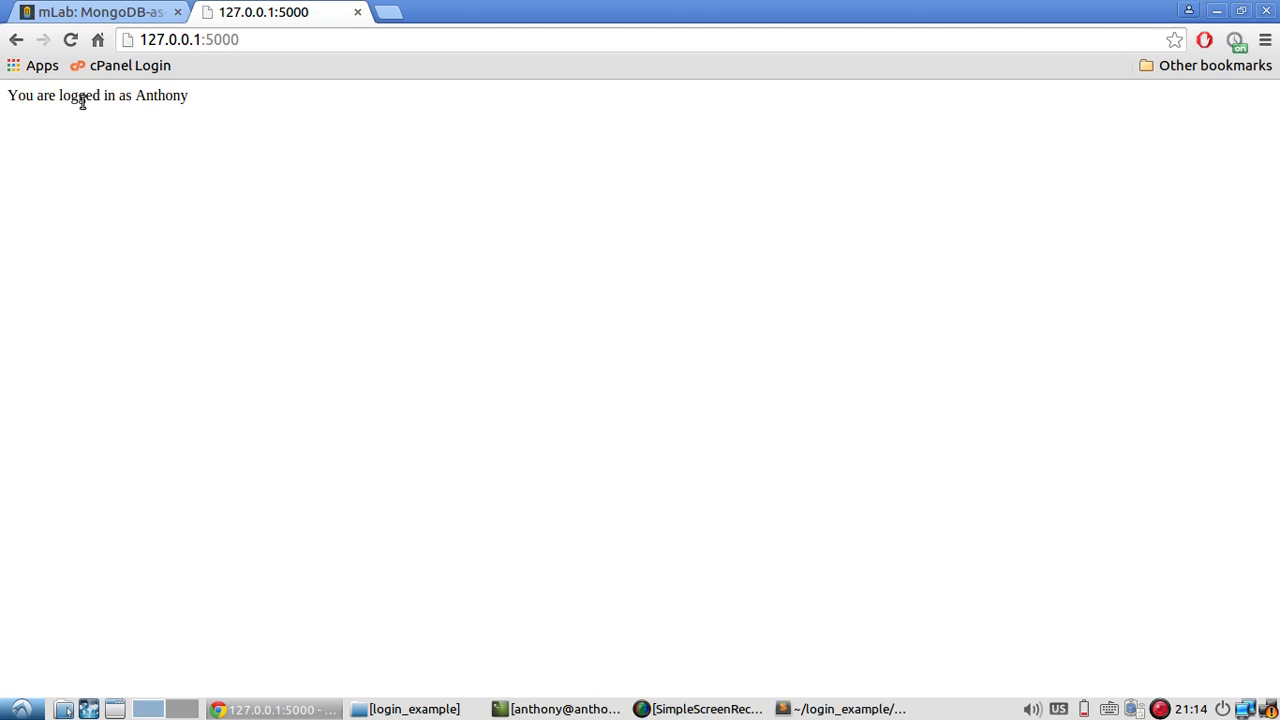
mouse_move(200, 222)
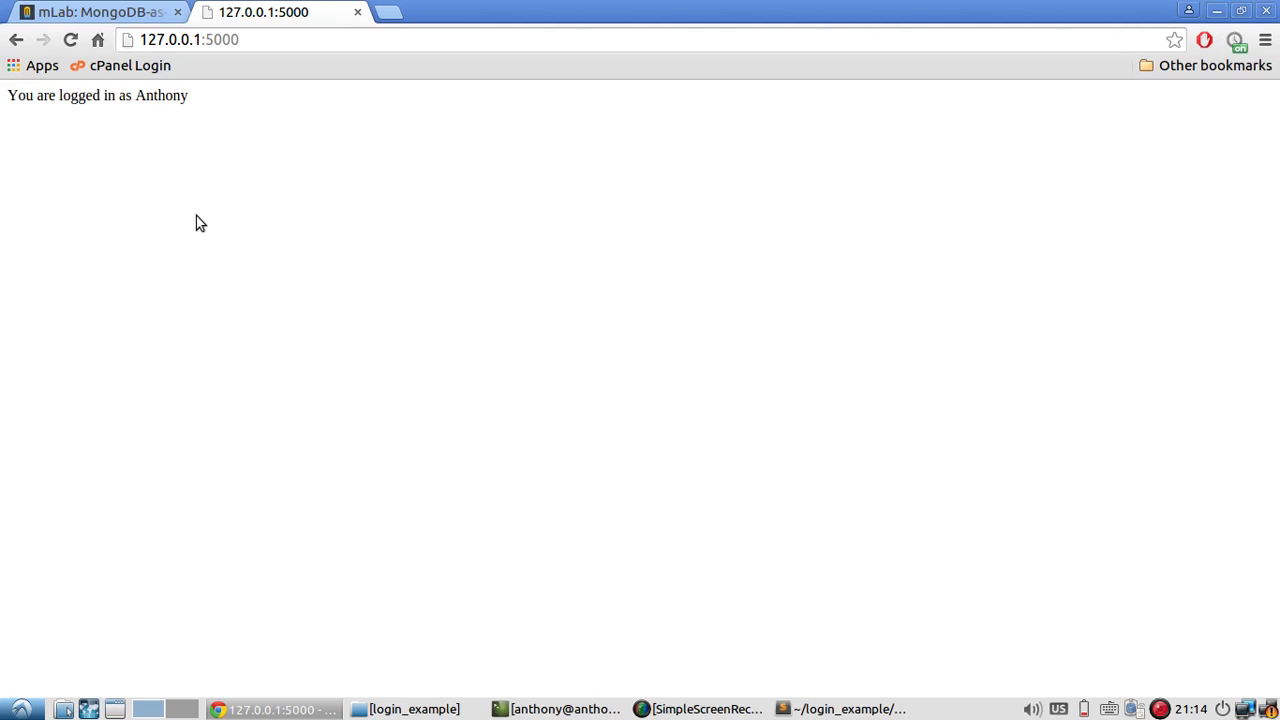
left_click(840, 708)
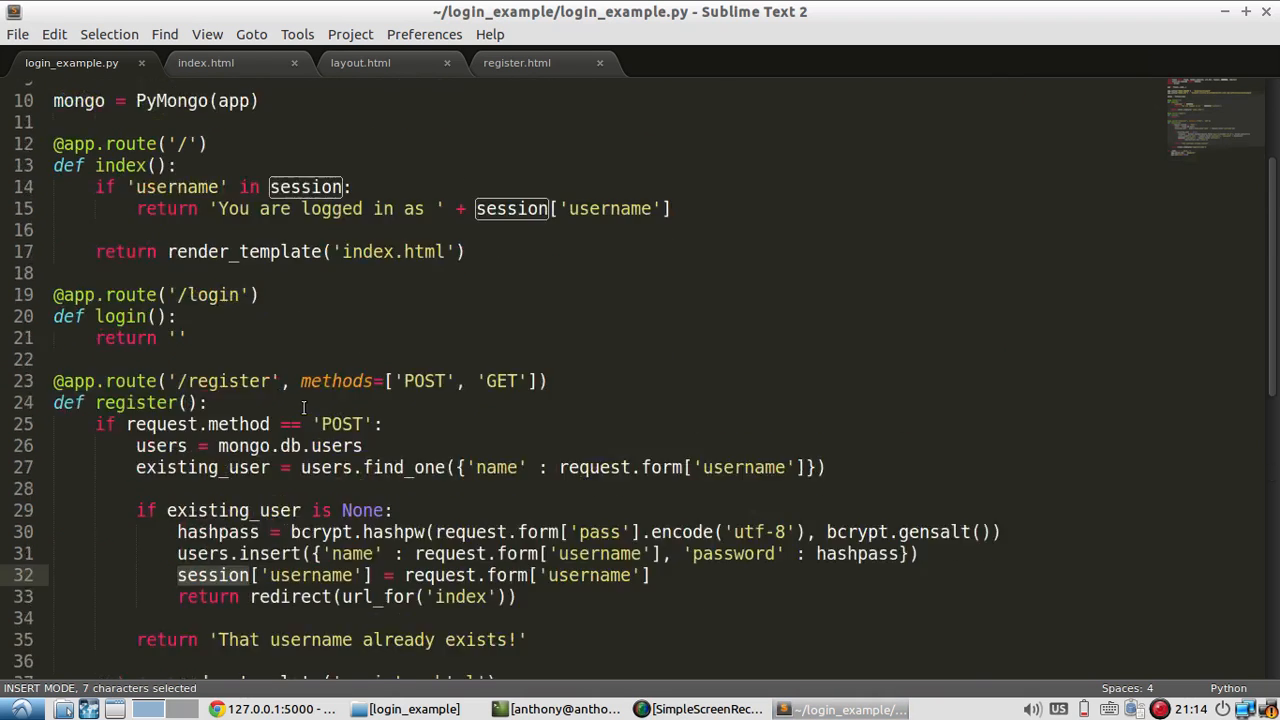
scroll("up", 3)
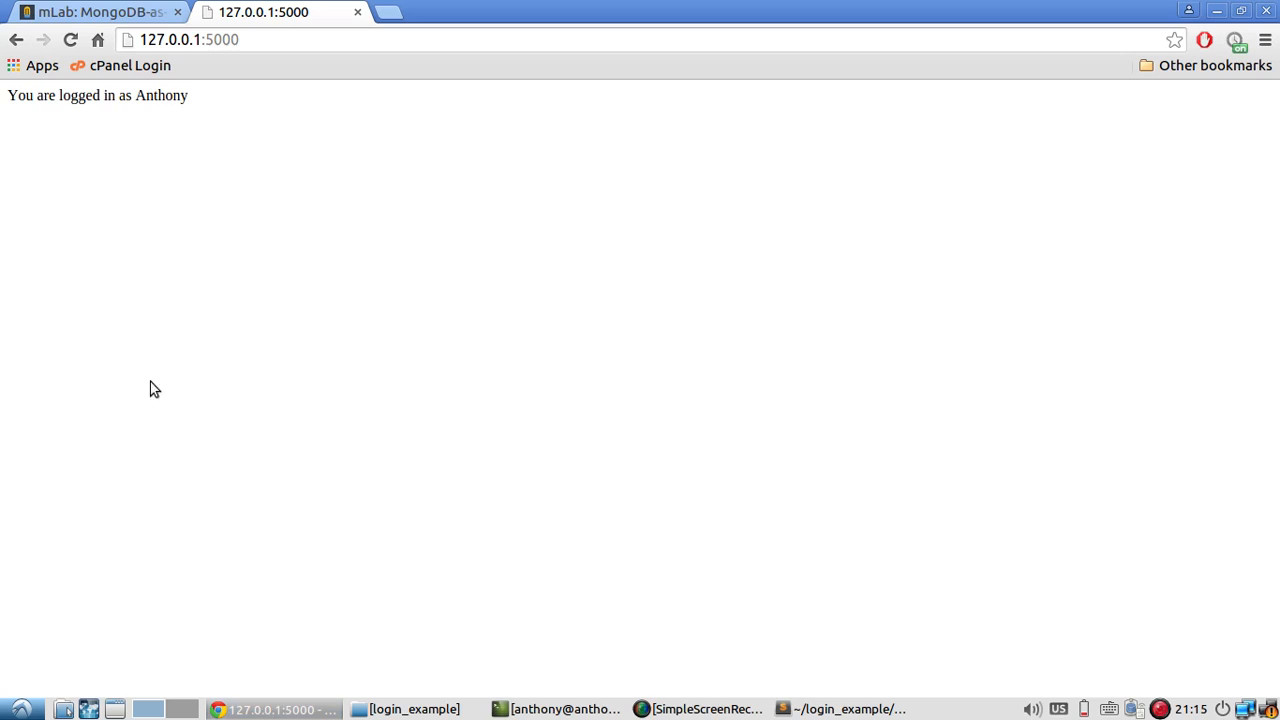
Step: View the users collection in mLab showing Anthony's document with a bcrypt-hashed password
left_click(96, 12)
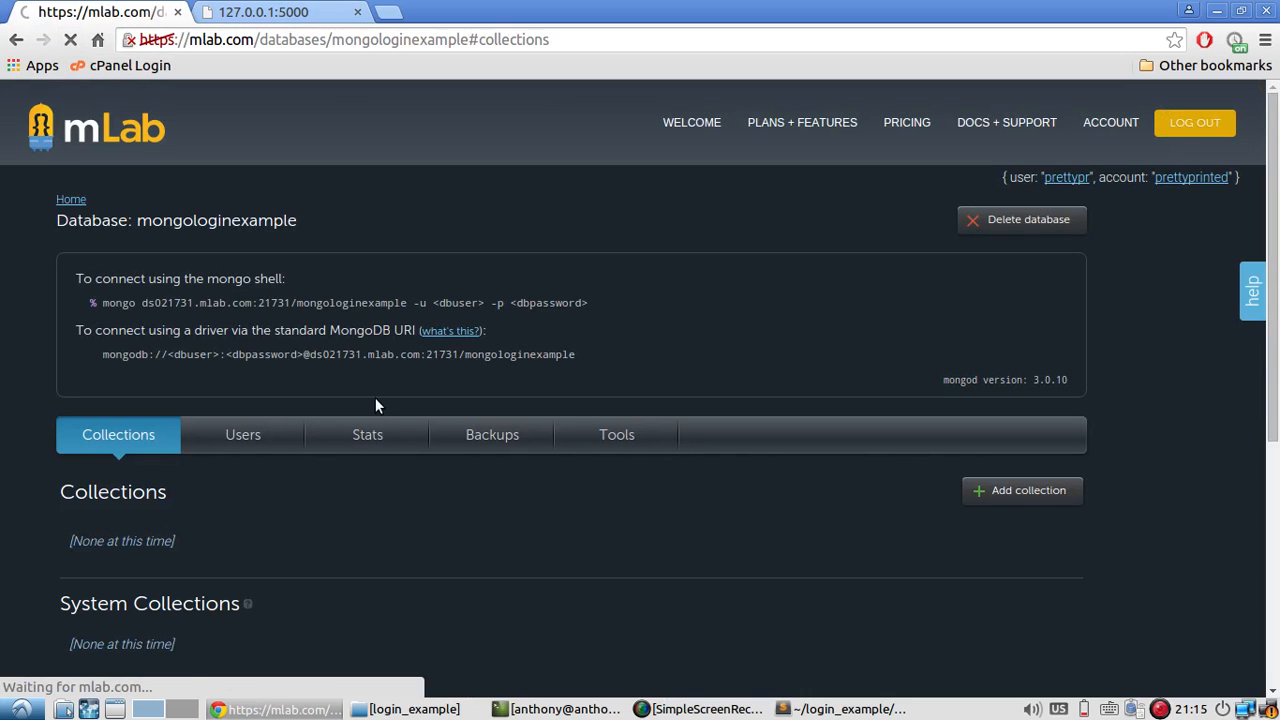
mouse_move(420, 532)
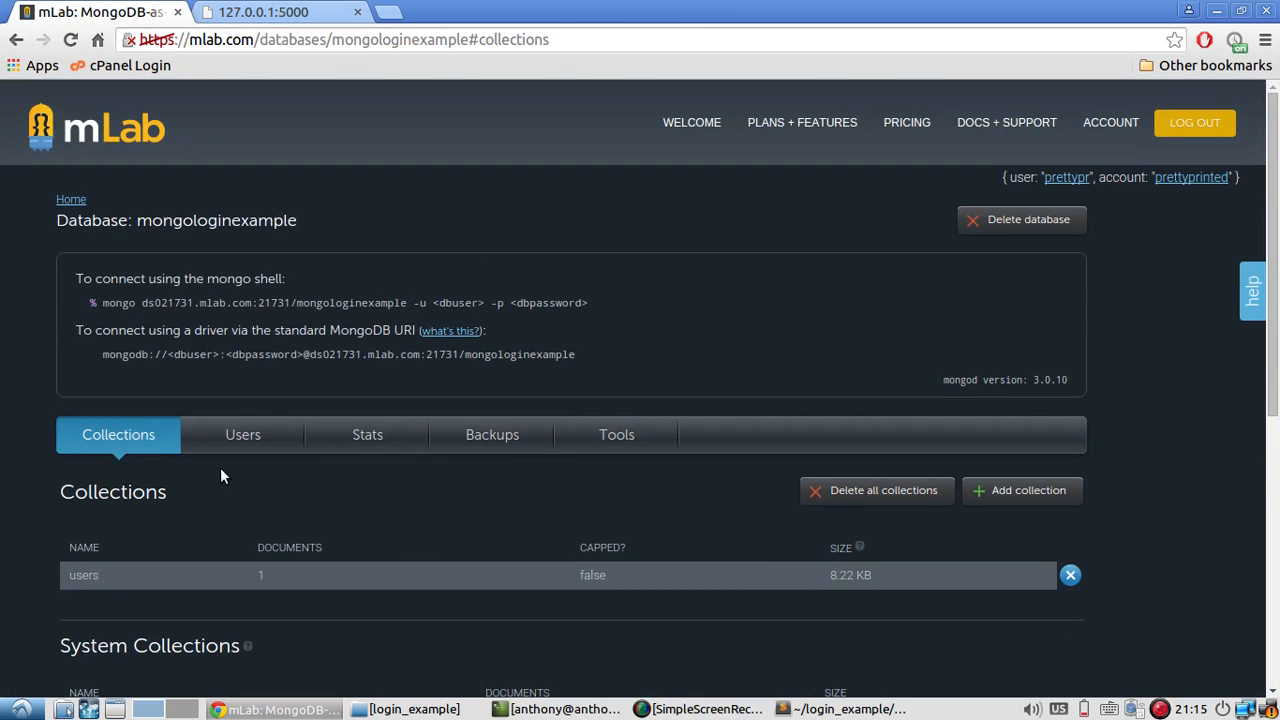
left_click(84, 574)
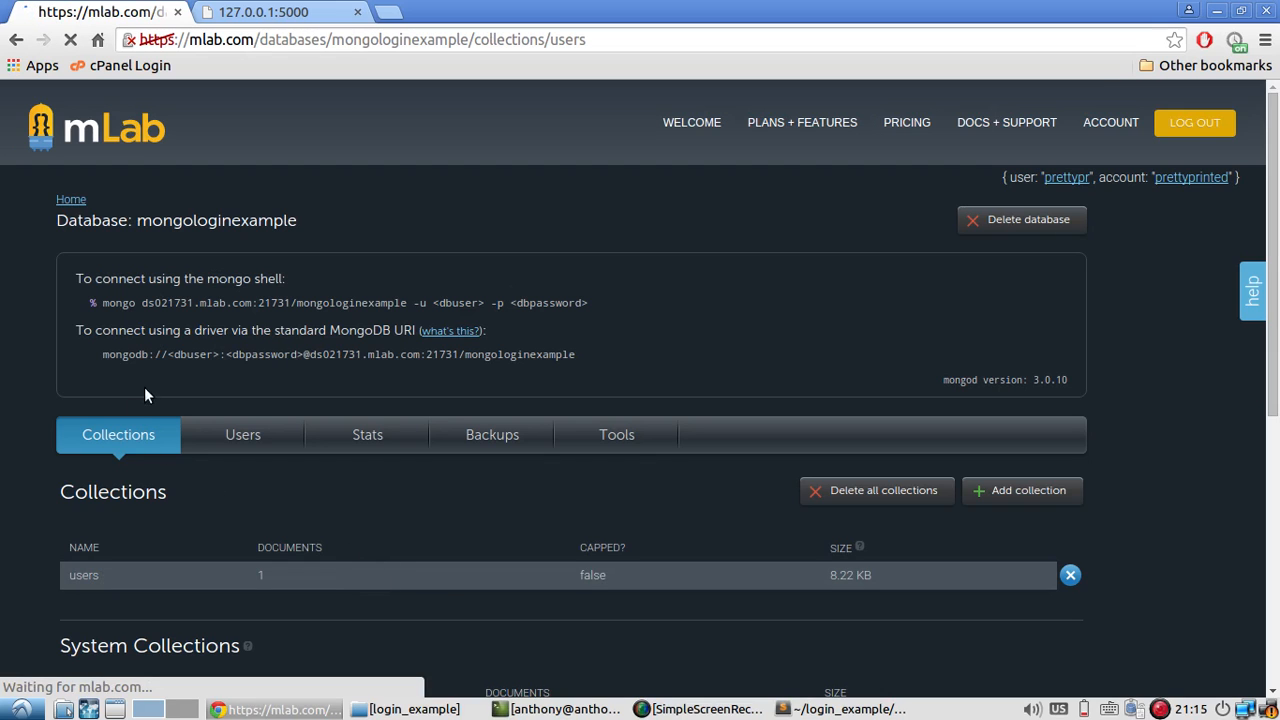
left_click(84, 574)
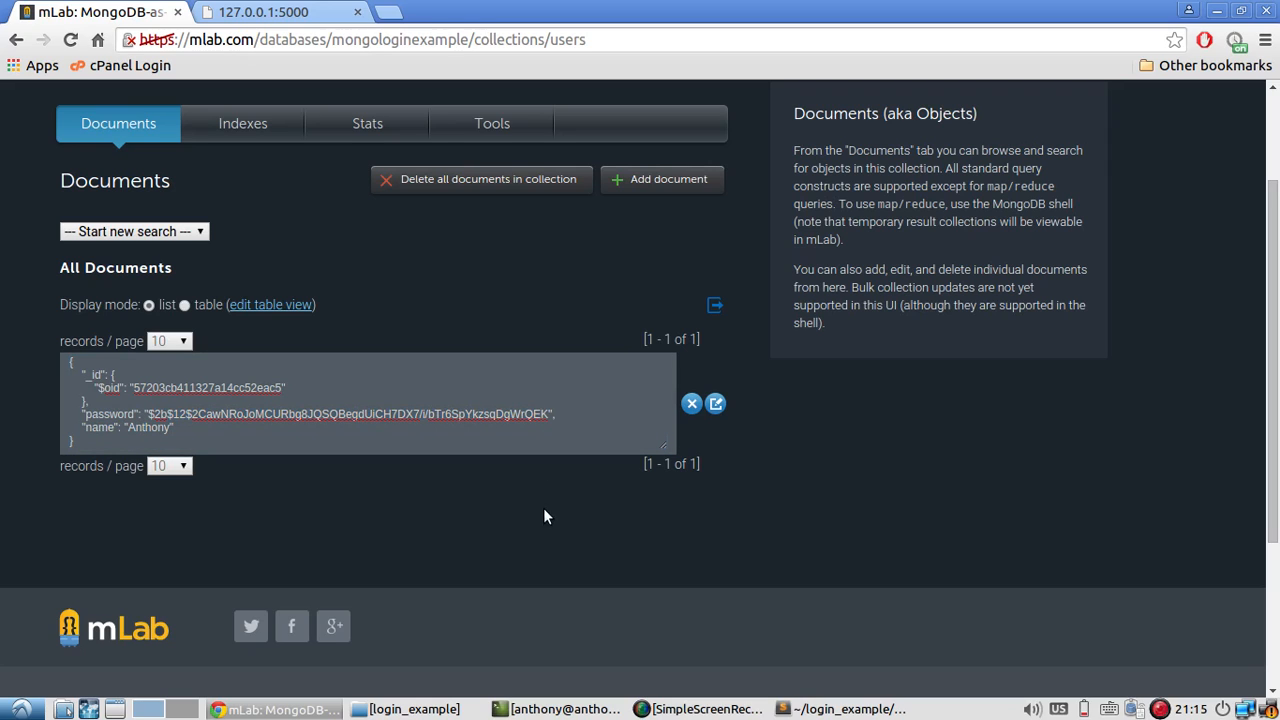
mouse_move(572, 544)
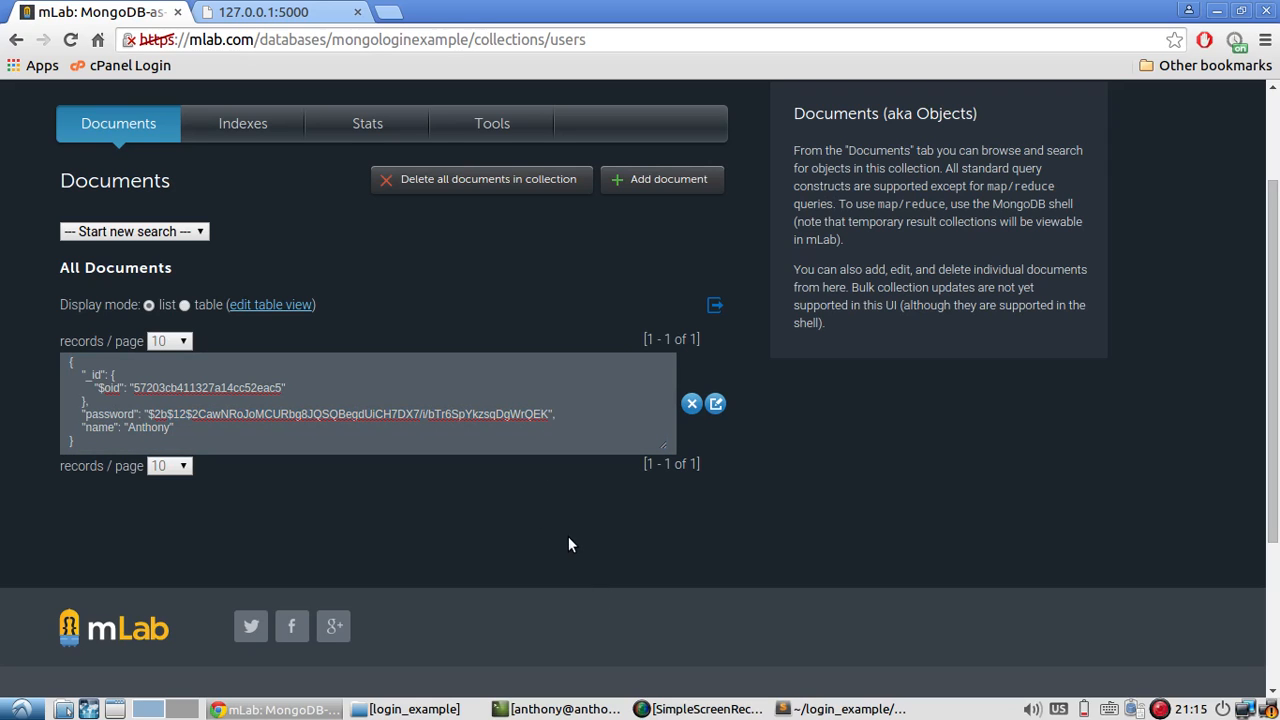
mouse_move(588, 552)
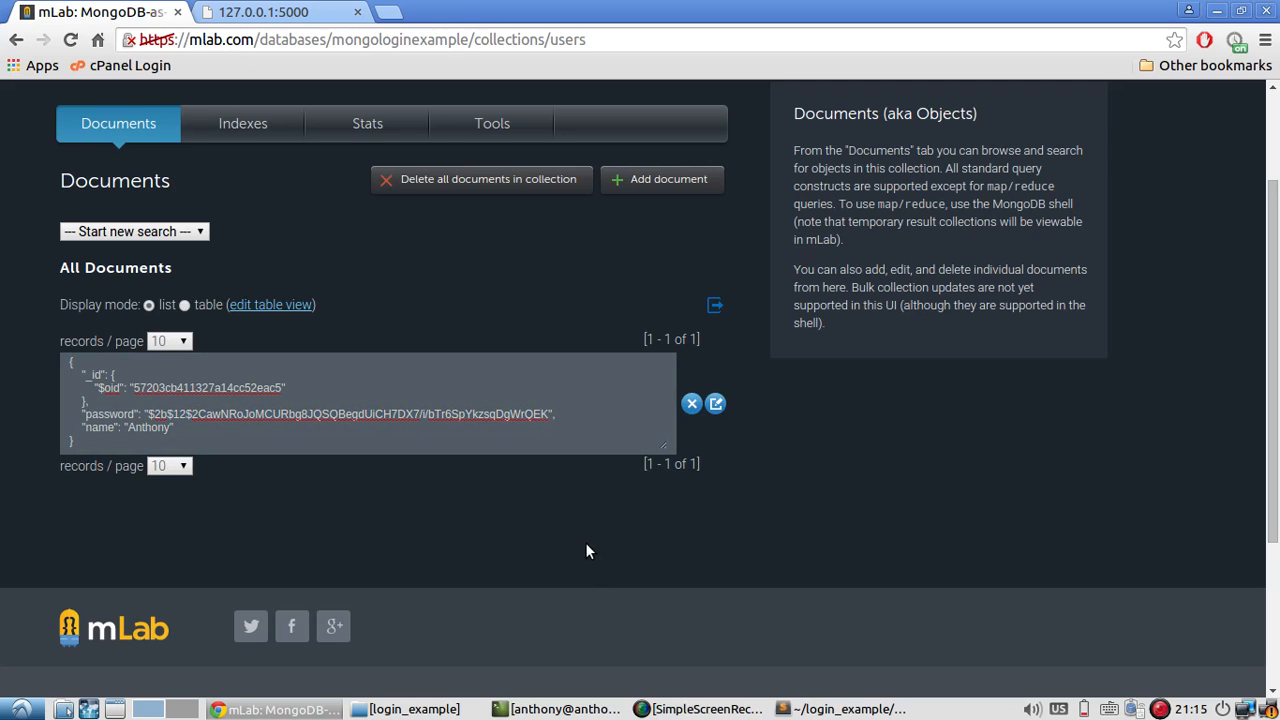
left_click(840, 708)
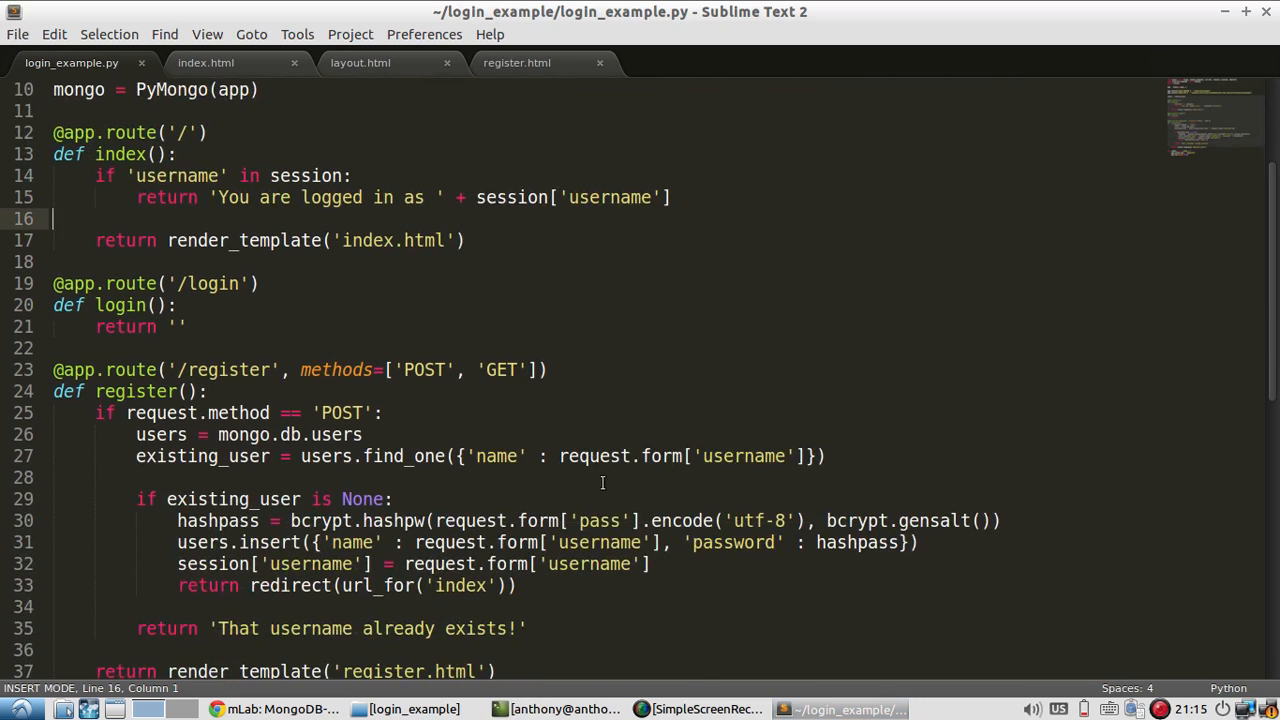
left_click(276, 708)
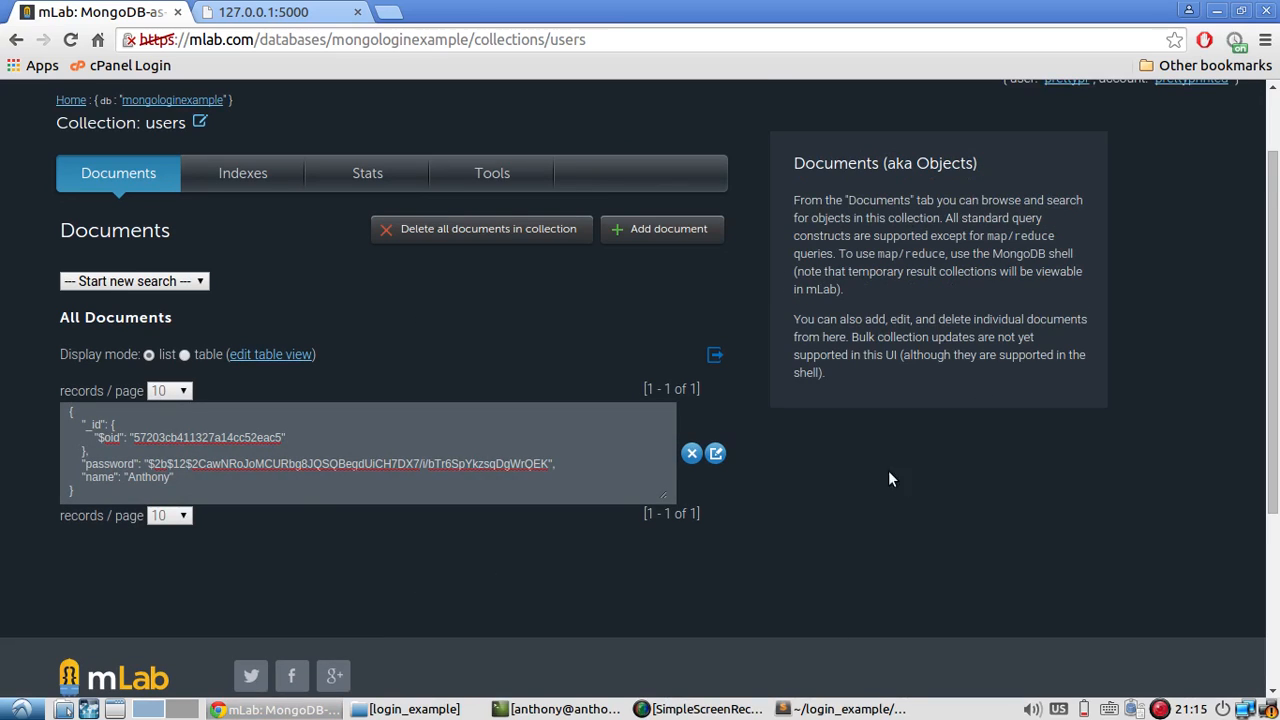
mouse_move(1132, 292)
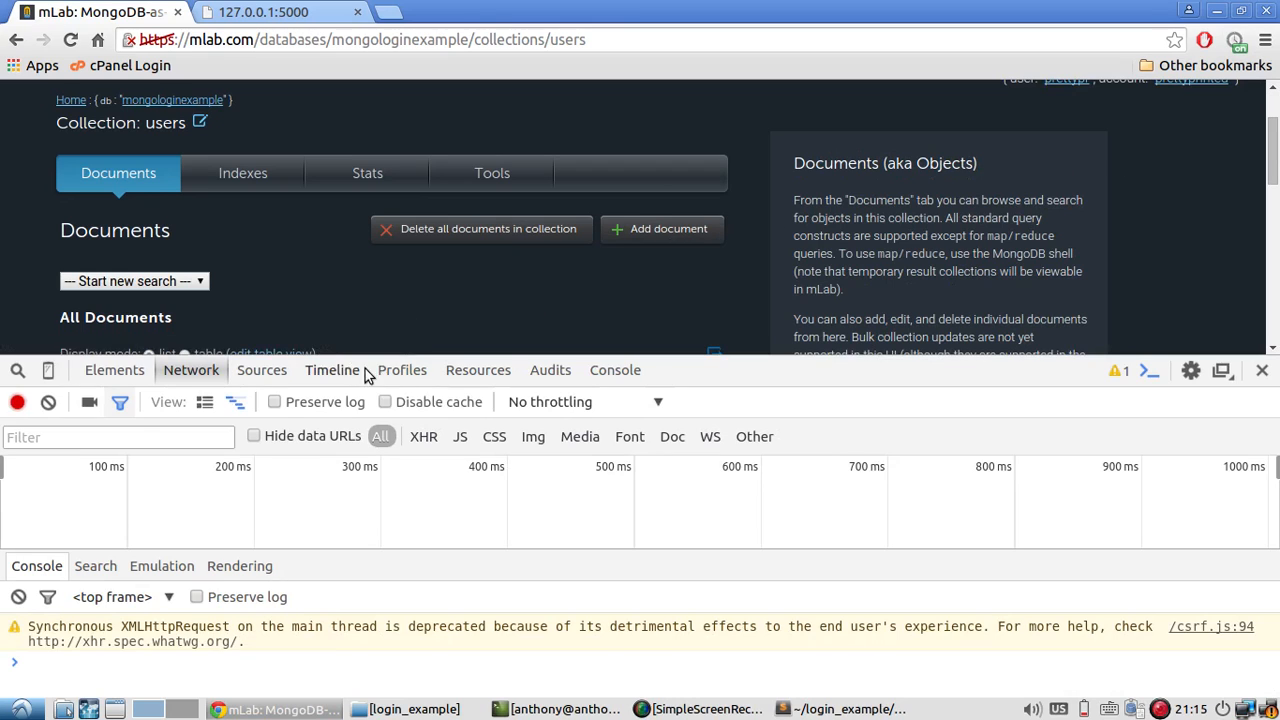
Step: Clear the site's session cookie in Developer Tools so the Login Example form shows again
left_click(478, 370)
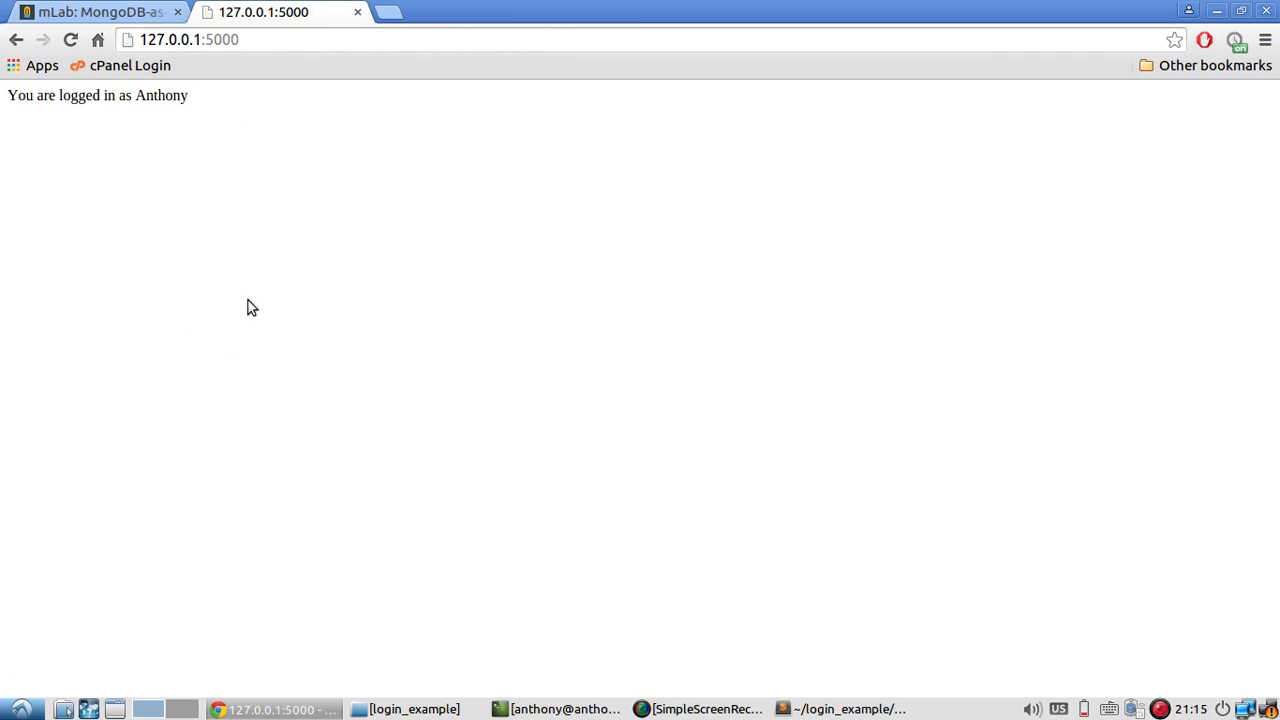
mouse_move(640, 348)
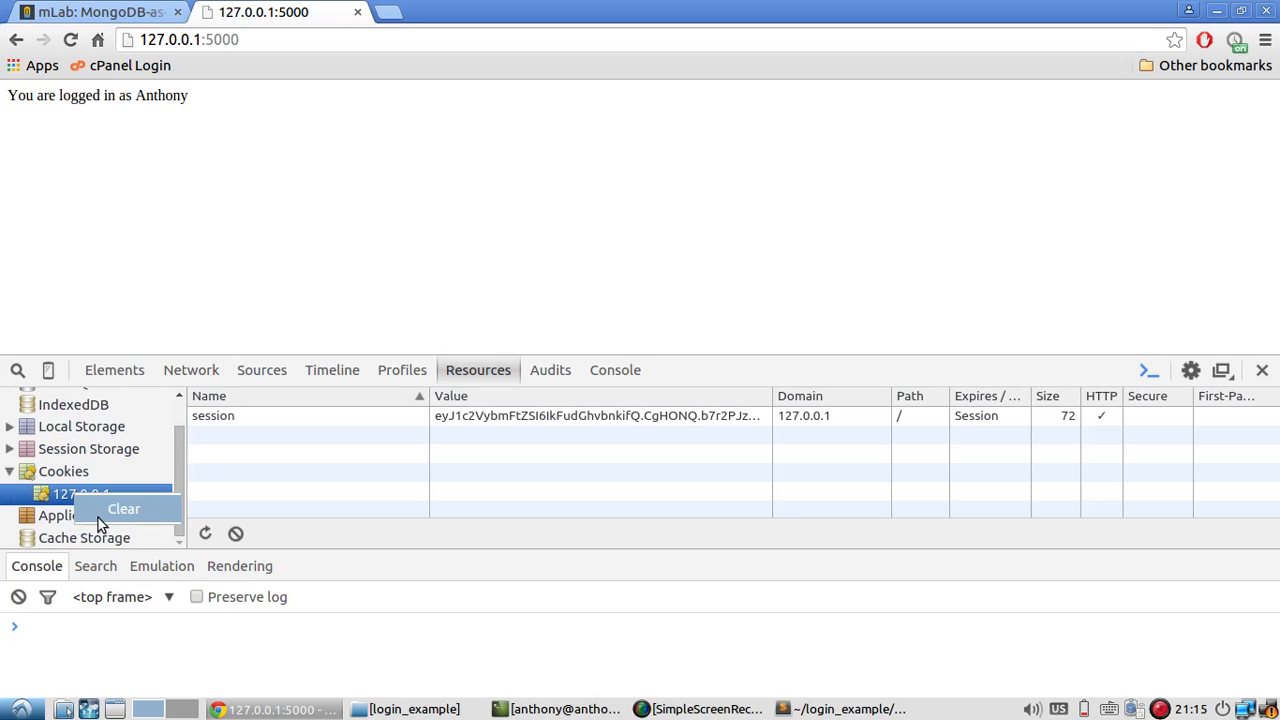
left_click(124, 508)
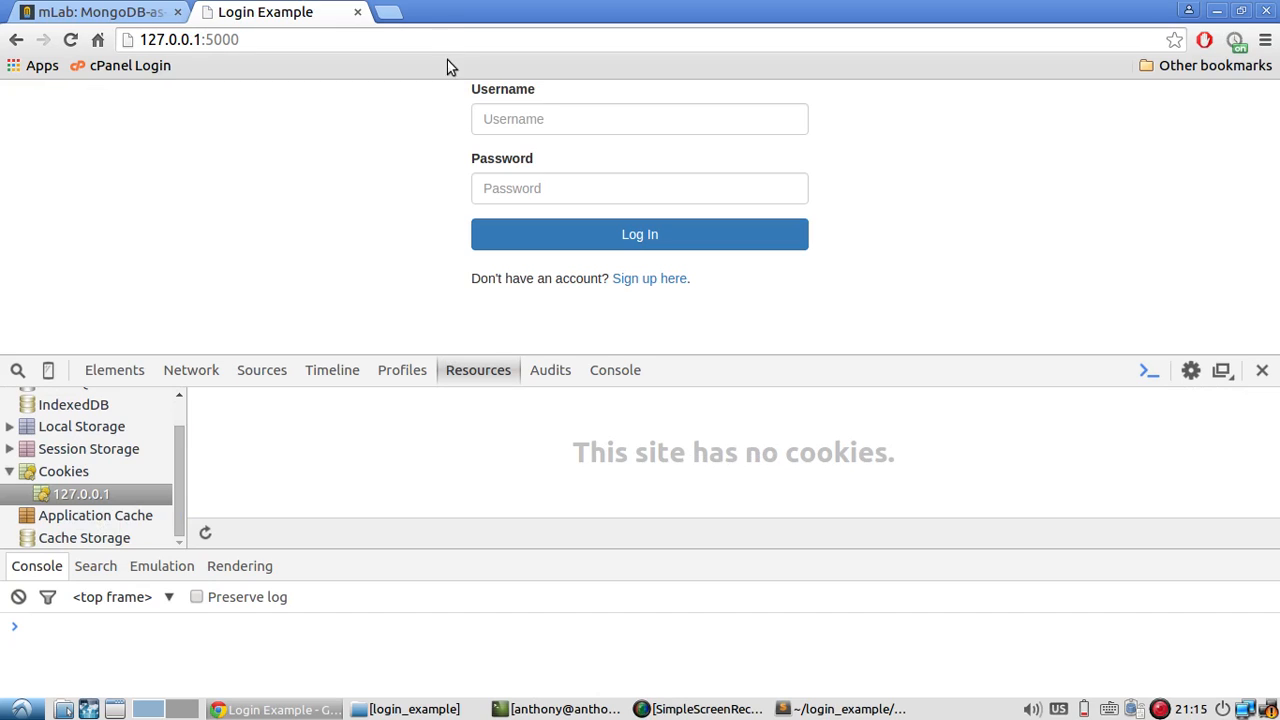
Step: Try registering Anthony again via 'Sign up here' and get 'That username already exists!'
left_click(648, 278)
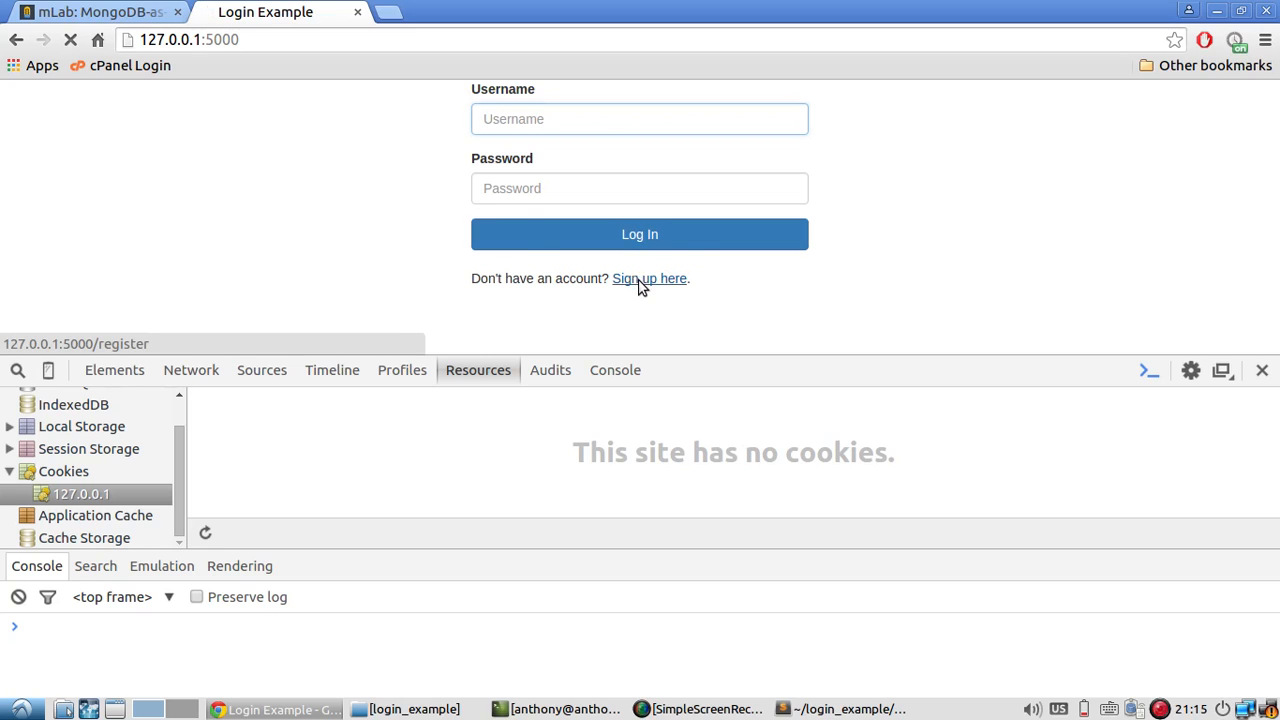
left_click(648, 278)
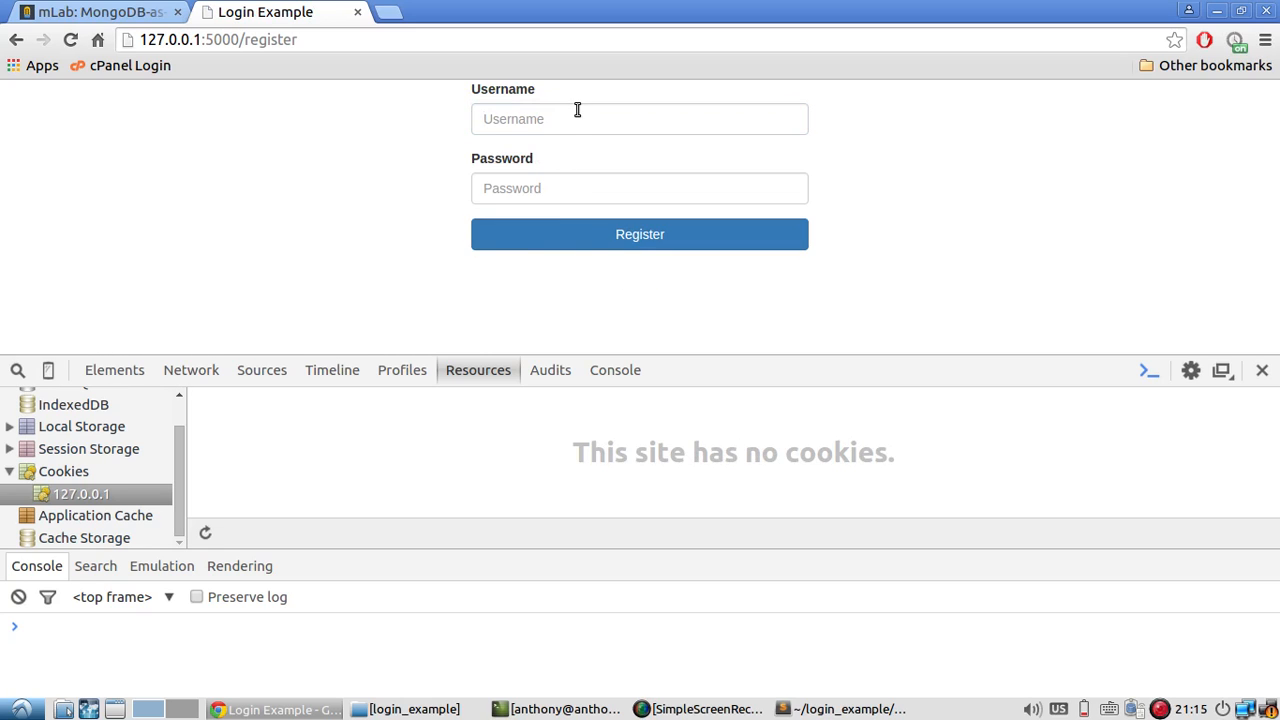
type("Anthony")
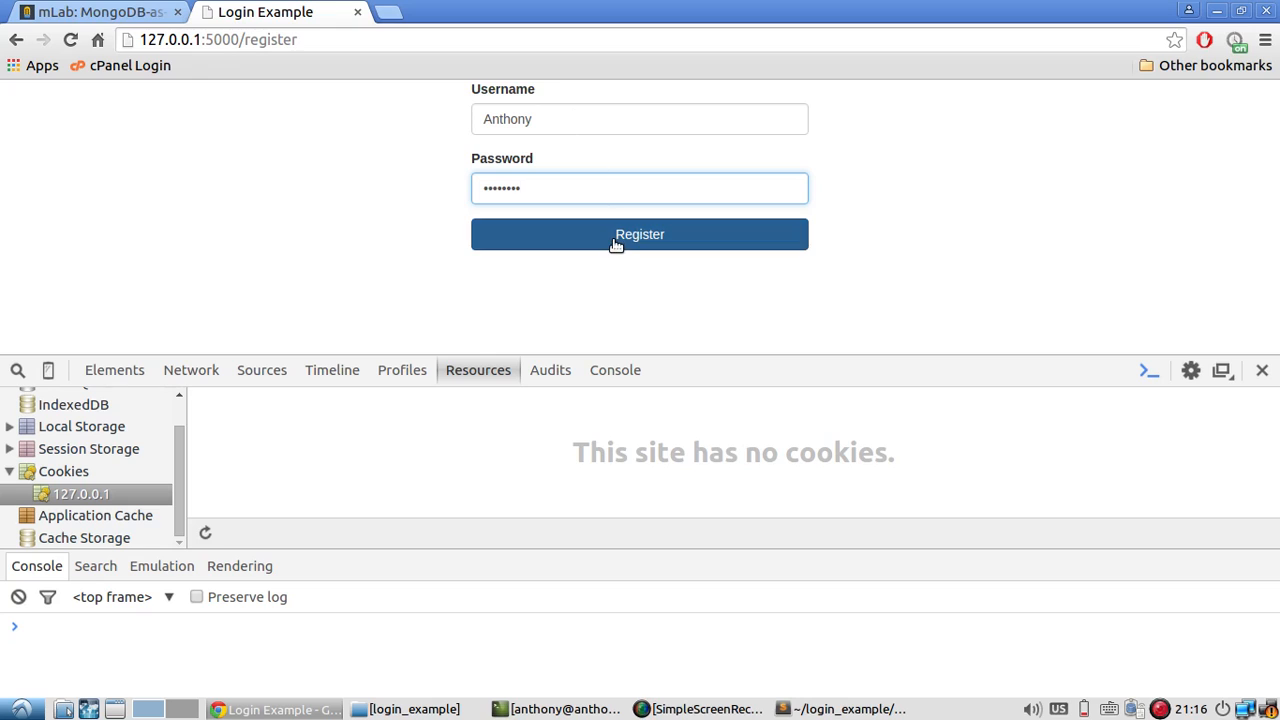
left_click(640, 234)
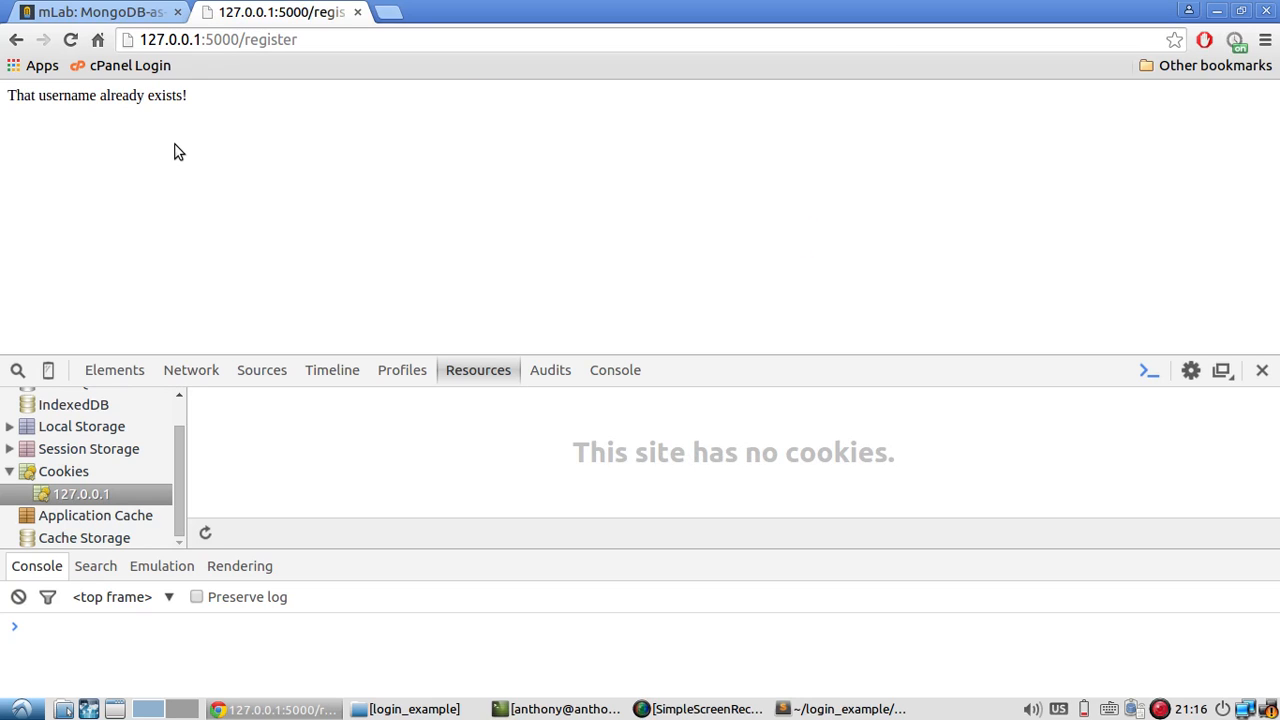
left_click(16, 40)
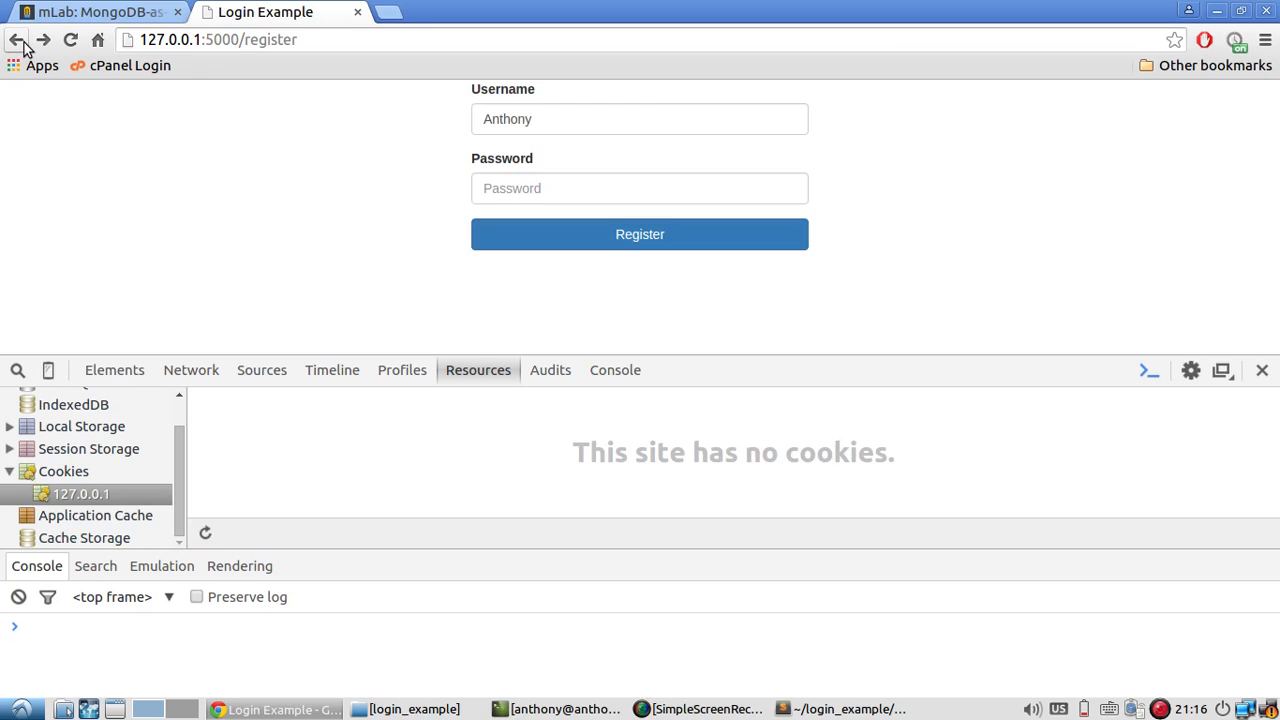
left_click(16, 40)
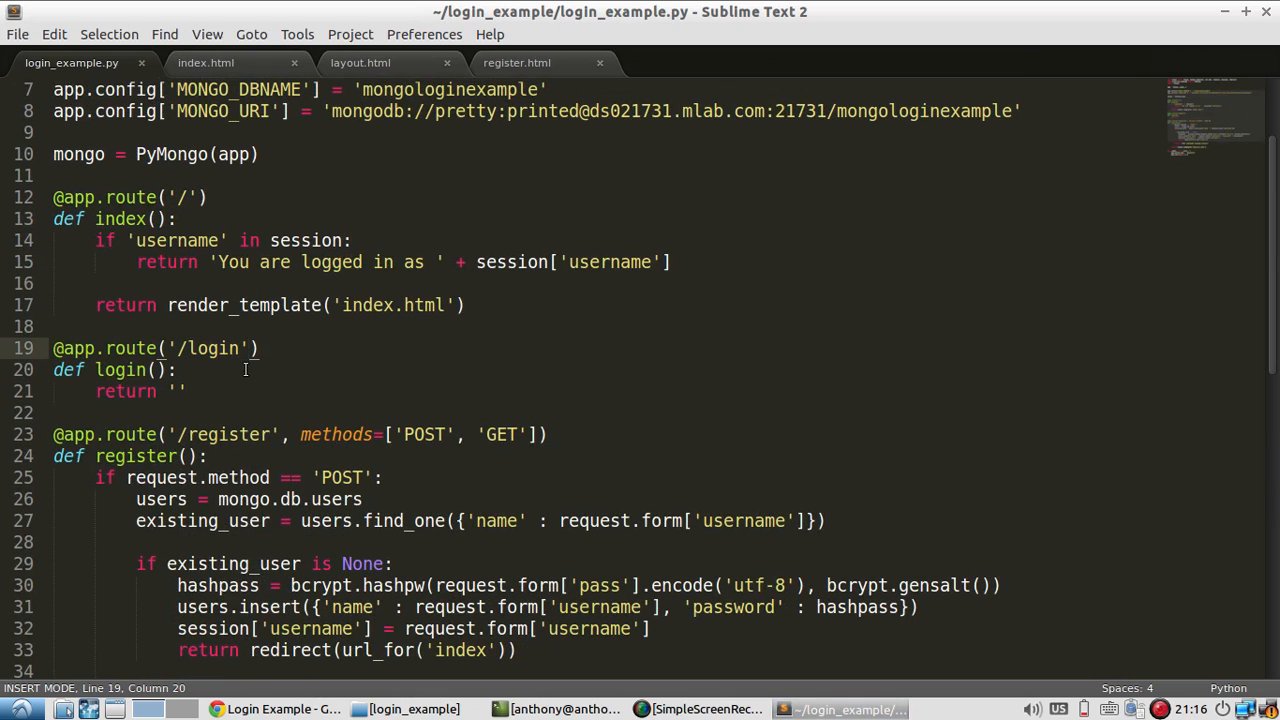
type(", methods")
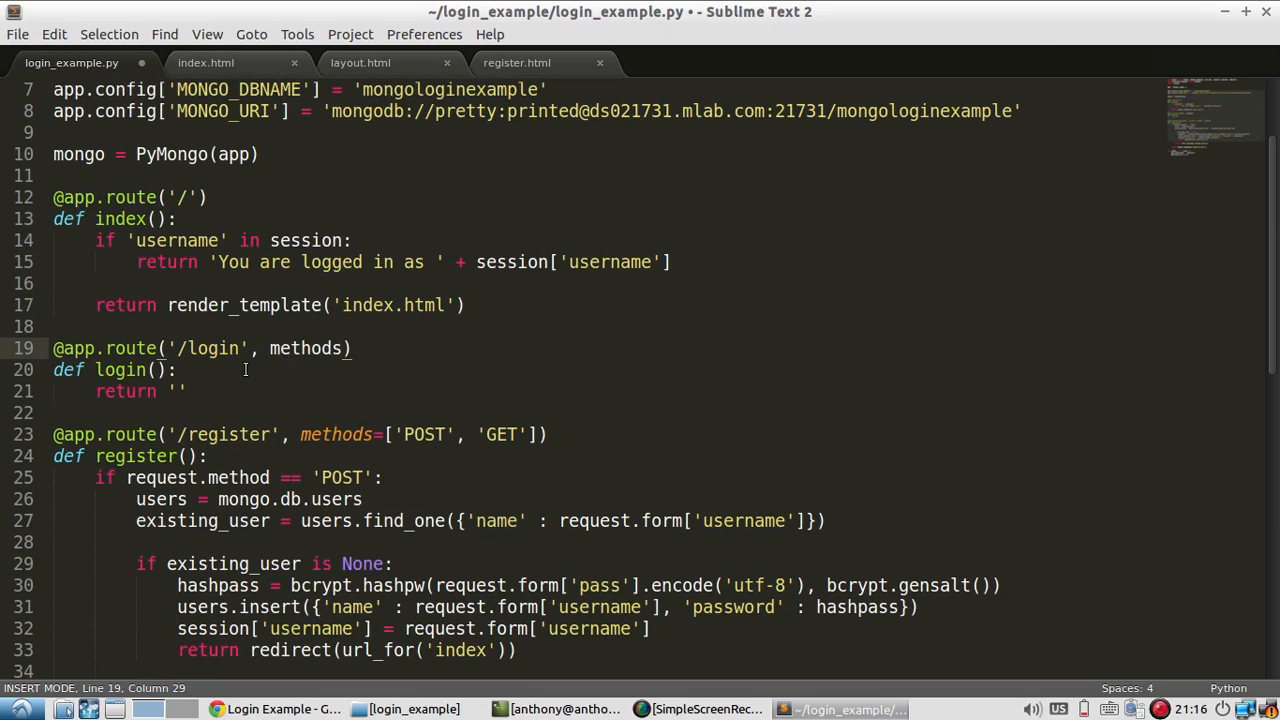
type("='POST'")
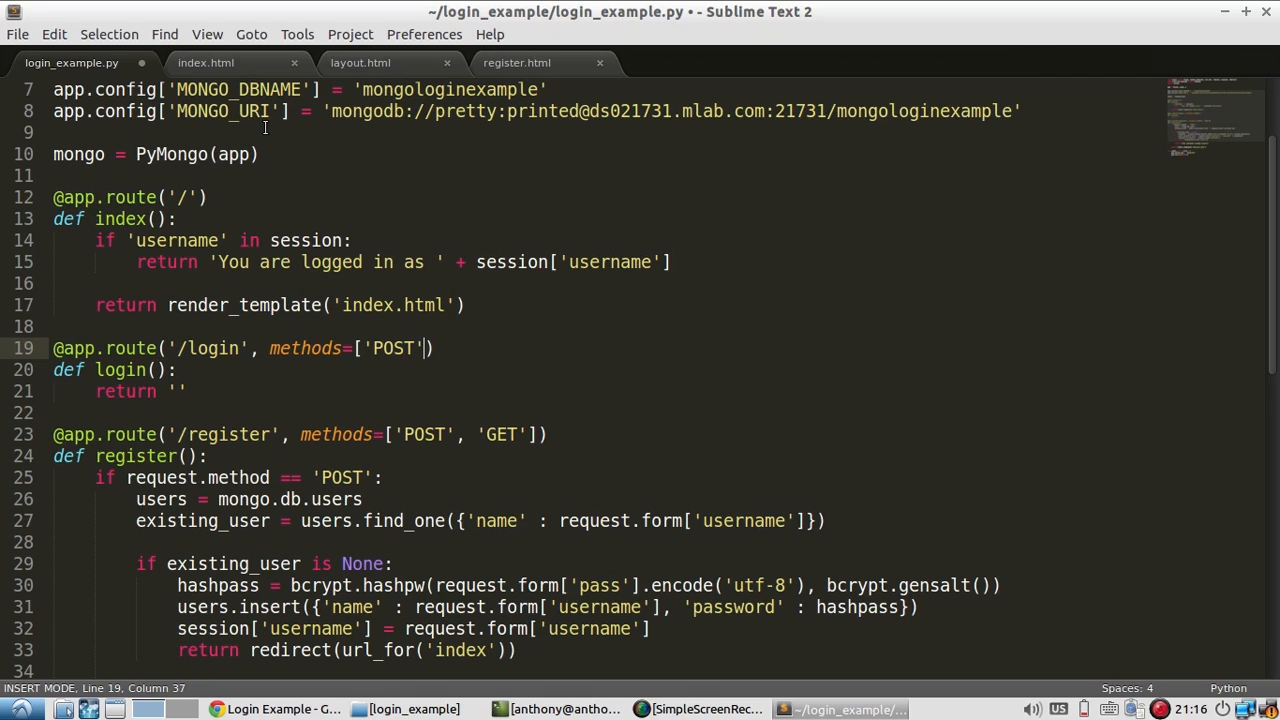
left_click(204, 62)
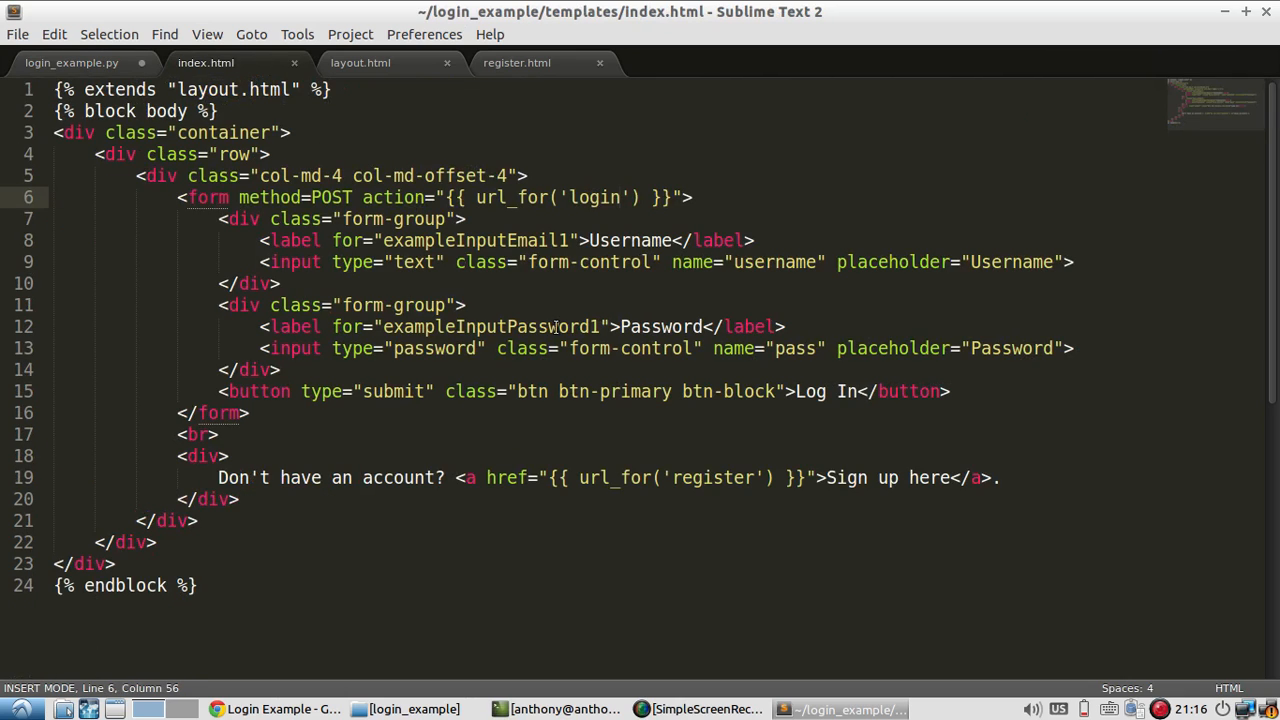
double_click(592, 198)
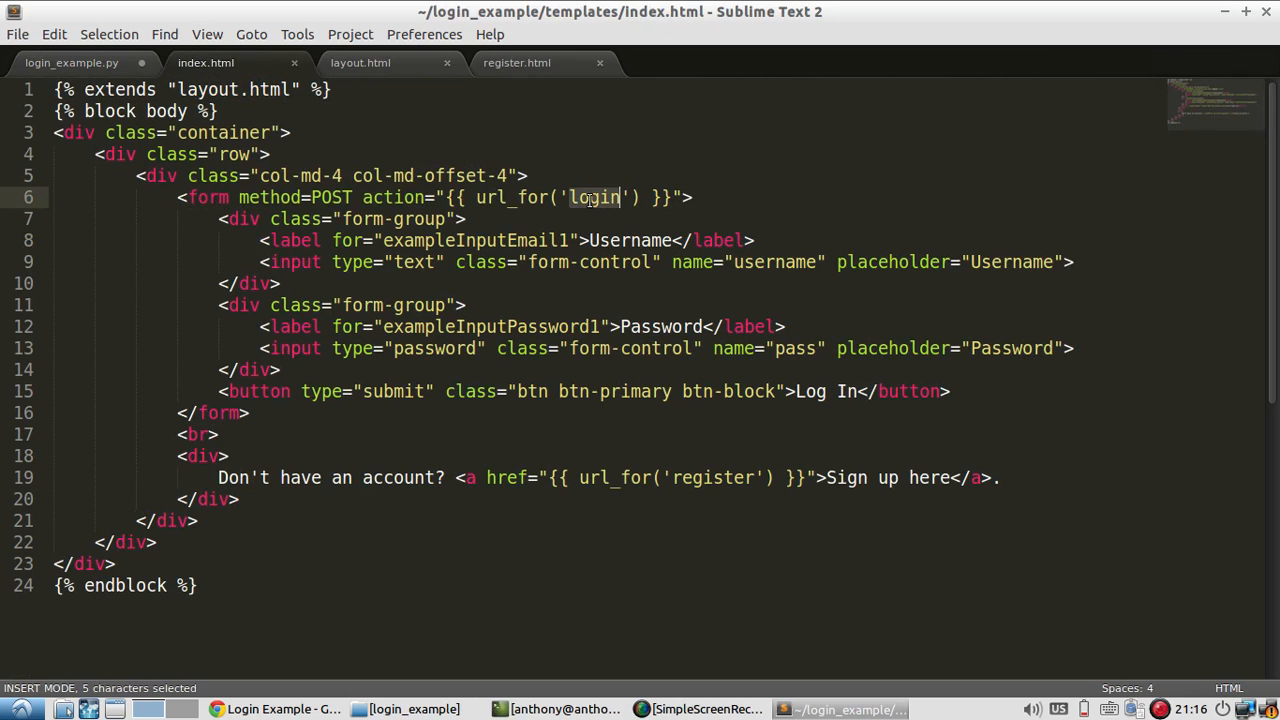
left_click(72, 62)
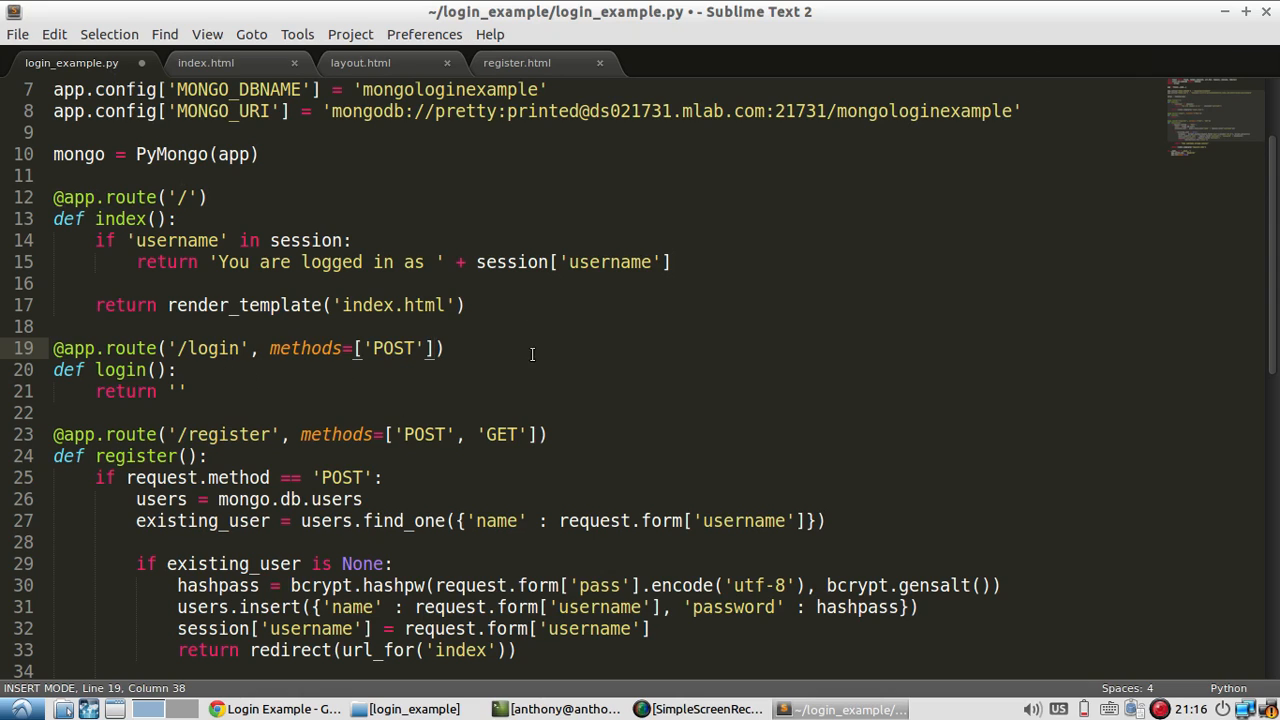
mouse_move(504, 272)
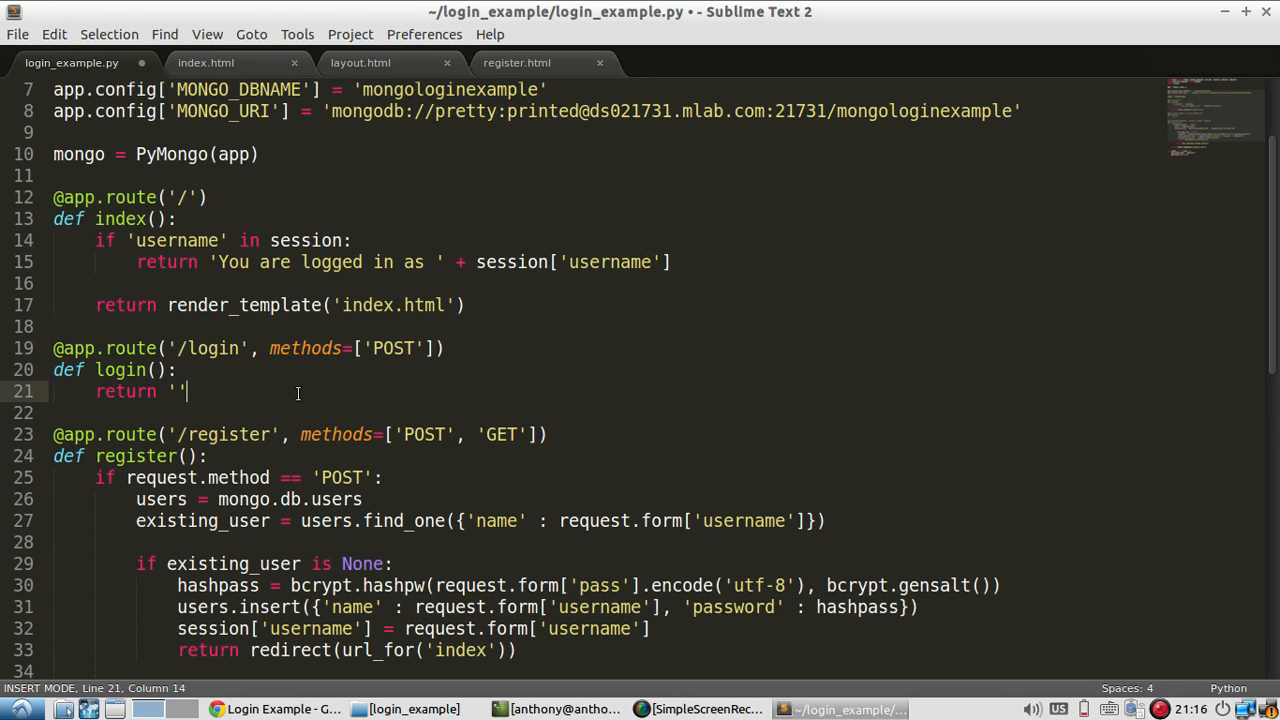
Step: Replace return '' with users = mongo.db.users and users.find_one({'name' : request.form['username']})
key("BackSpace")
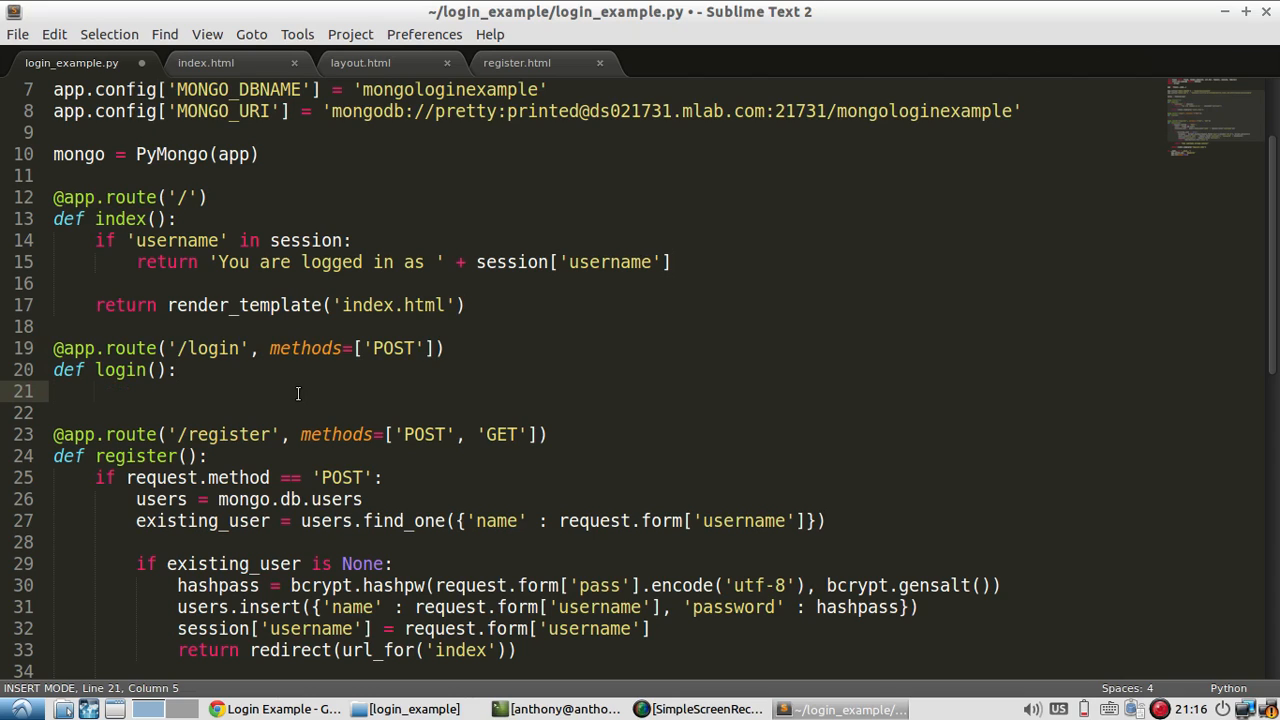
mouse_move(212, 520)
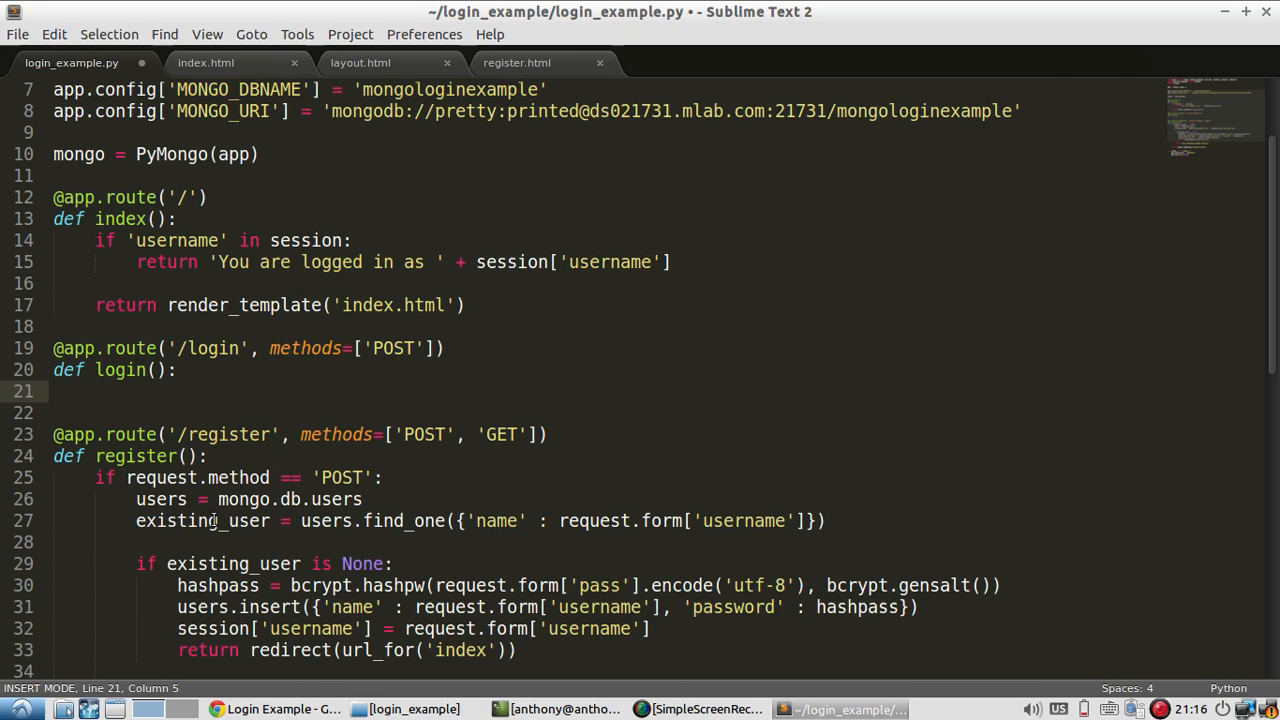
left_click_drag(136, 500, 228, 500)
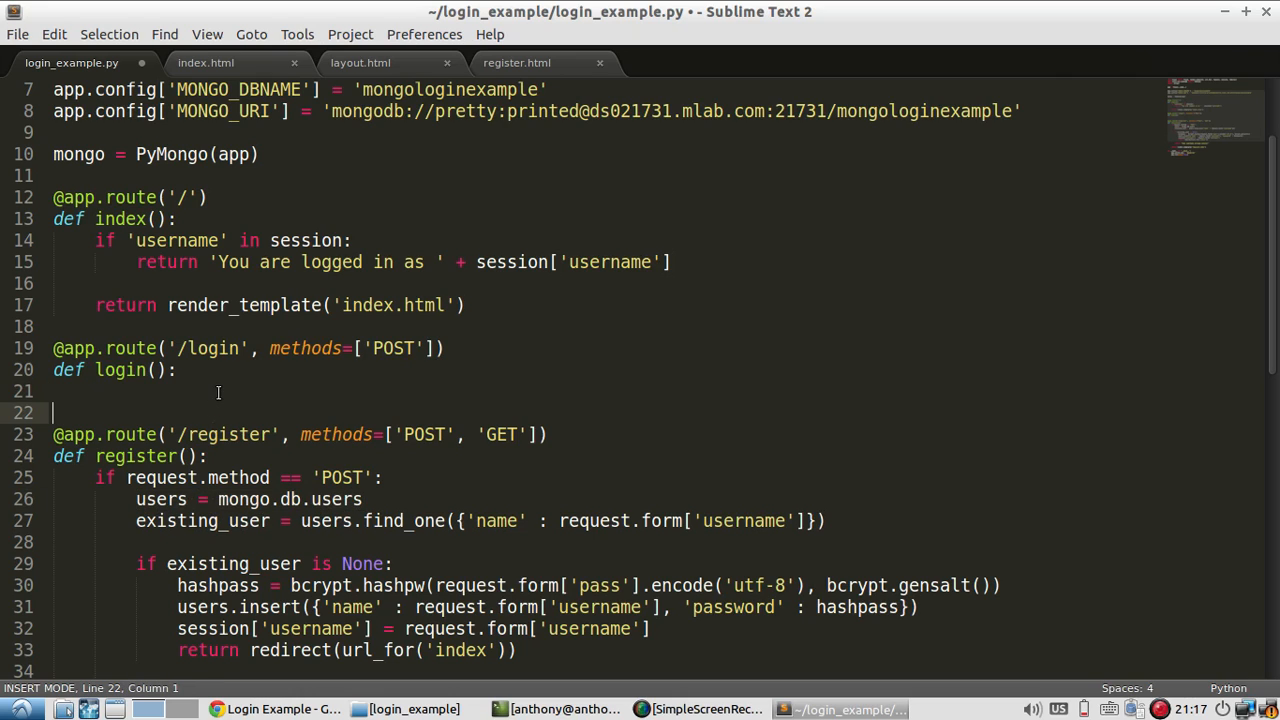
type("users =")
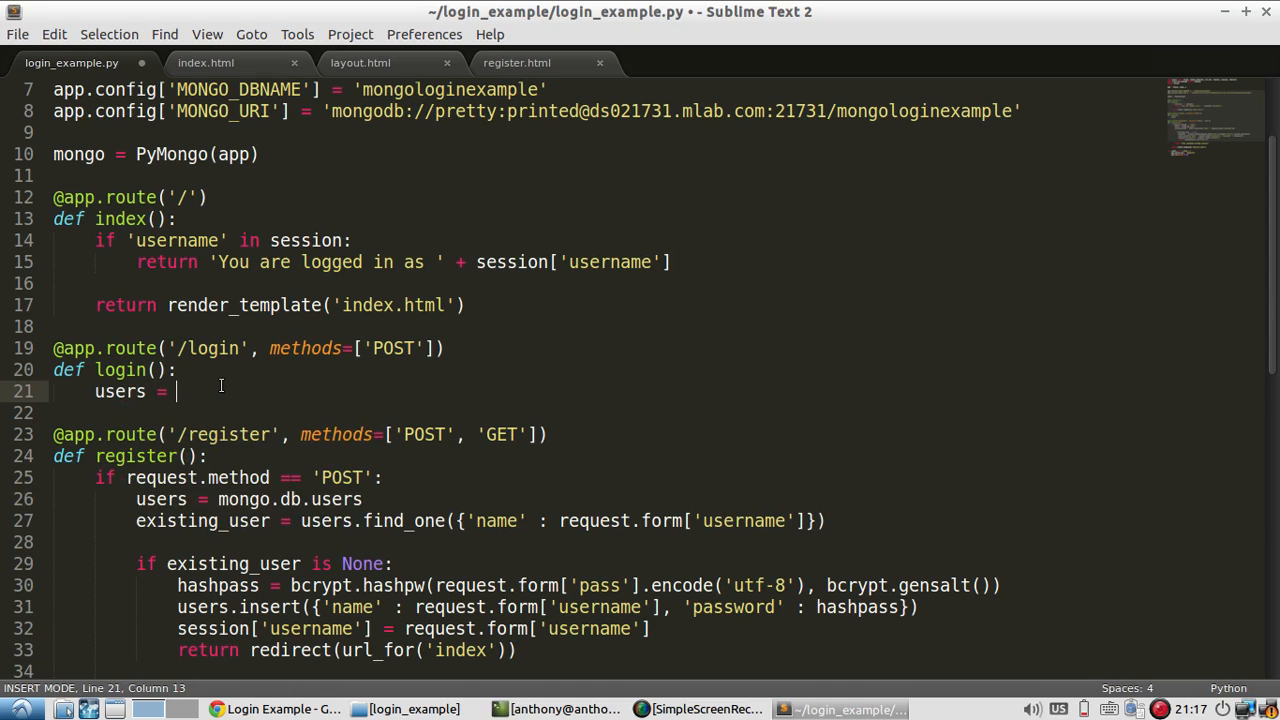
type("mongo.db.usrs")
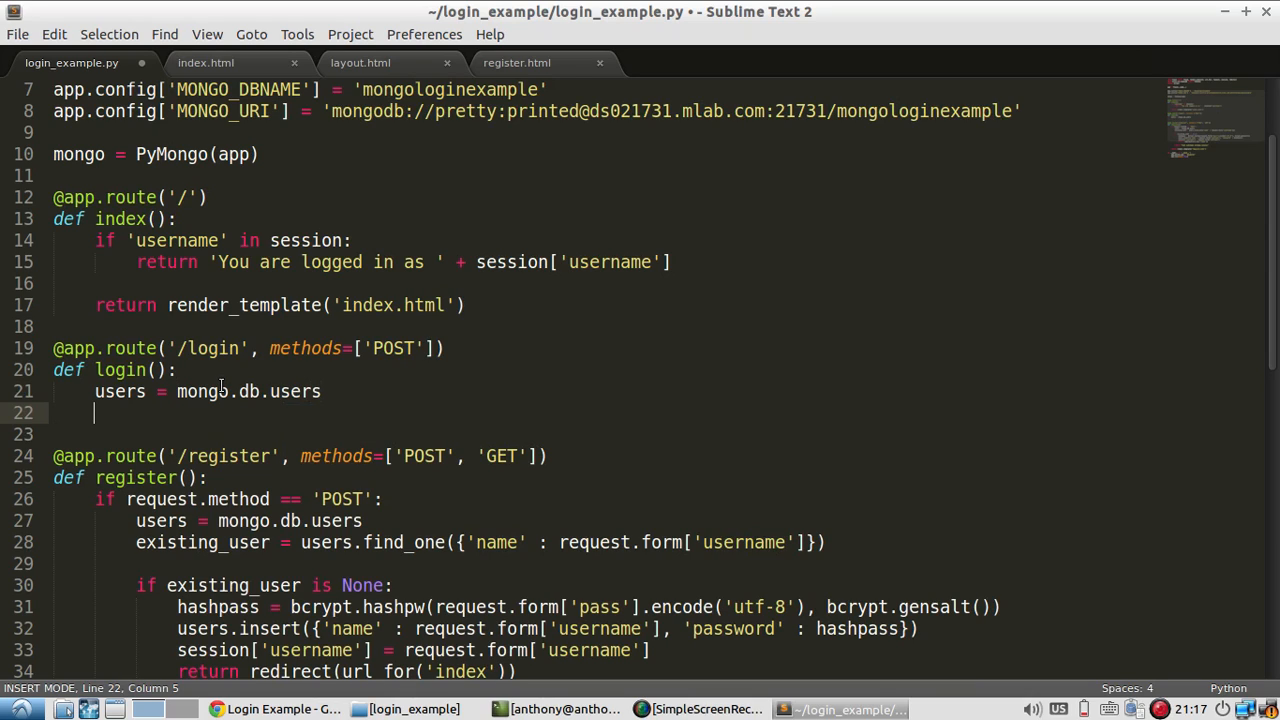
type("users.")
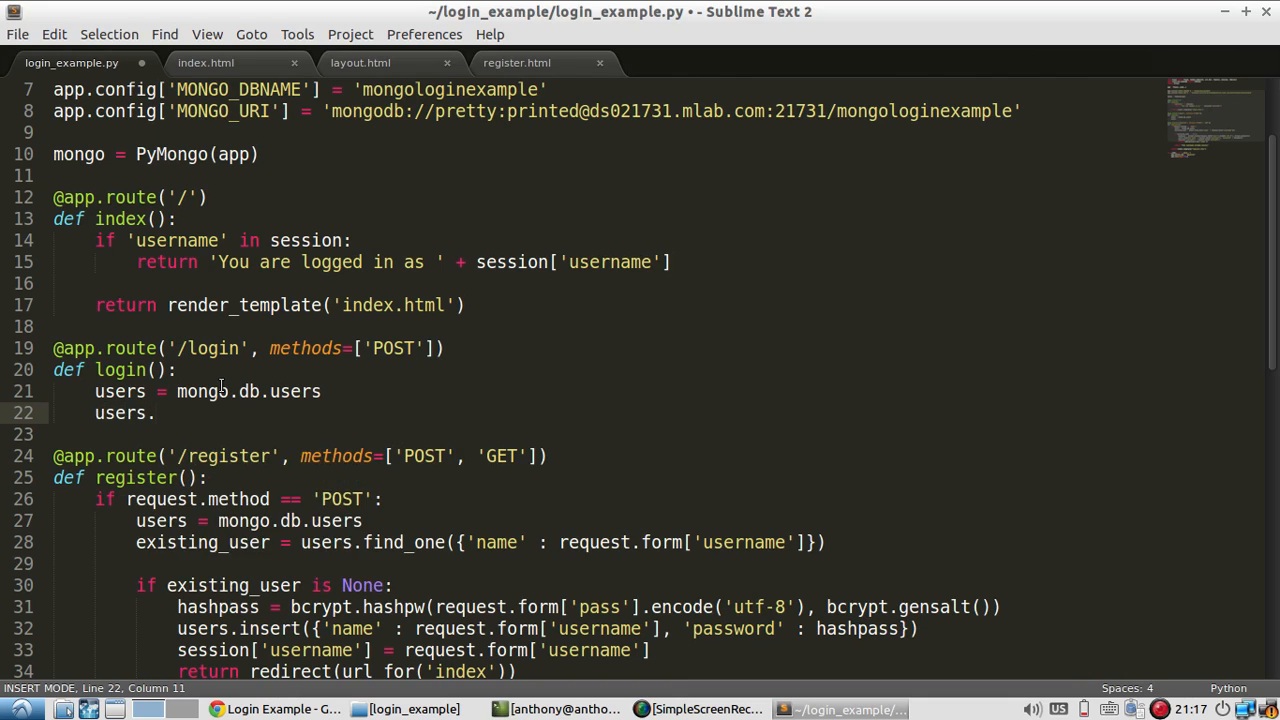
type("find_")
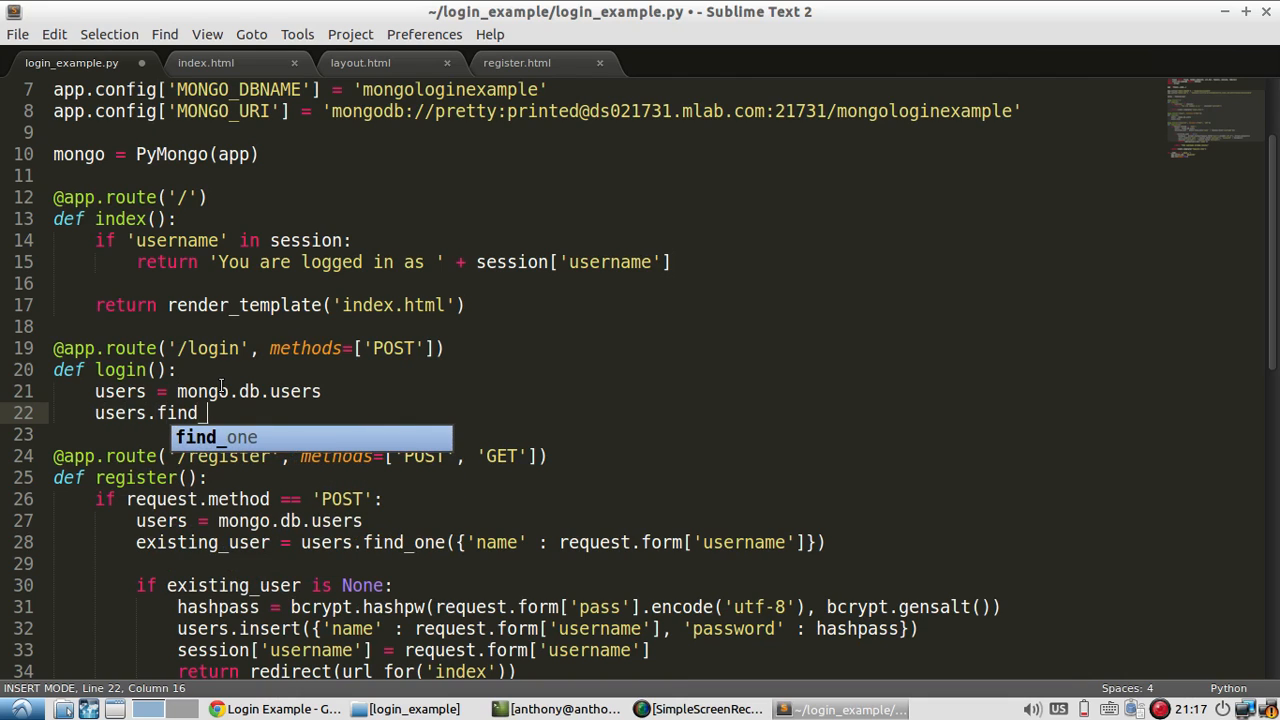
key("Tab")
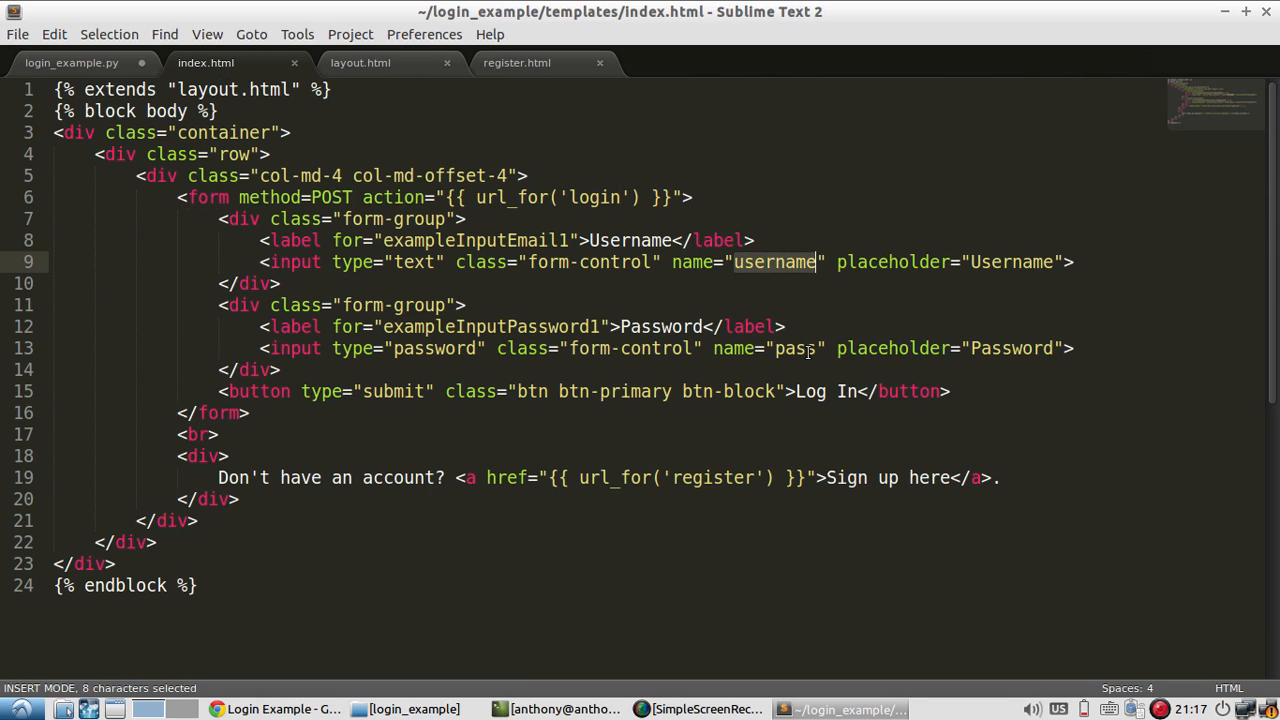
left_click(72, 62)
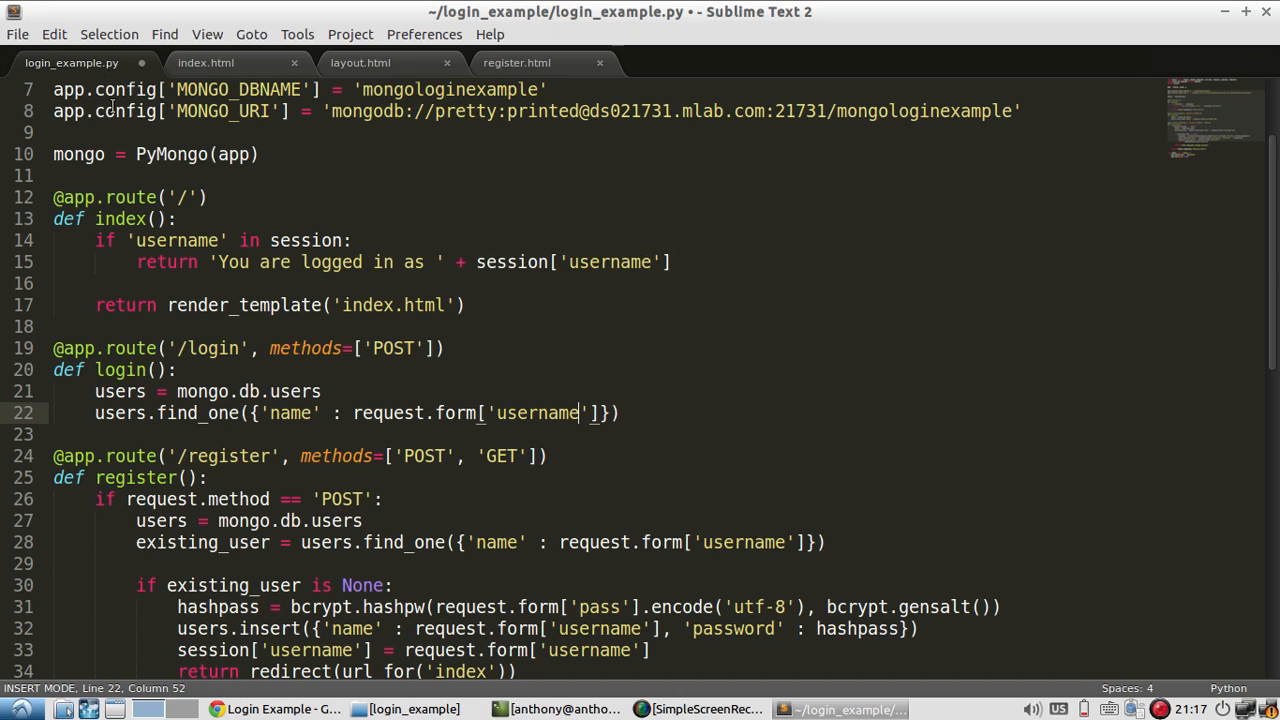
mouse_move(578, 472)
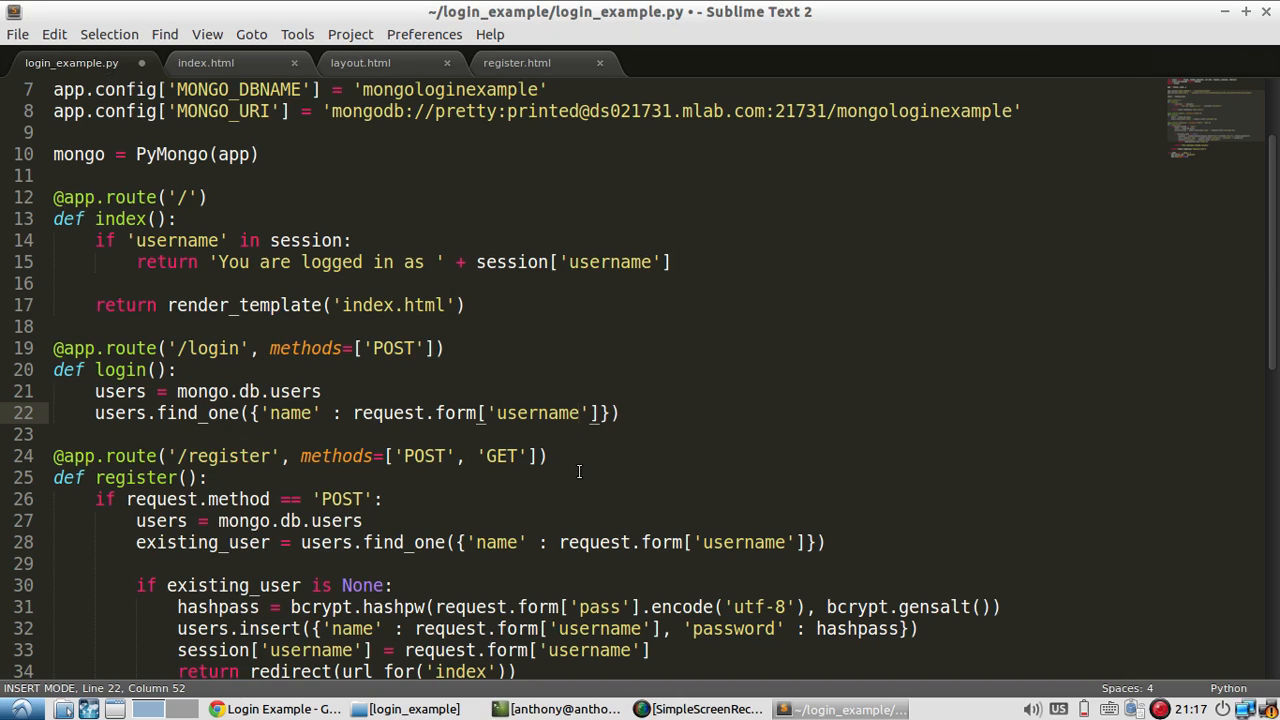
mouse_move(534, 432)
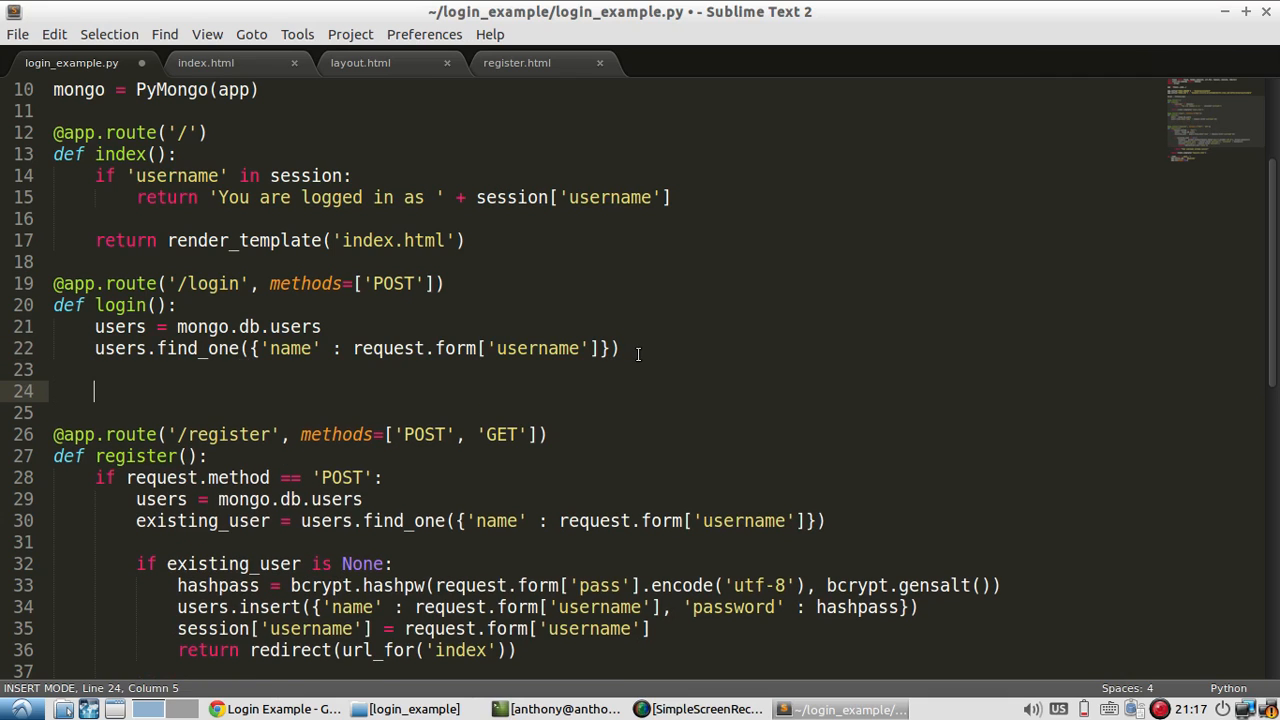
Step: Store the lookup as login_user and add an if login_user check
type("if")
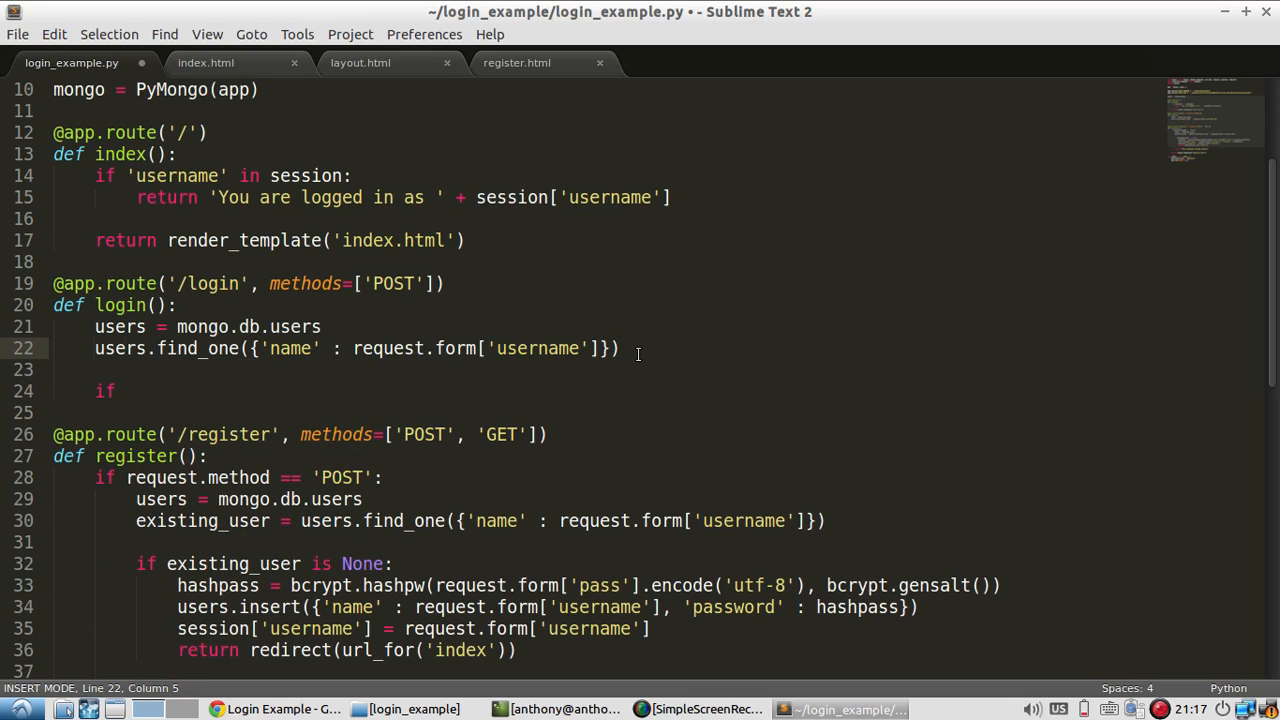
type("login_user =")
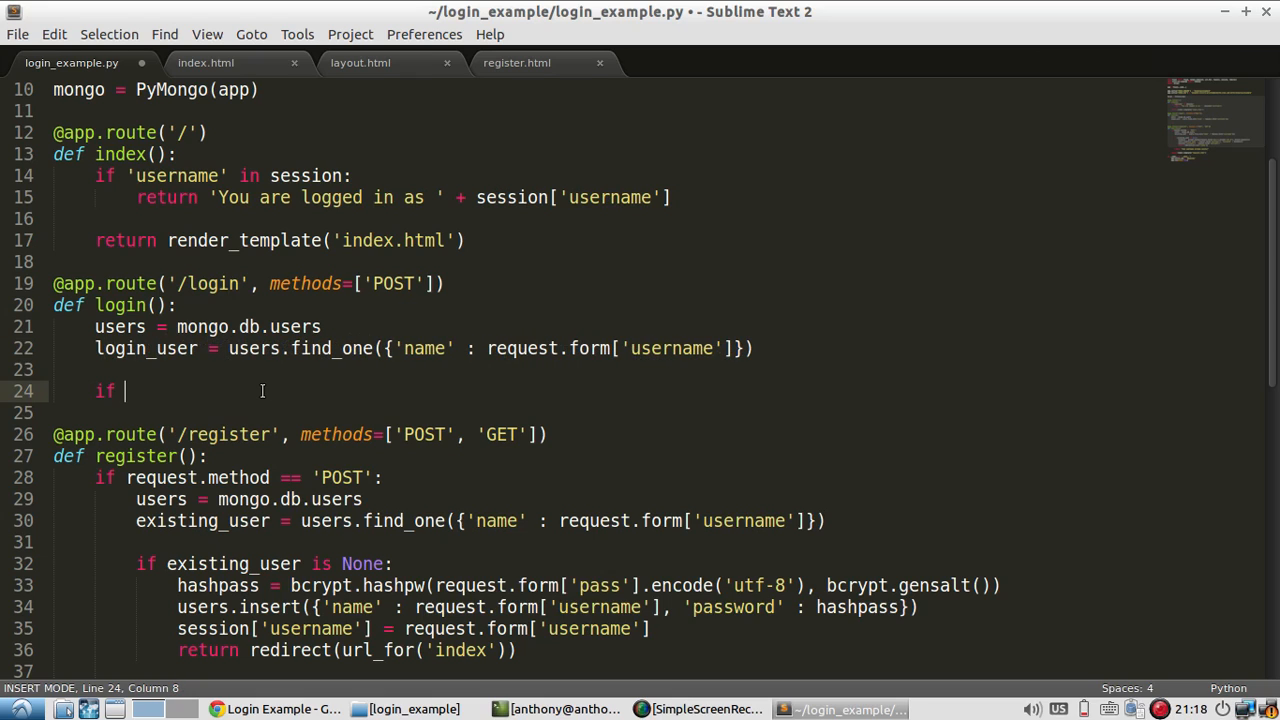
type("login_")
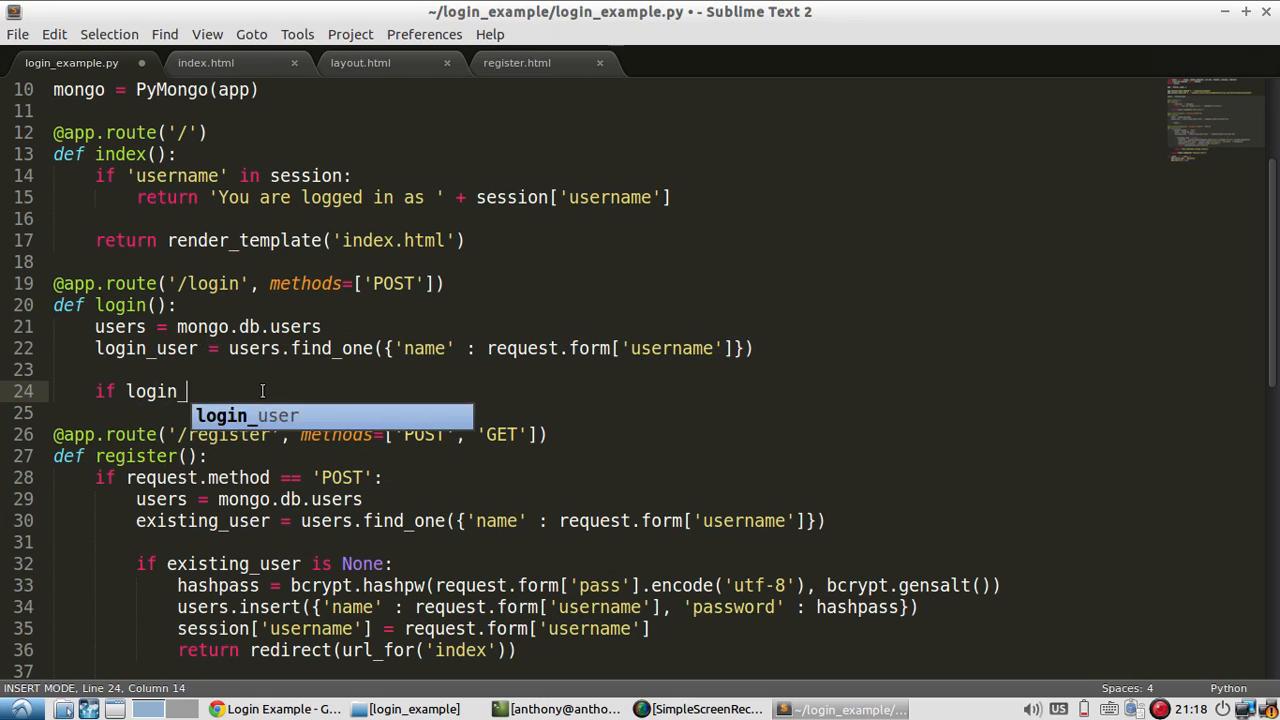
type("user is None")
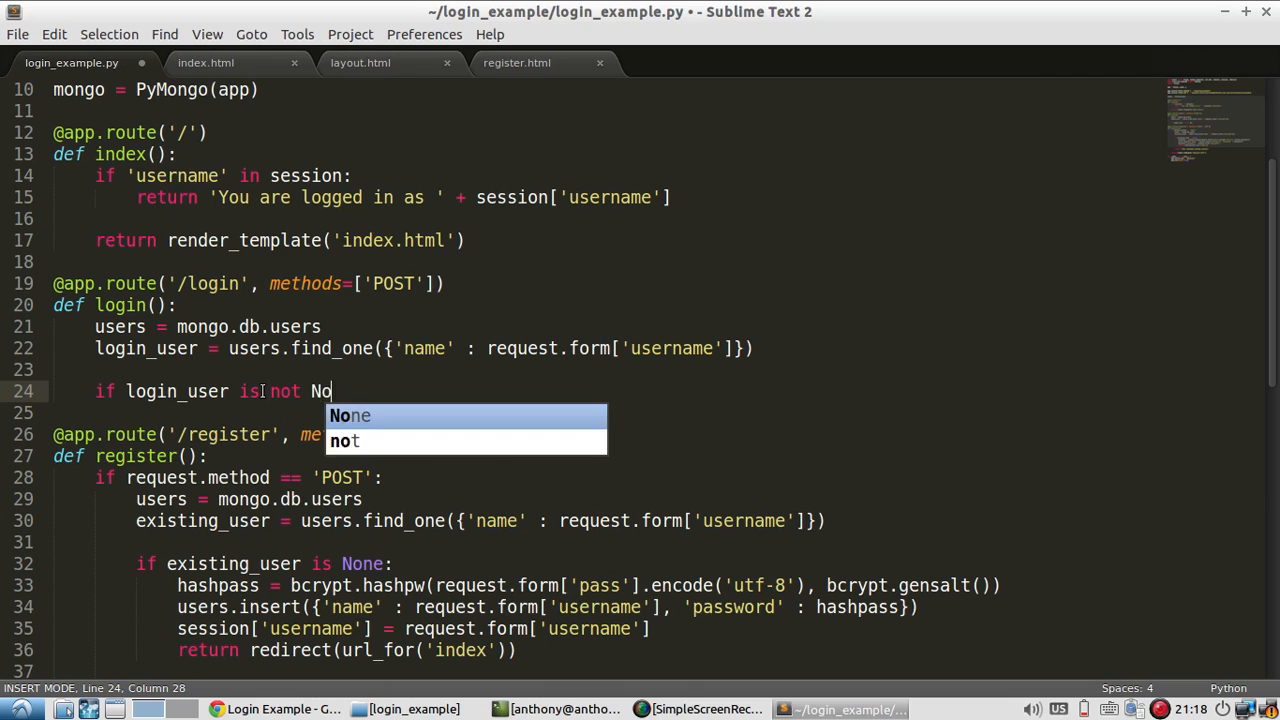
key("Return")
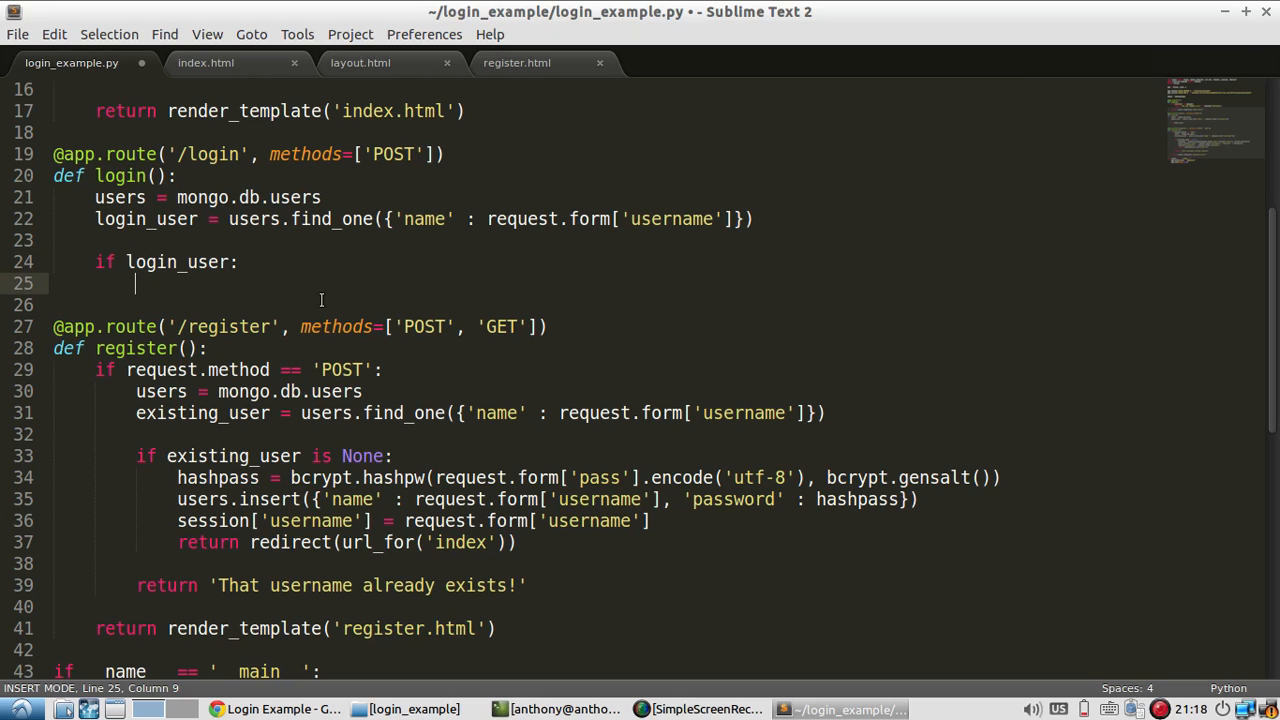
Step: Write if bcrypt.hashpw(request.form['pass'].encode('utf-8'), login_user['password']) comparison
type("if b")
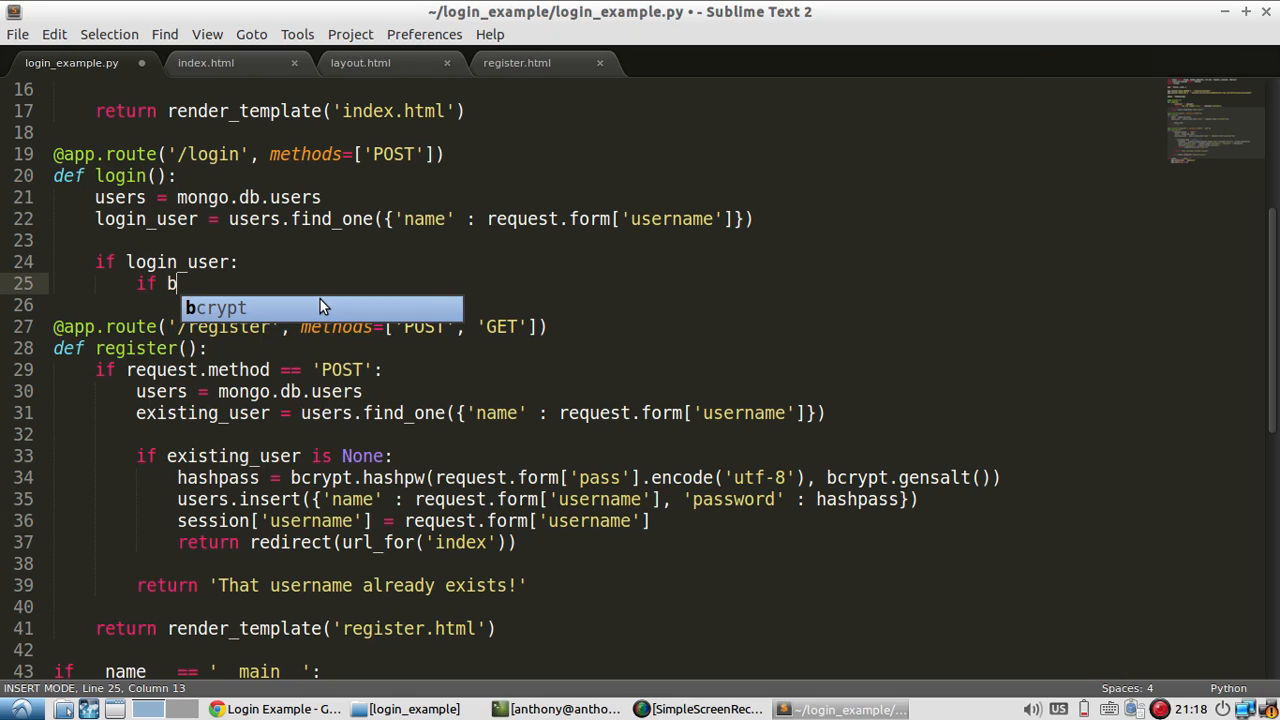
type("crypt.hashpw(")
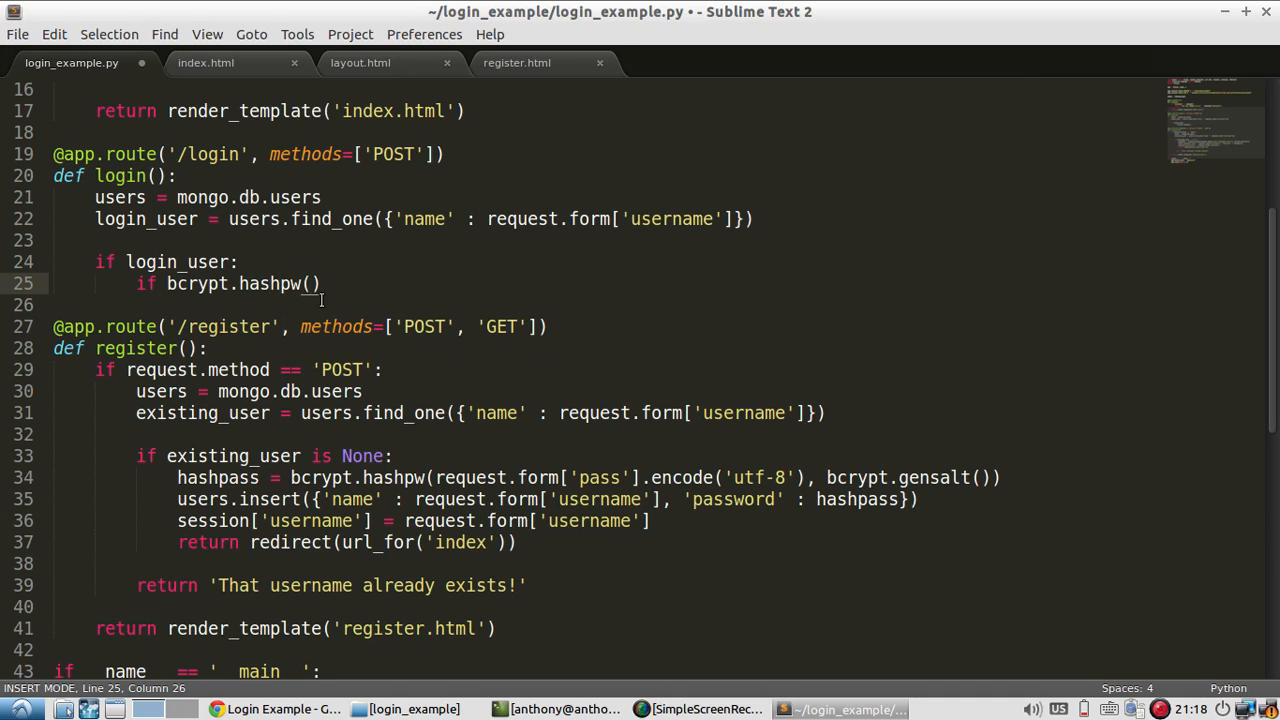
type("r")
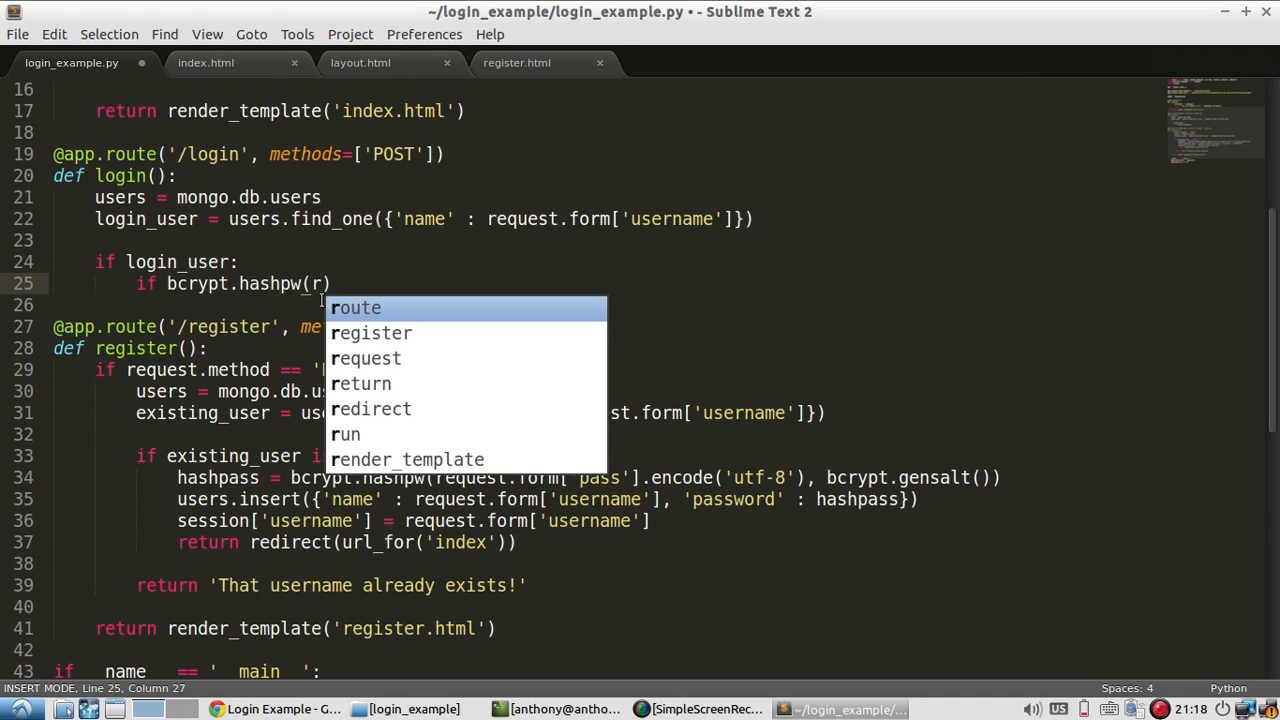
type("equest.f")
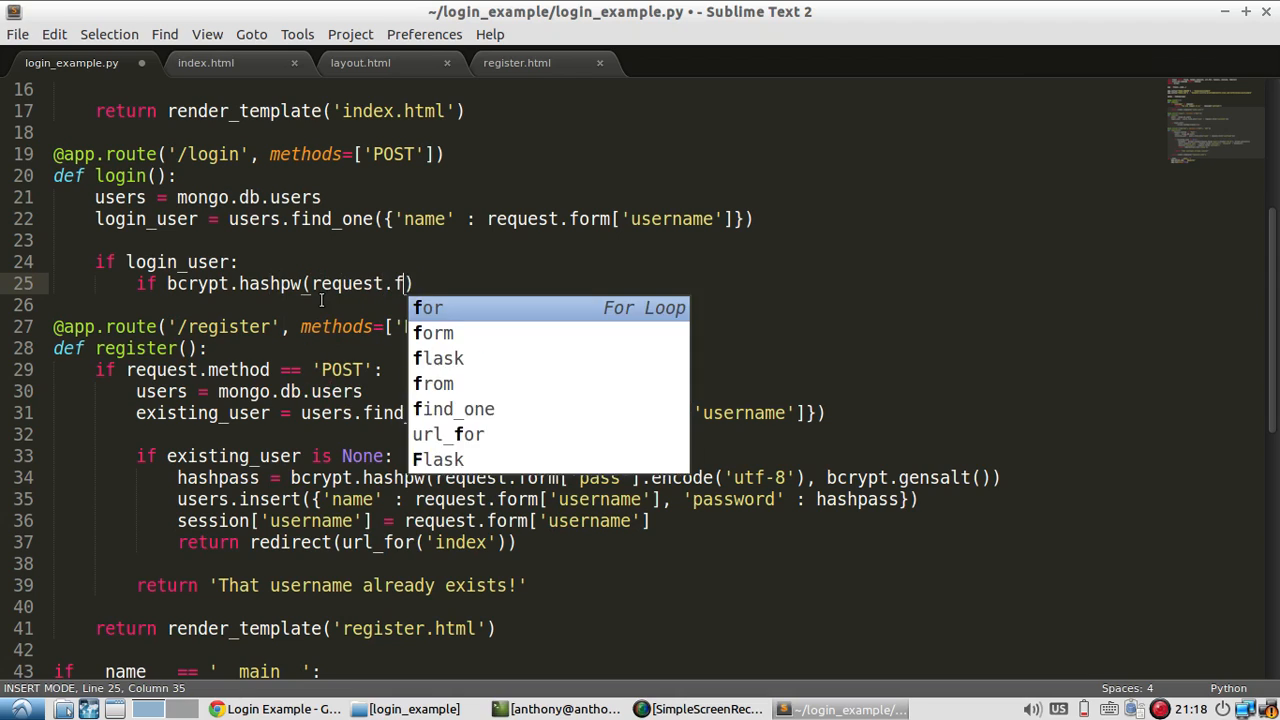
type("orm['pass'")
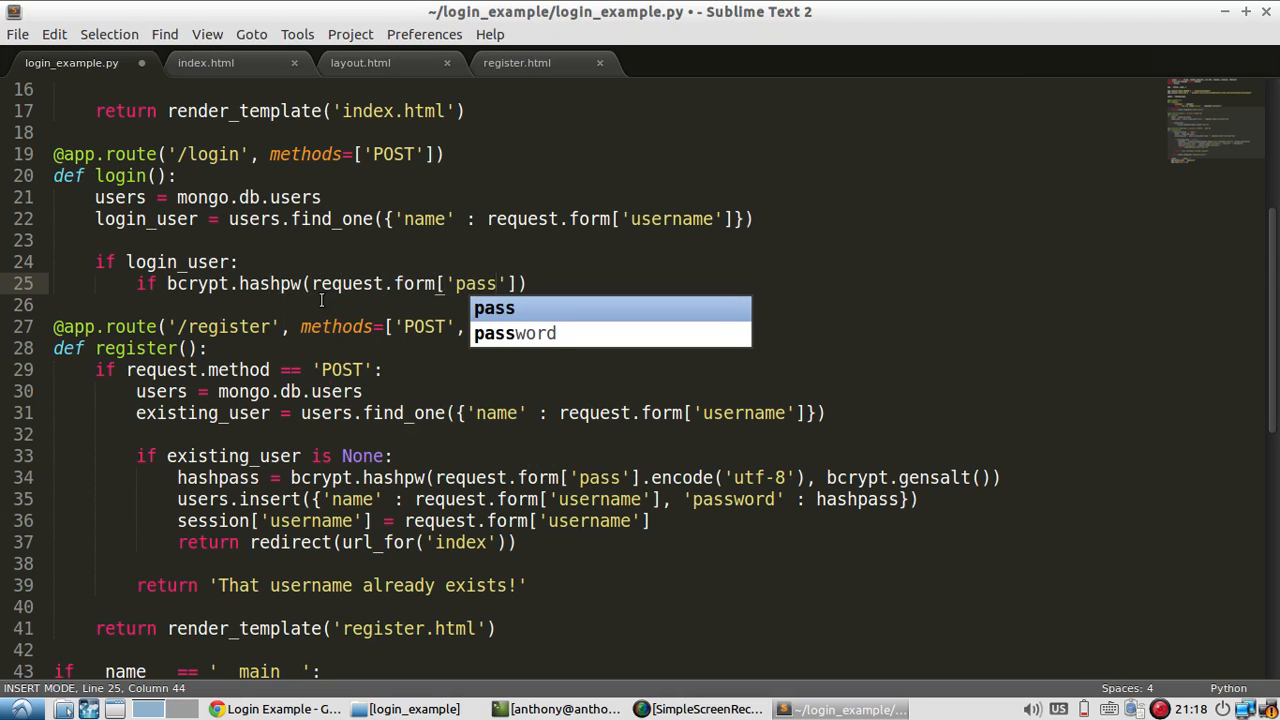
type(".encode('utf")
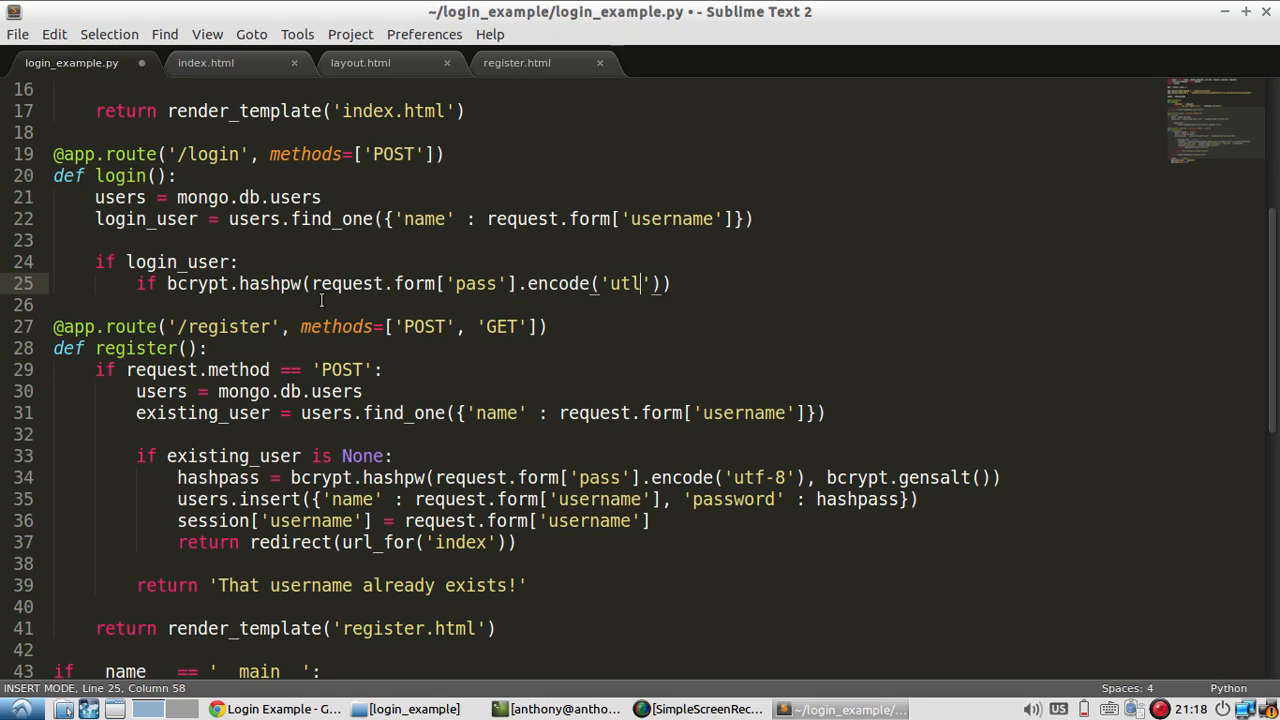
type("f-8")
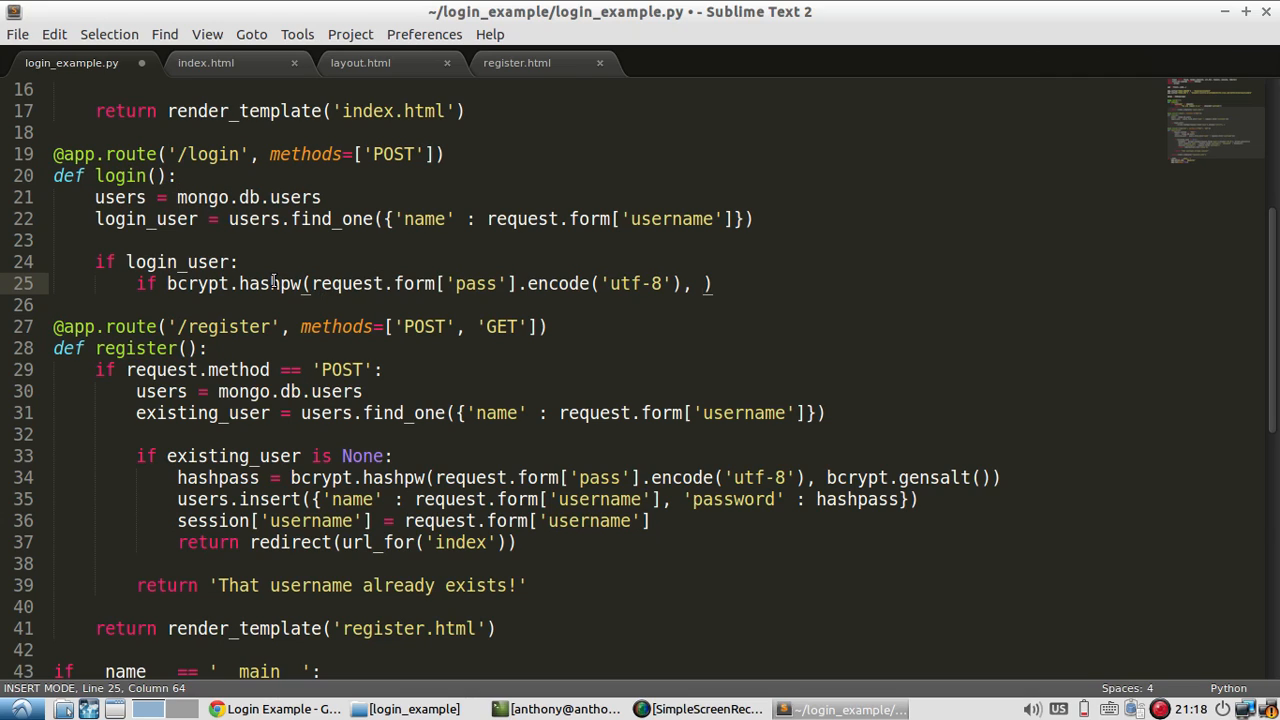
mouse_move(504, 284)
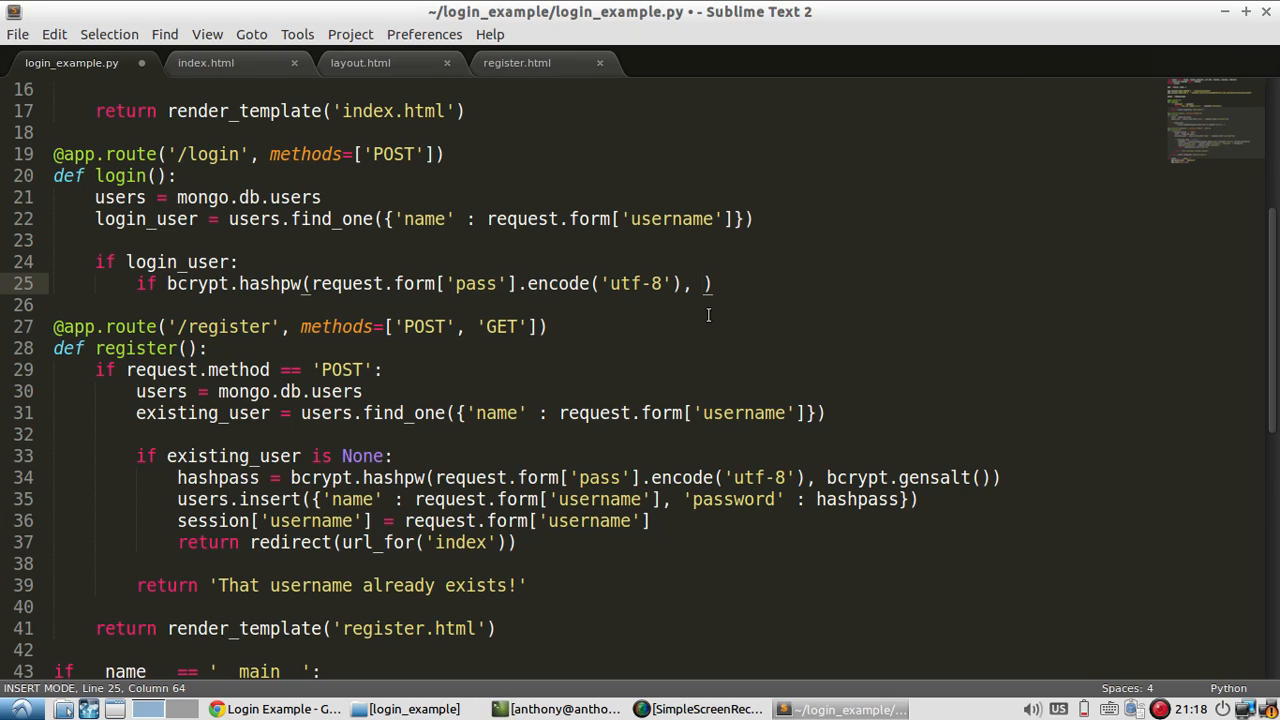
type("login_user")
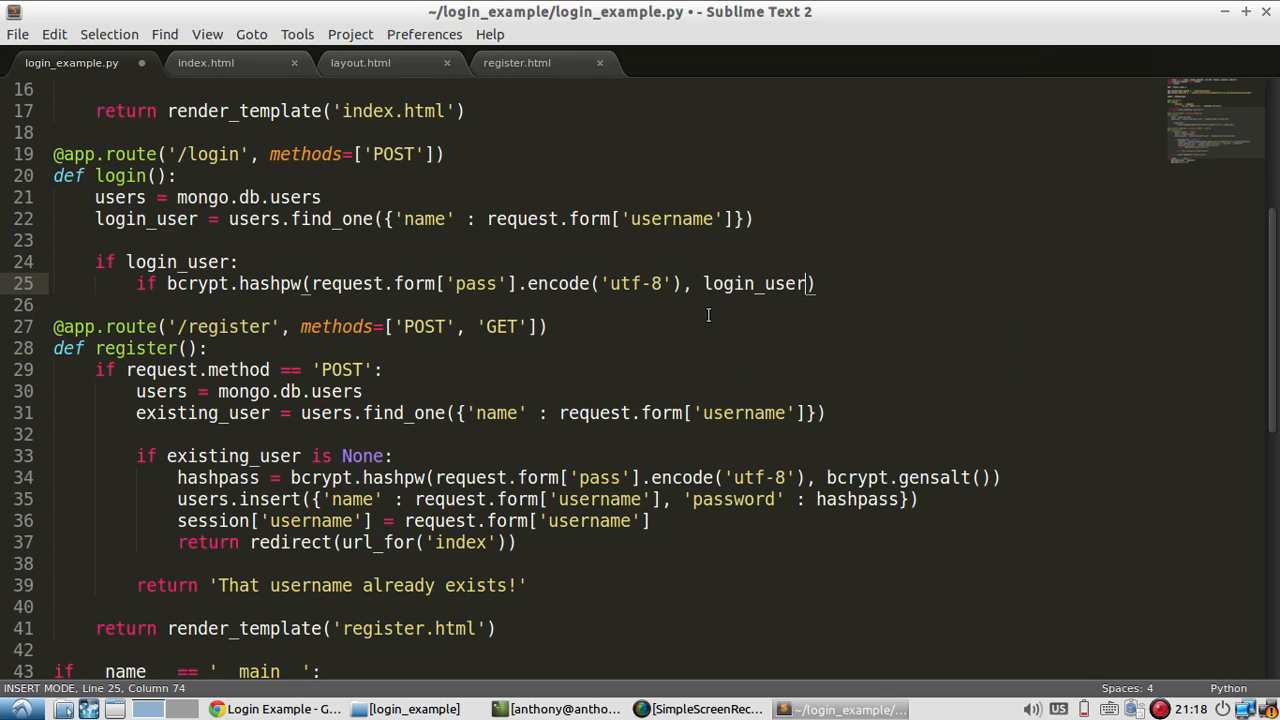
type("['password")
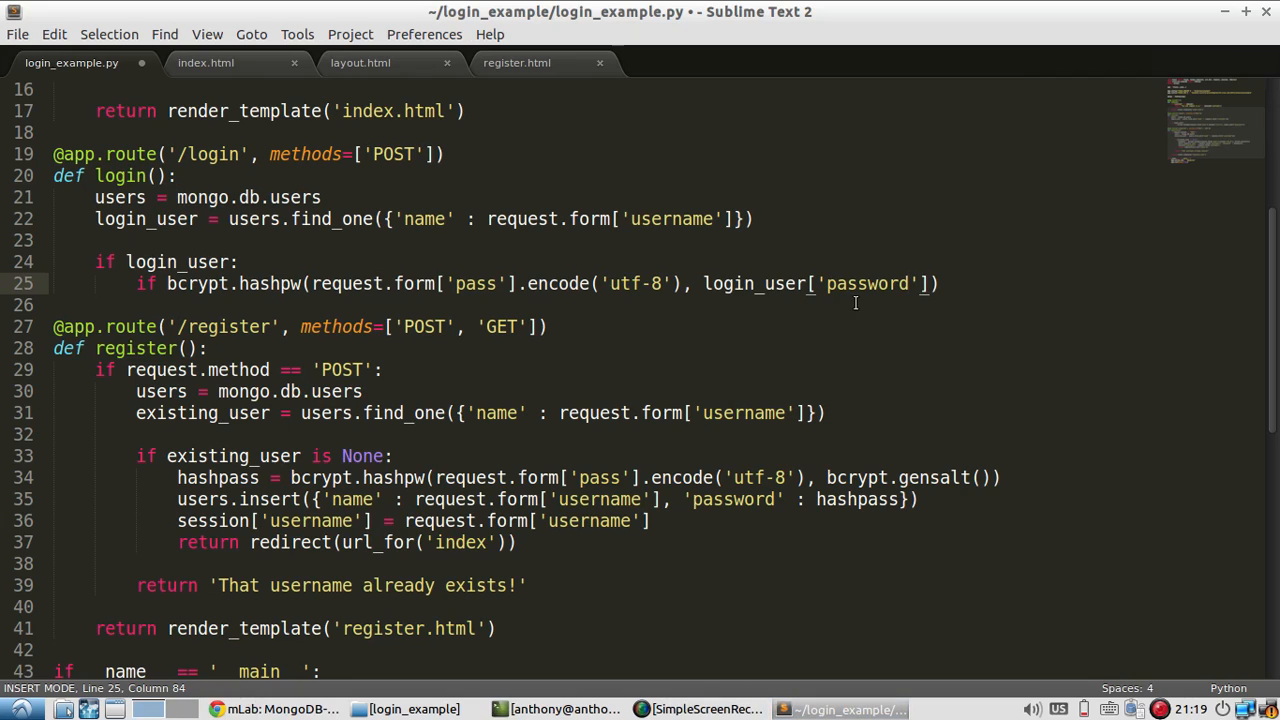
mouse_move(890, 290)
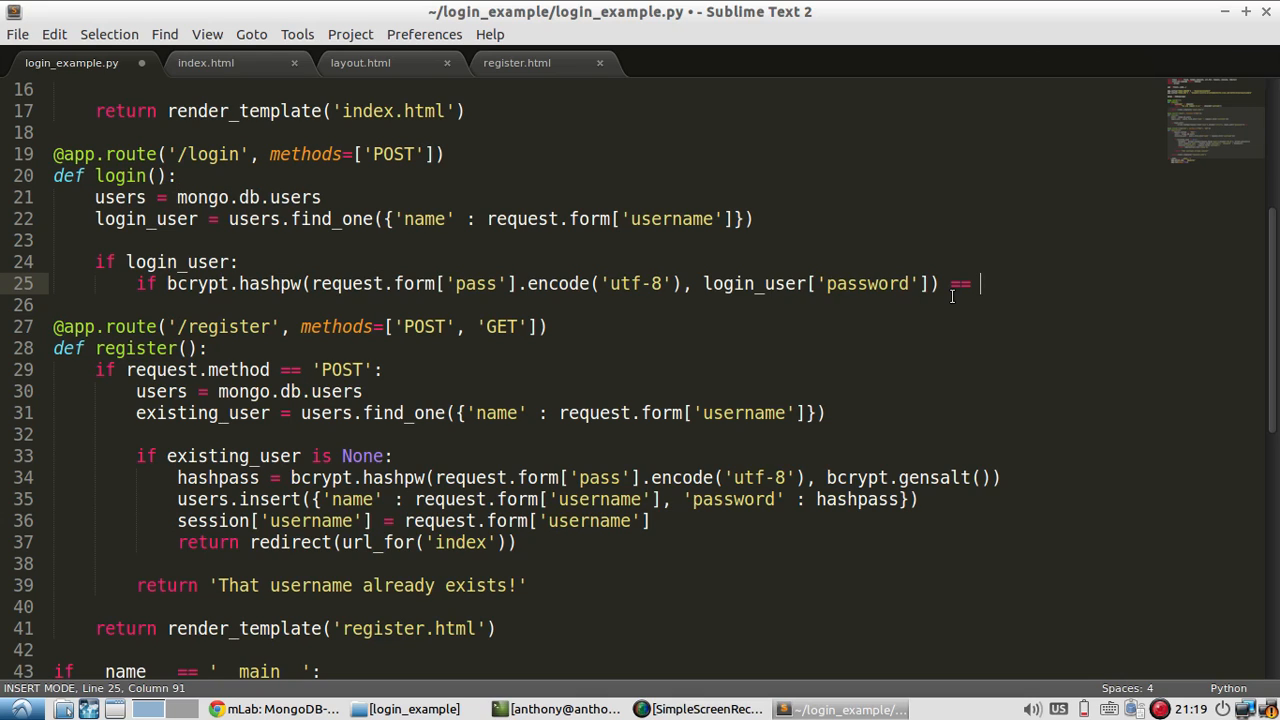
Step: Compare against login_user['password'].encode('utf-8') and encode the stored hash argument too
type("login")
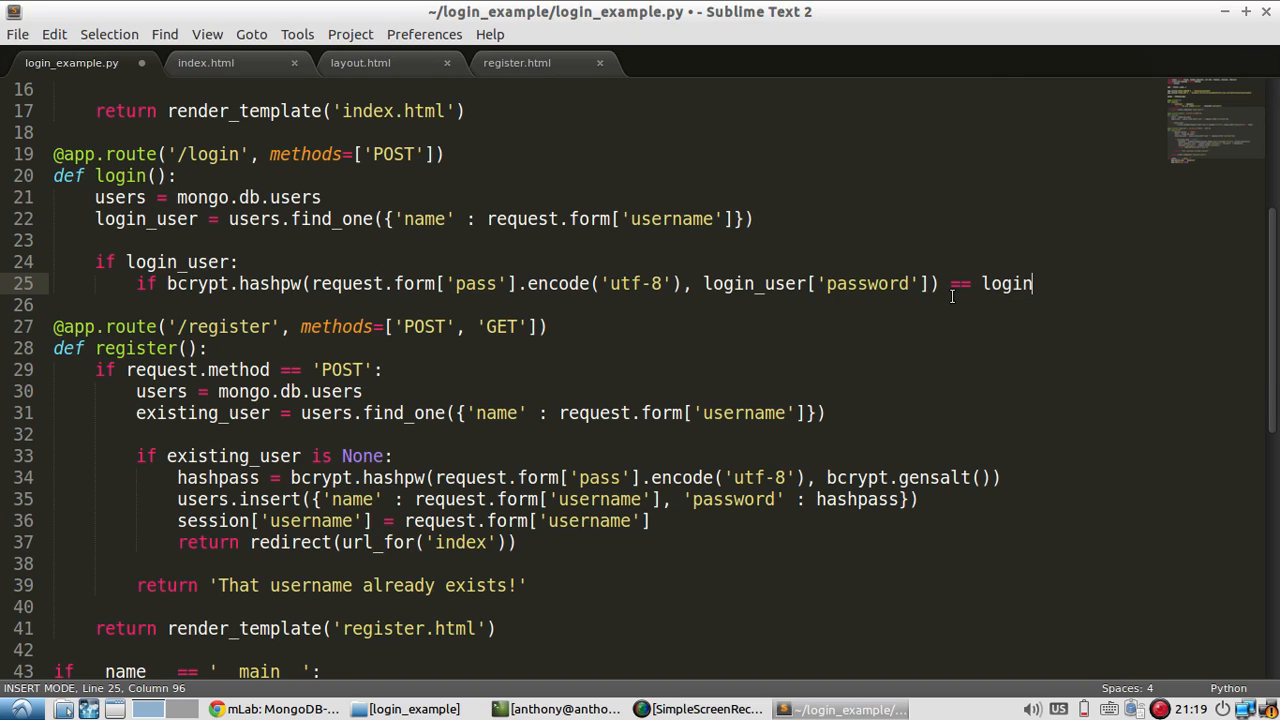
type("_user")
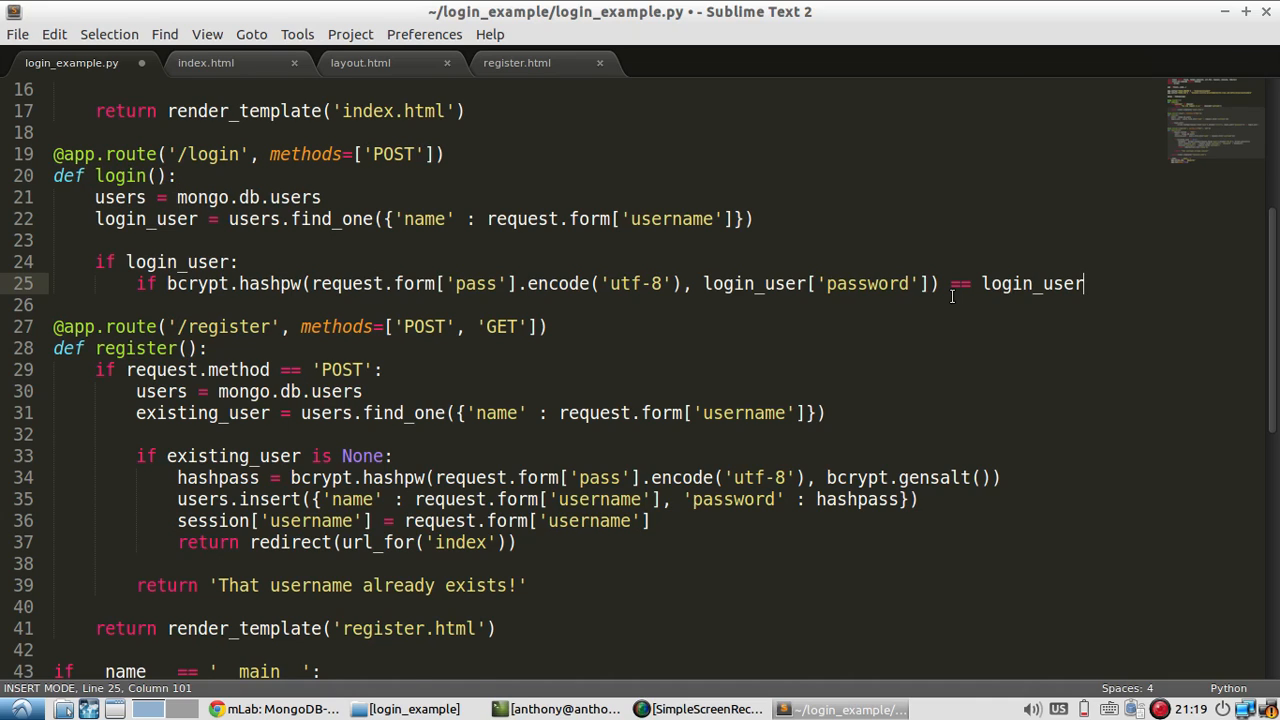
type("['p'")
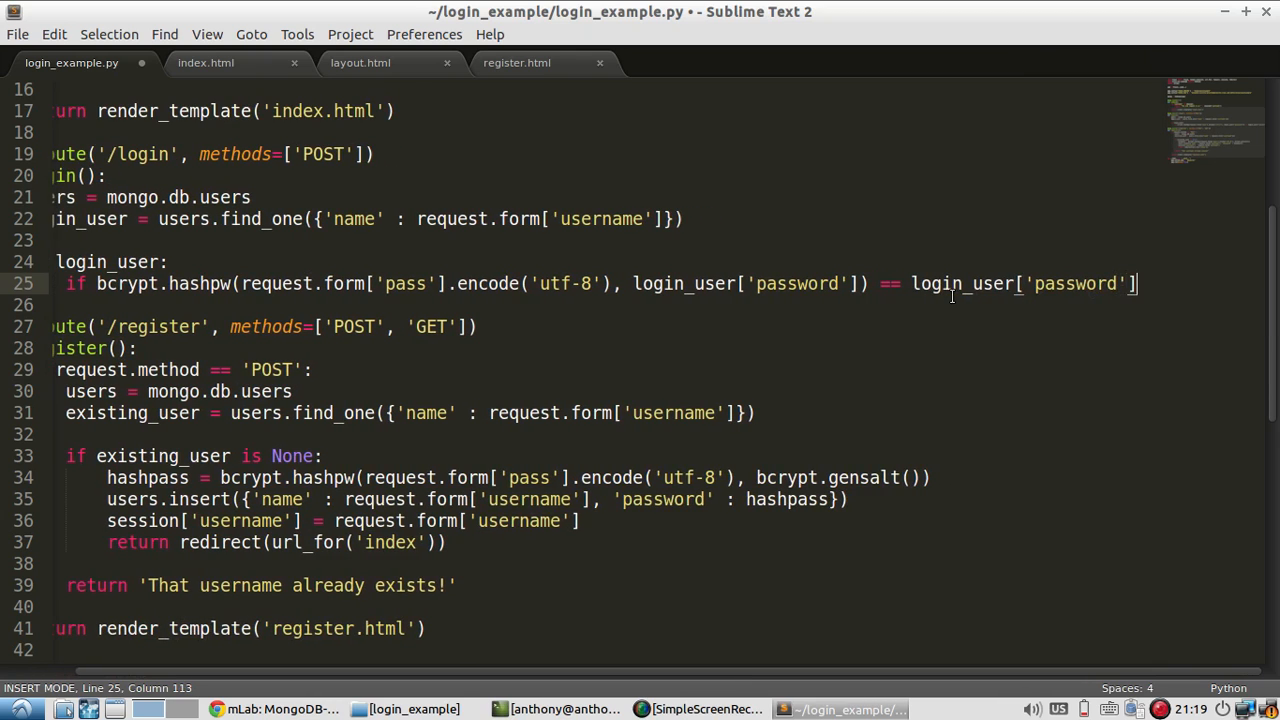
type(".encode('utf-8'):")
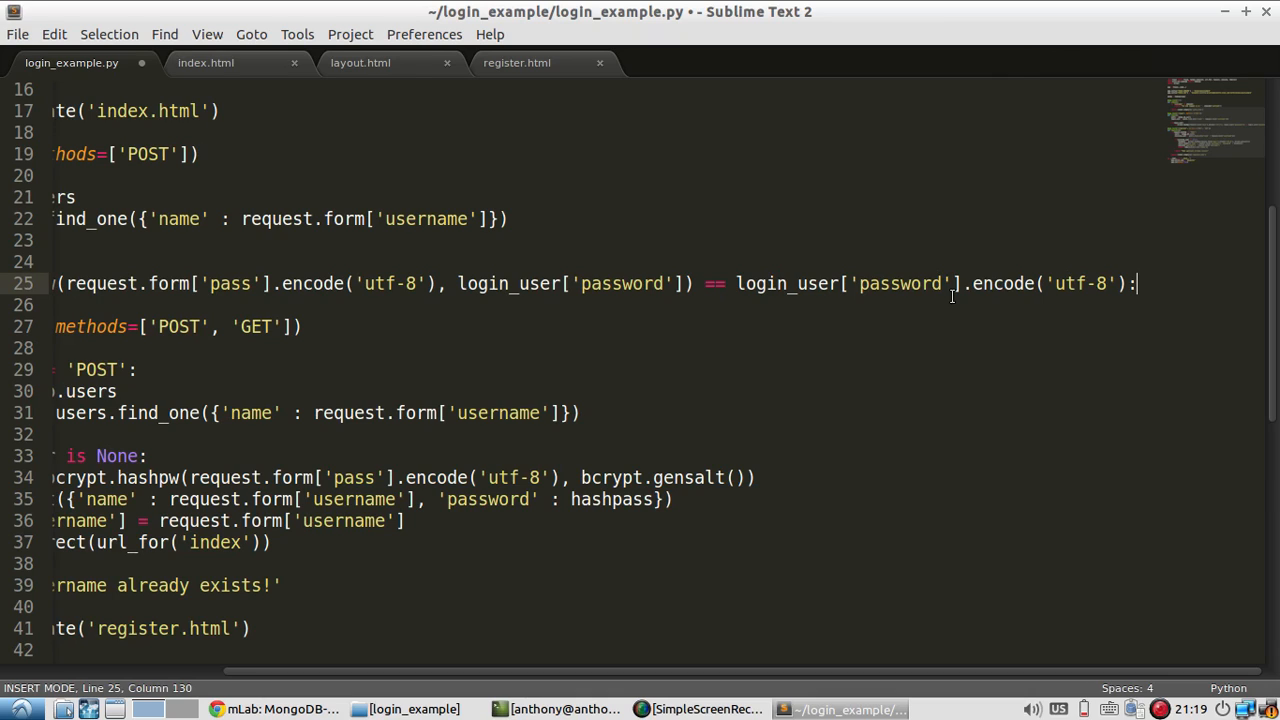
left_click(844, 284)
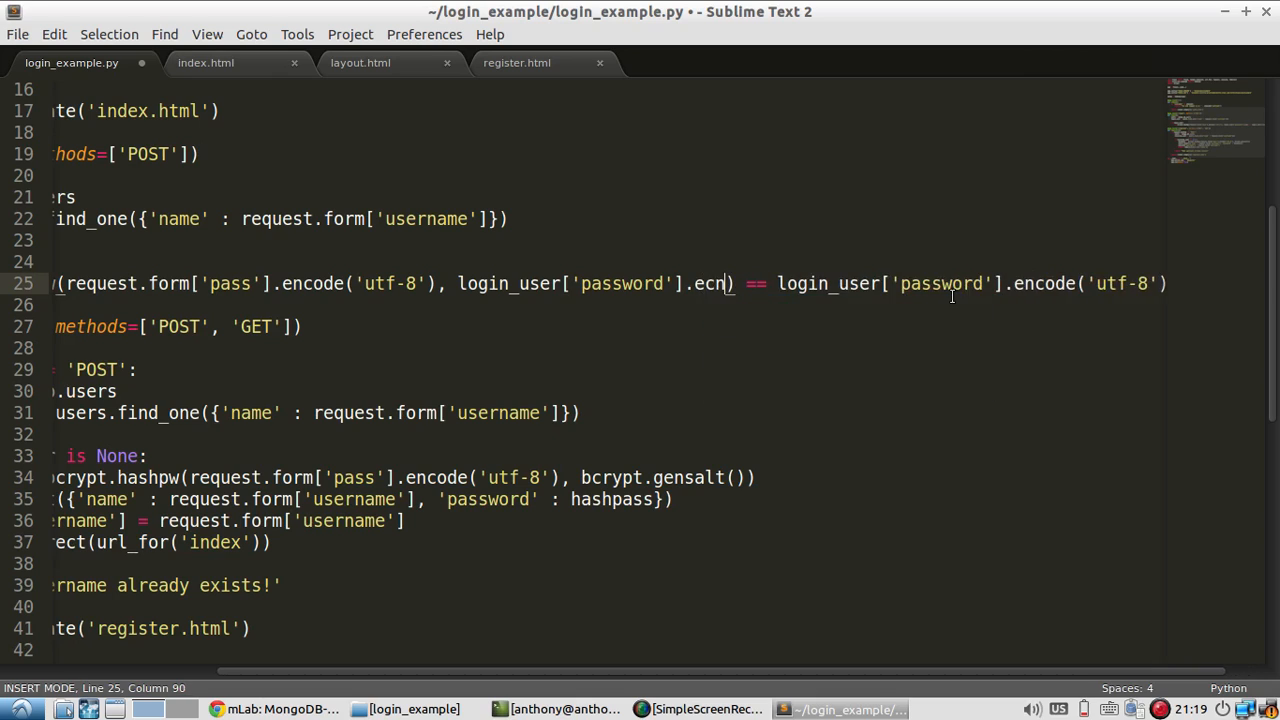
type("ode('utf-8")
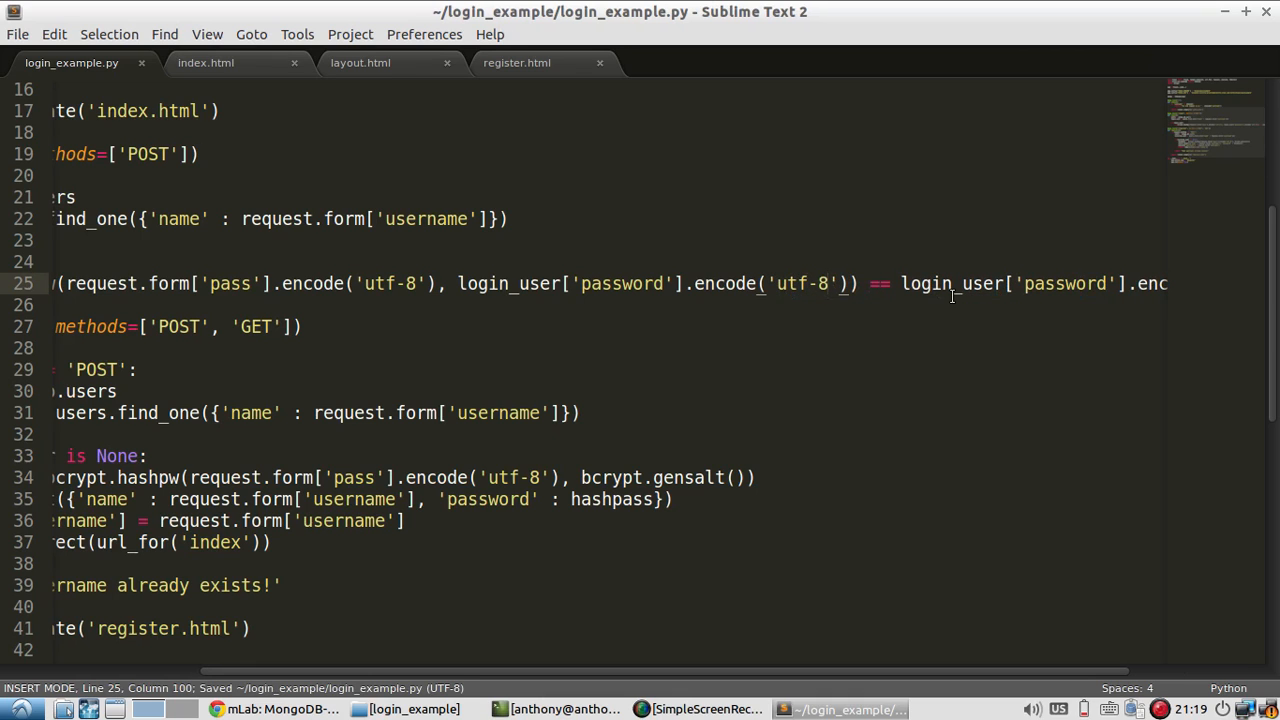
scroll("right", 3)
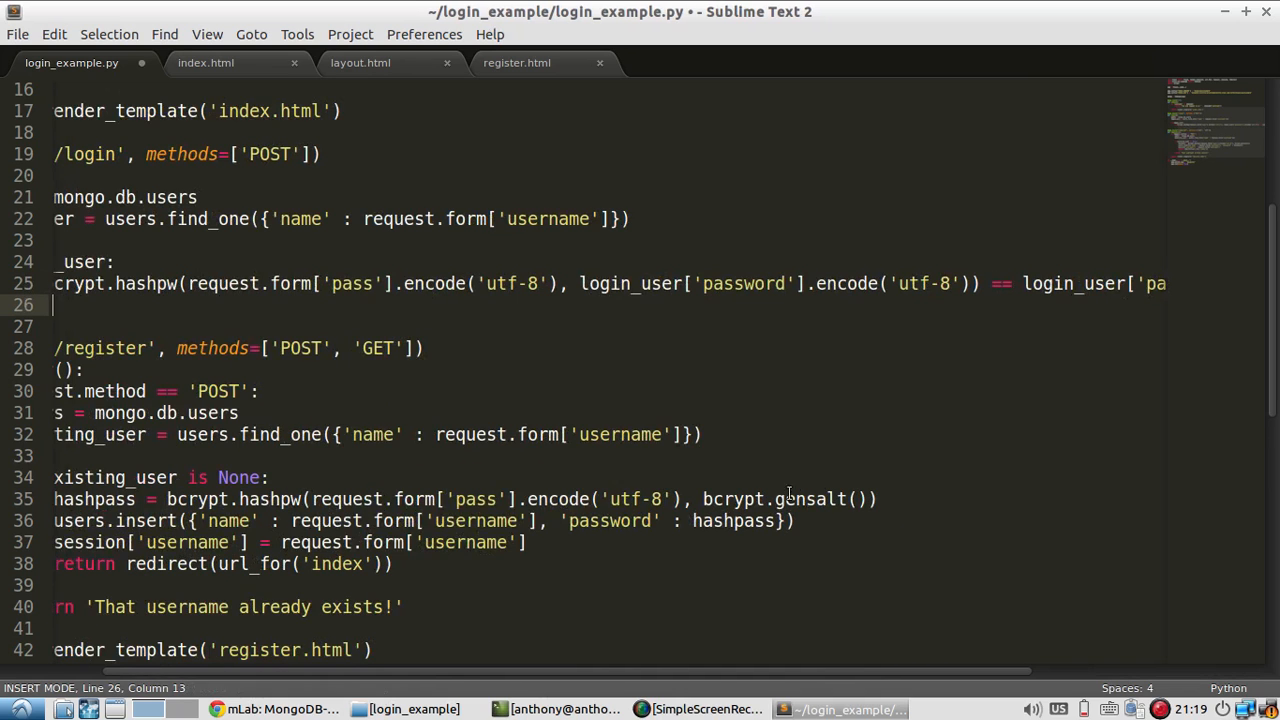
Step: On a password match, store the username in the session and return a redirect to index
scroll("left", 3)
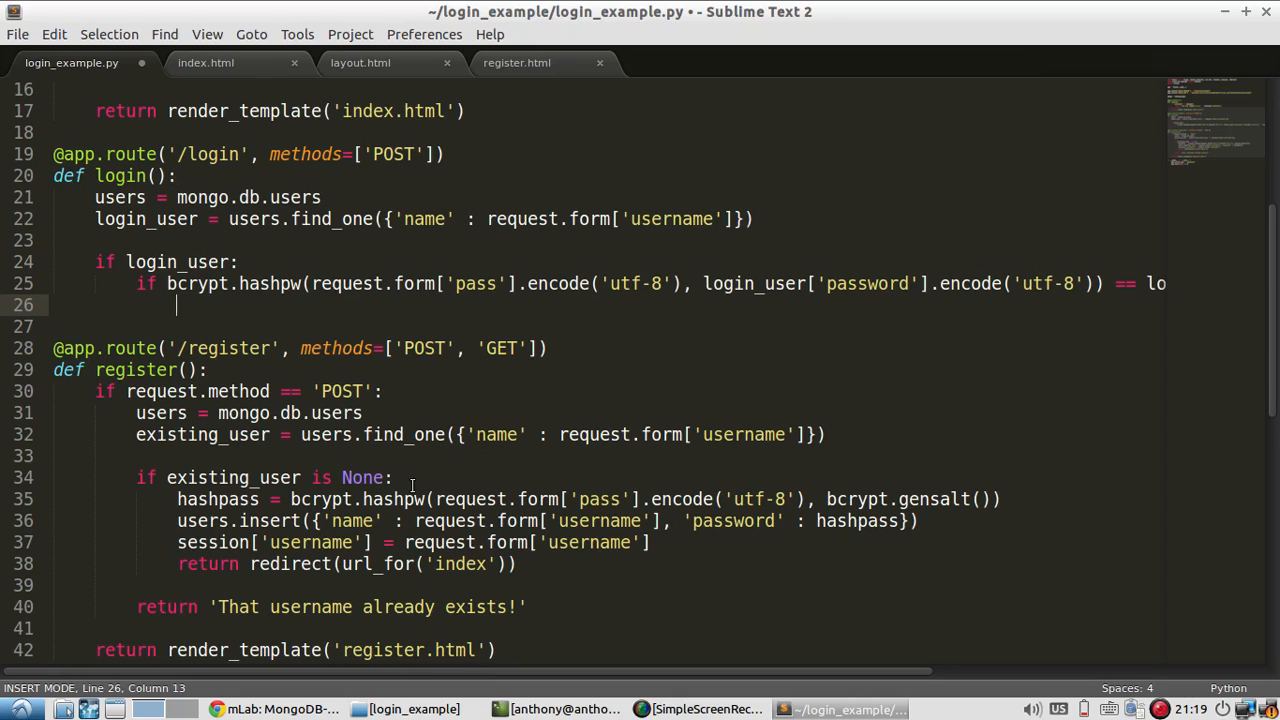
type("session")
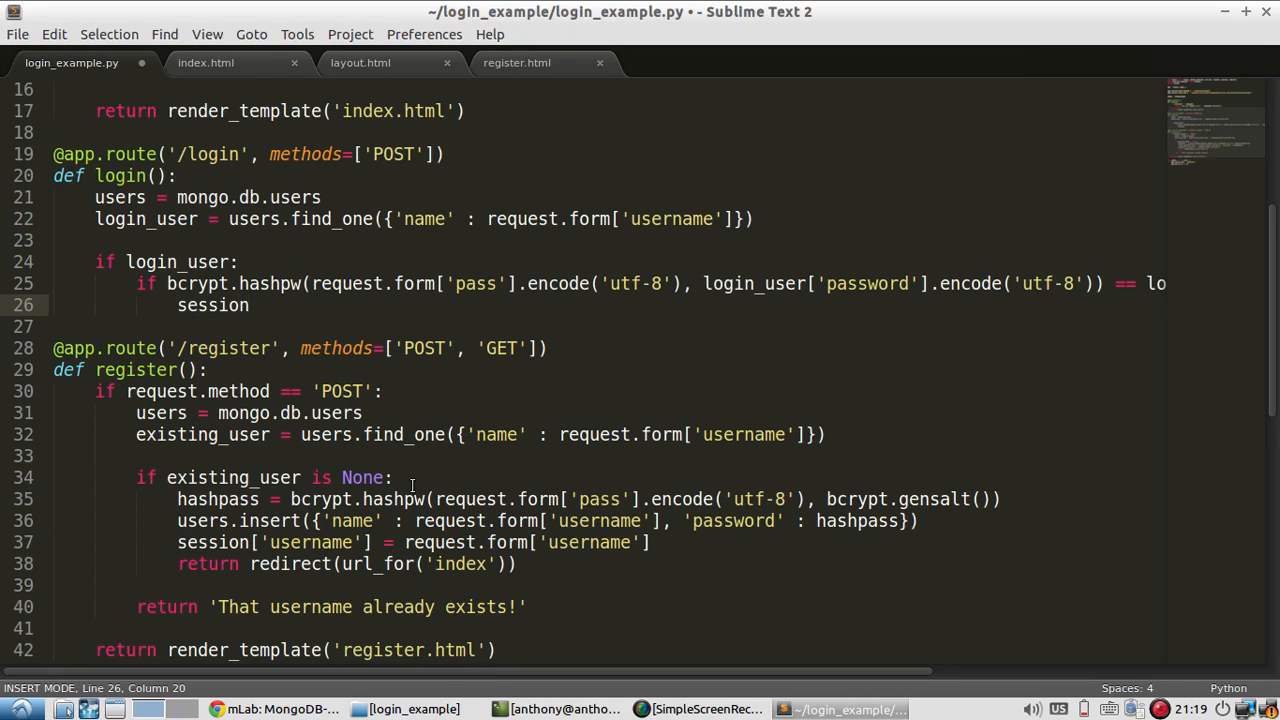
type("['username']")
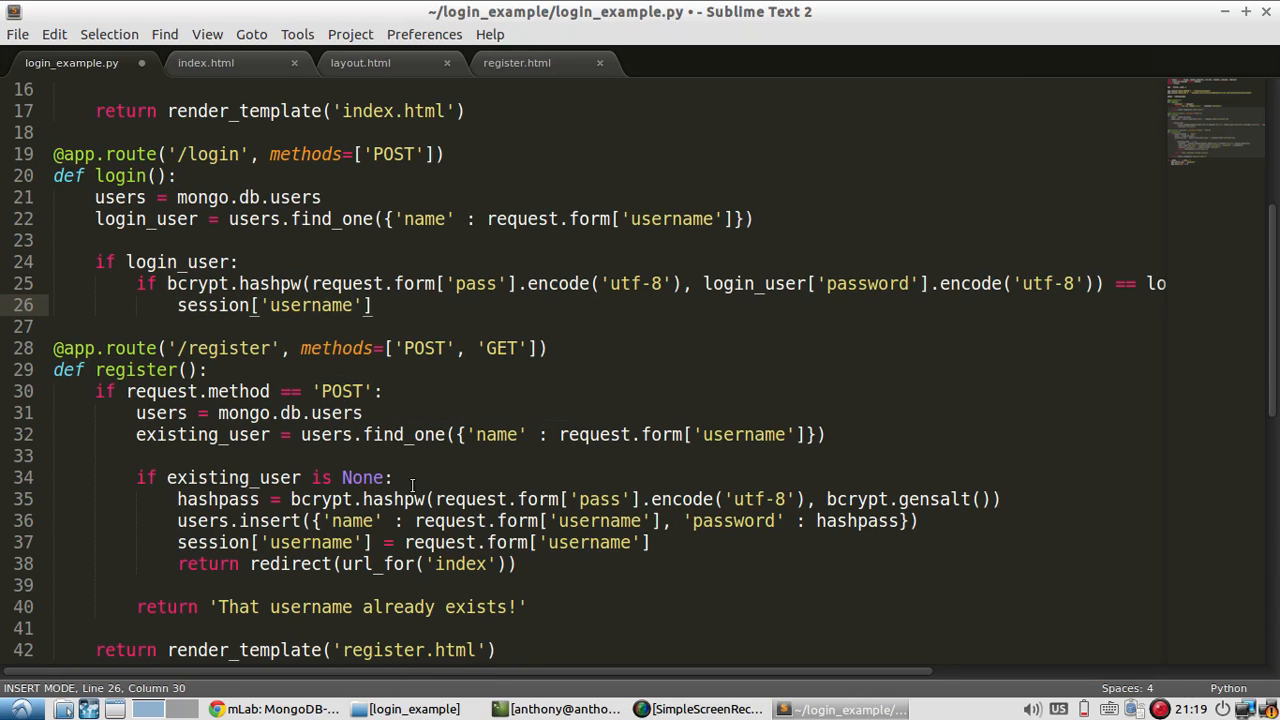
type("-")
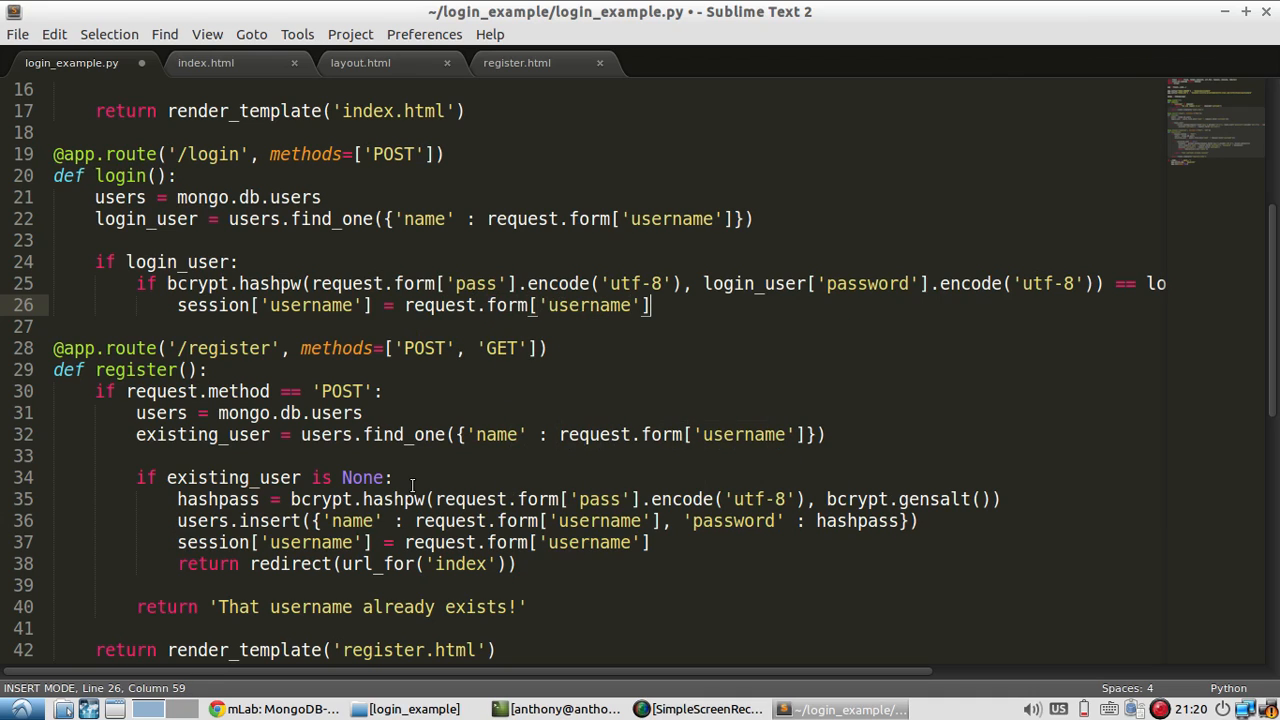
type("return redirect(url_for('")
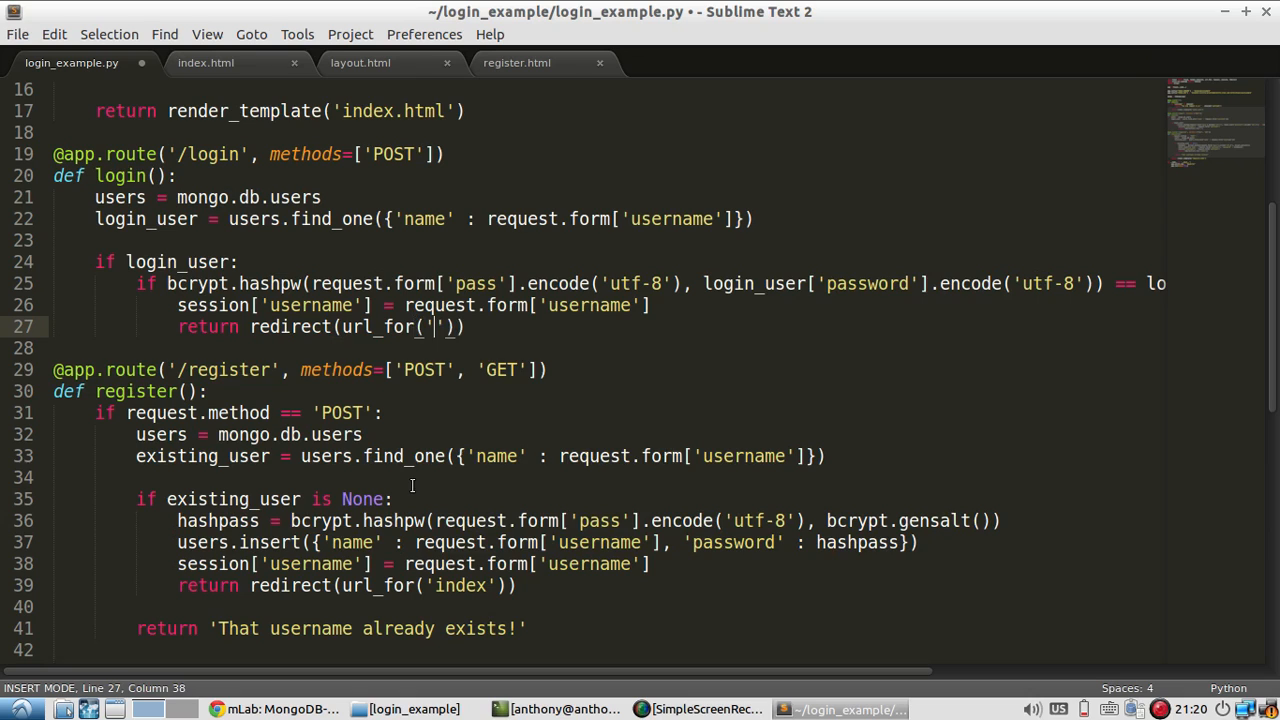
type("index")
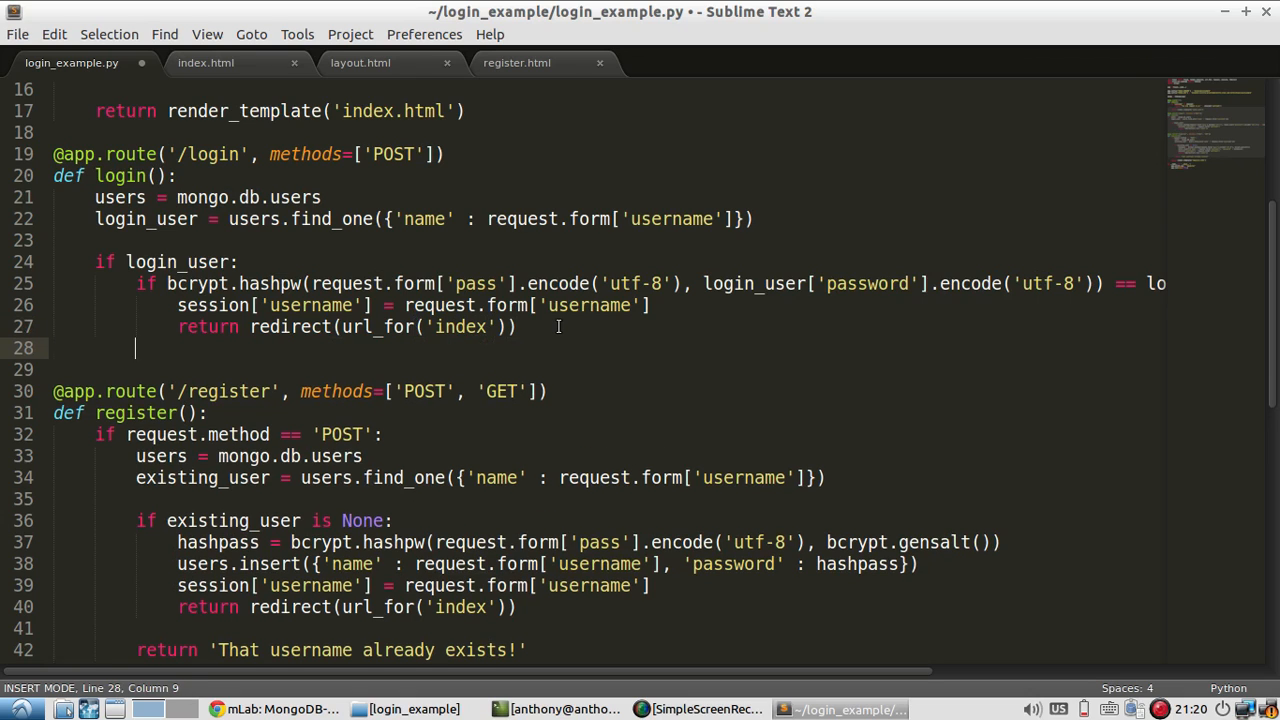
Step: Return 'Invalid username/password combination' for both the wrong-password and unknown-user branches
type("return 'In")
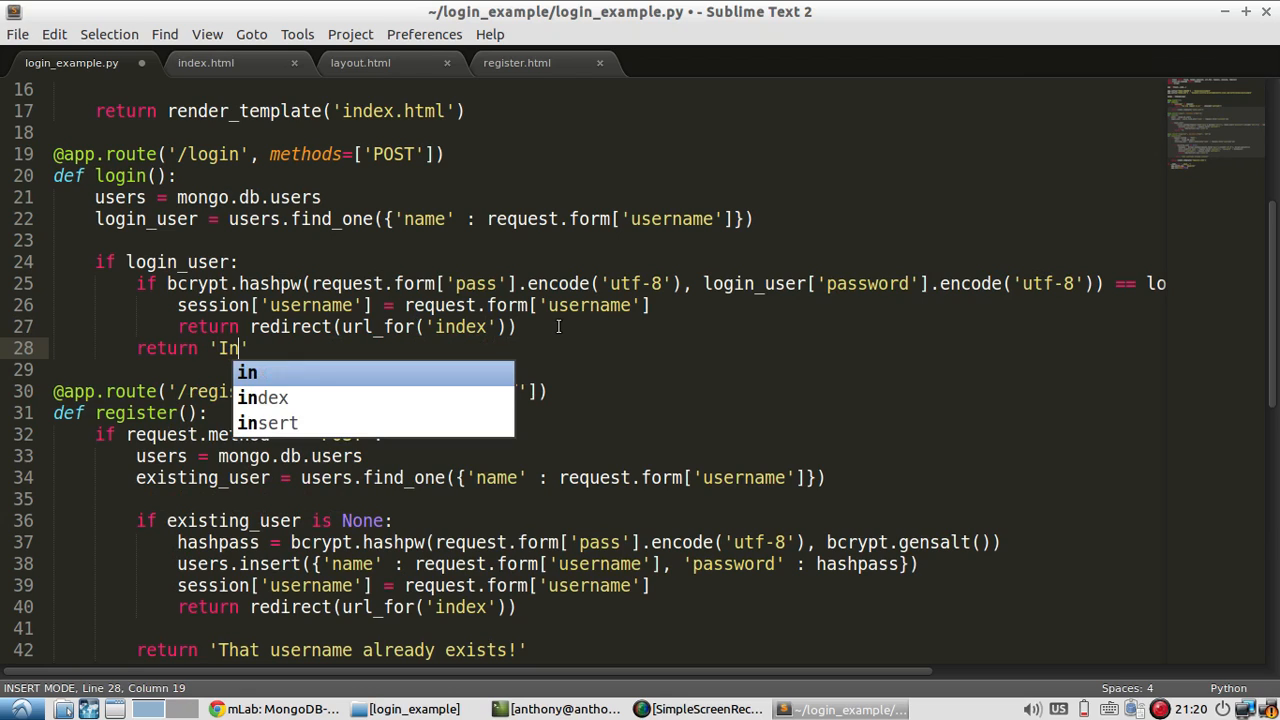
type("valid username")
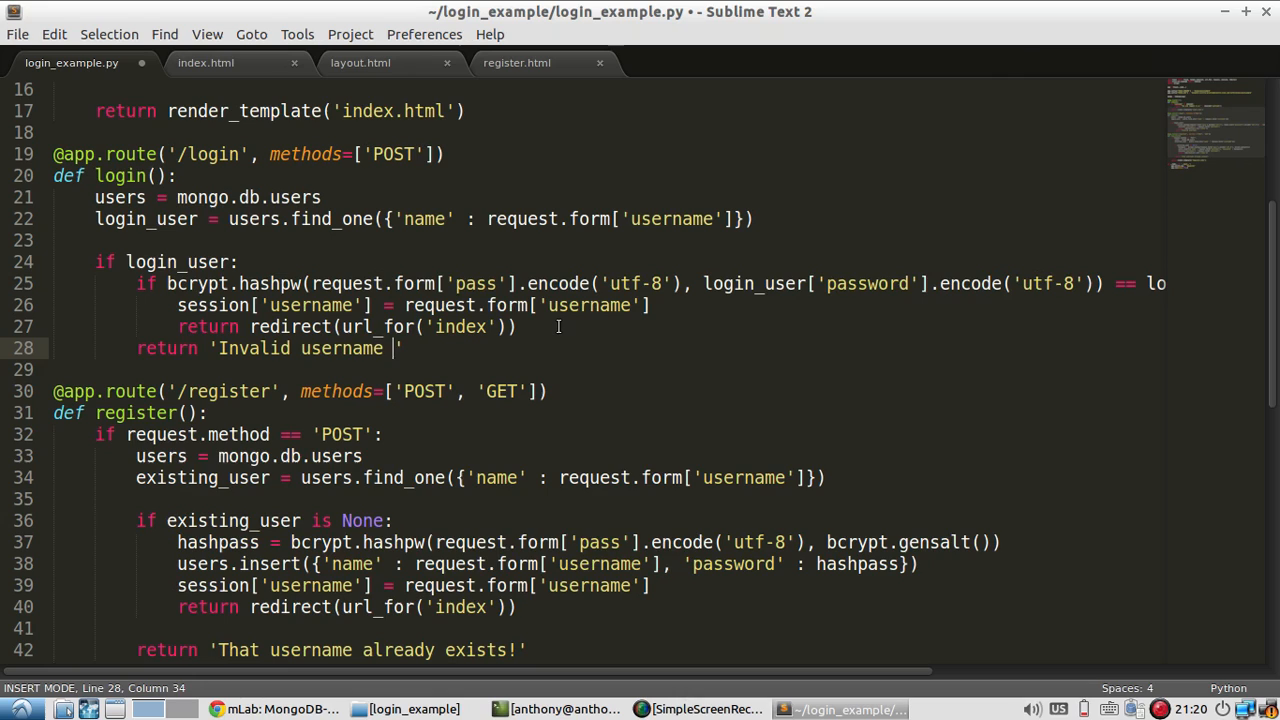
type("/password combin")
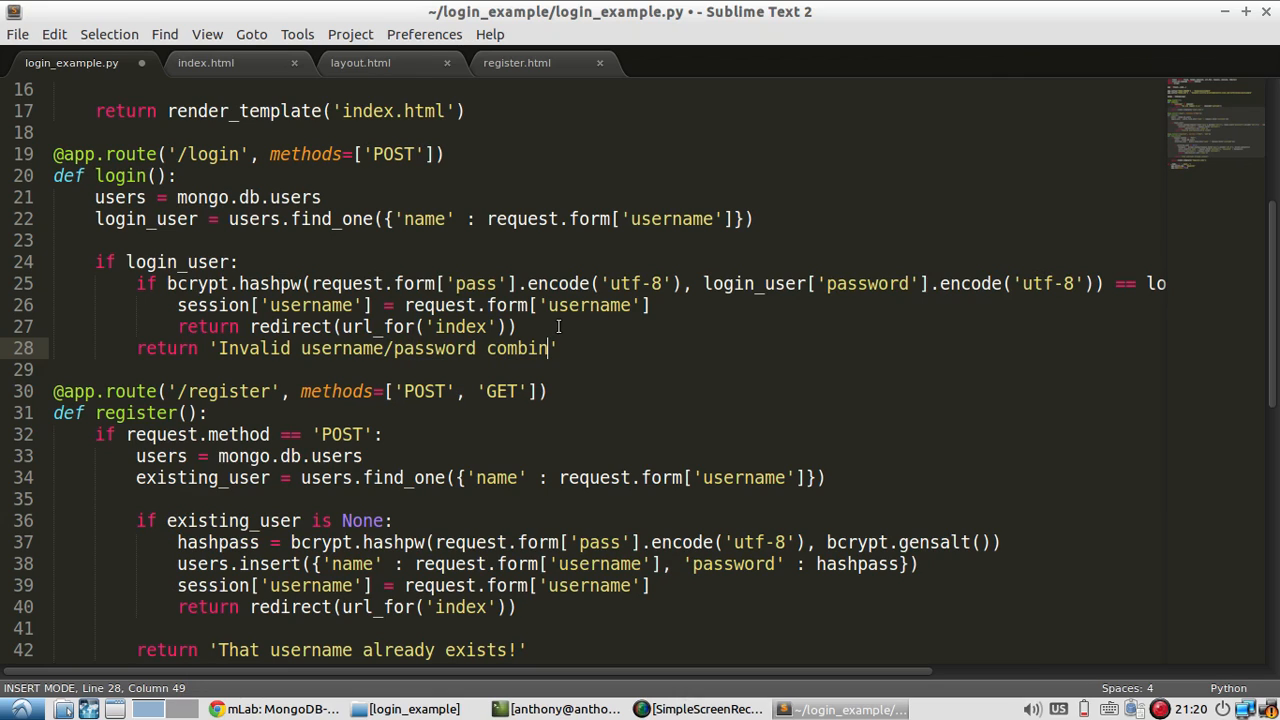
type("ation'")
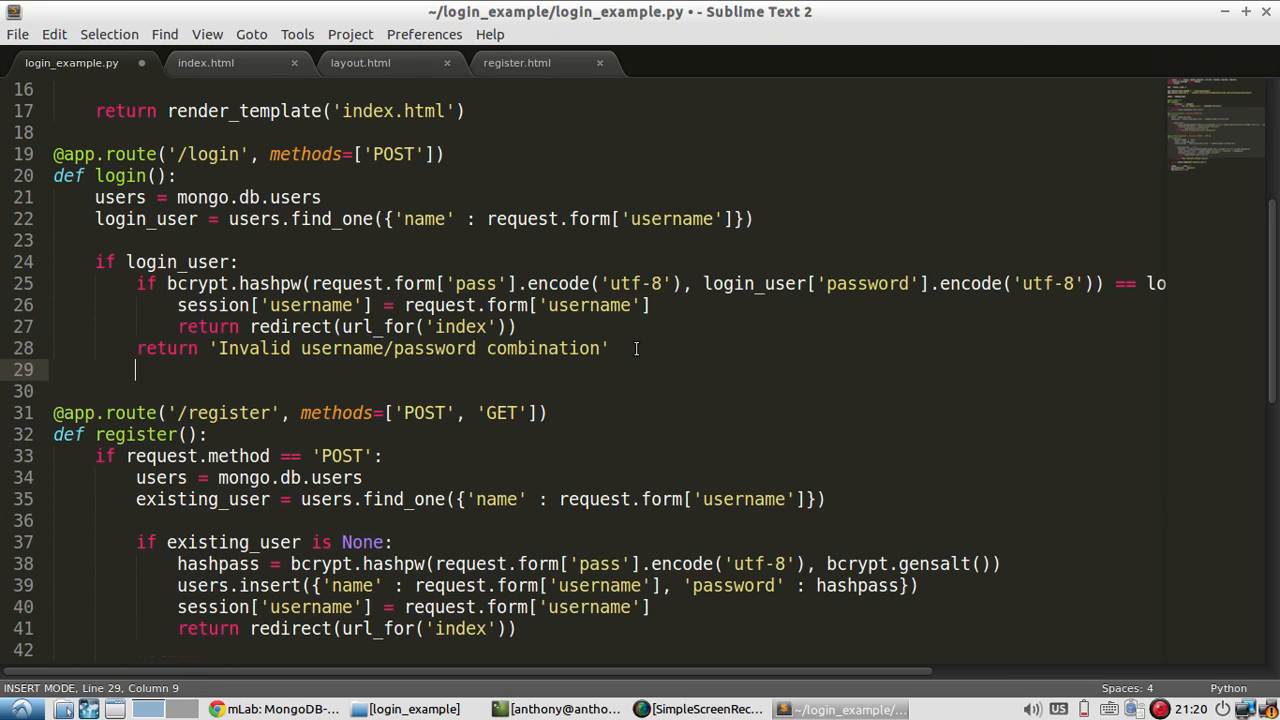
type("return")
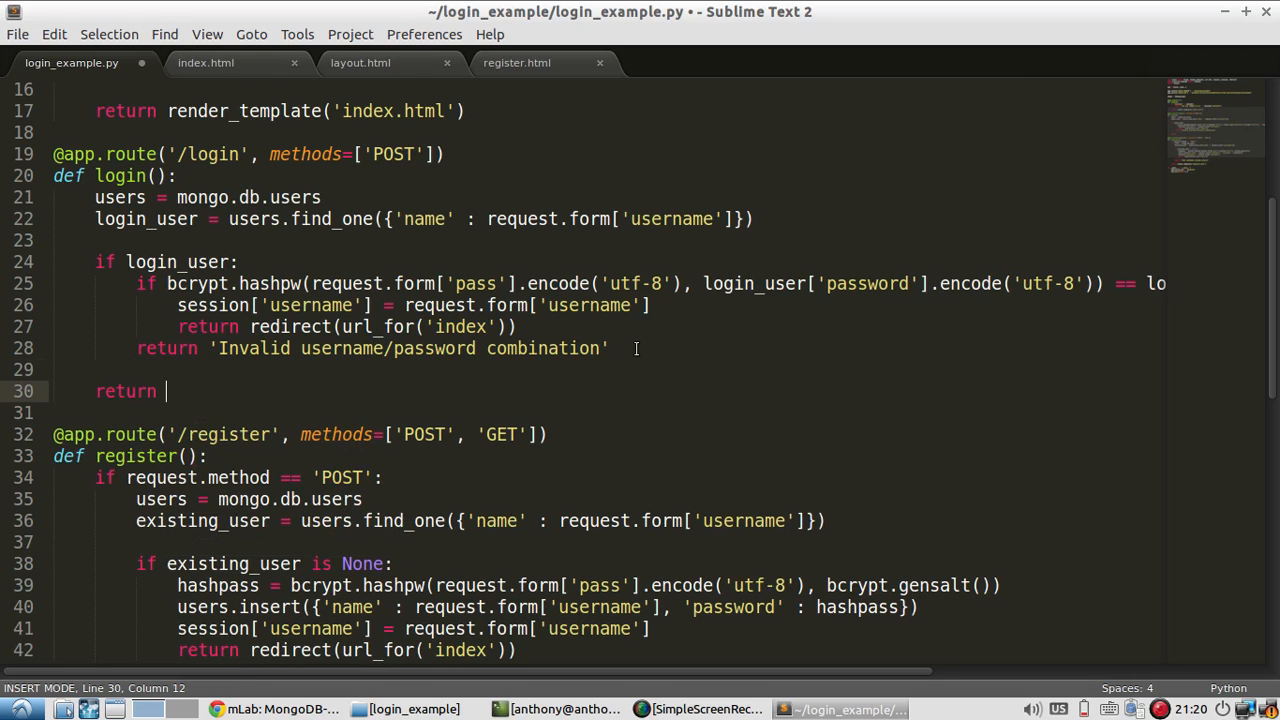
type("I'")
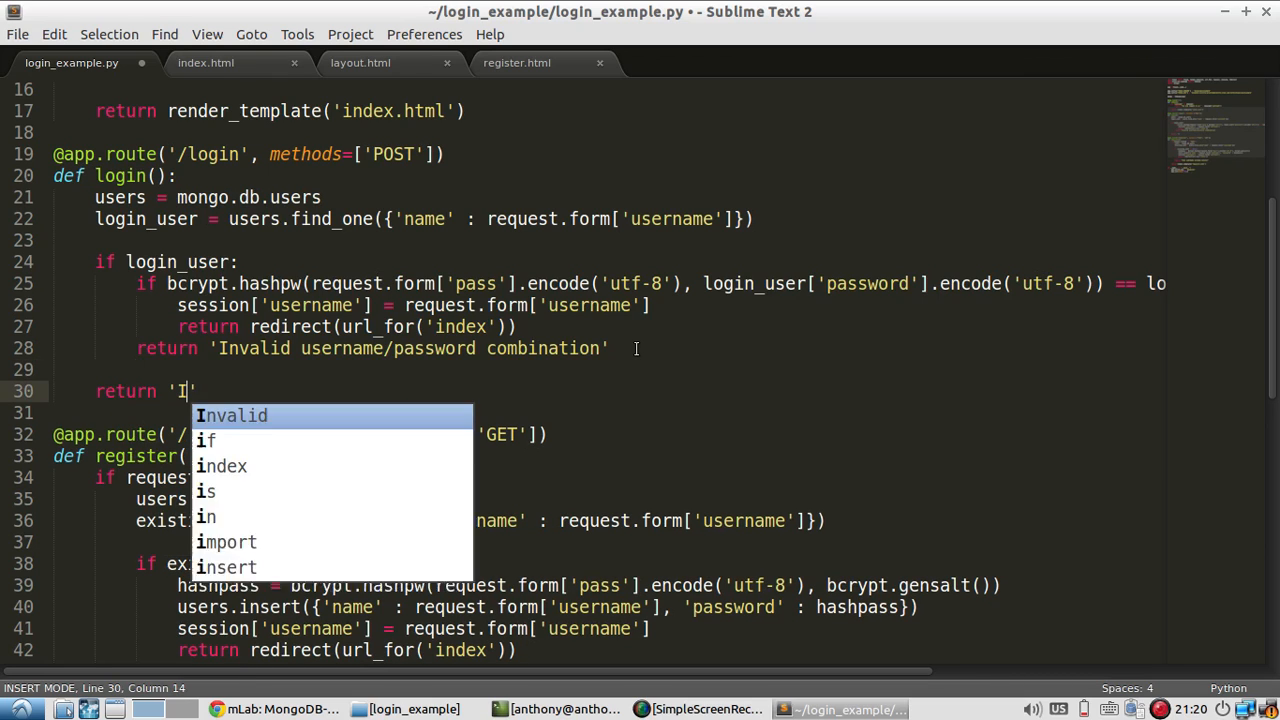
type("nvalid username/password combination")
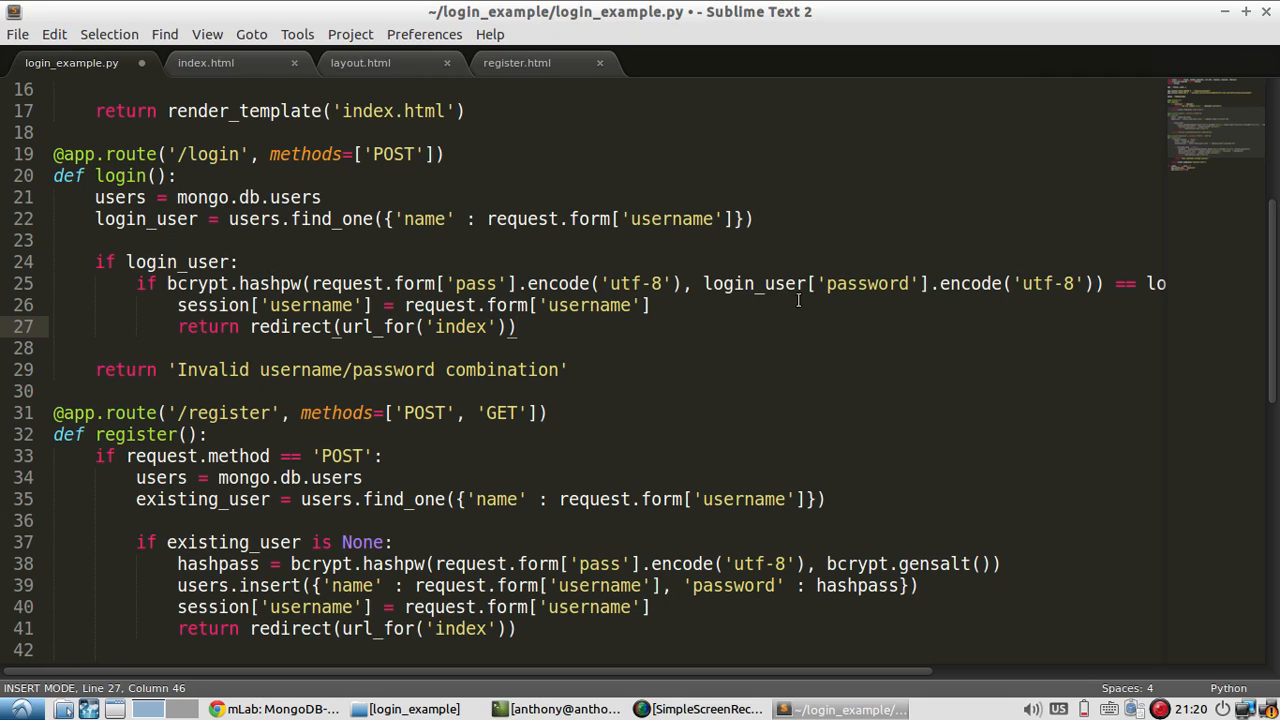
mouse_move(208, 286)
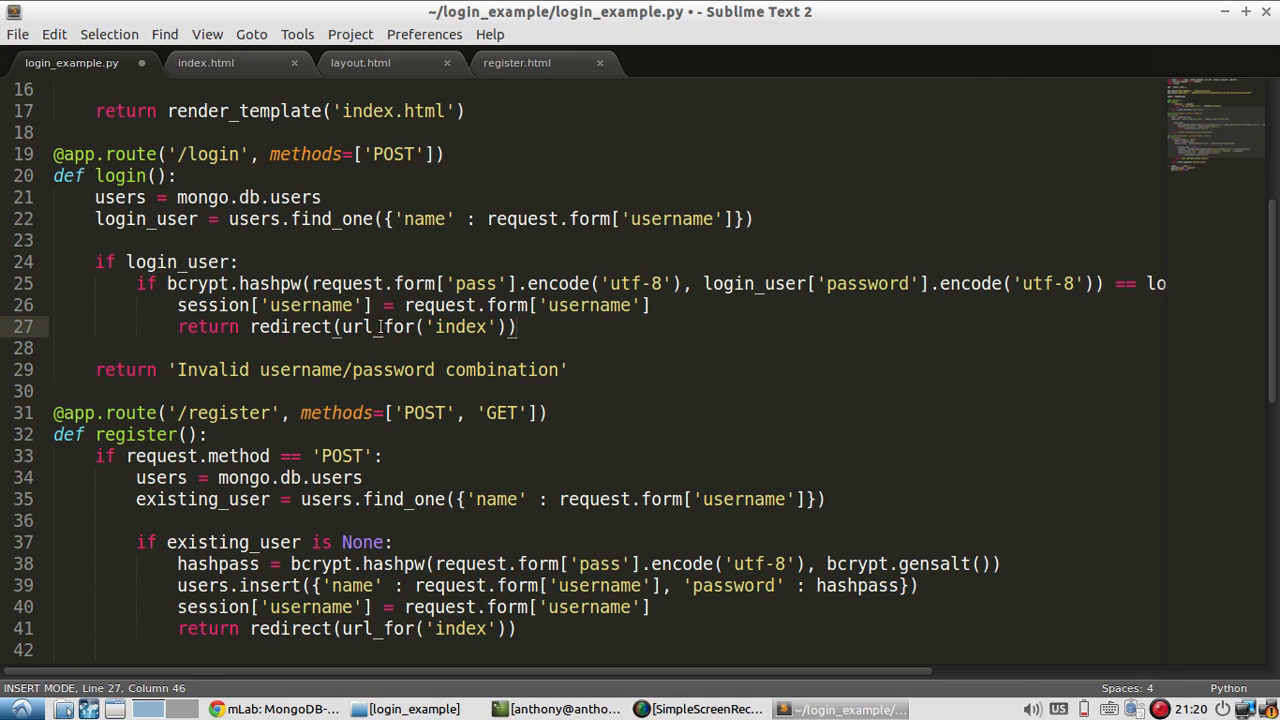
scroll("up", 3)
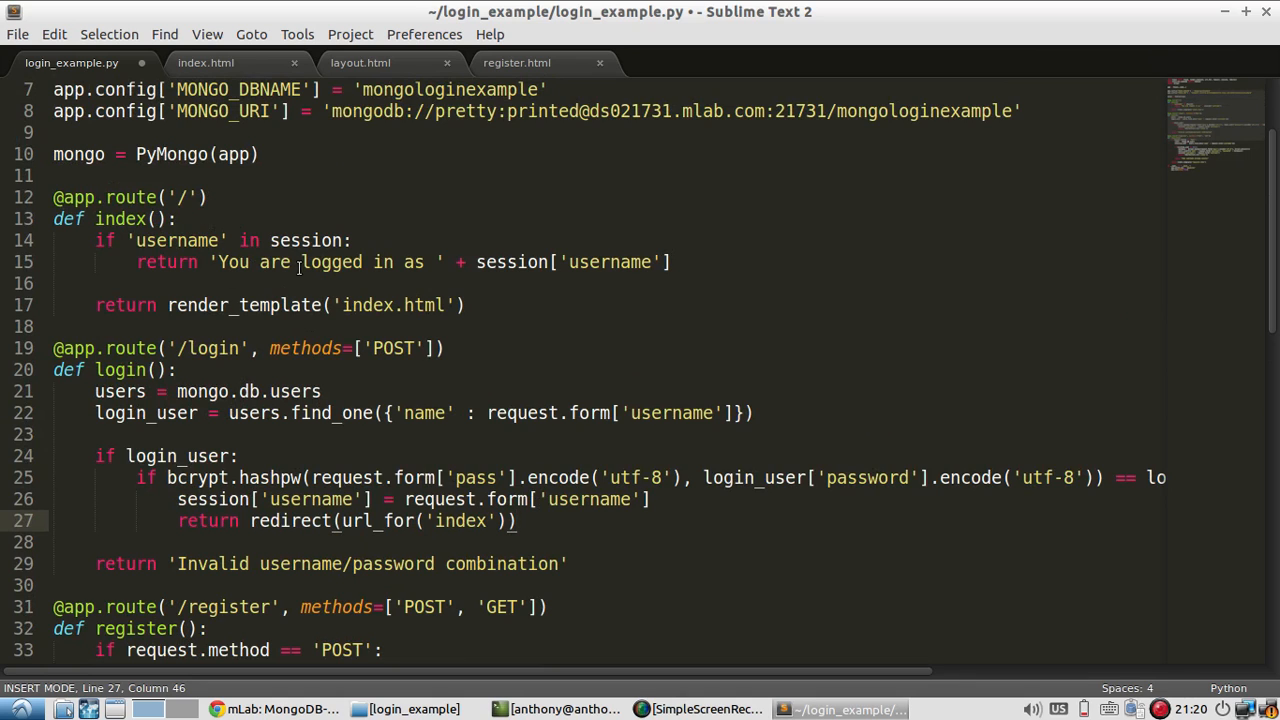
scroll("down", 3)
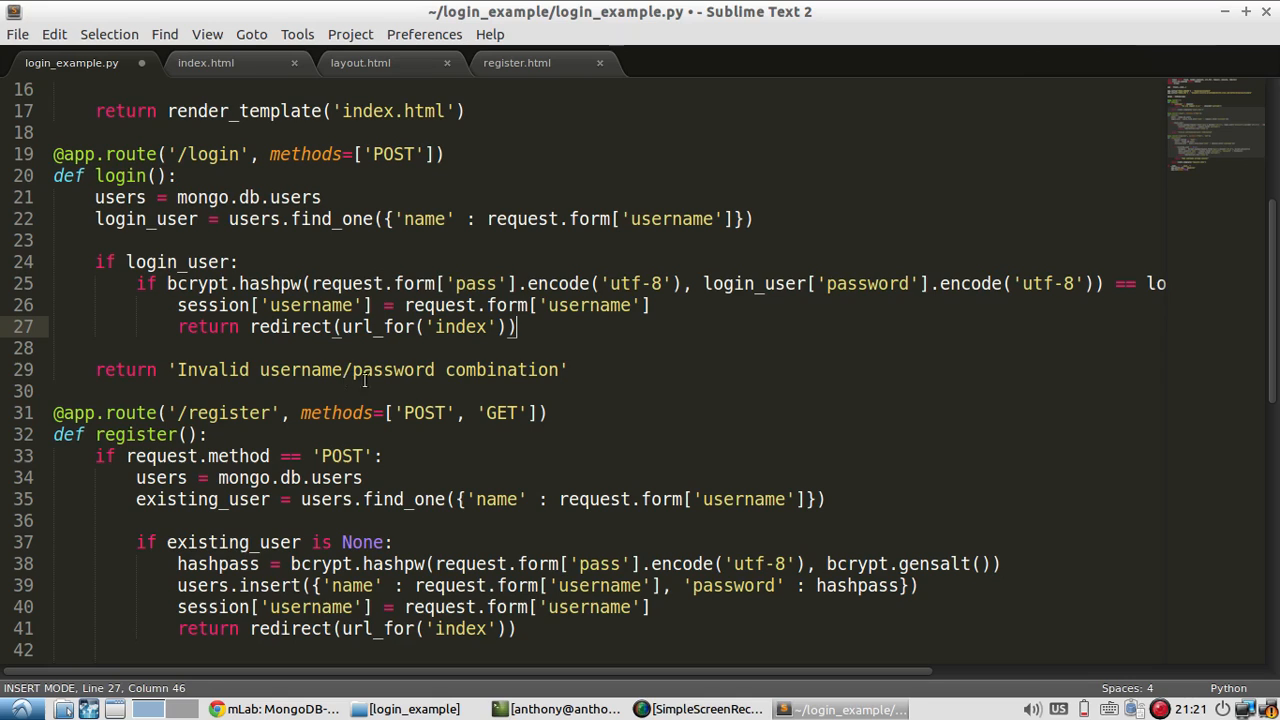
left_click(584, 368)
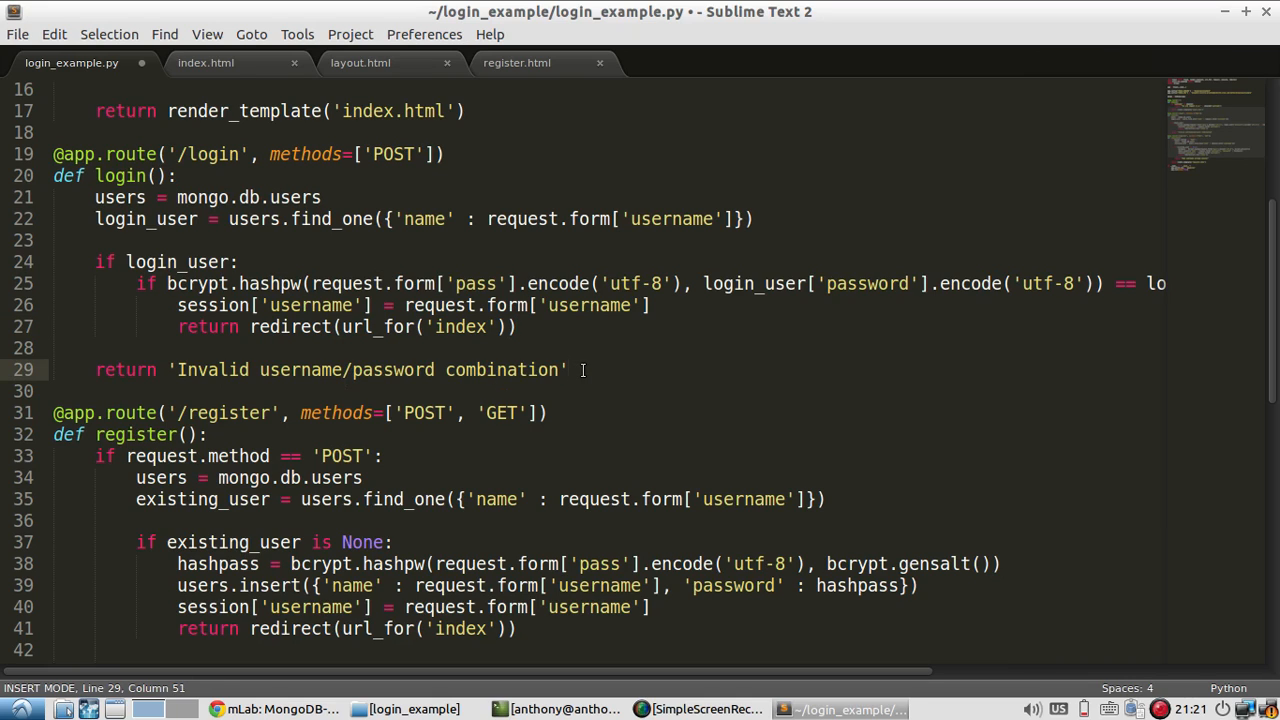
Step: Save login_example.py and restart the server with python login_example.py
key("ctrl+s")
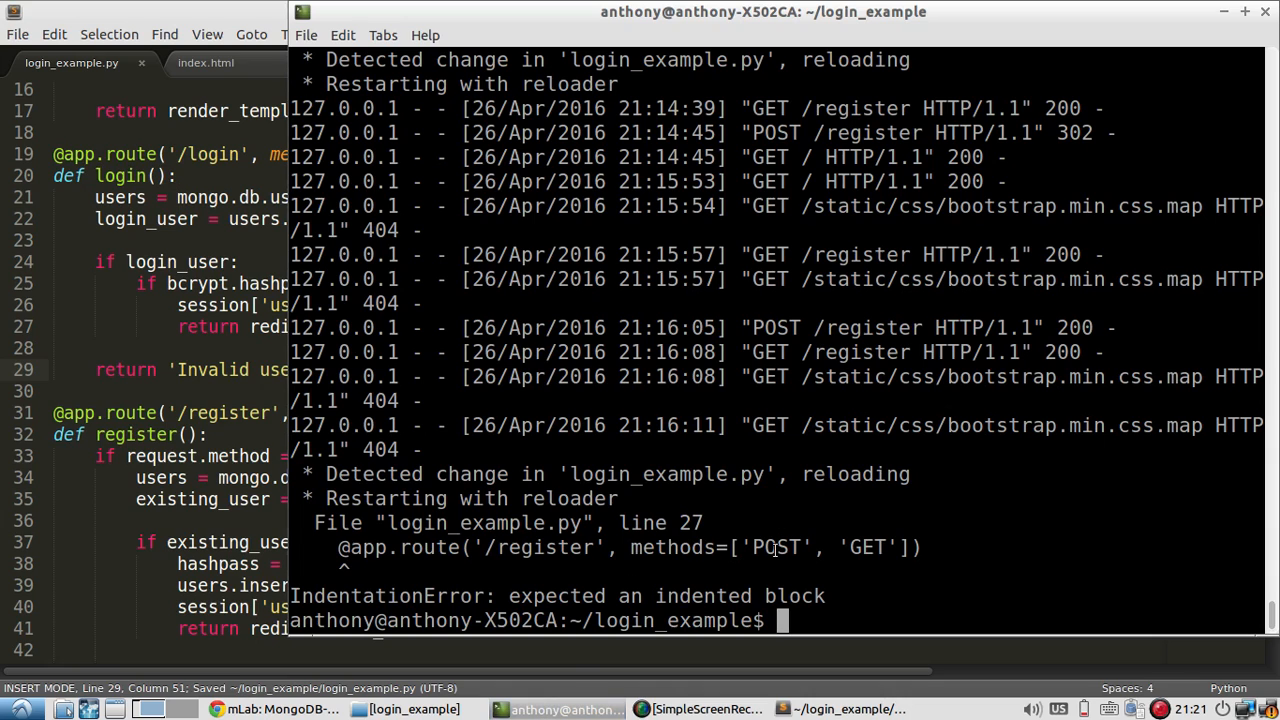
type("python login_example.py")
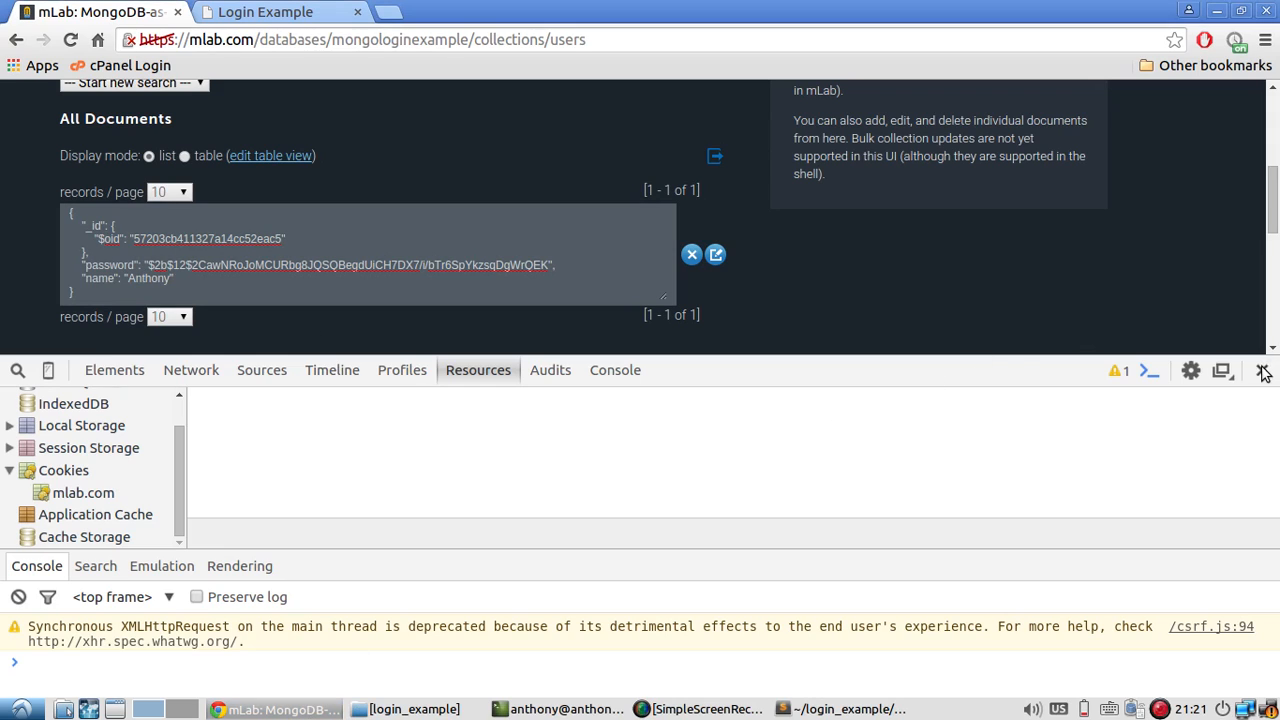
Step: Log in as Anthony on the Login Example page and see 'You are logged in as Anthony'
left_click(264, 12)
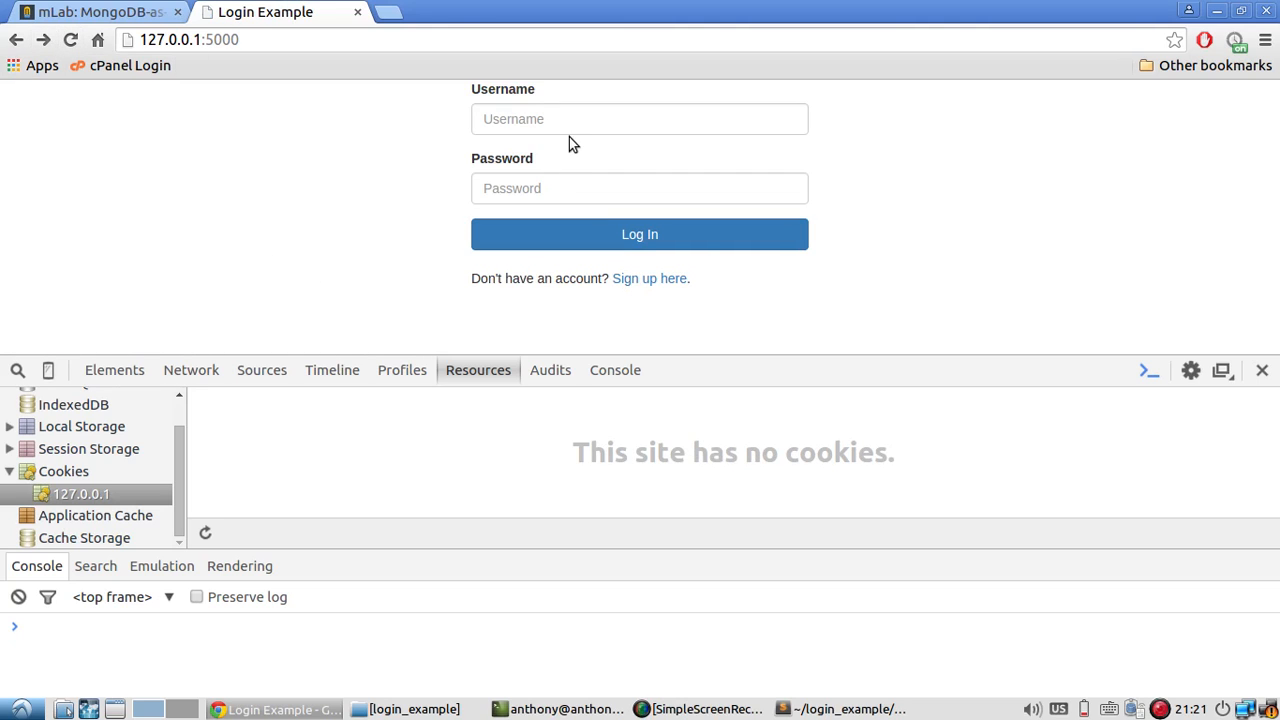
type("Anthony")
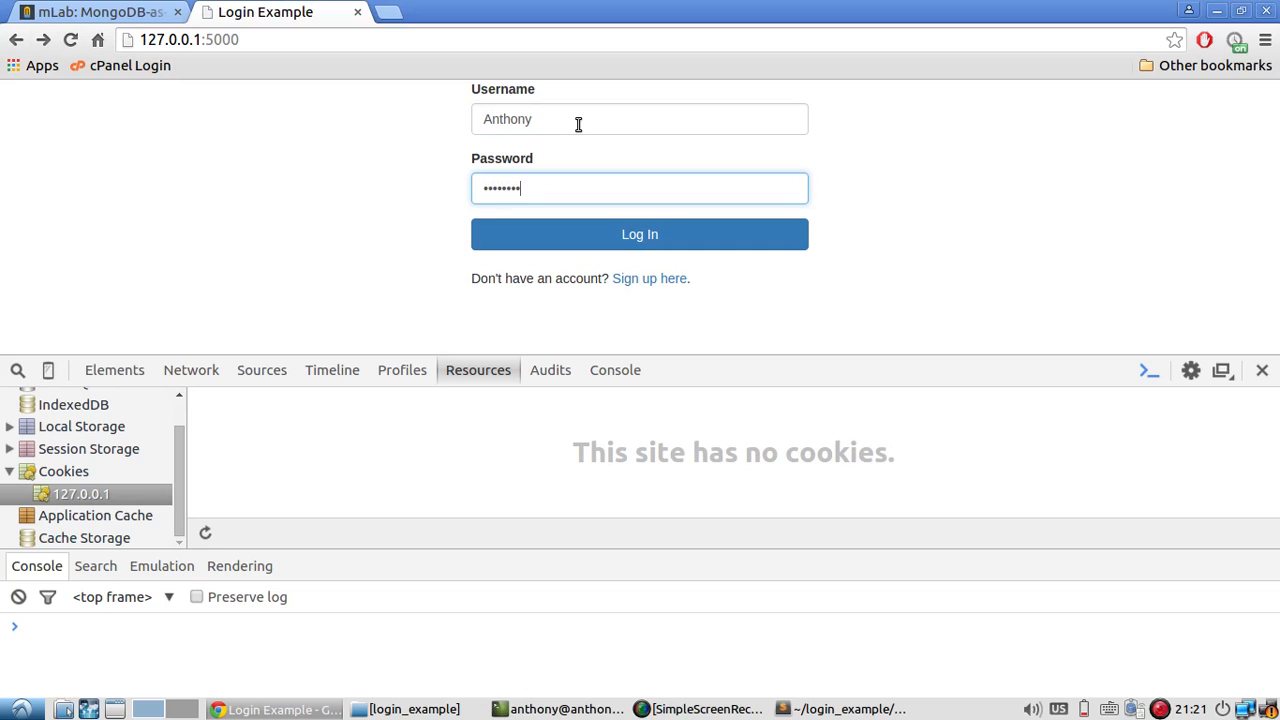
key("Backspace")
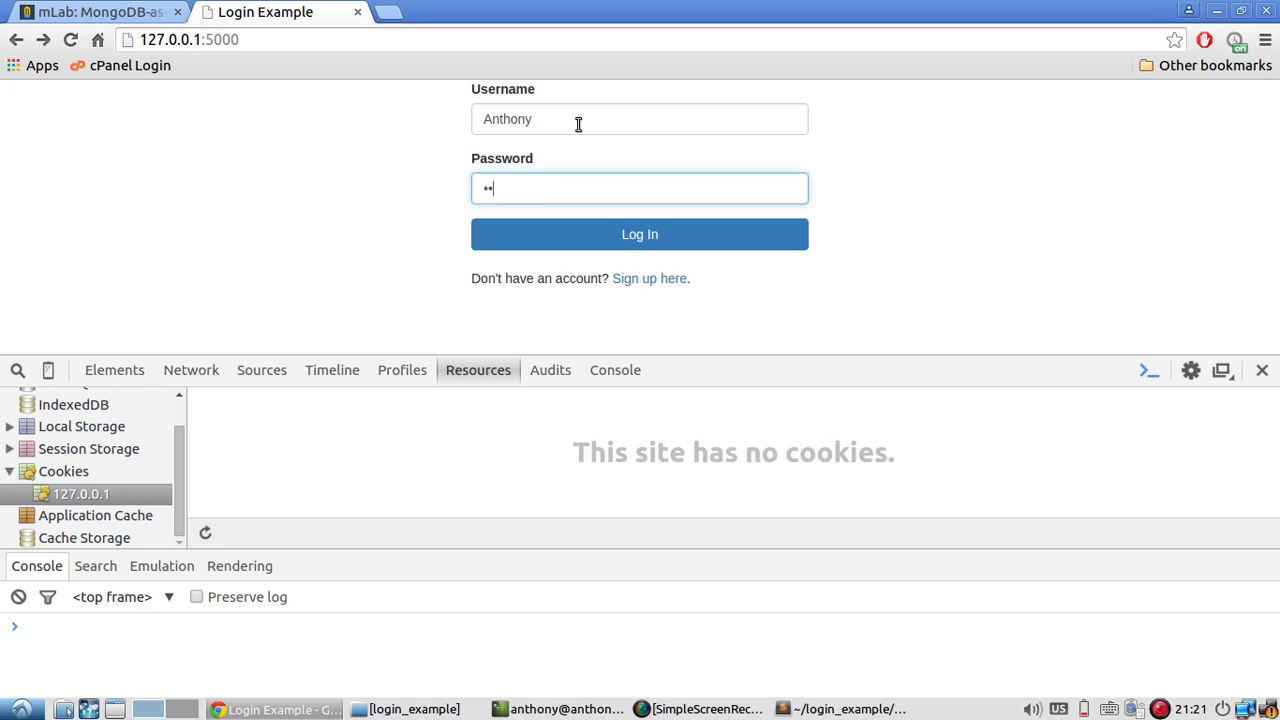
left_click(640, 234)
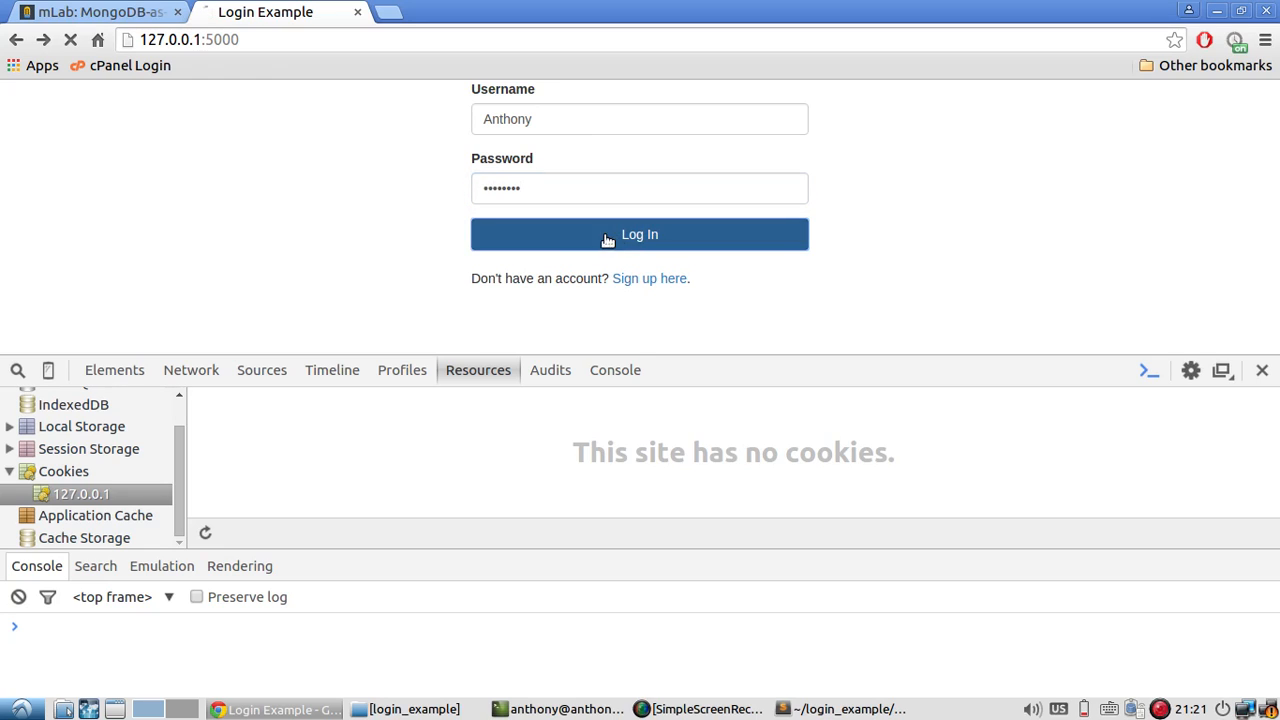
left_click(640, 234)
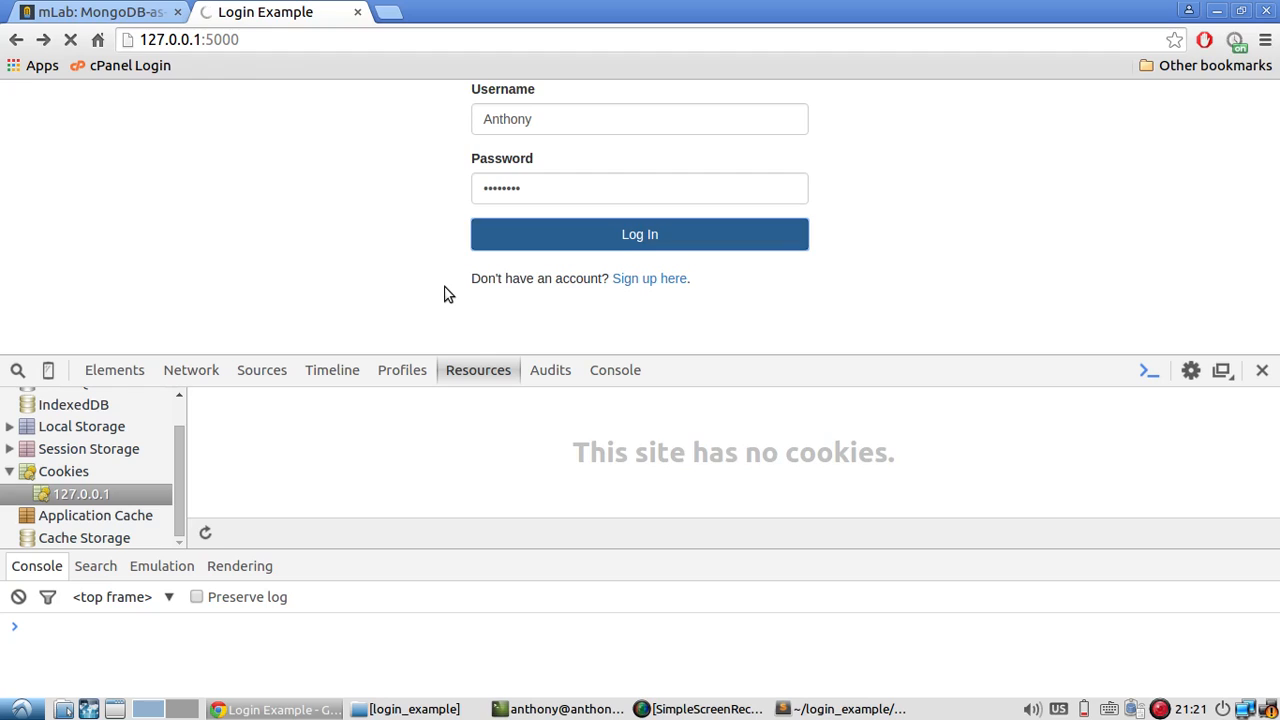
left_click(640, 234)
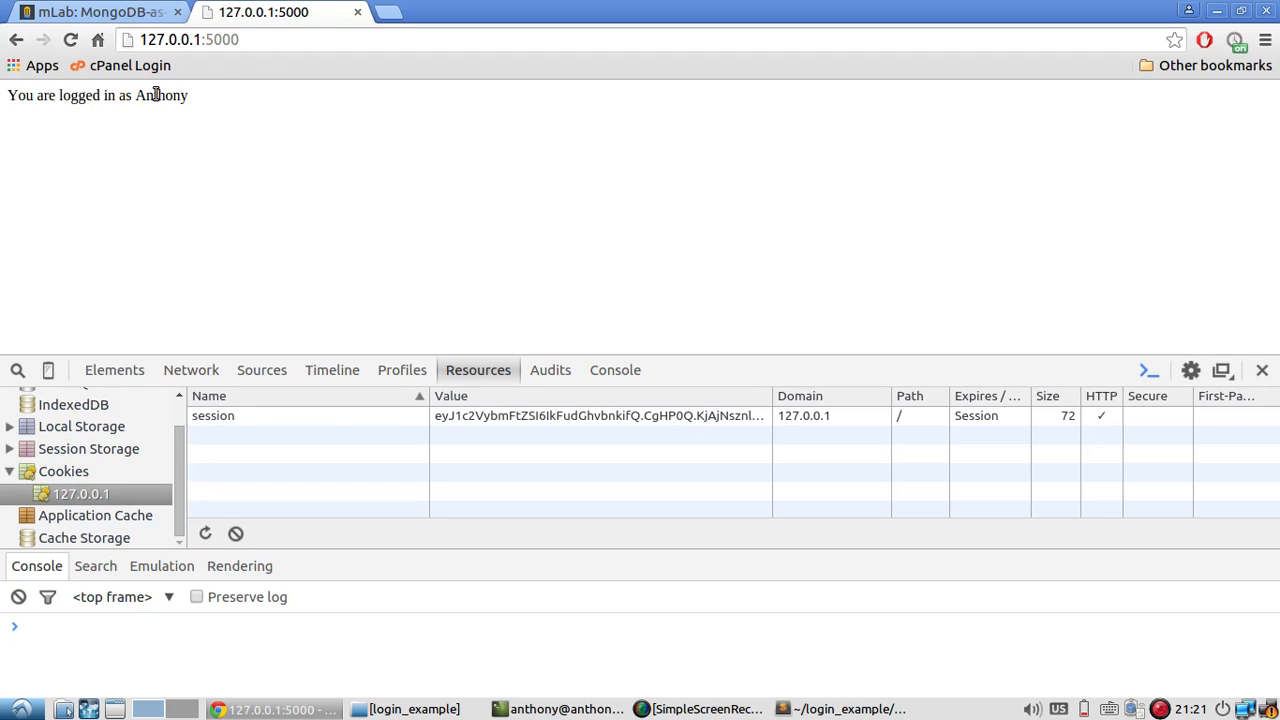
Step: Go back to the logged-out form and submit a bogus username to get the invalid-combination error
left_click(236, 532)
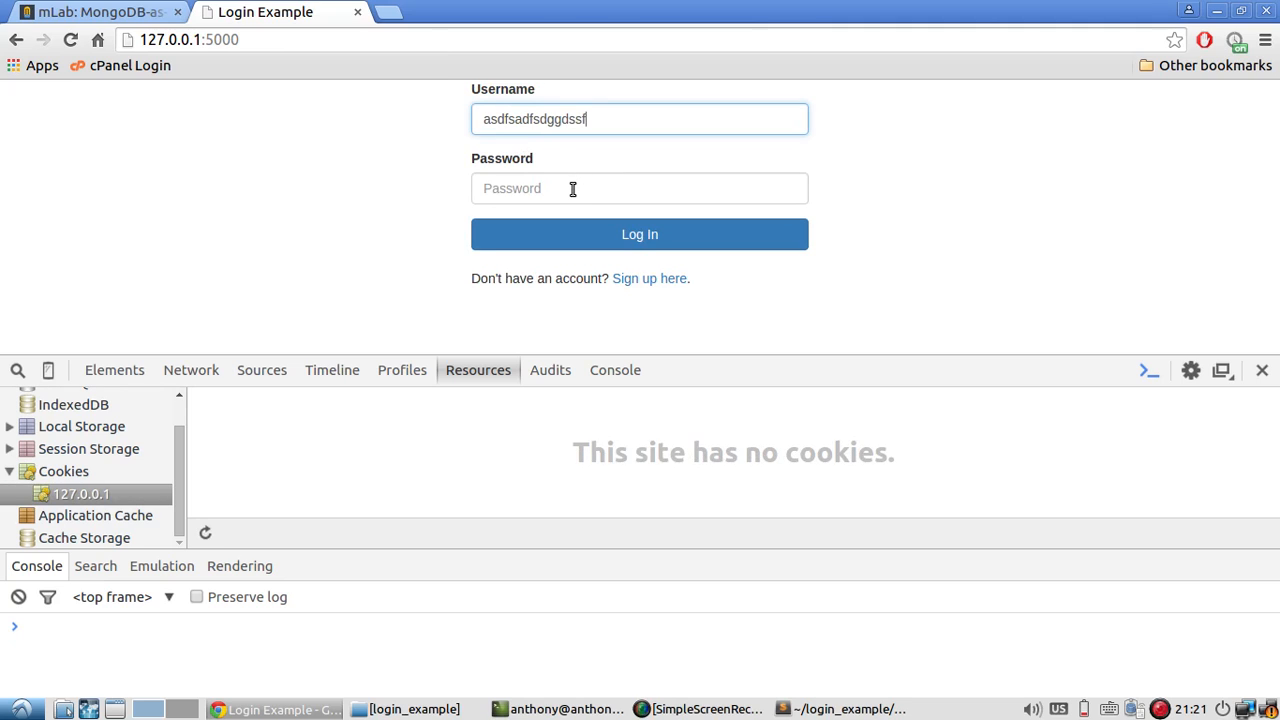
left_click(640, 234)
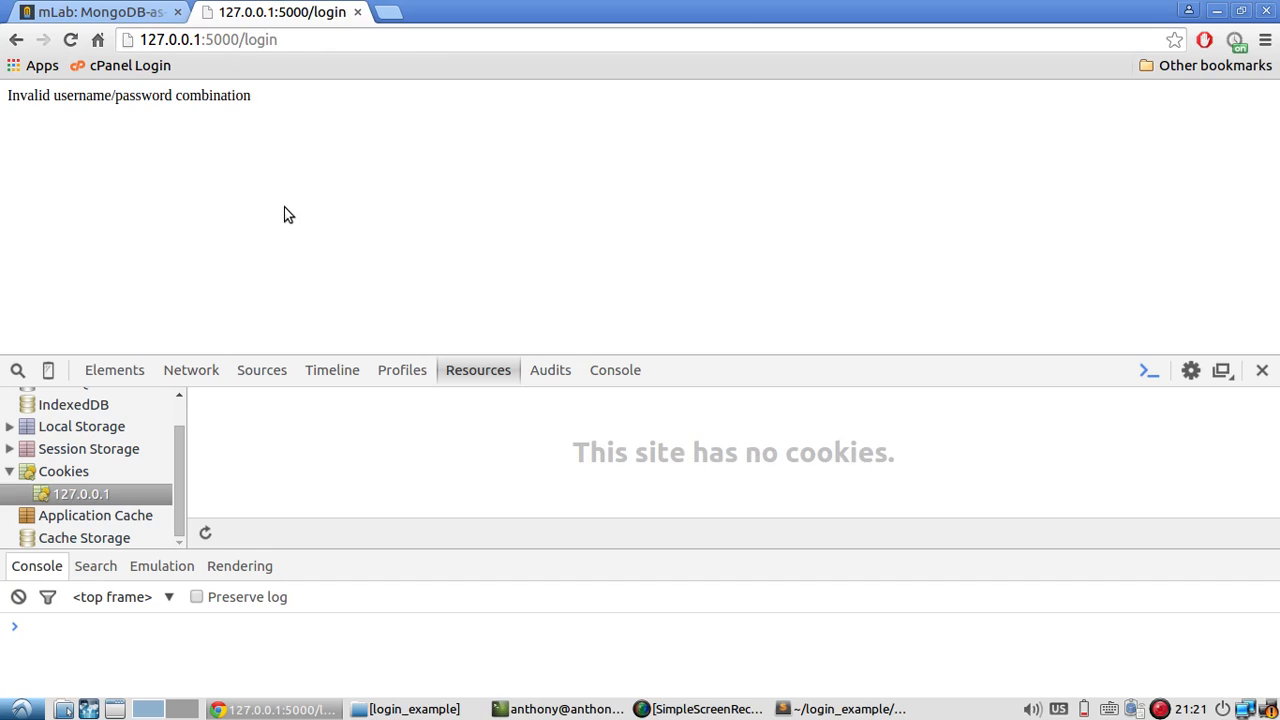
left_click(280, 40)
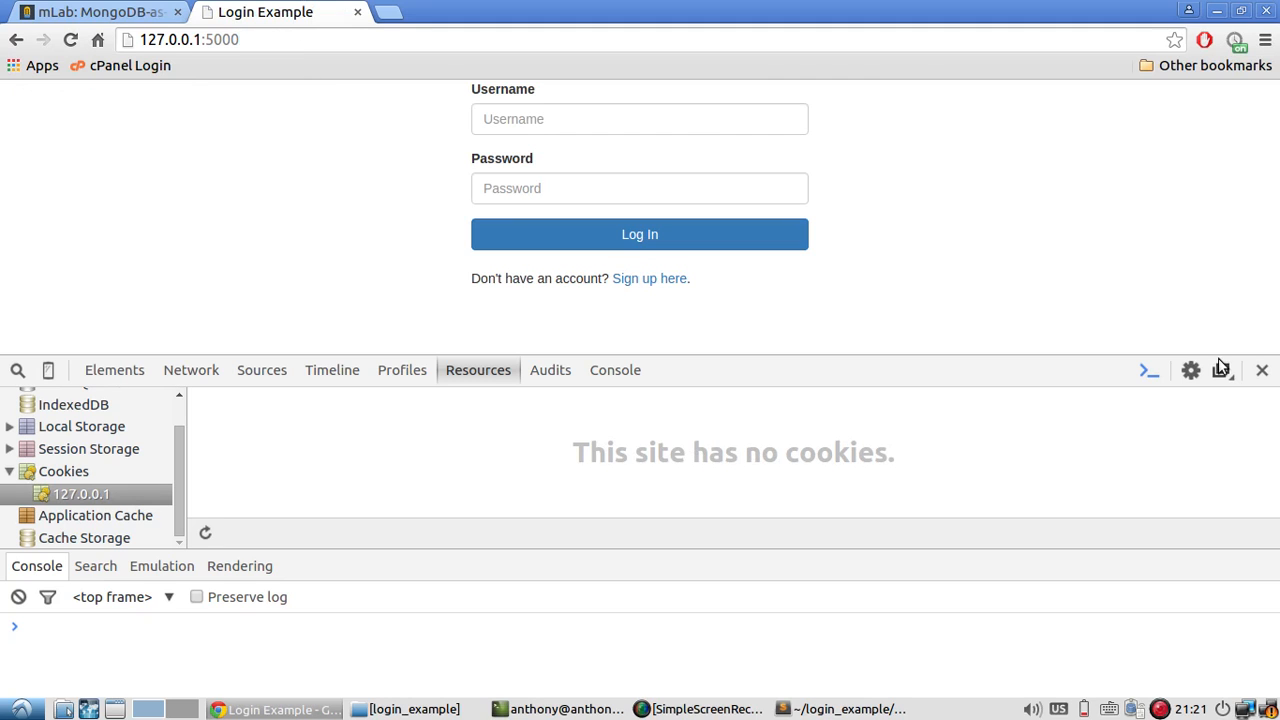
left_click(840, 708)
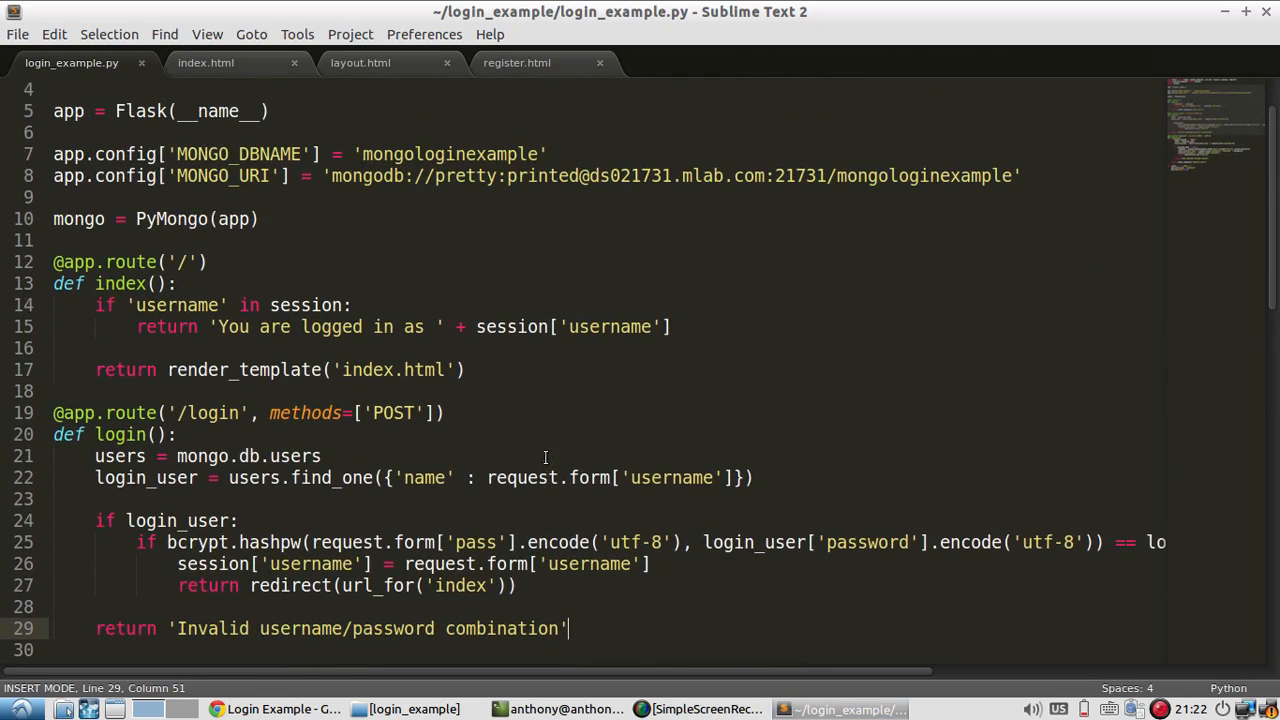
Step: Scroll through login_example.py to review the register route down to app.run(debug=True)
scroll("down", 3)
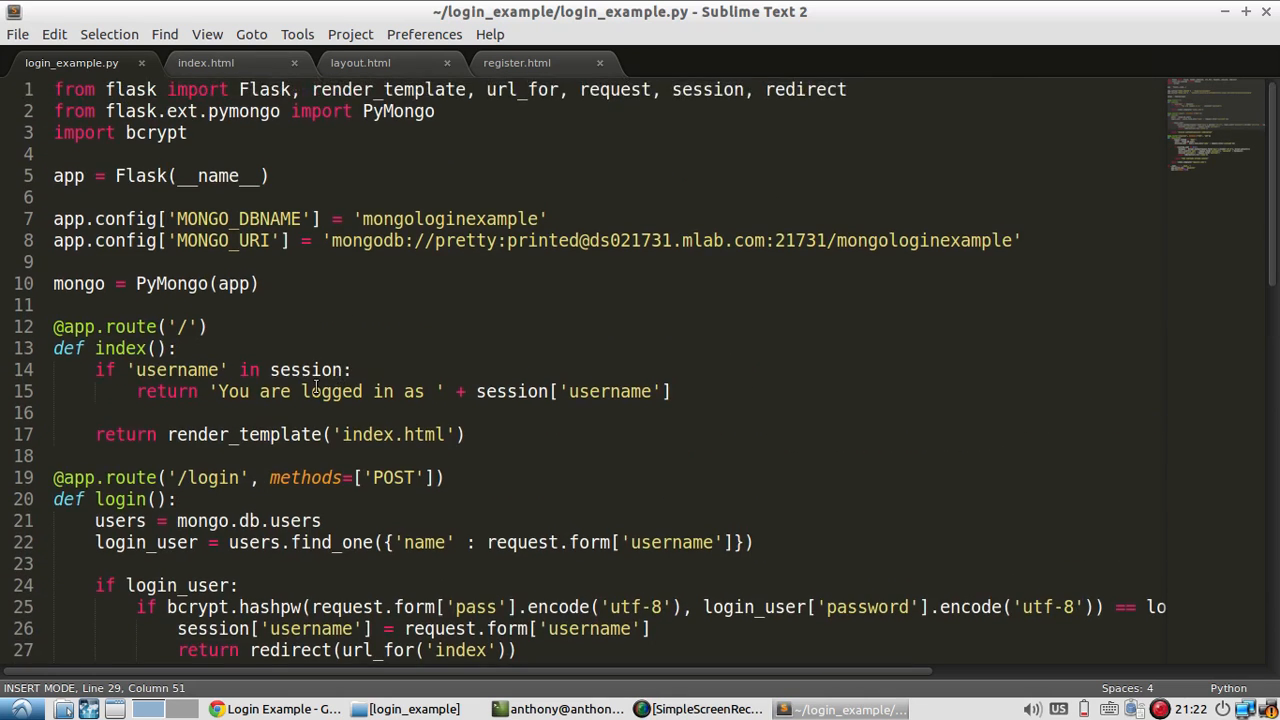
scroll("down", 3)
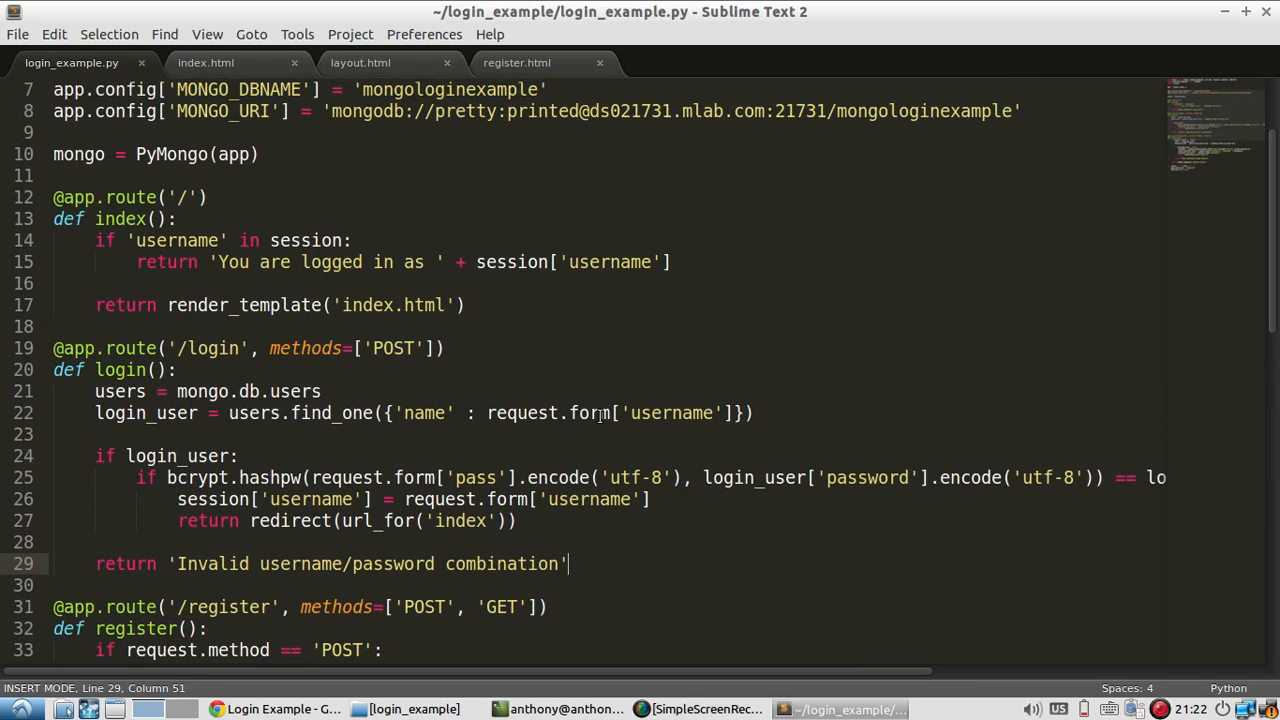
scroll("down", 3)
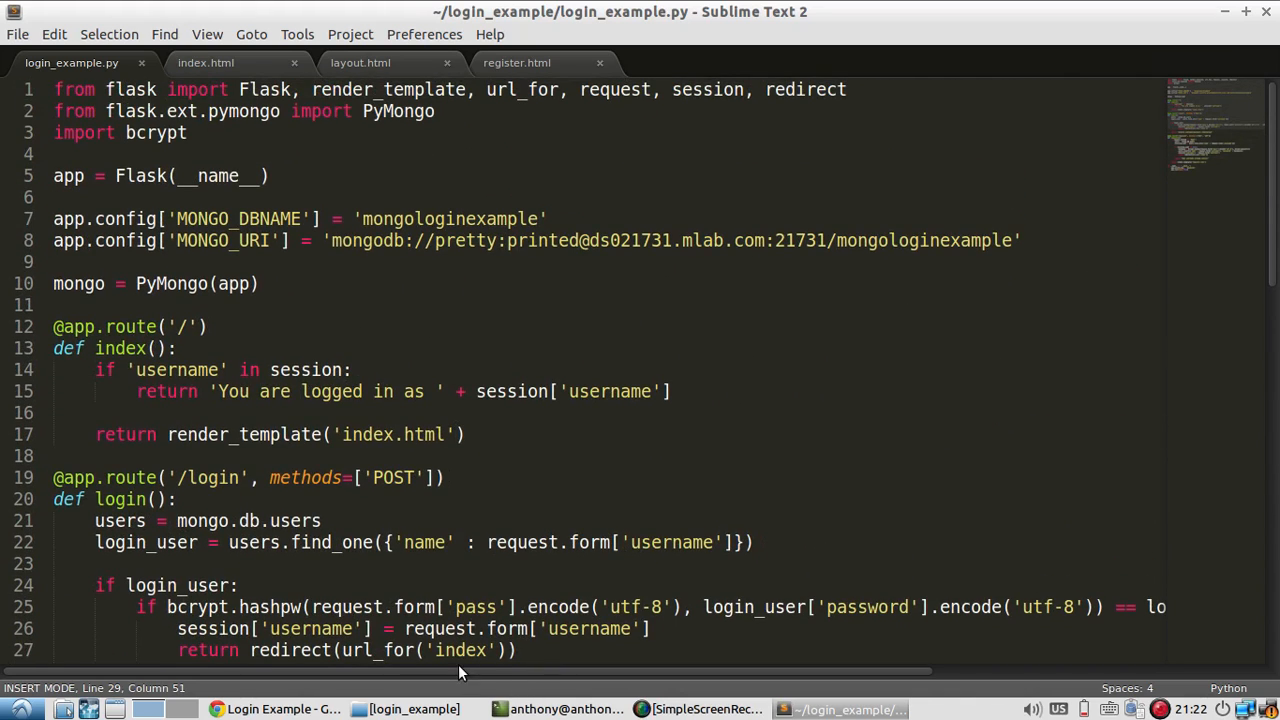
scroll("down", 3)
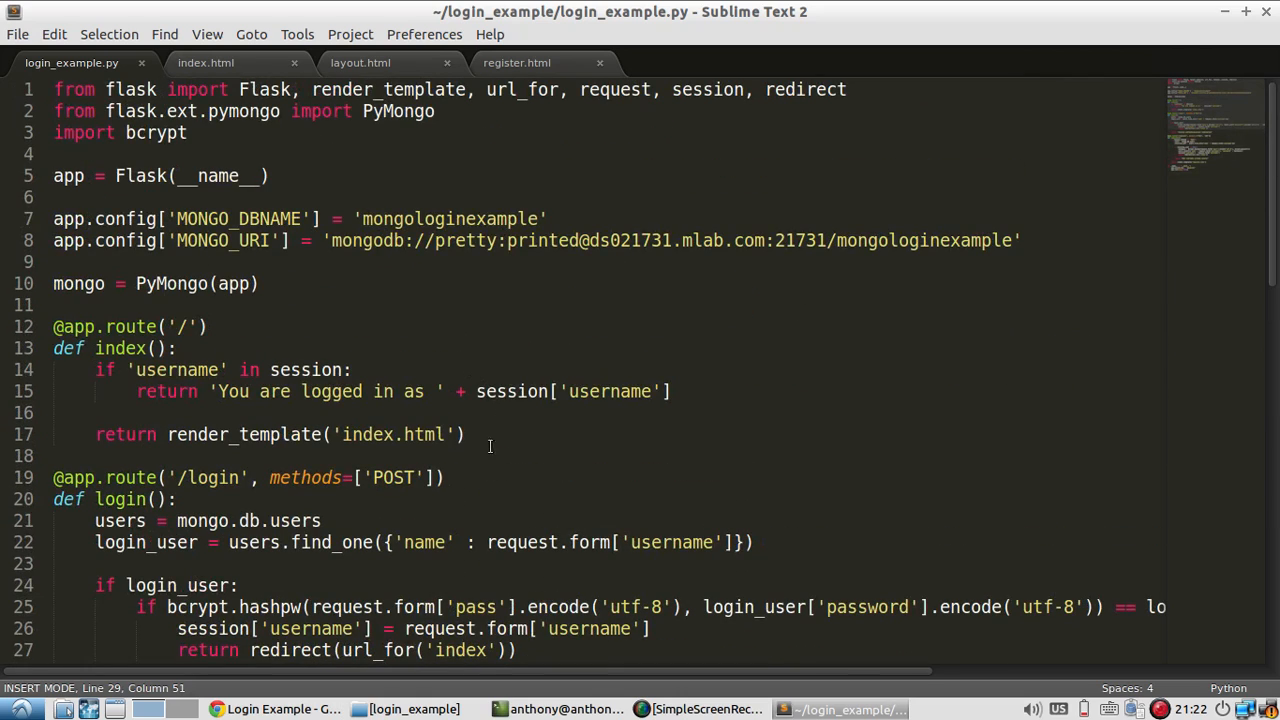
scroll("down", 3)
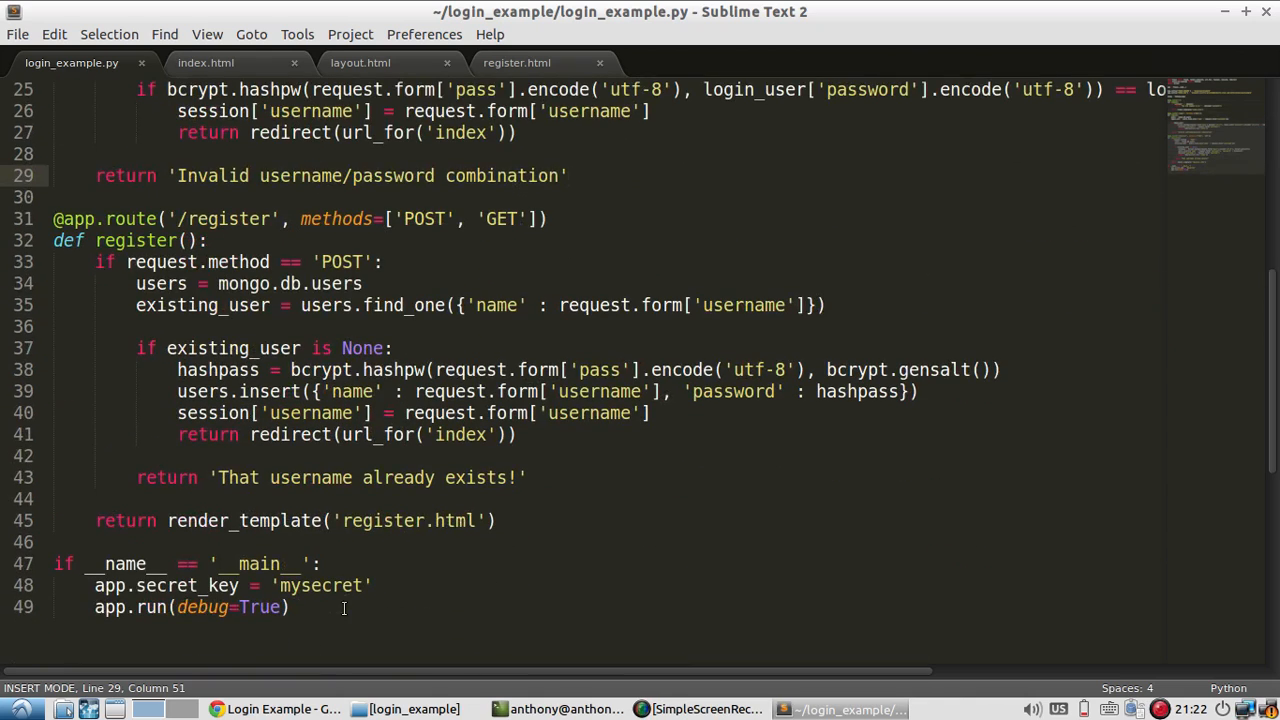